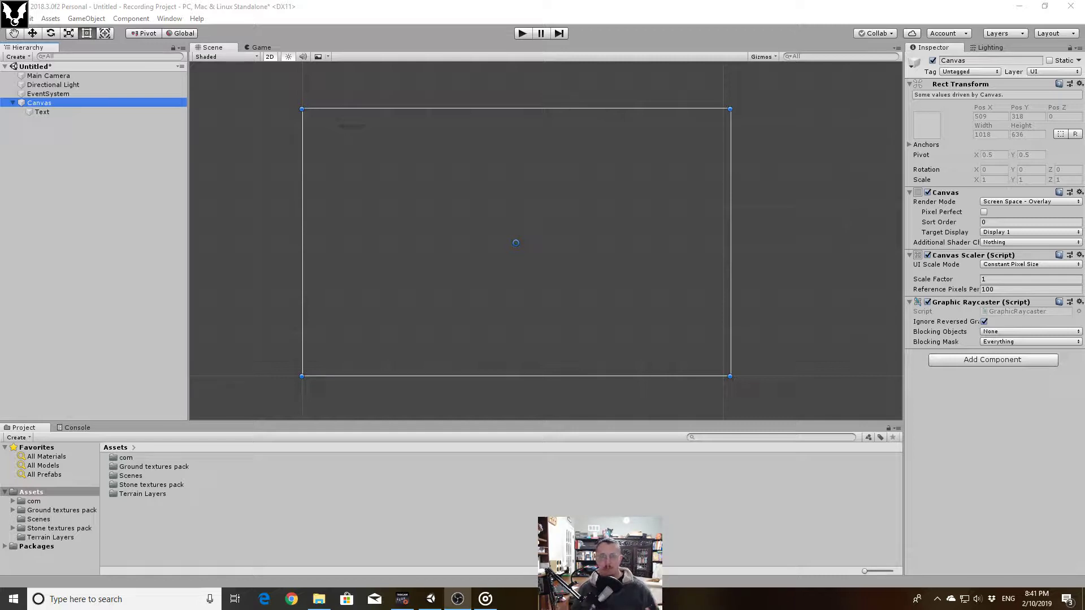
Add a UI Panel under the Canvas via the Hierarchy's UI > Panel menu
left_click(12, 103)
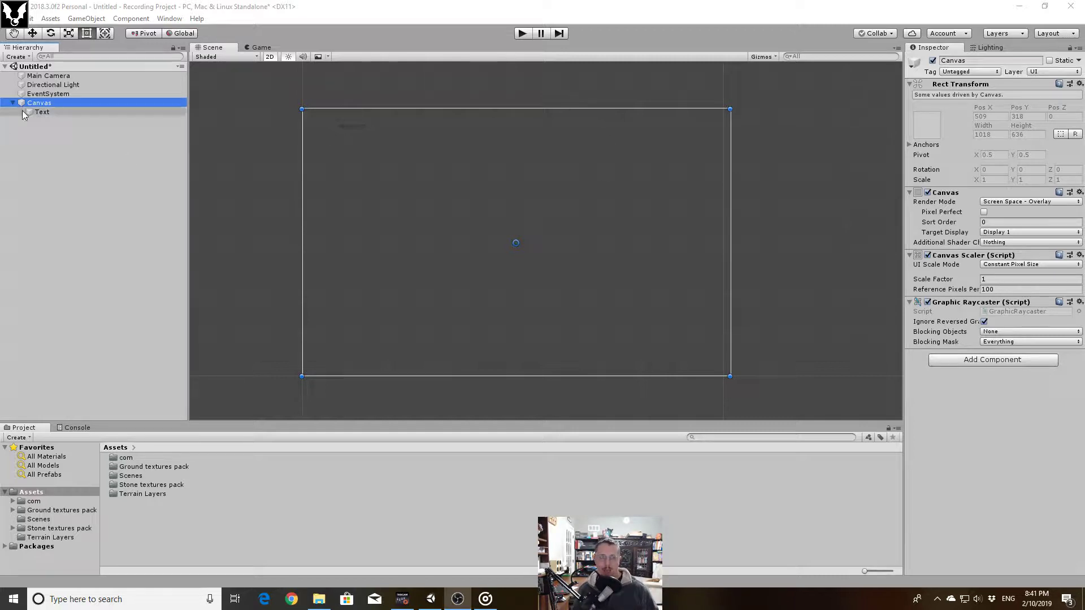
left_click(42, 112)
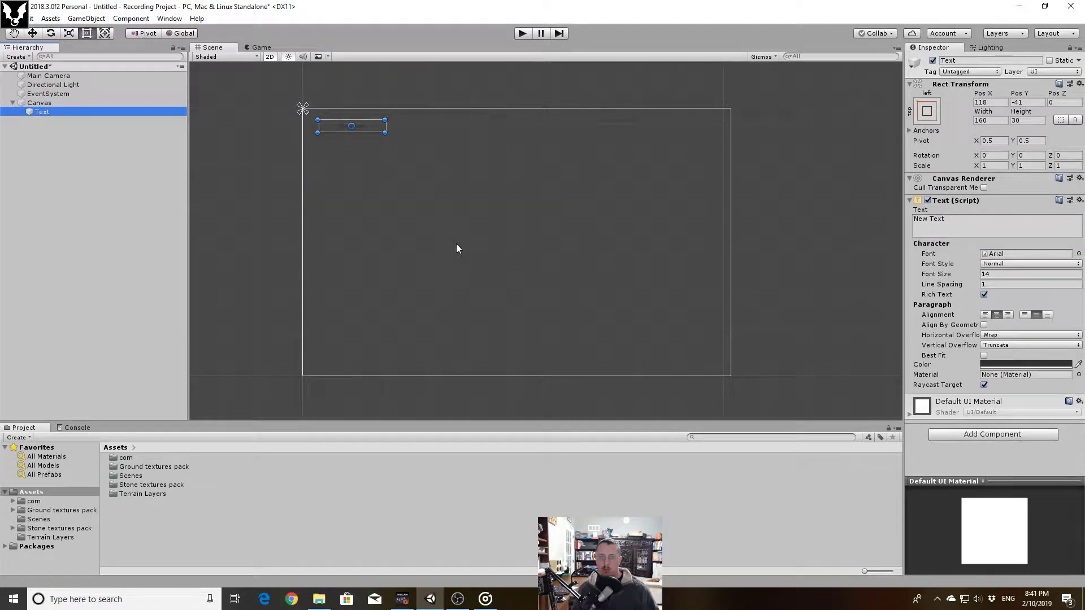
mouse_move(377, 162)
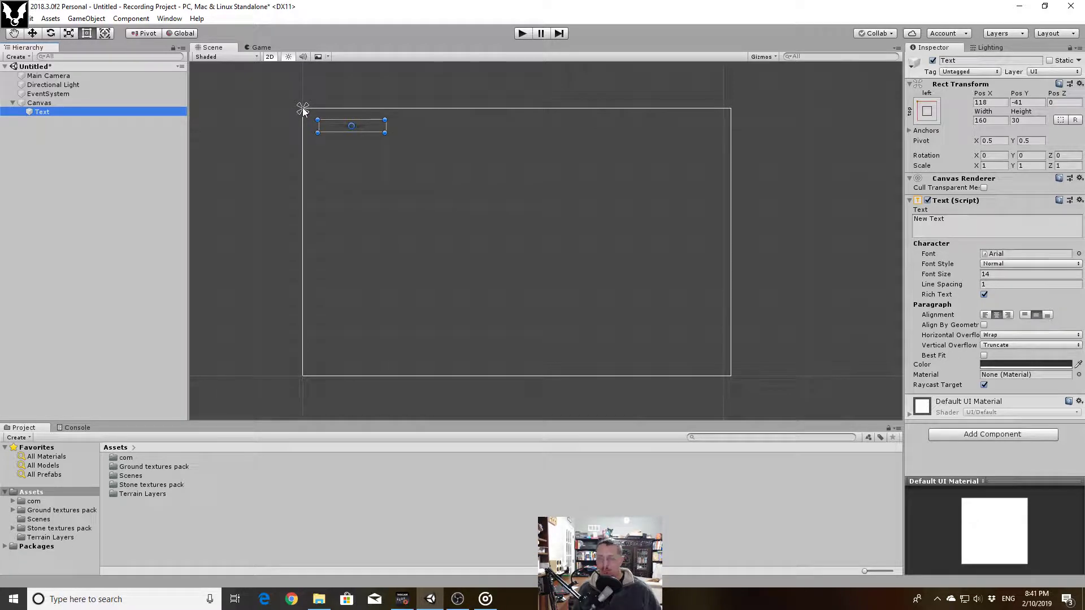
mouse_move(397, 210)
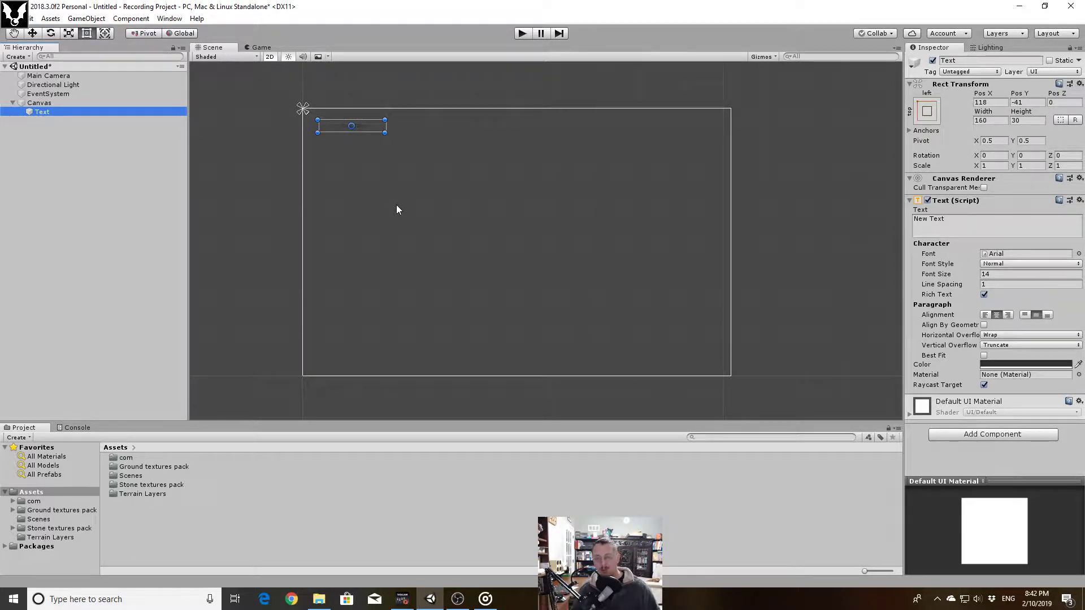
mouse_move(448, 94)
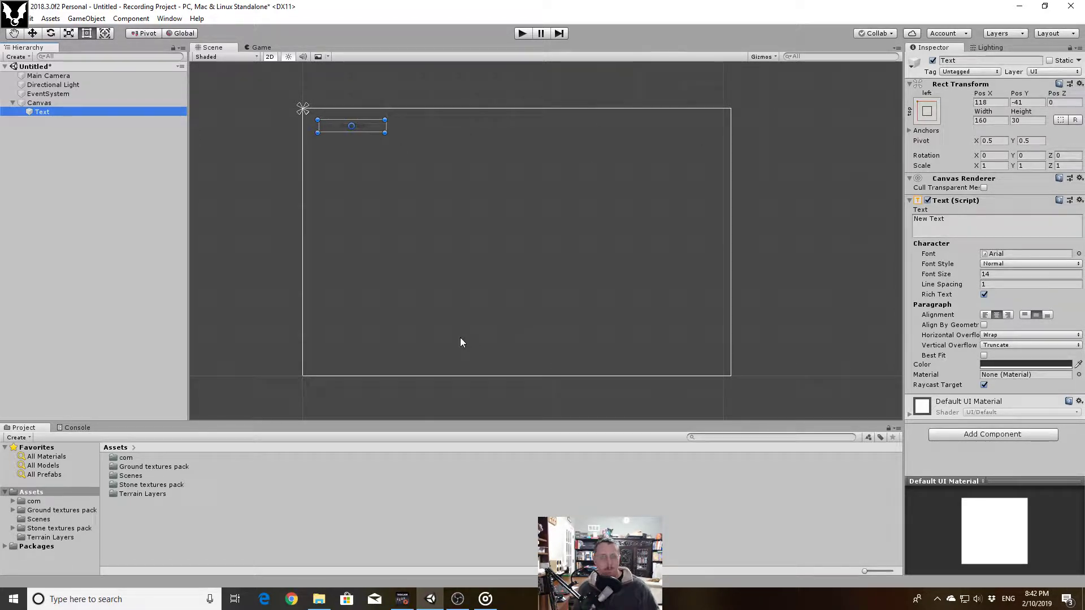
mouse_move(718, 364)
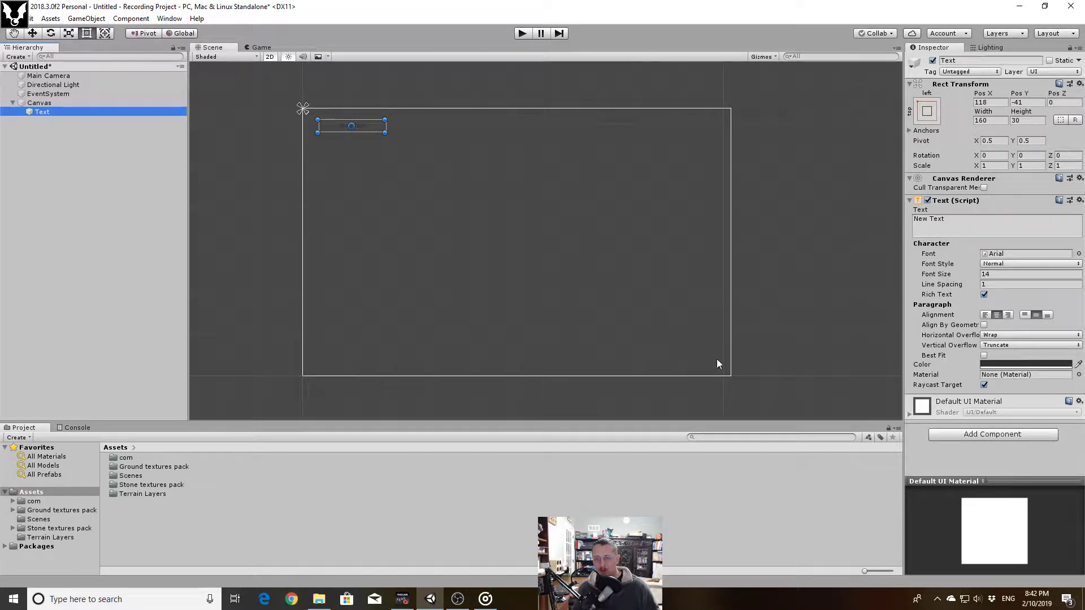
mouse_move(338, 359)
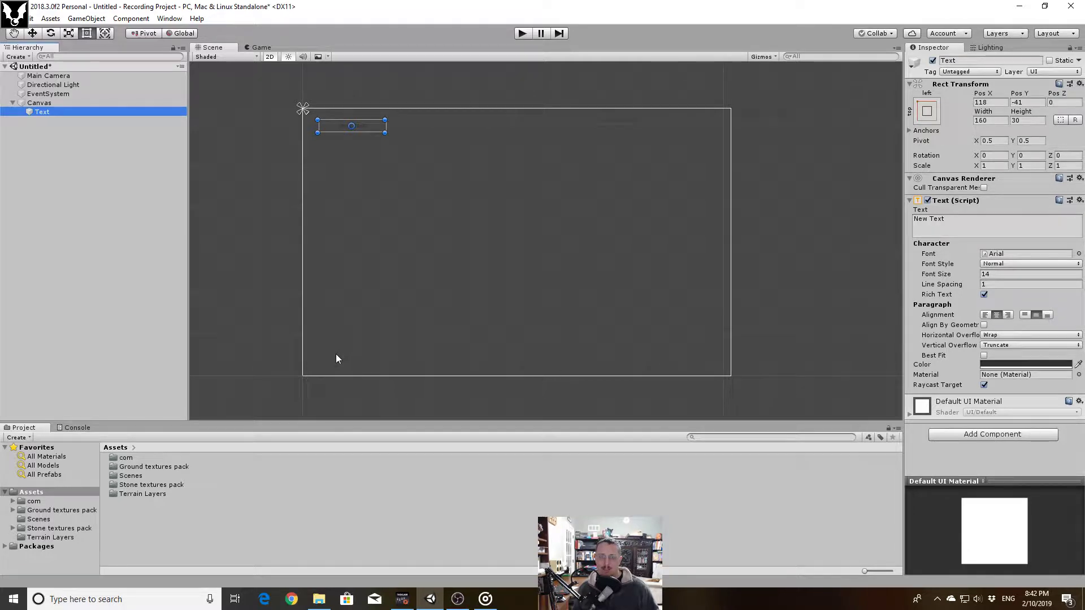
mouse_move(588, 352)
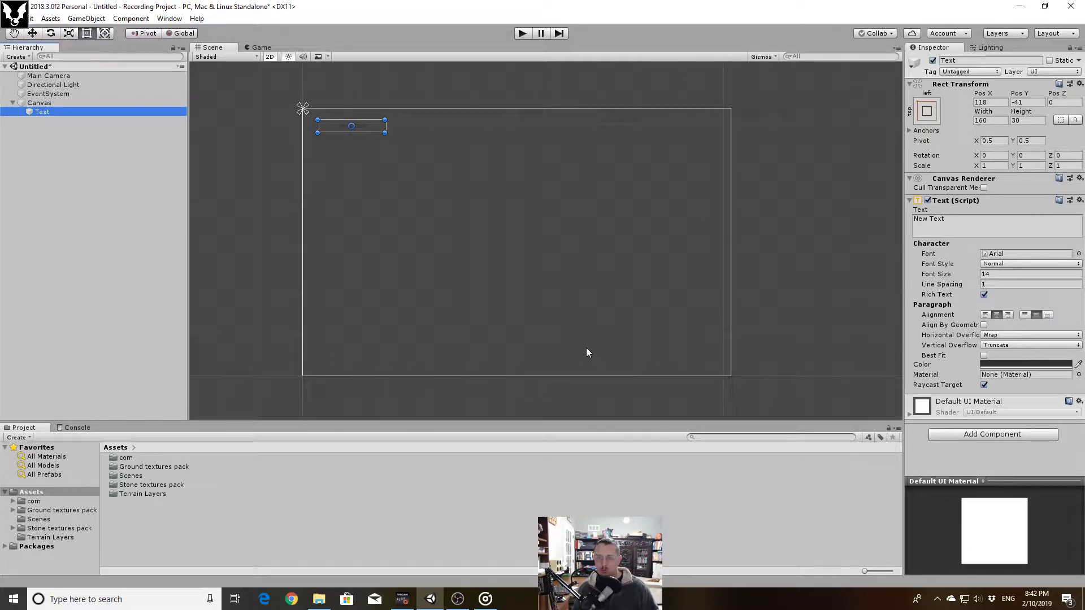
mouse_move(358, 359)
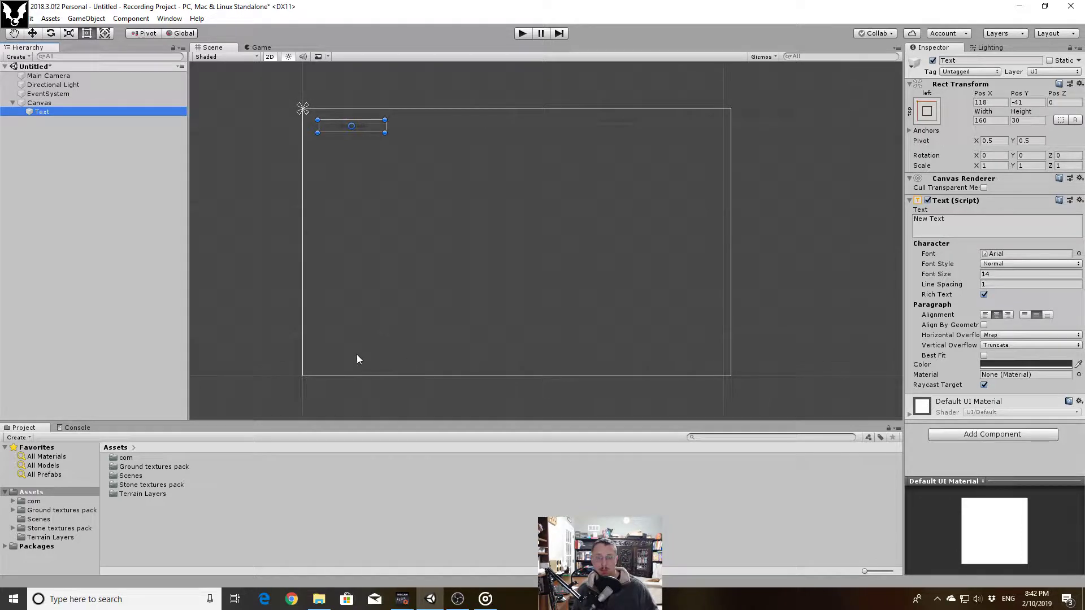
mouse_move(700, 344)
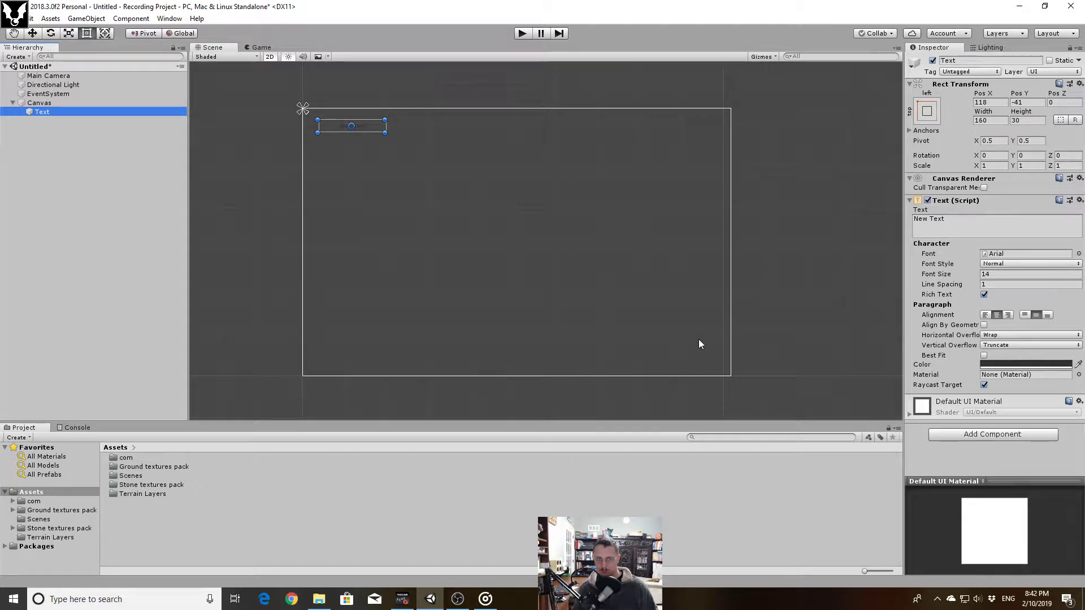
mouse_move(503, 347)
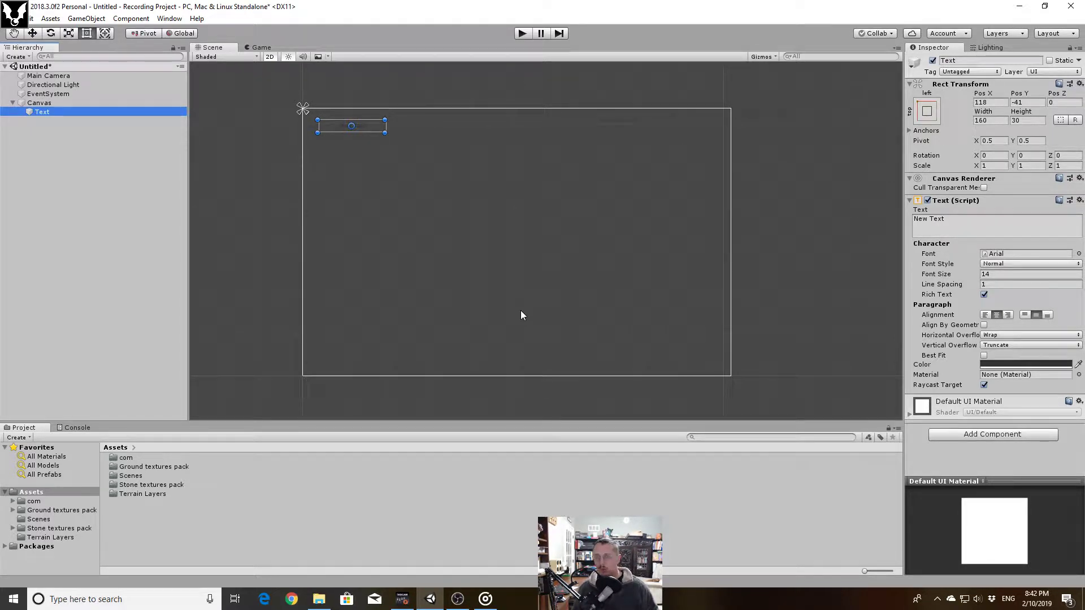
mouse_move(553, 287)
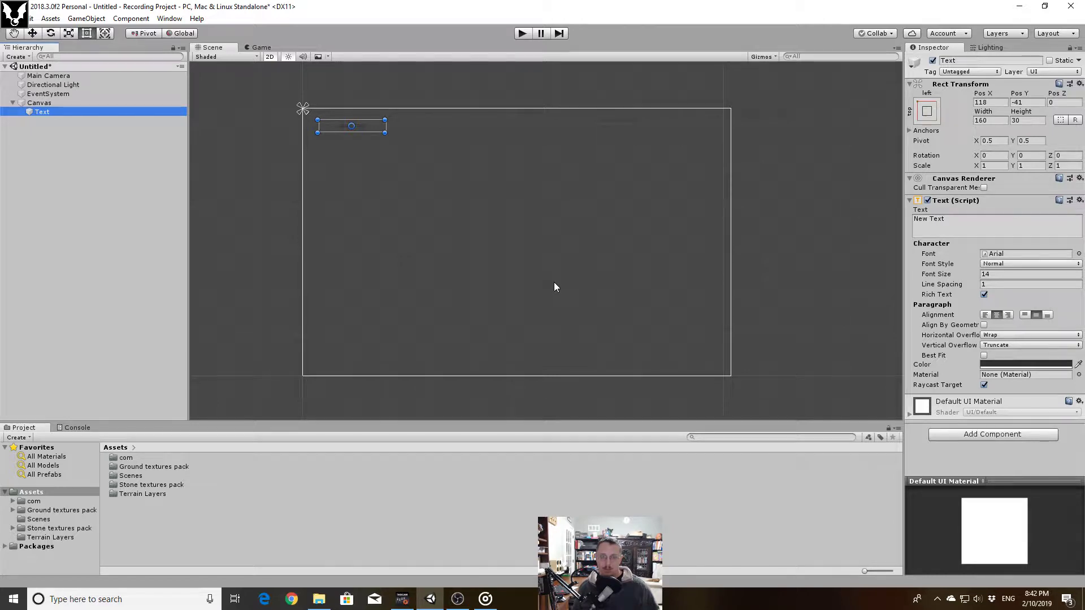
mouse_move(256, 257)
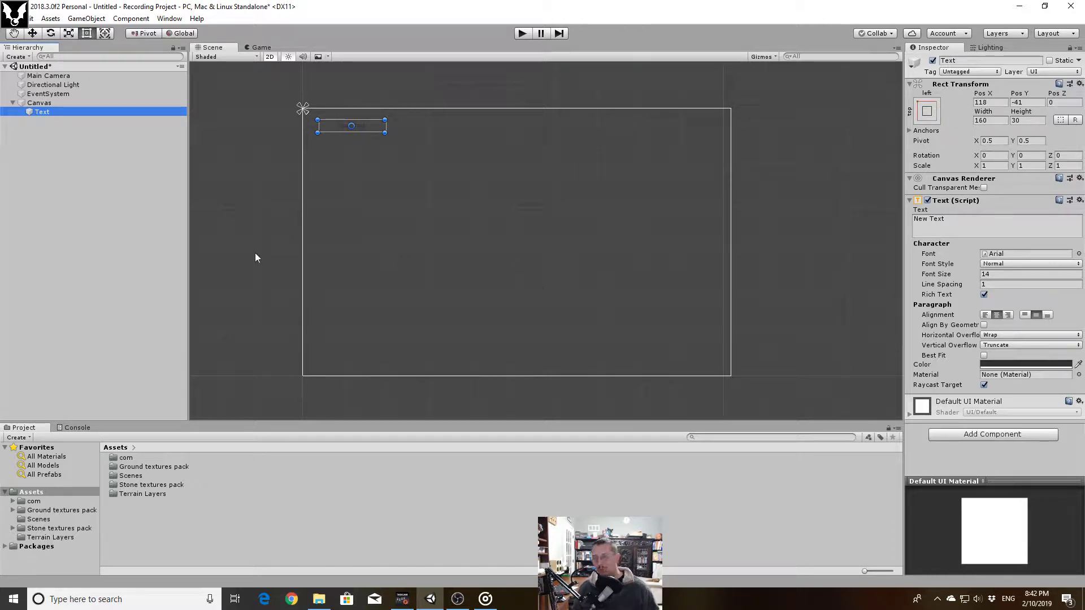
left_click(48, 155)
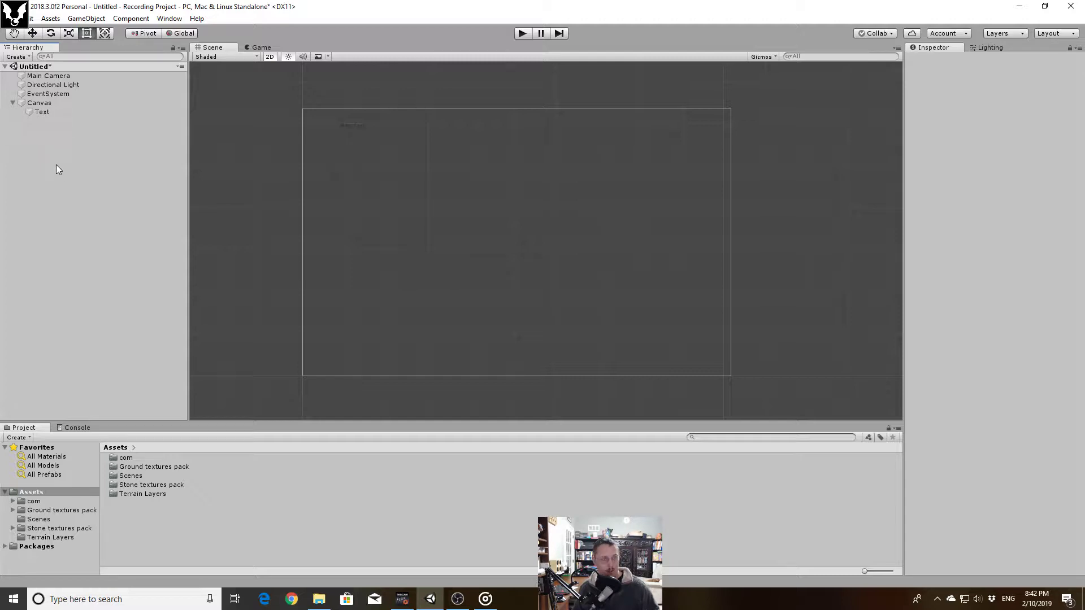
right_click(59, 168)
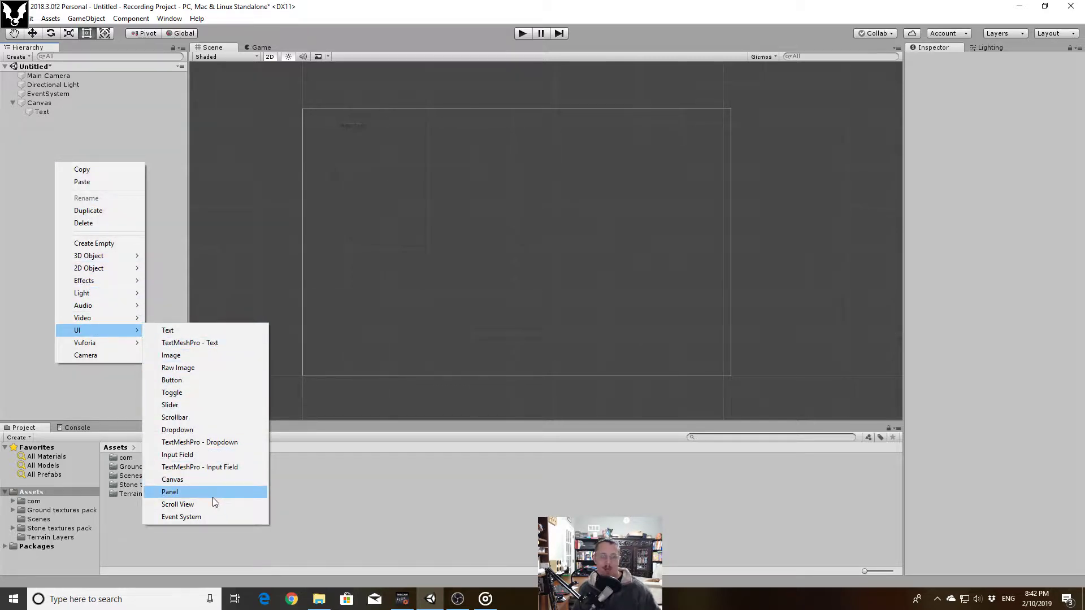
left_click(168, 492)
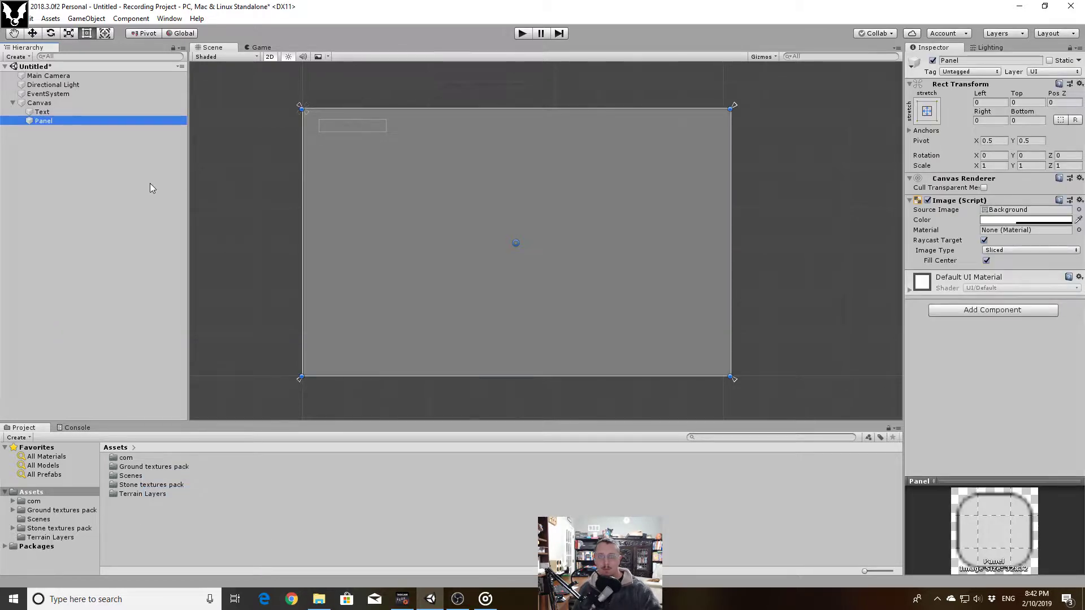
mouse_move(142, 125)
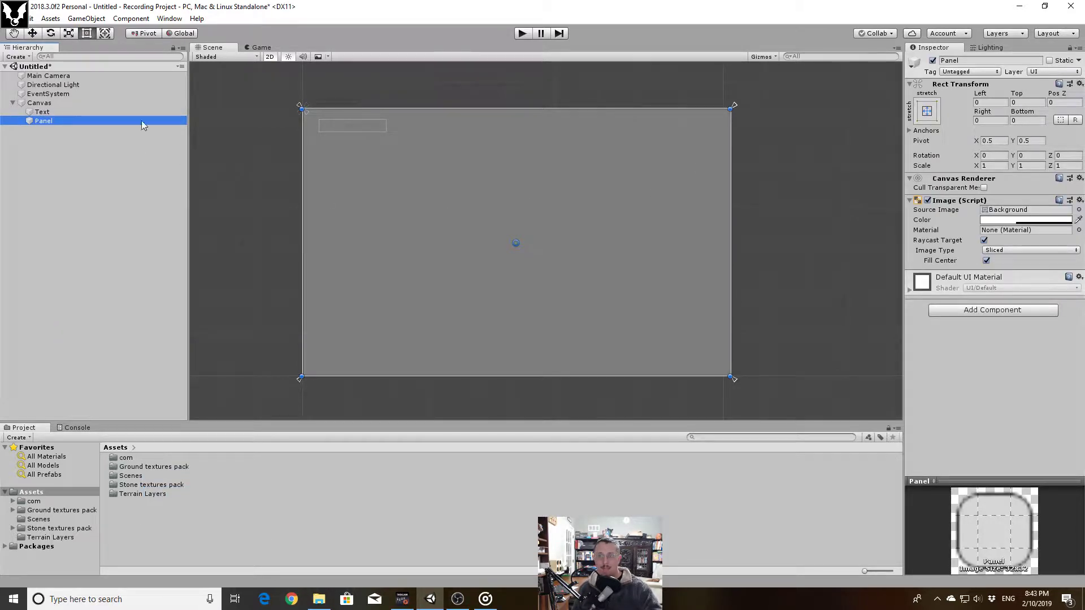
mouse_move(422, 166)
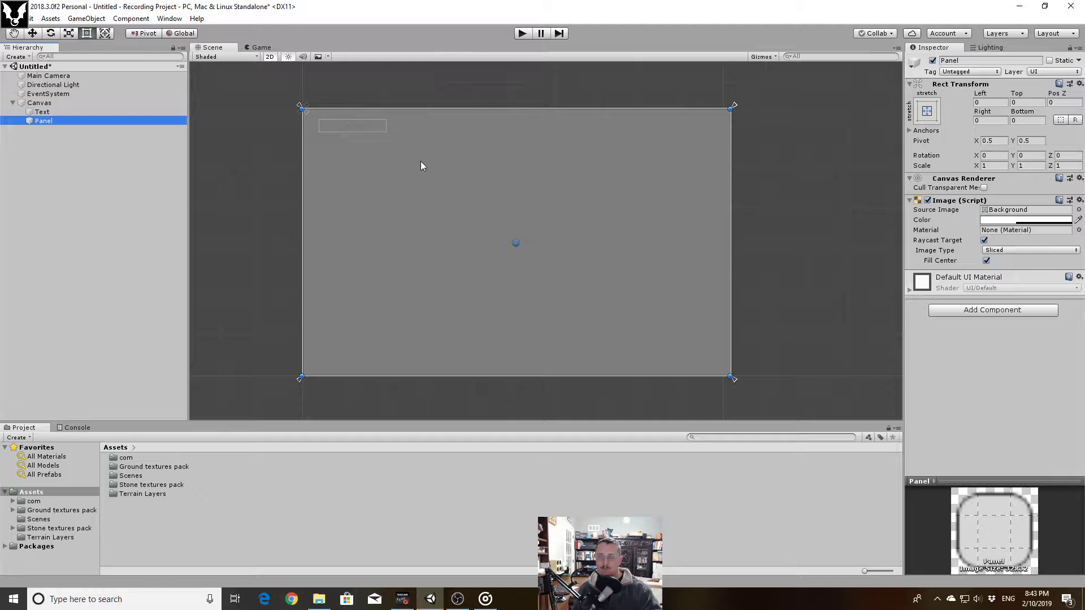
mouse_move(342, 170)
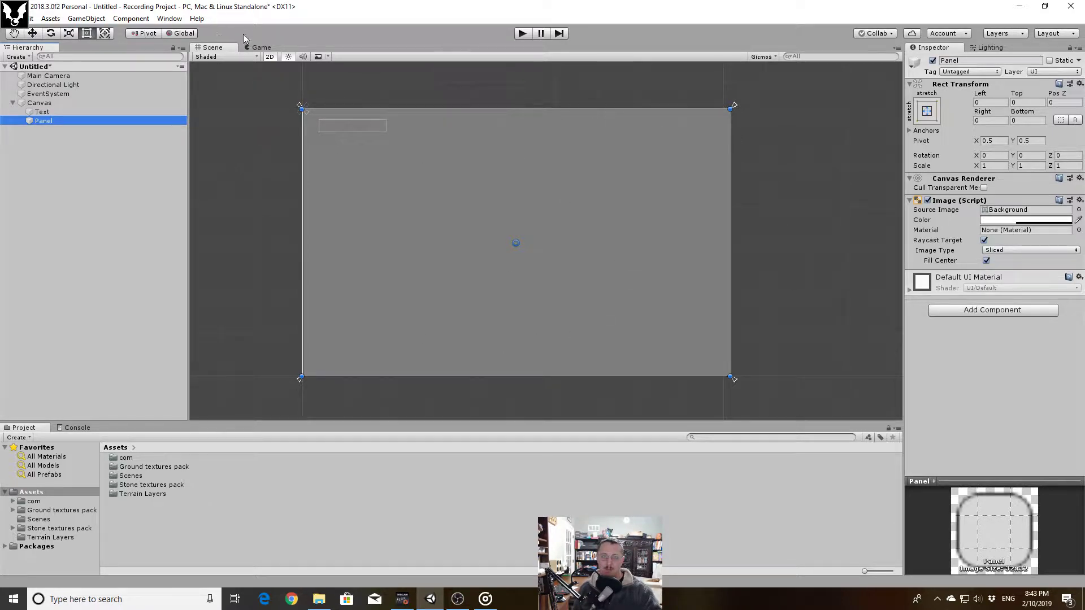
left_click(261, 47)
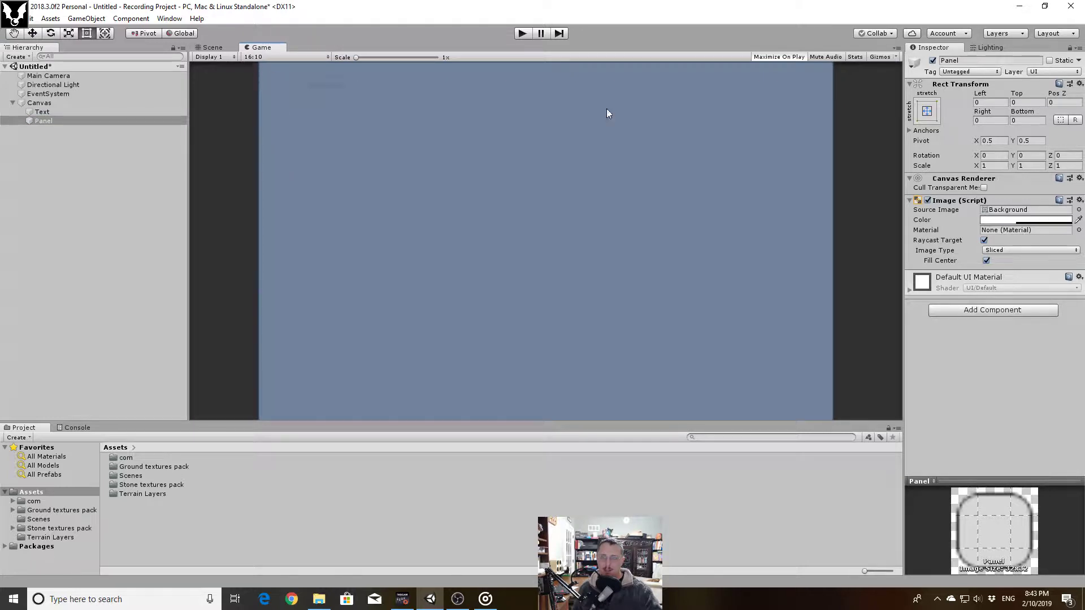
mouse_move(215, 13)
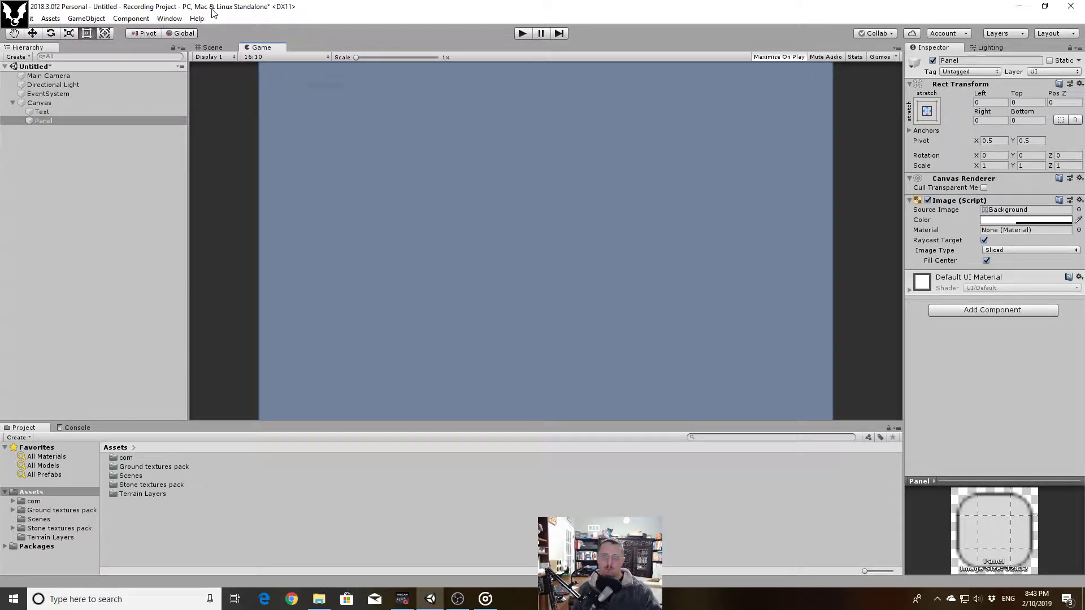
left_click(212, 48)
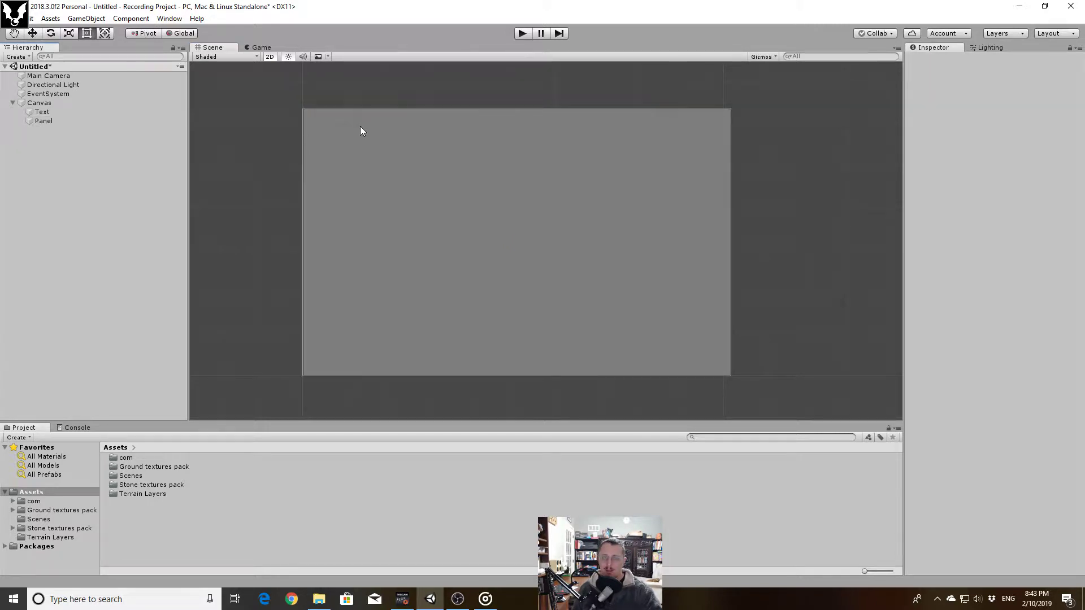
Select the Panel, compare it with the Text element, and reselect the Panel
left_click(43, 121)
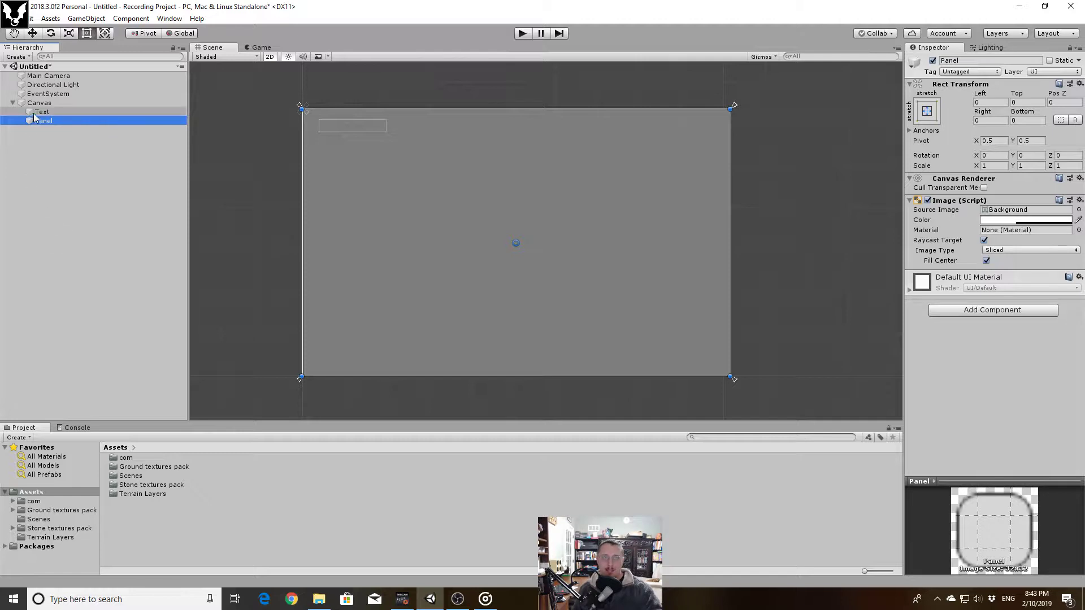
left_click(41, 112)
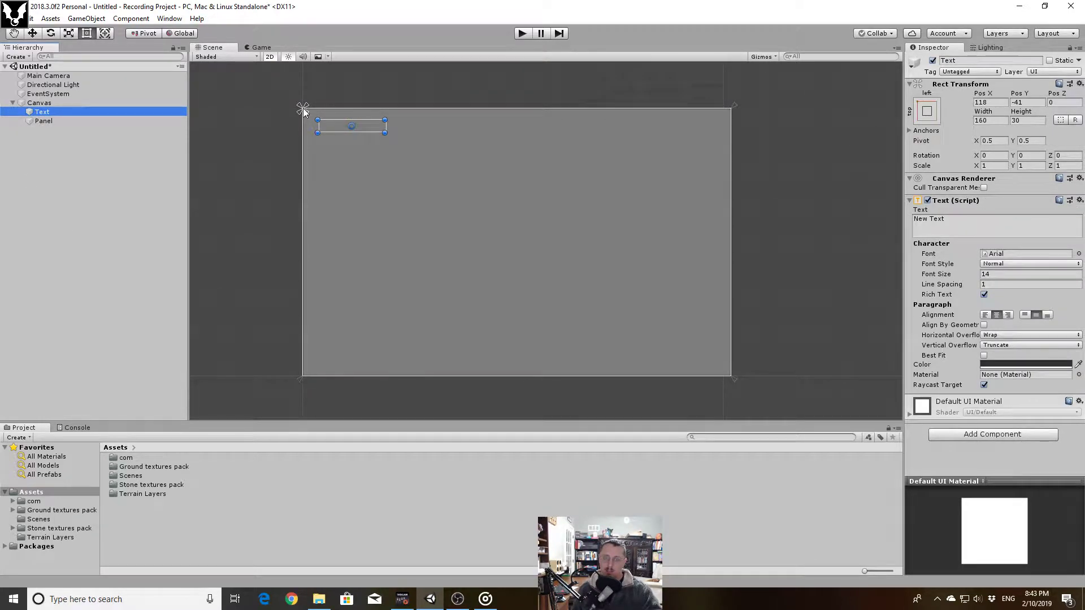
left_click(44, 121)
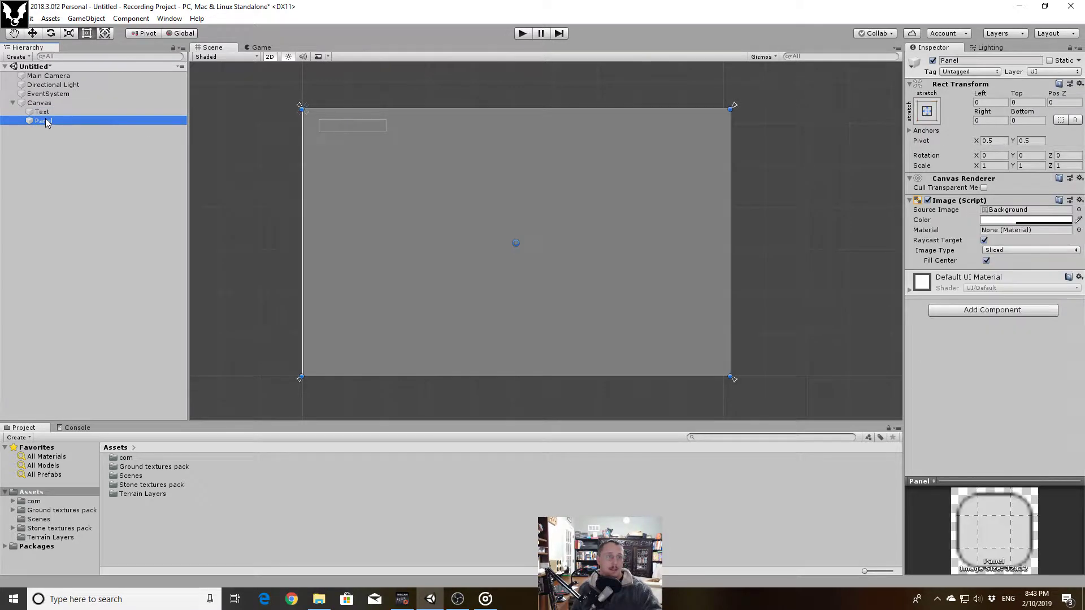
mouse_move(745, 105)
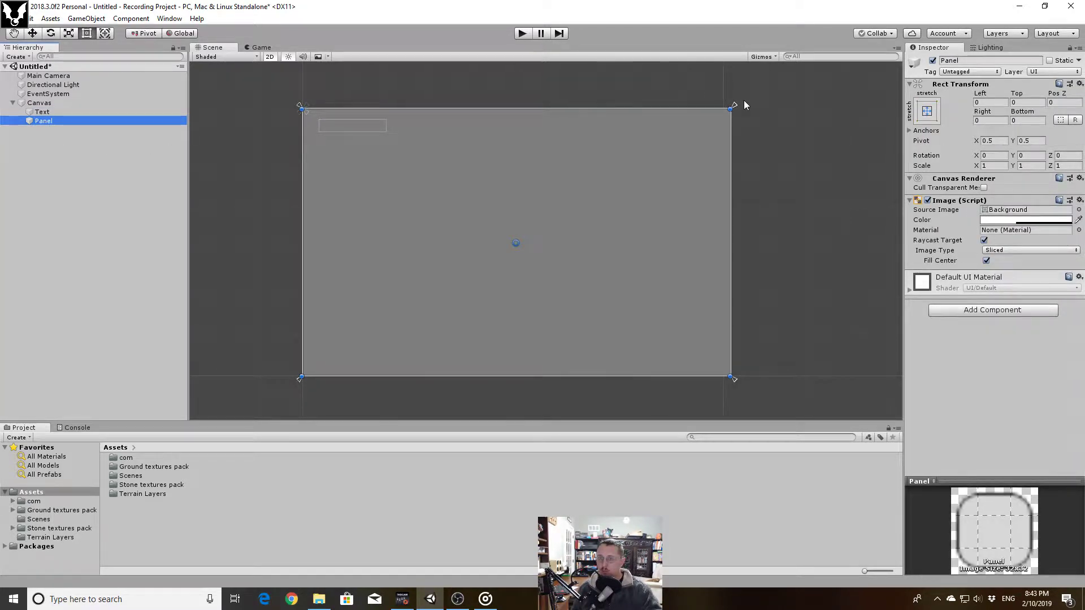
mouse_move(303, 382)
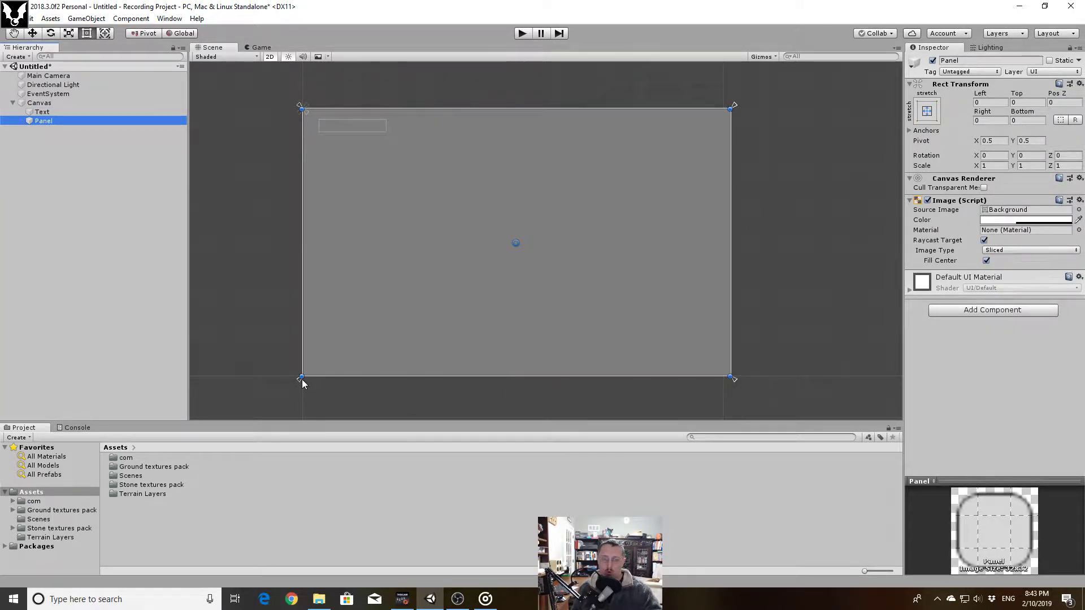
mouse_move(339, 291)
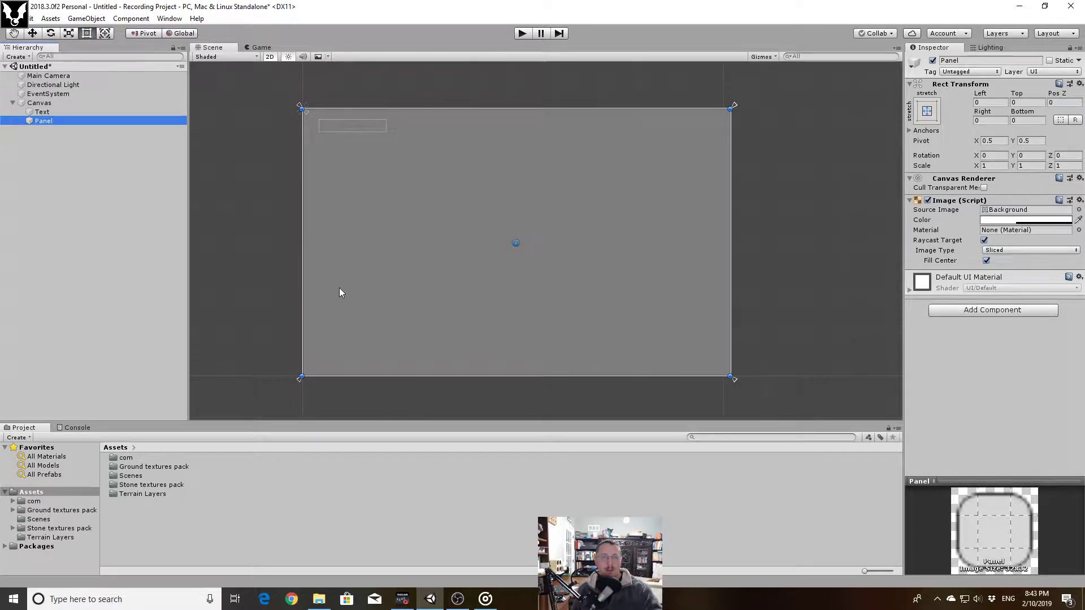
mouse_move(290, 138)
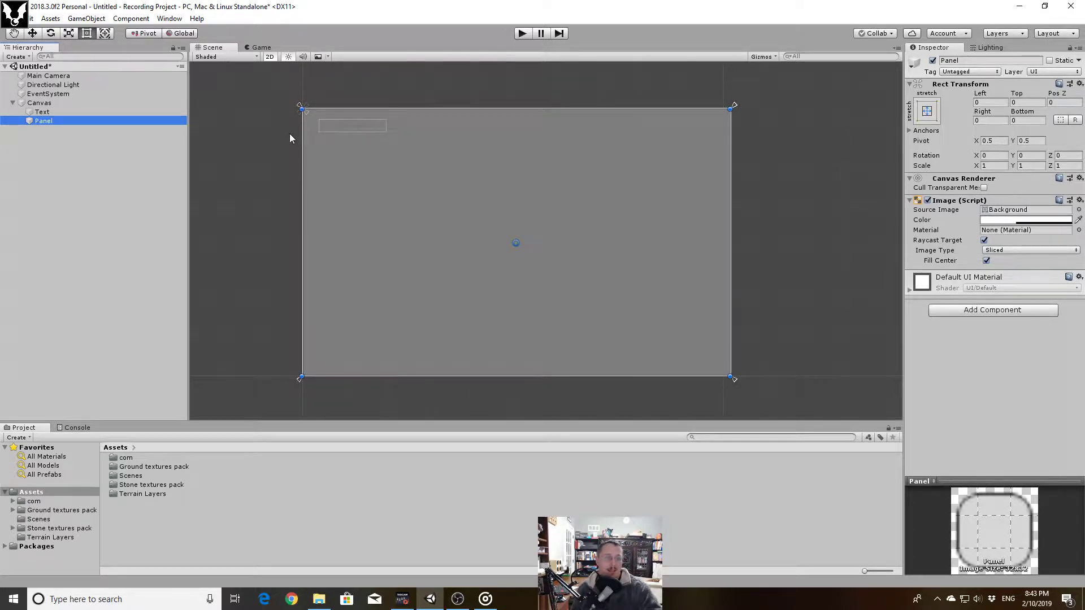
mouse_move(142, 123)
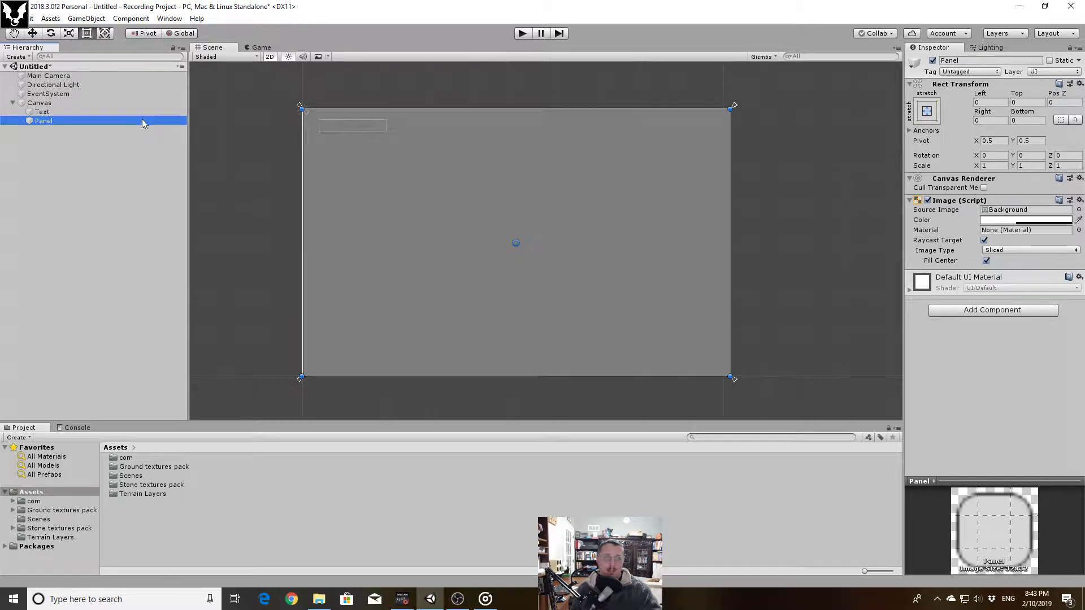
mouse_move(645, 158)
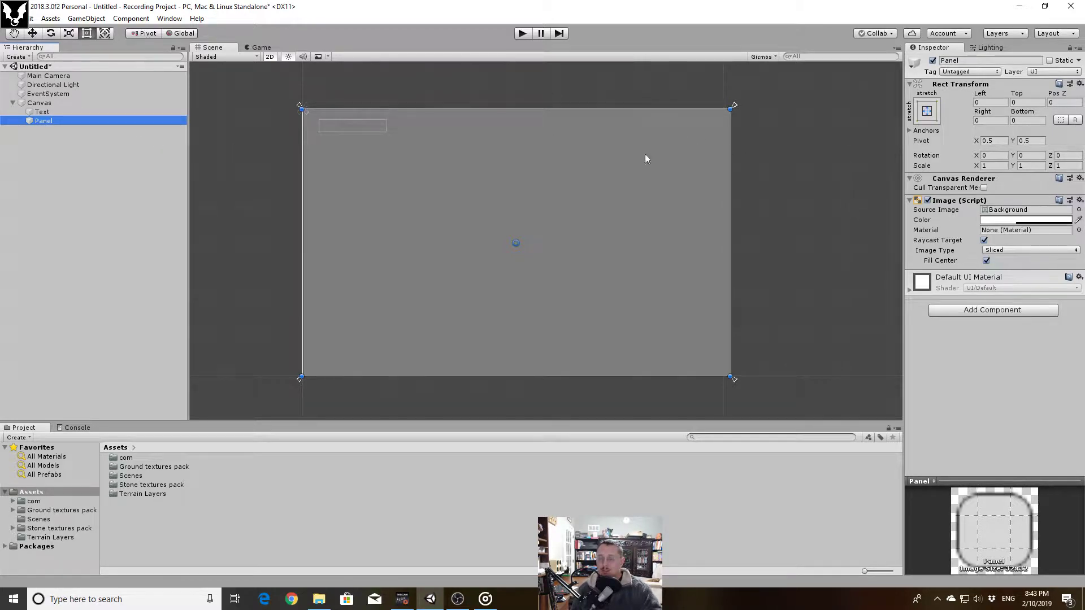
mouse_move(761, 165)
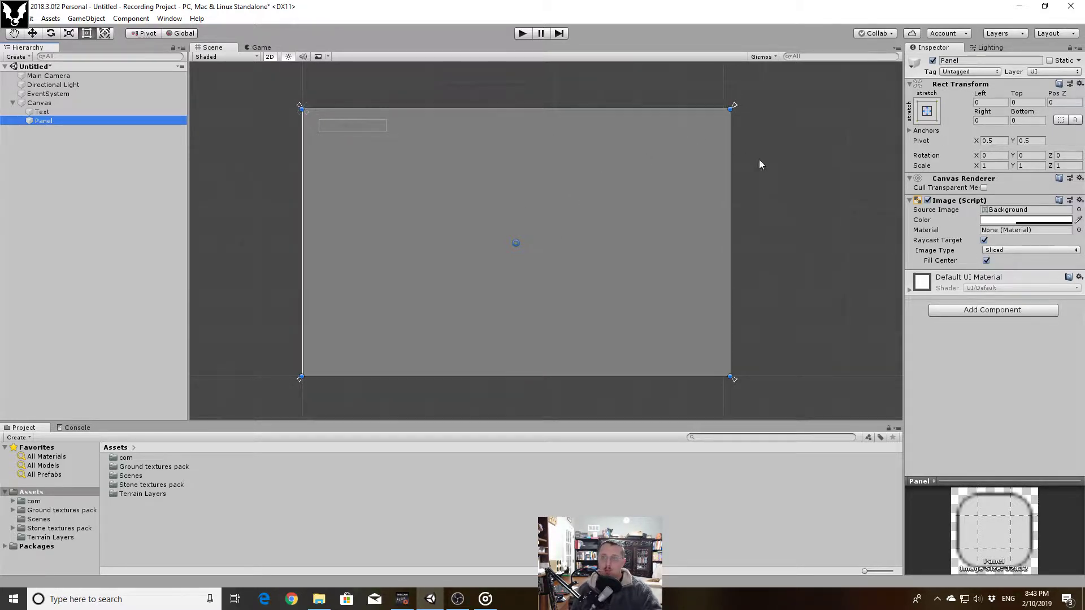
mouse_move(301, 104)
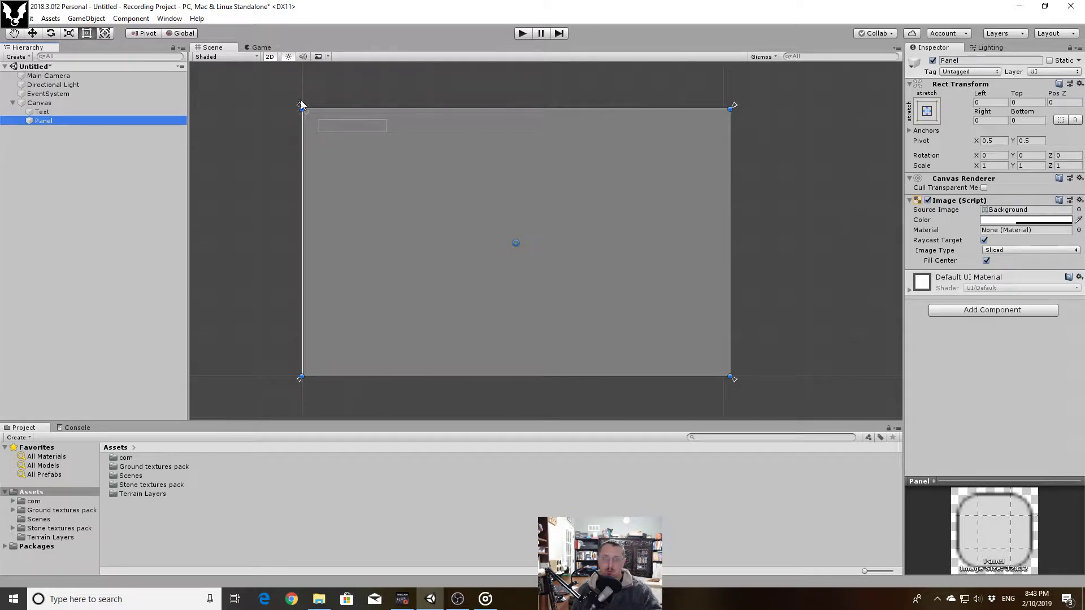
mouse_move(738, 118)
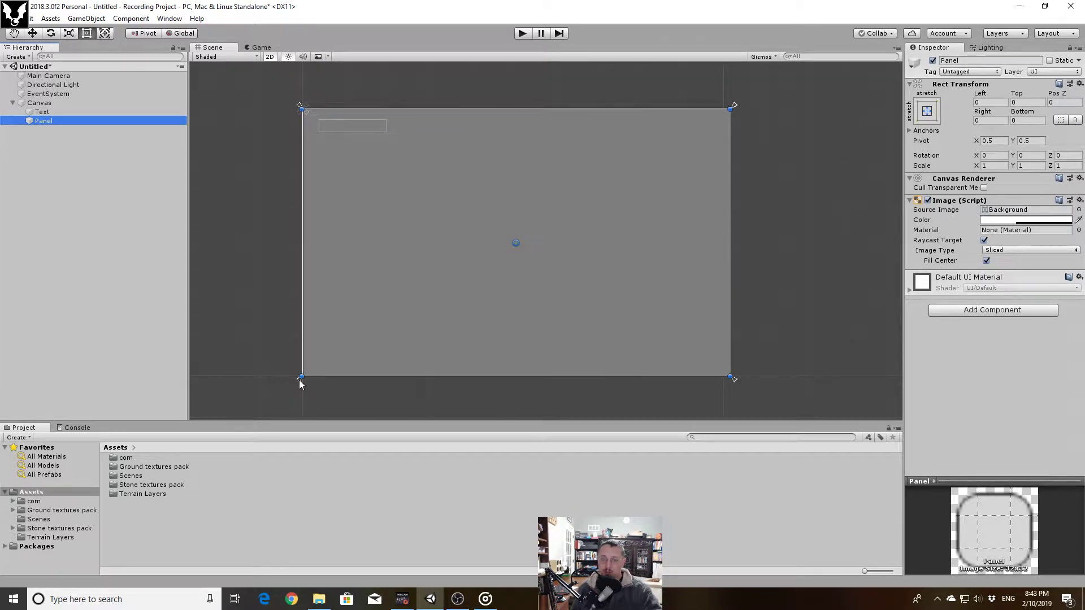
mouse_move(300, 394)
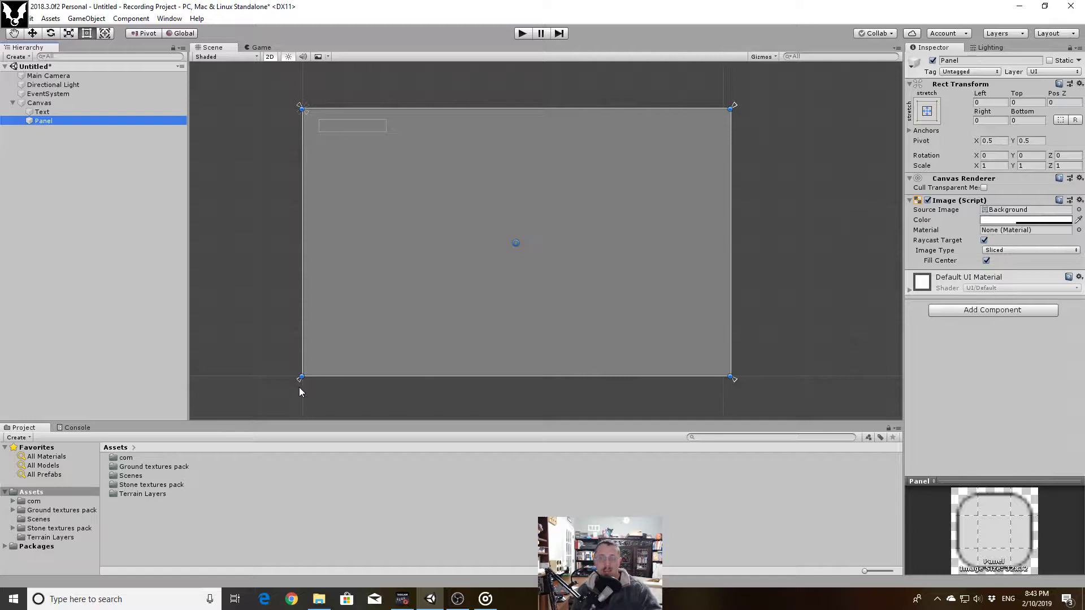
mouse_move(340, 172)
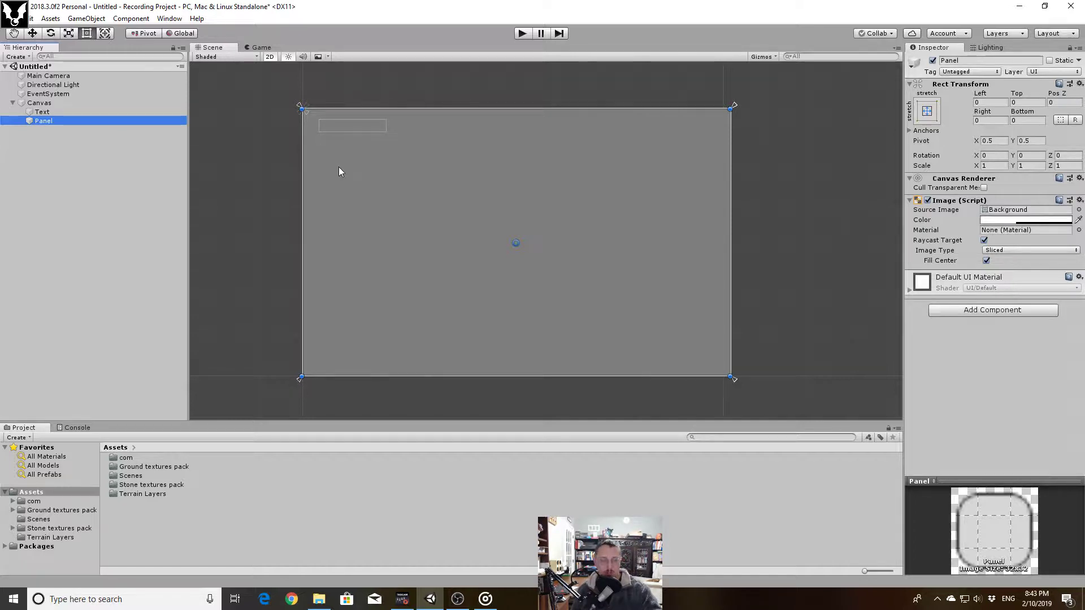
mouse_move(335, 203)
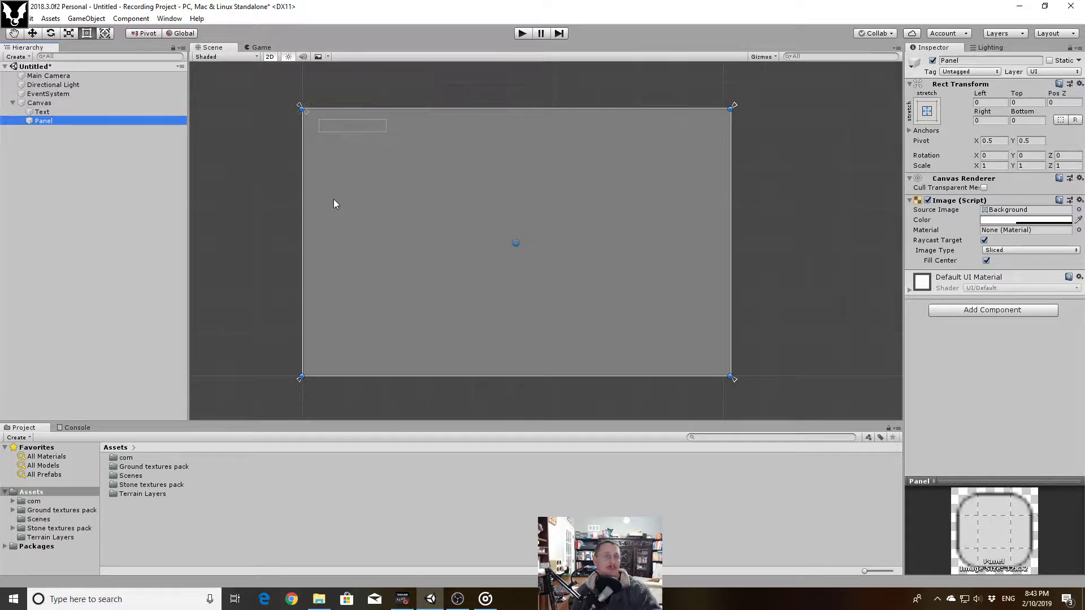
mouse_move(553, 239)
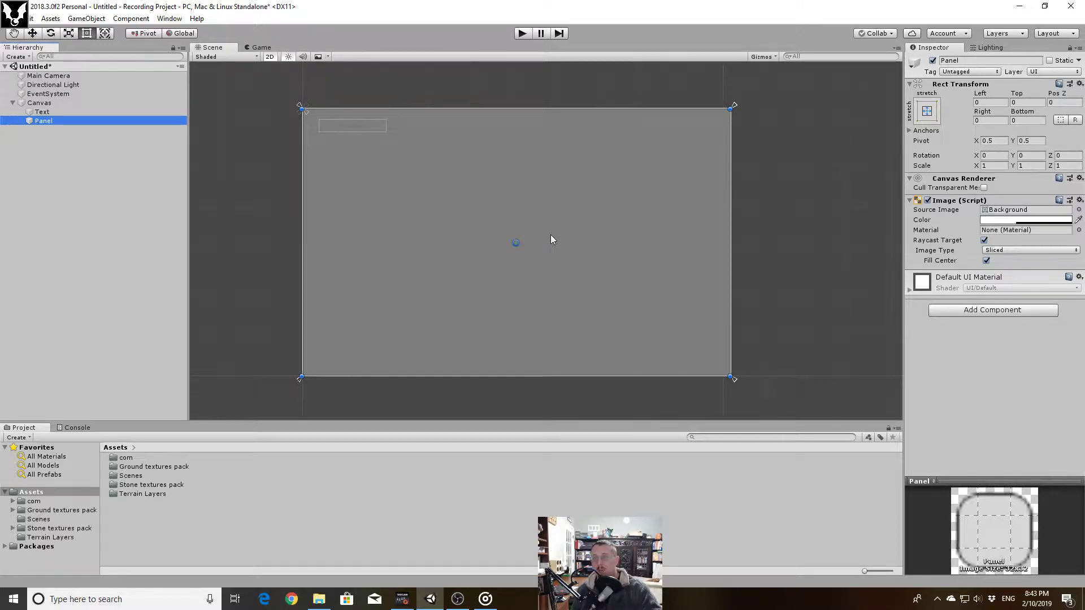
mouse_move(456, 190)
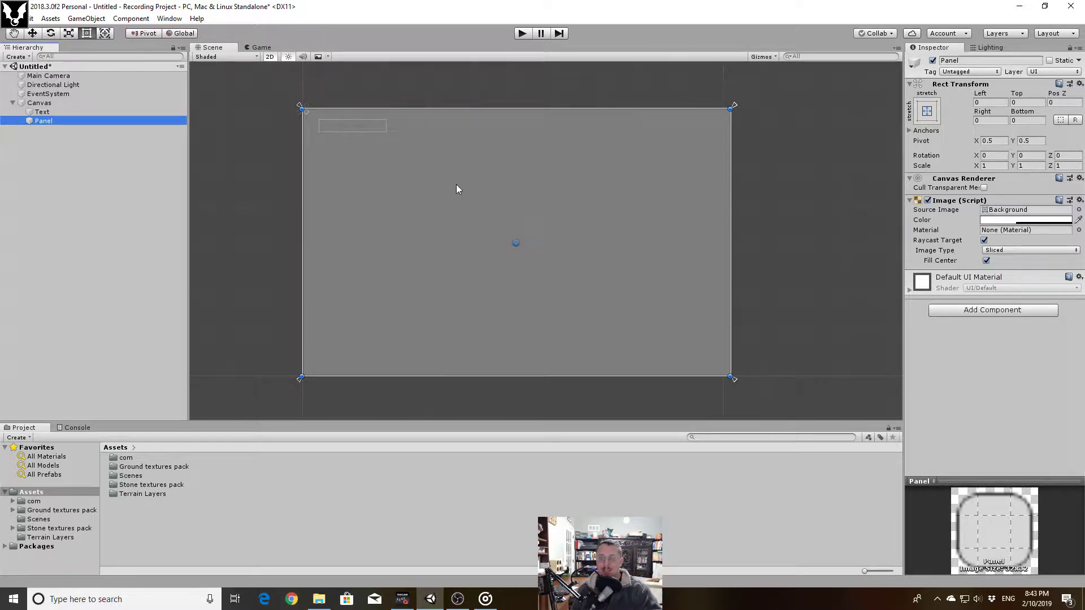
mouse_move(421, 205)
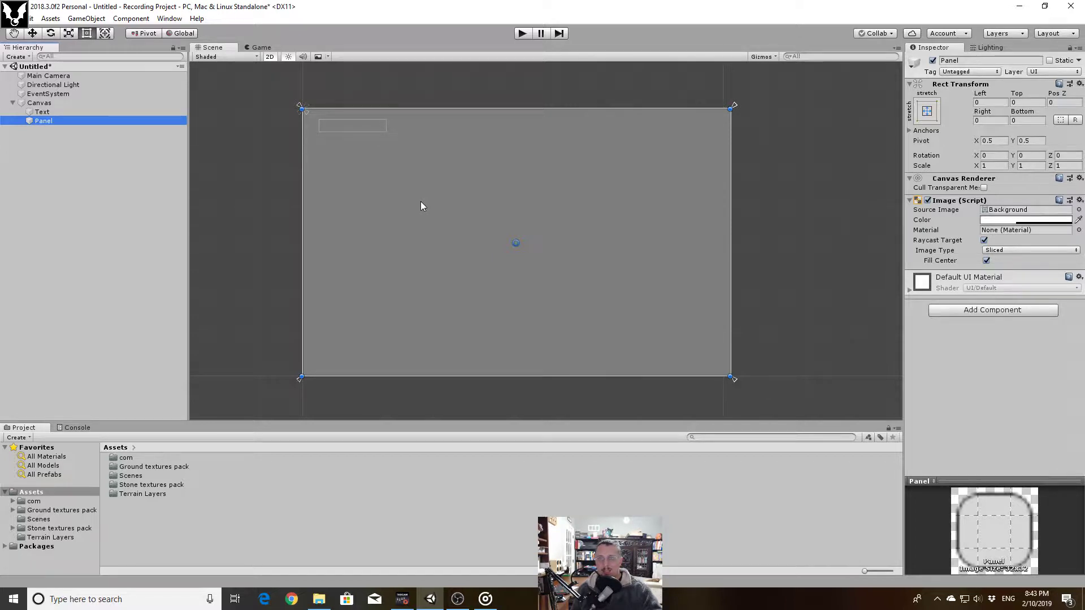
mouse_move(336, 196)
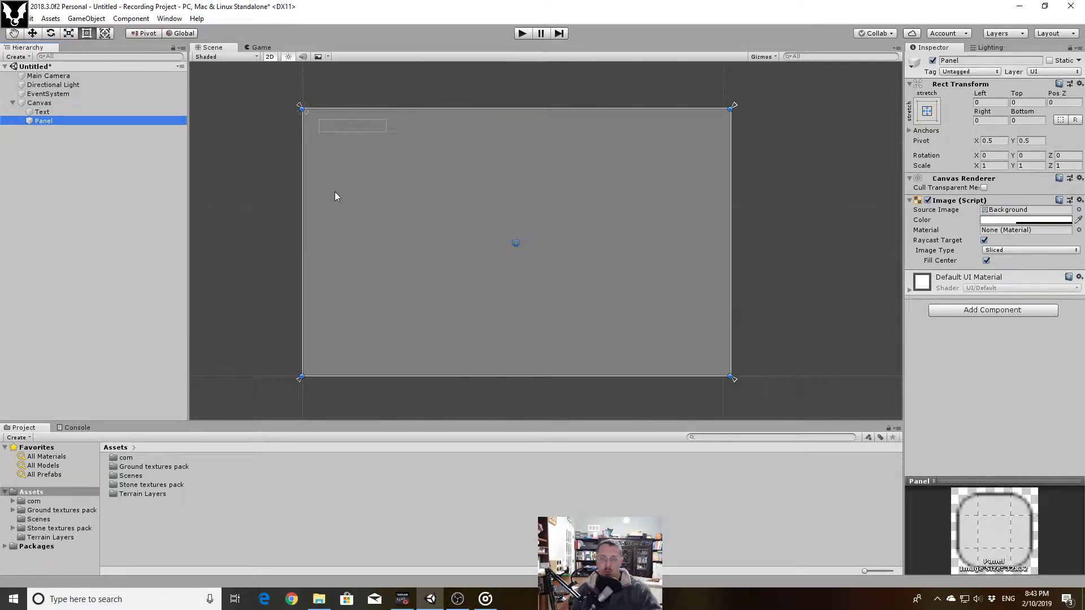
mouse_move(651, 143)
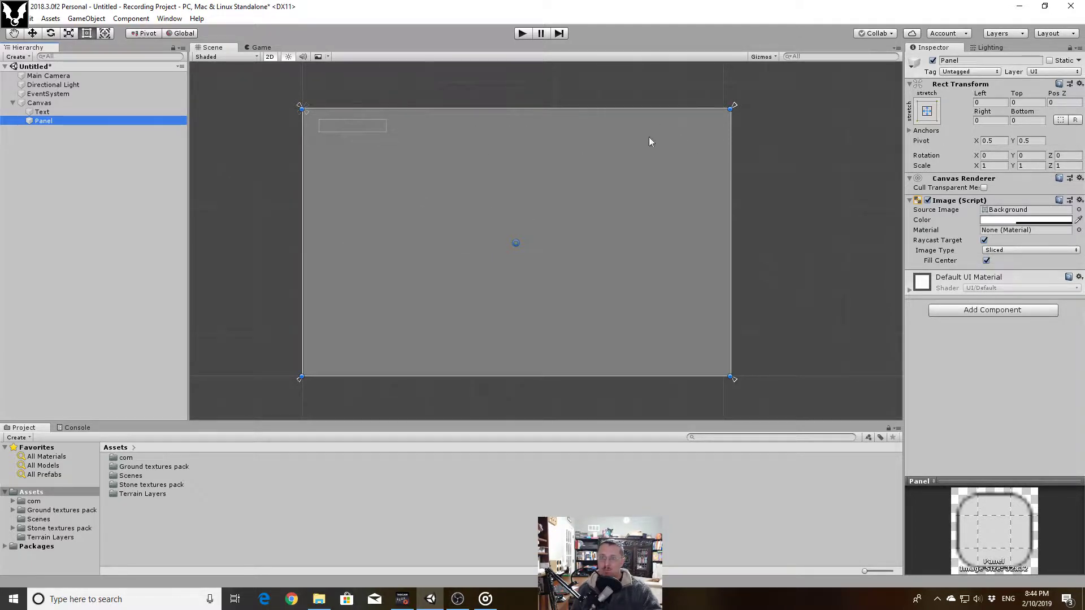
mouse_move(414, 232)
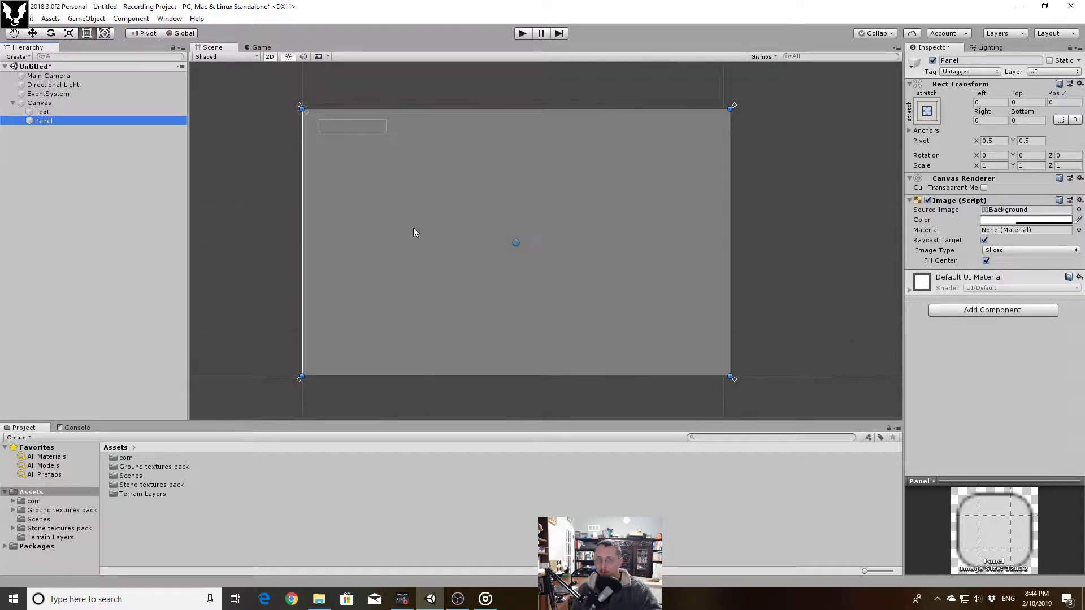
mouse_move(303, 110)
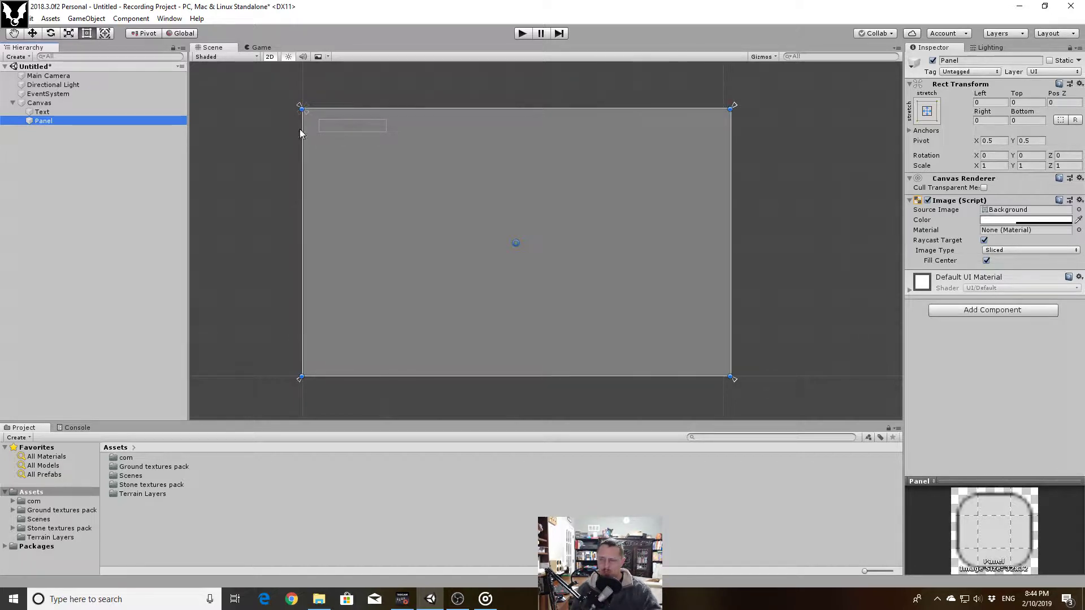
mouse_move(754, 147)
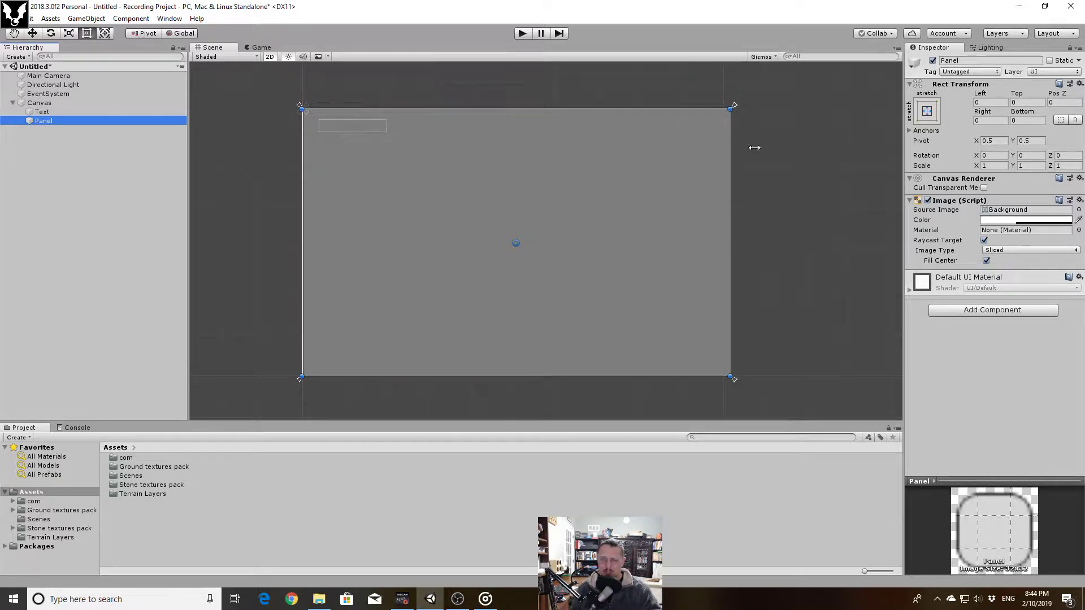
mouse_move(740, 107)
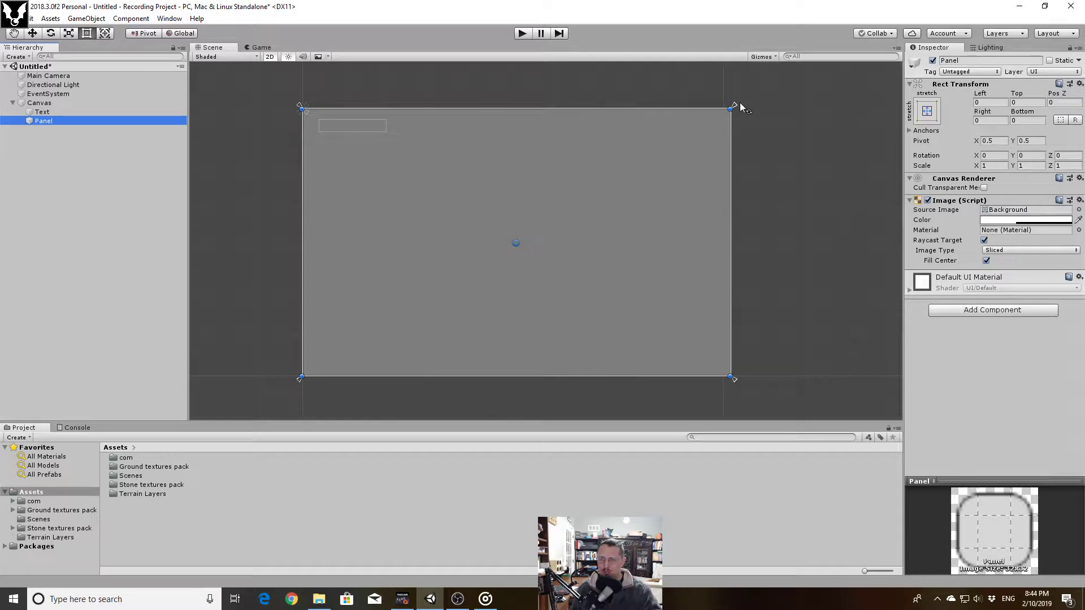
mouse_move(737, 109)
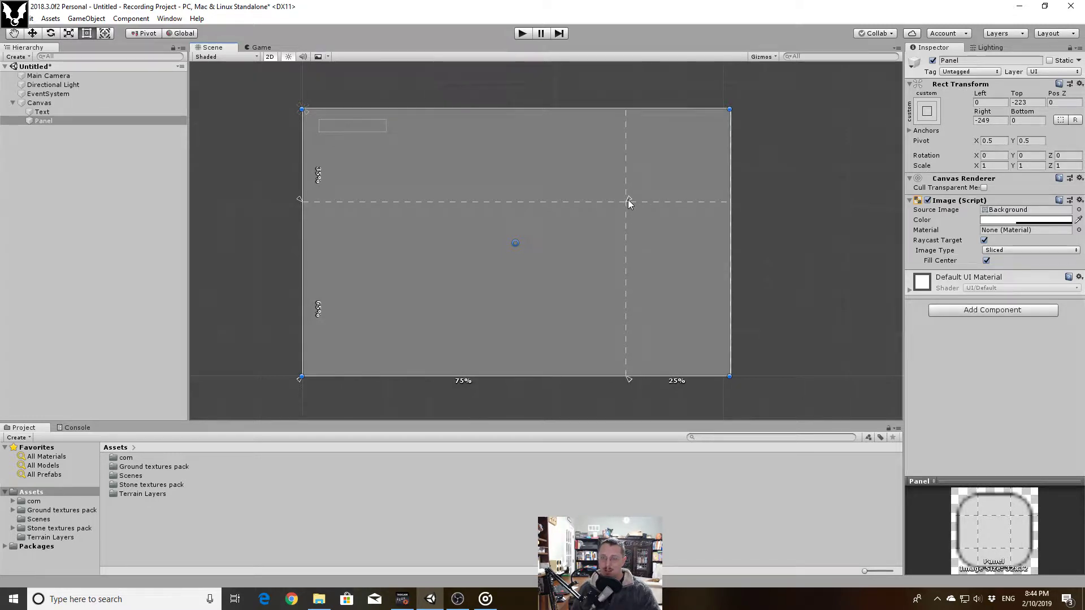
mouse_move(632, 210)
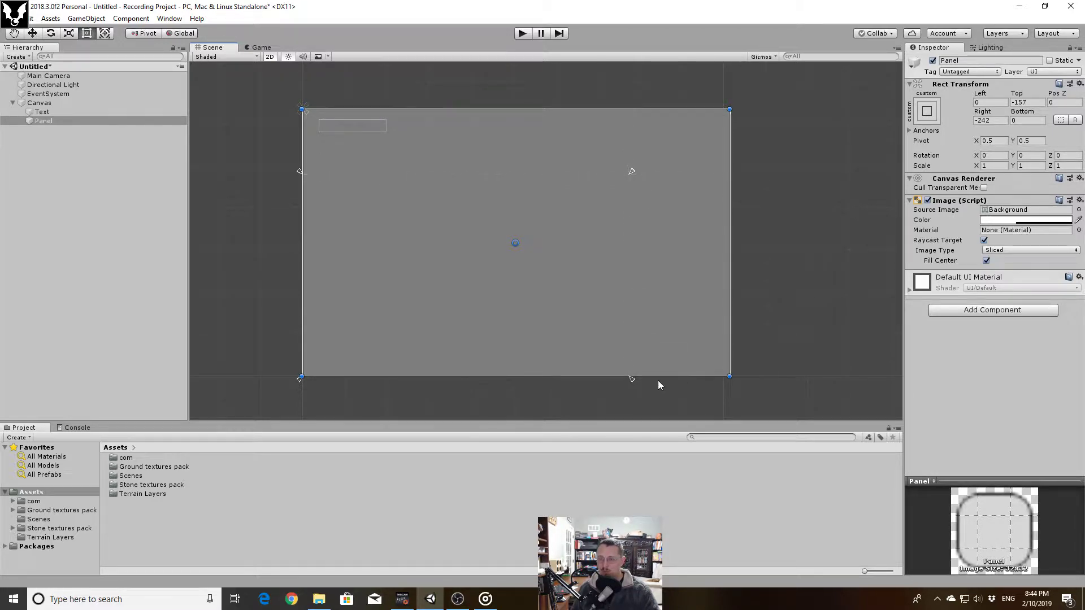
mouse_move(469, 222)
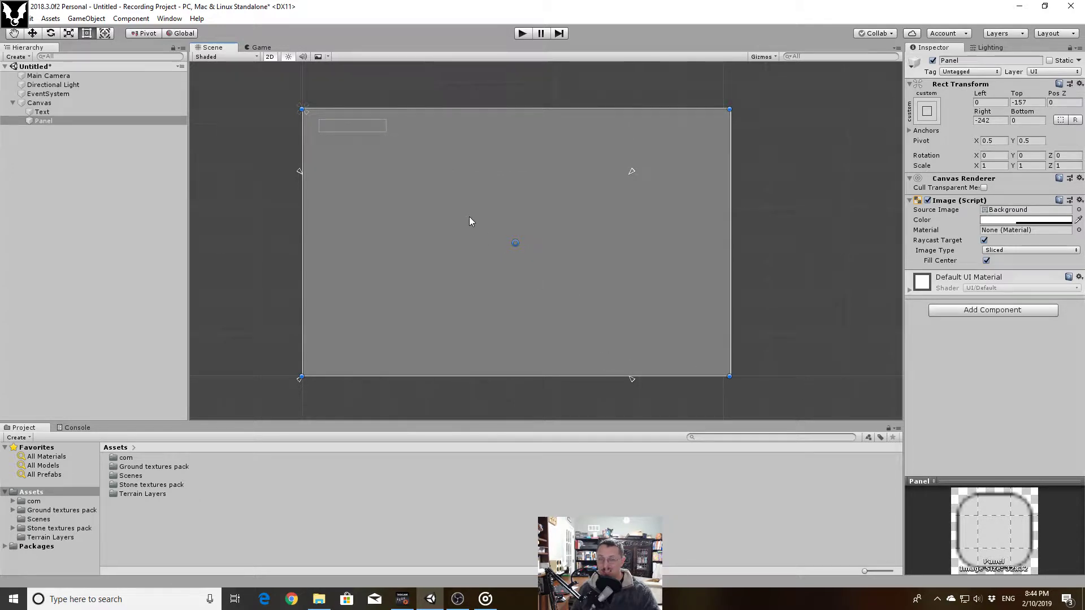
mouse_move(631, 173)
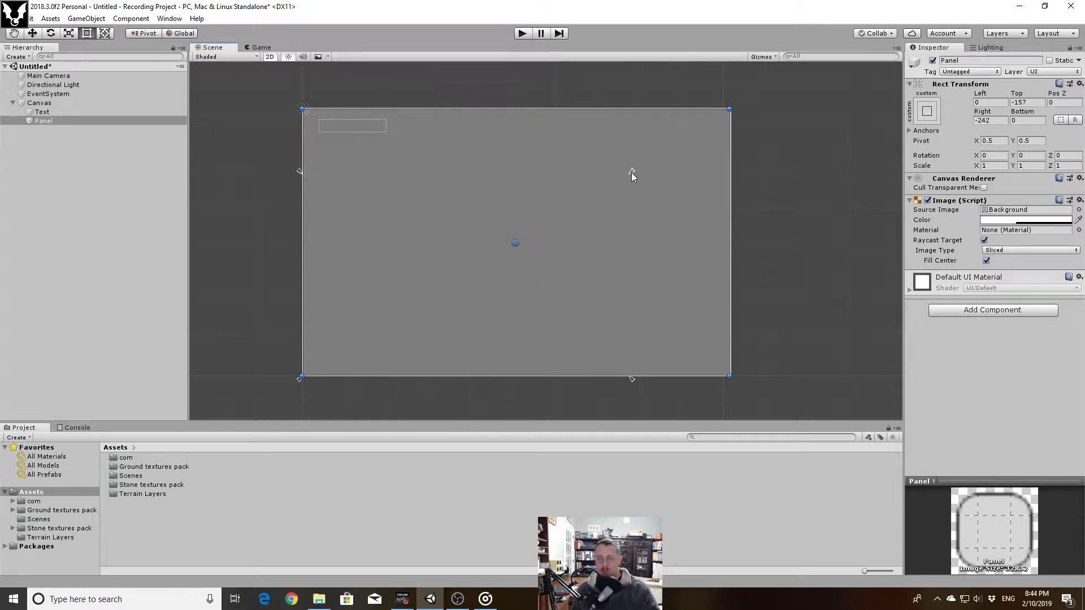
mouse_move(298, 173)
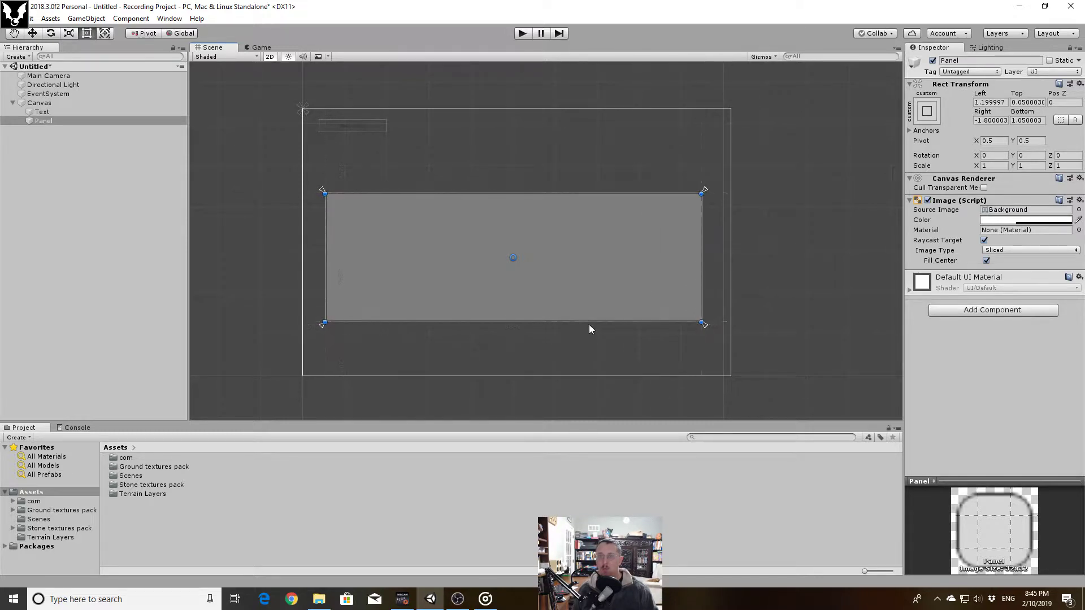
mouse_move(585, 328)
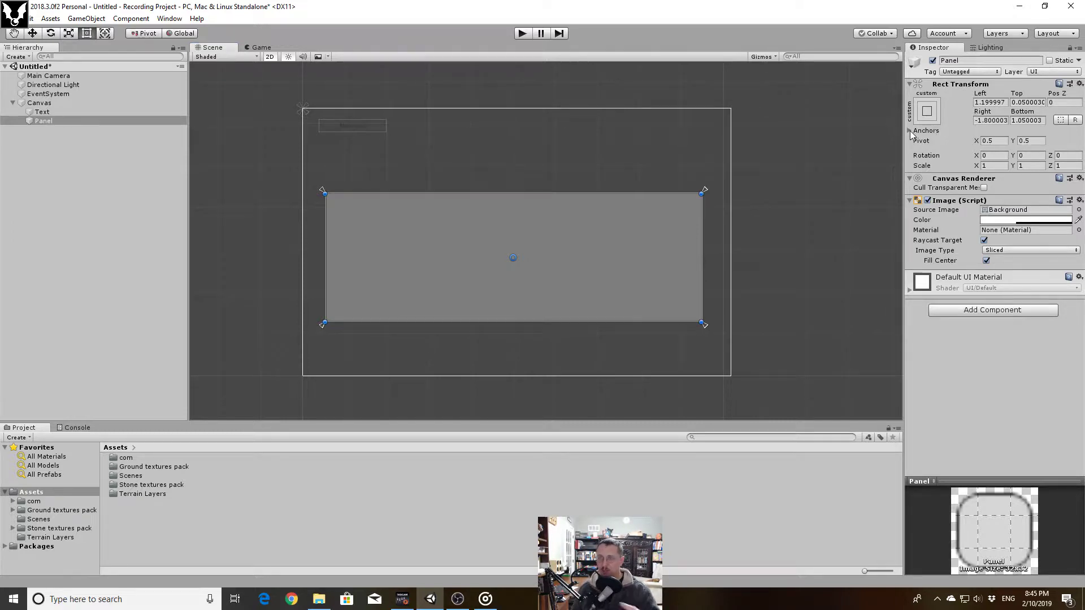
Set the Panel's anchors to Min 0.25 and Max 0.75 on both axes
left_click(912, 130)
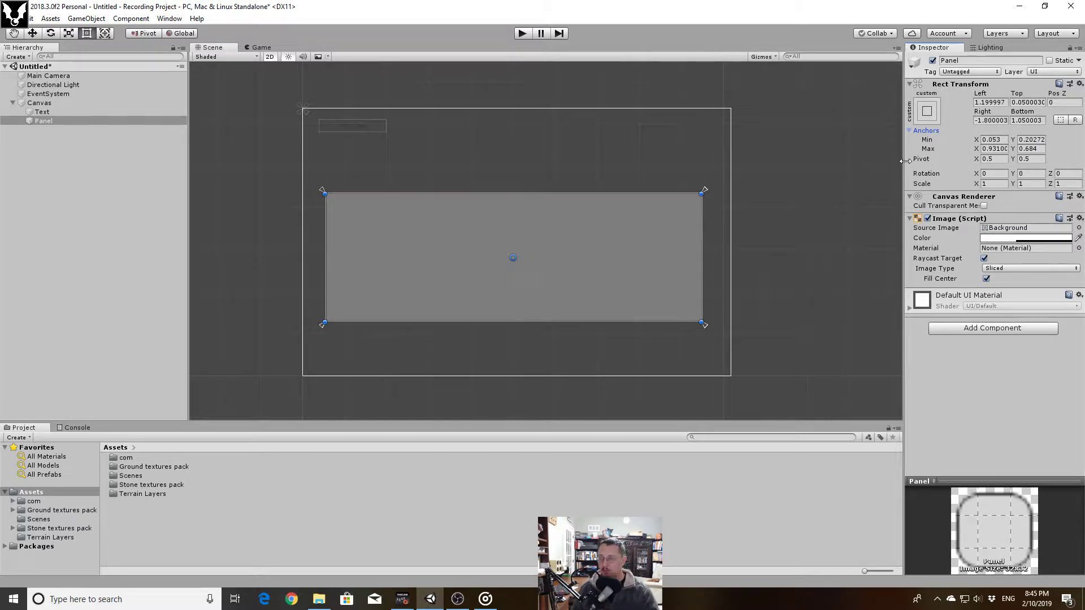
mouse_move(927, 144)
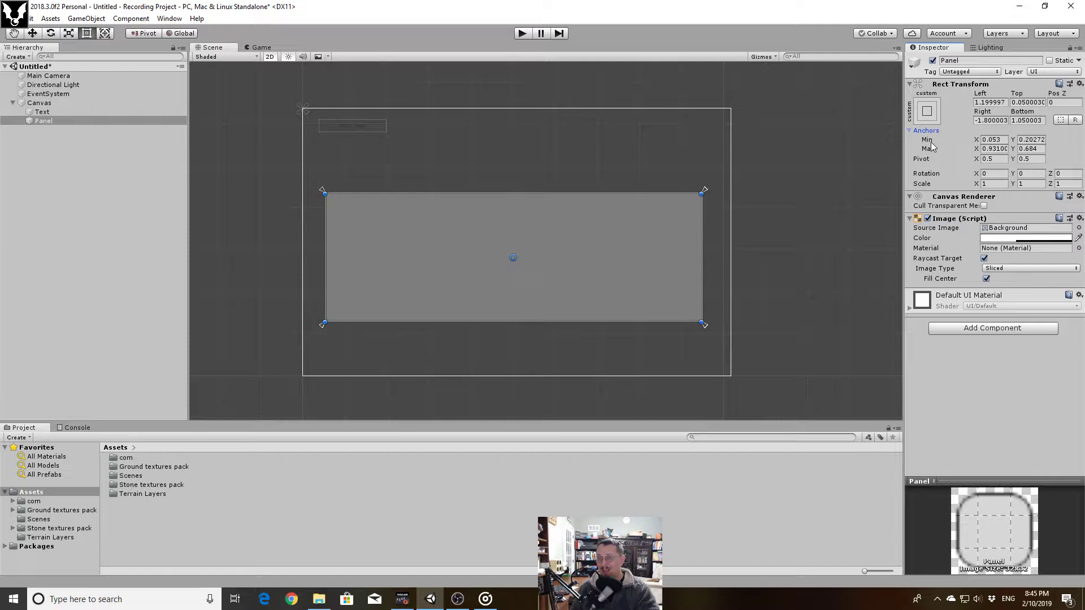
mouse_move(945, 155)
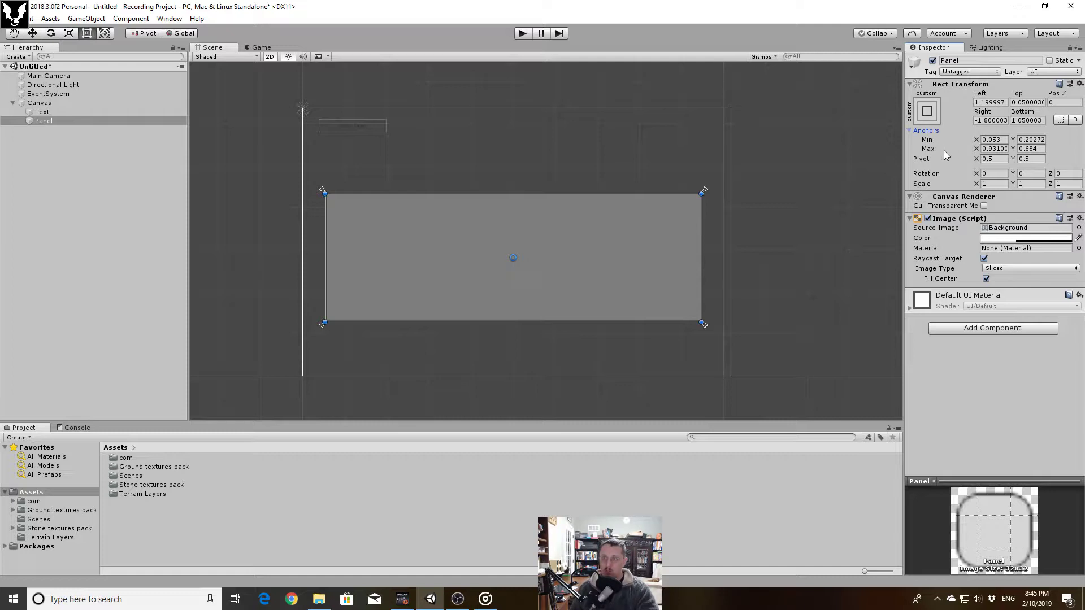
mouse_move(926, 199)
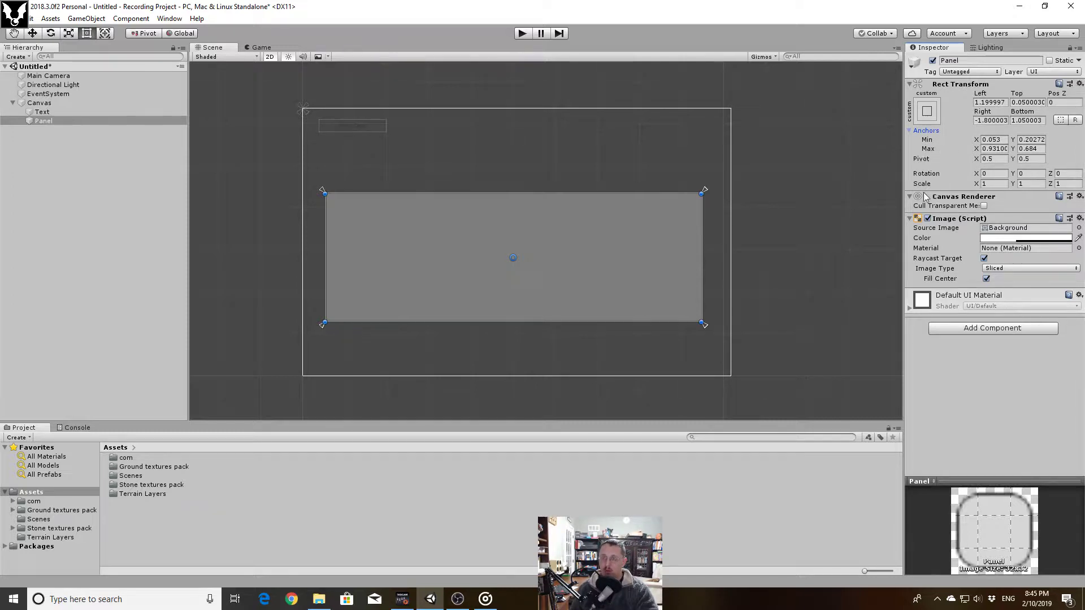
mouse_move(825, 217)
type("0.25")
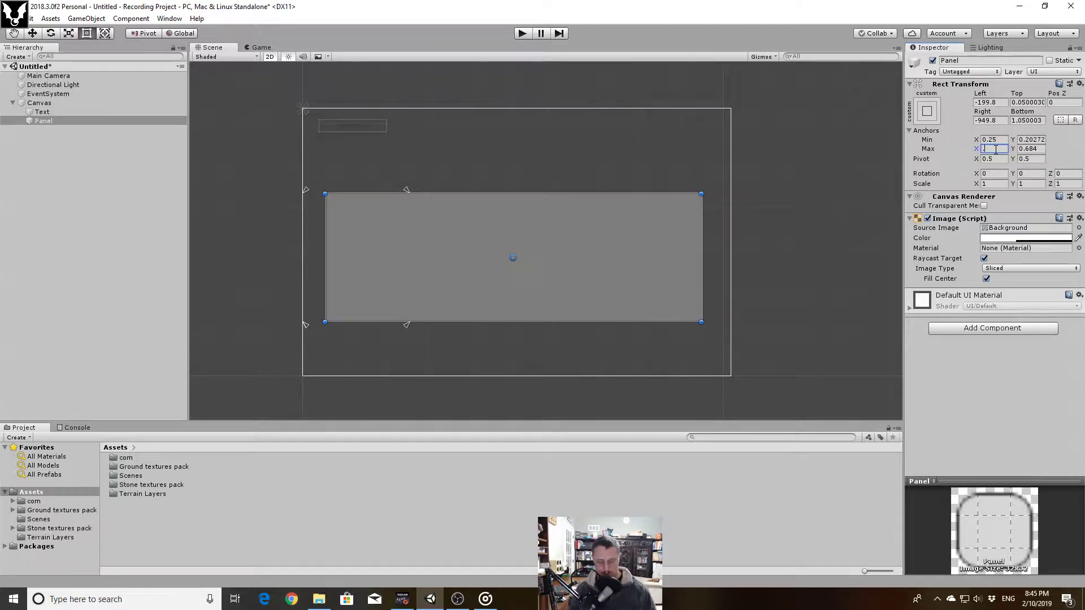
type(".75")
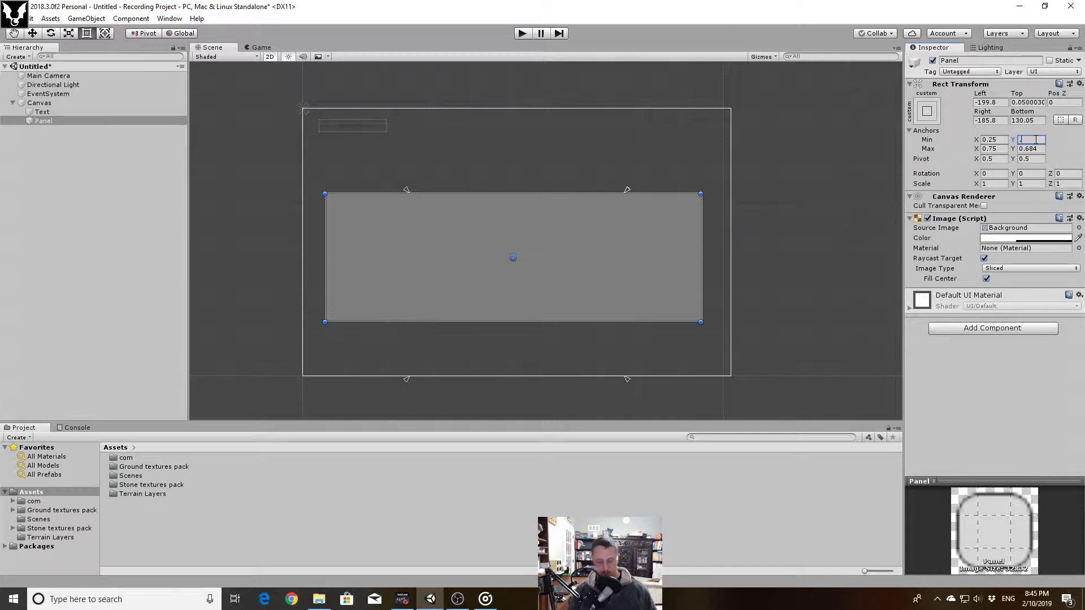
type(".25")
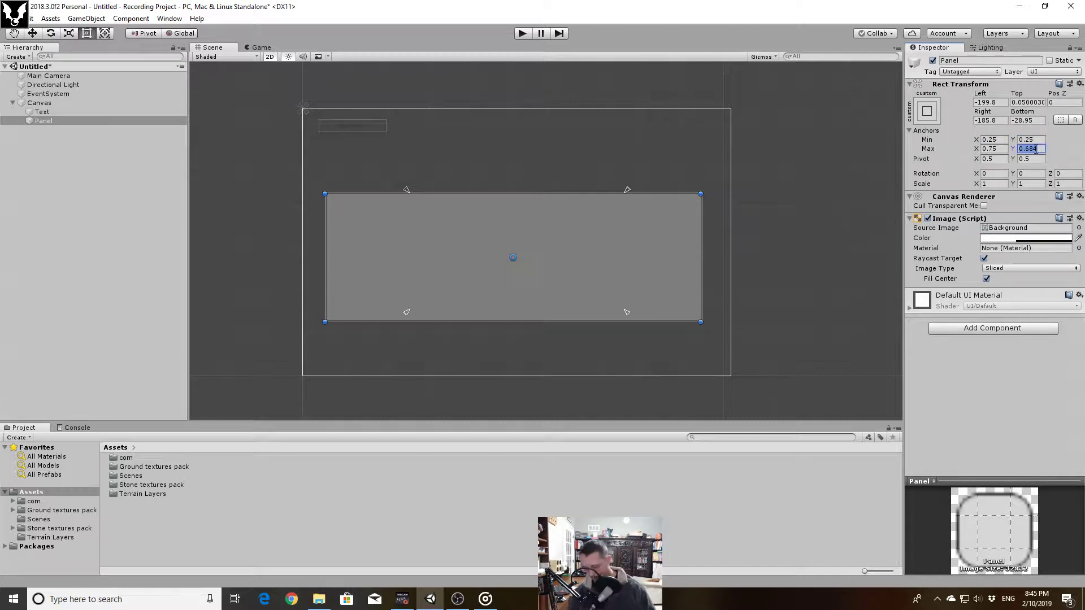
type("0.75")
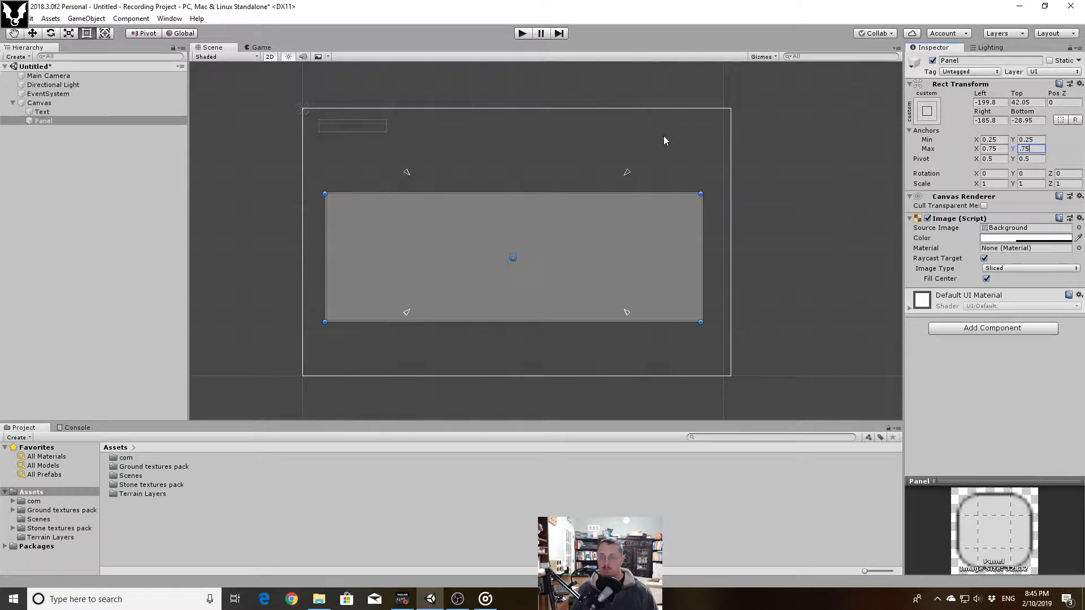
mouse_move(697, 171)
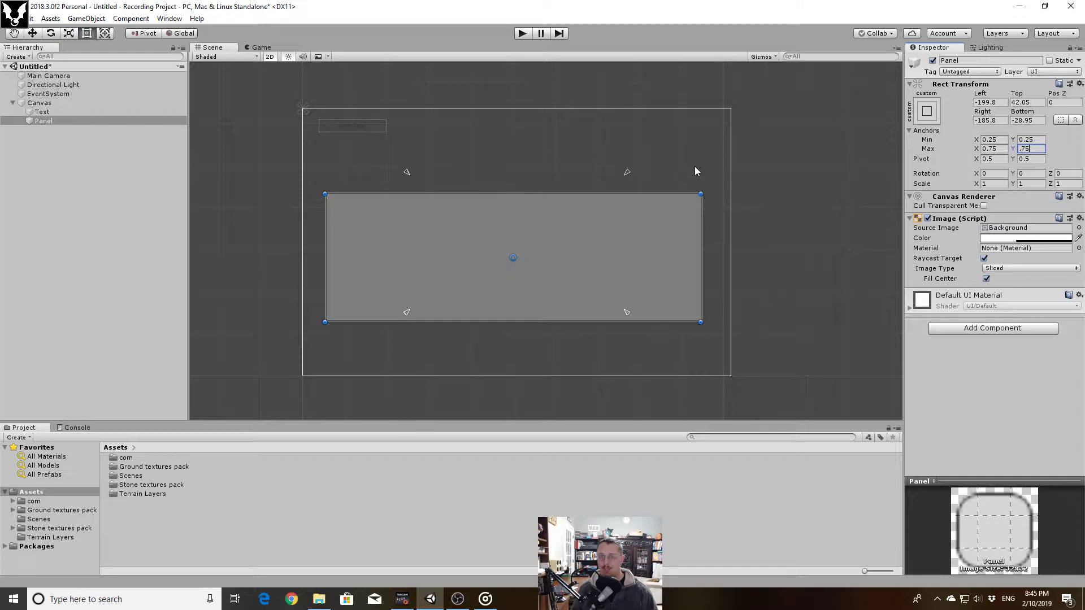
mouse_move(615, 181)
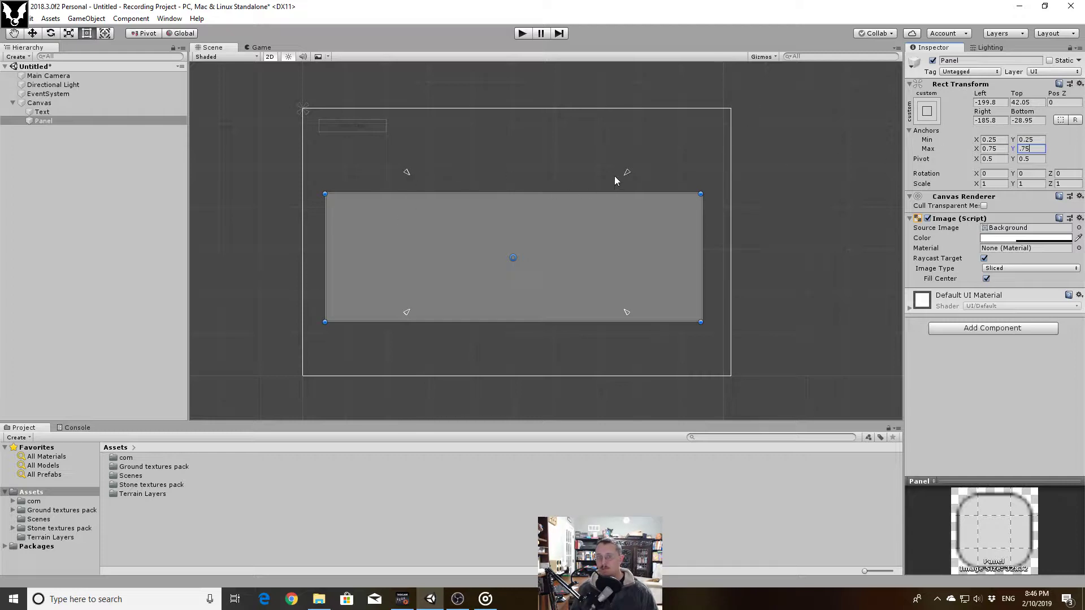
mouse_move(370, 235)
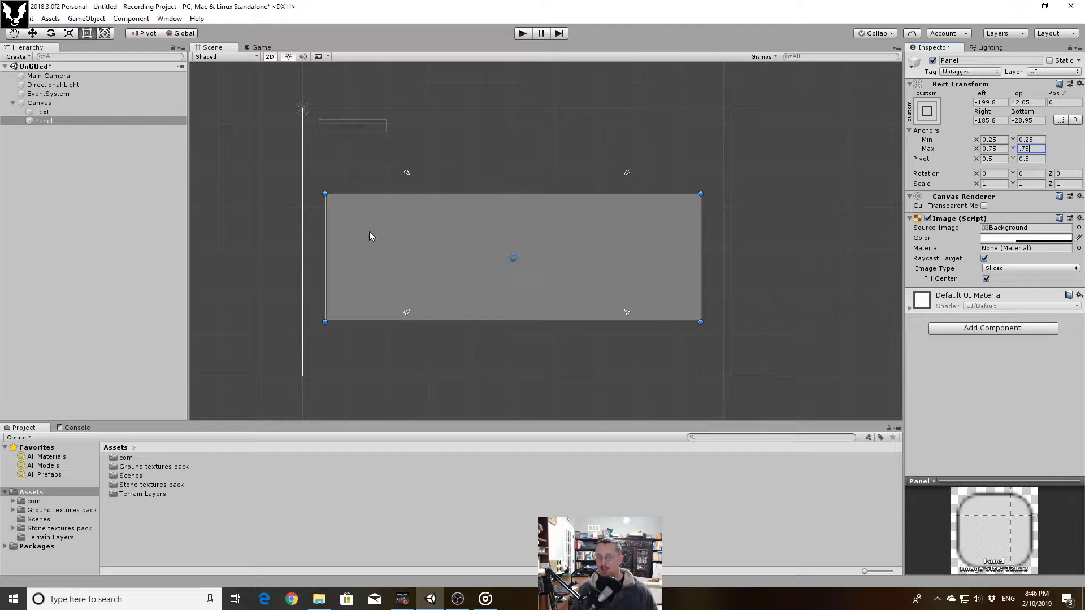
mouse_move(433, 232)
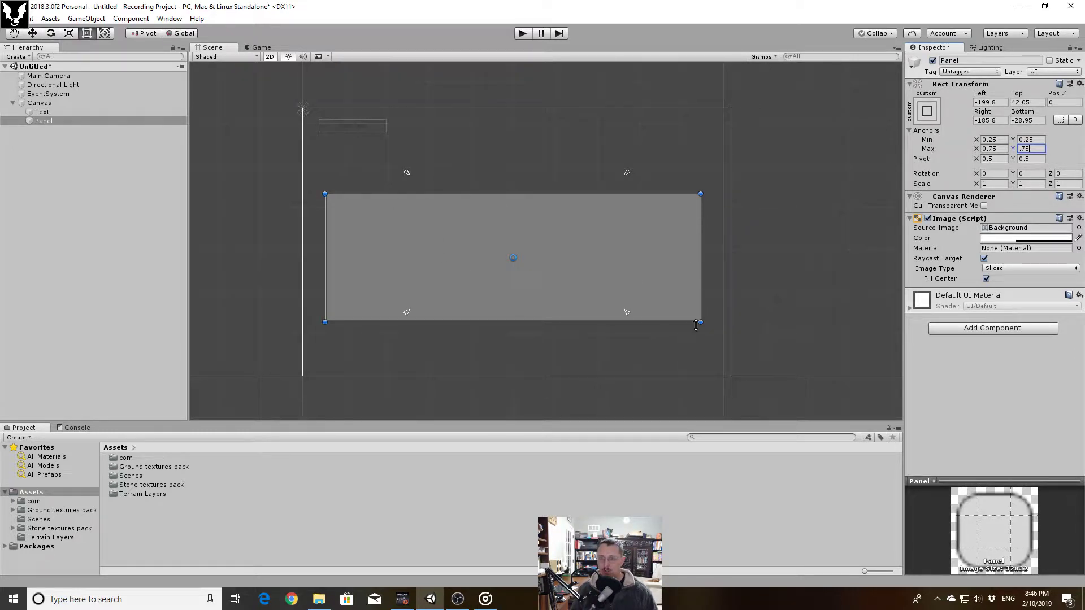
mouse_move(528, 245)
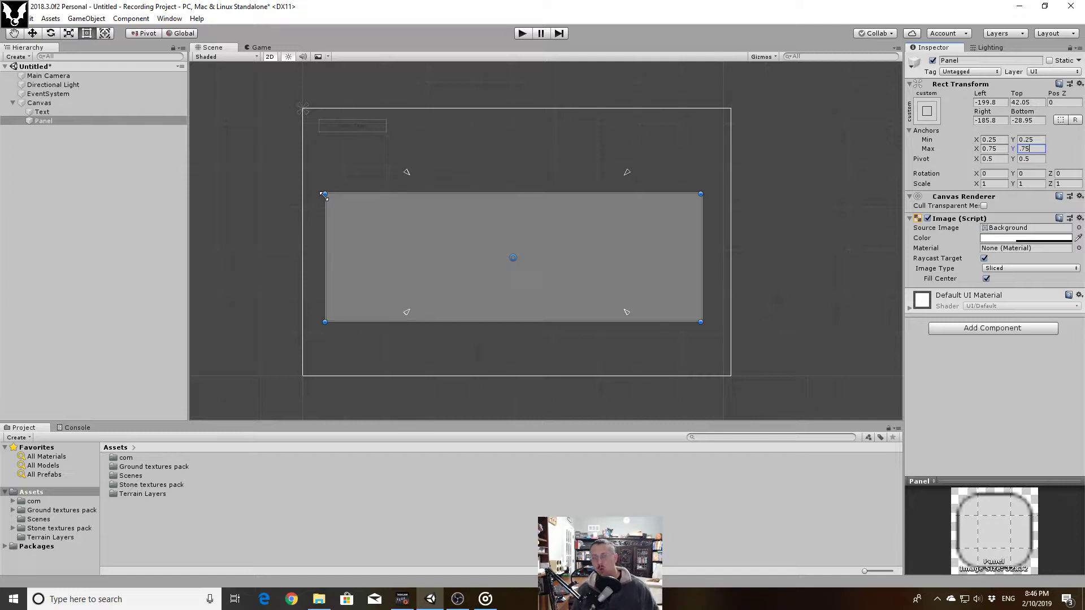
mouse_move(494, 299)
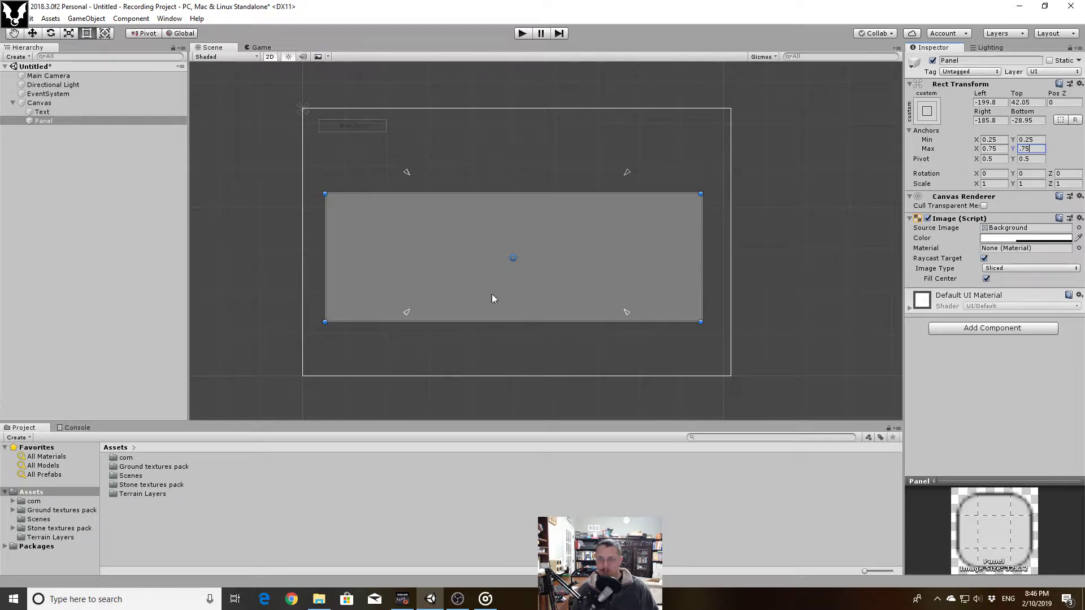
mouse_move(357, 232)
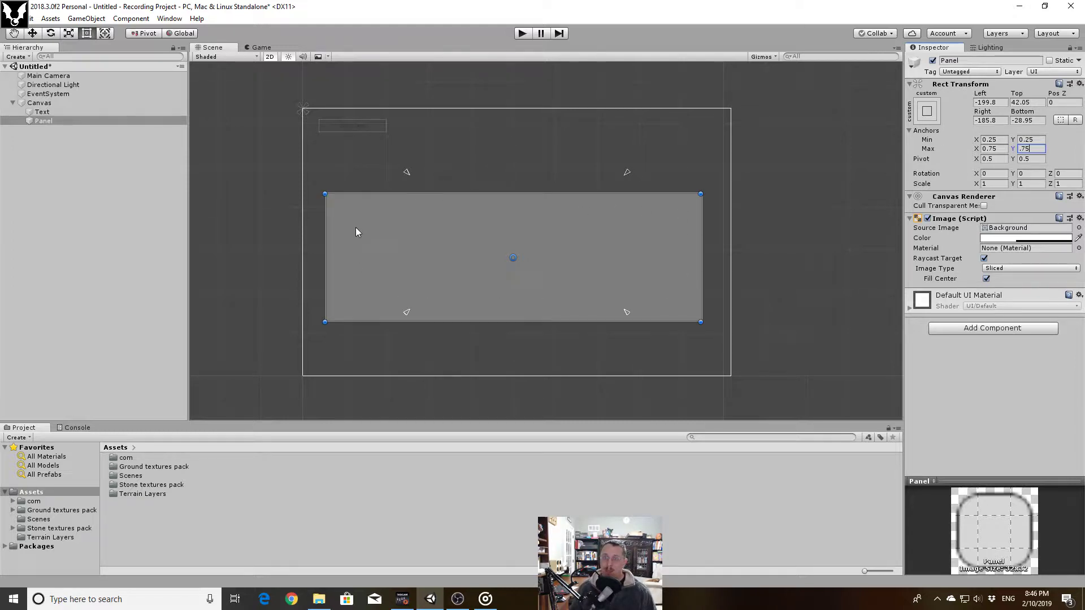
mouse_move(655, 224)
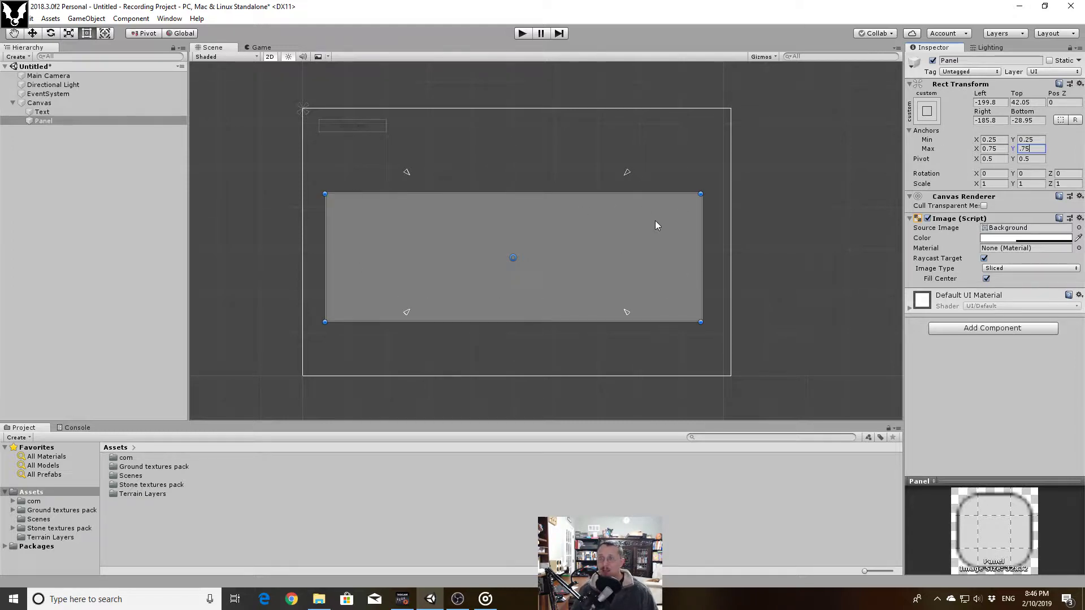
mouse_move(651, 261)
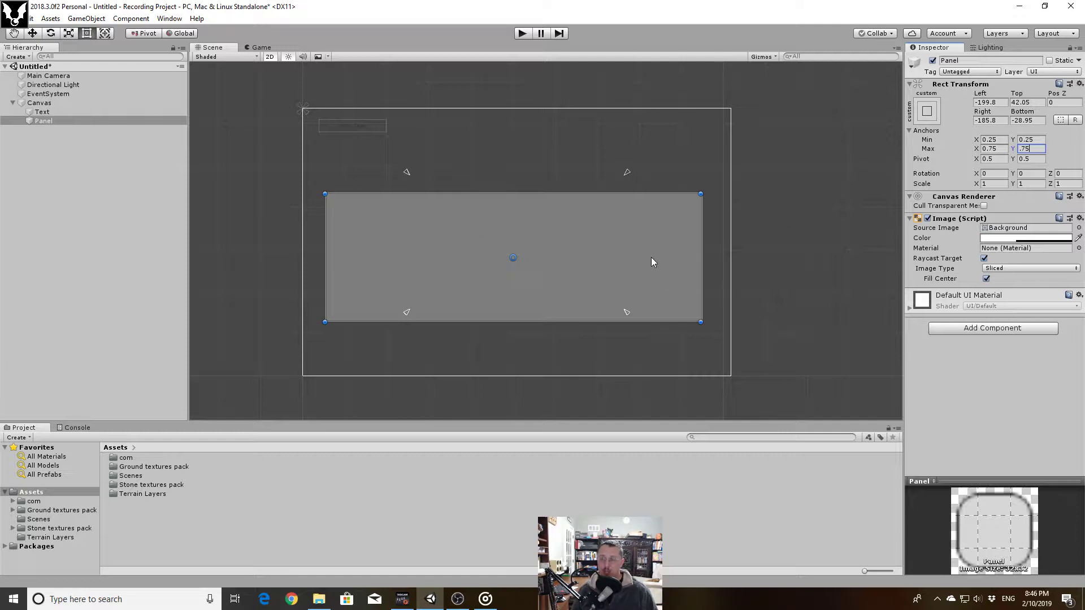
mouse_move(405, 181)
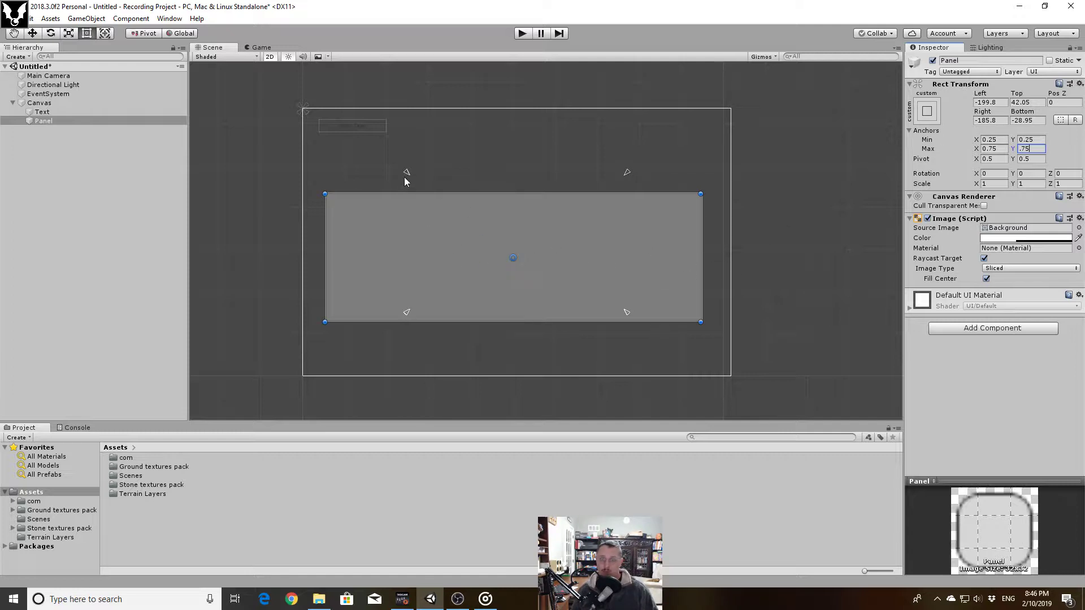
mouse_move(631, 184)
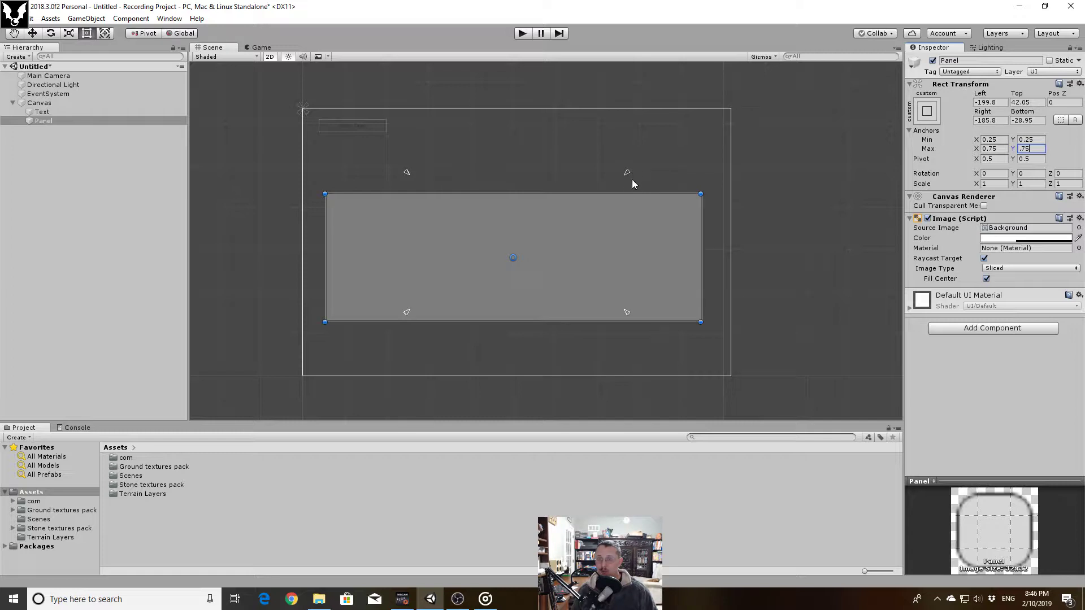
mouse_move(375, 205)
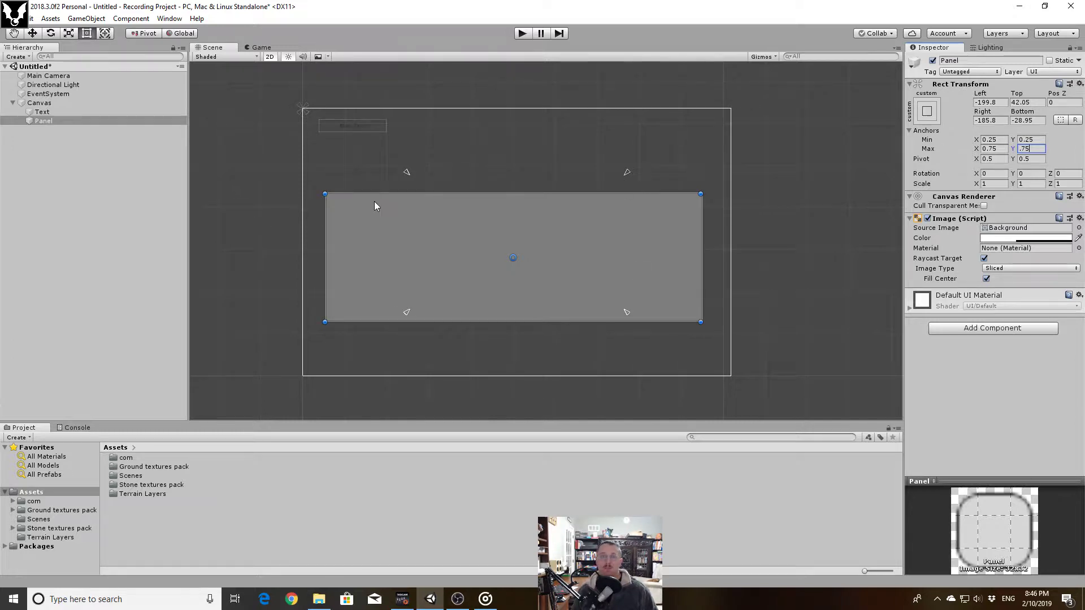
mouse_move(849, 159)
type("0")
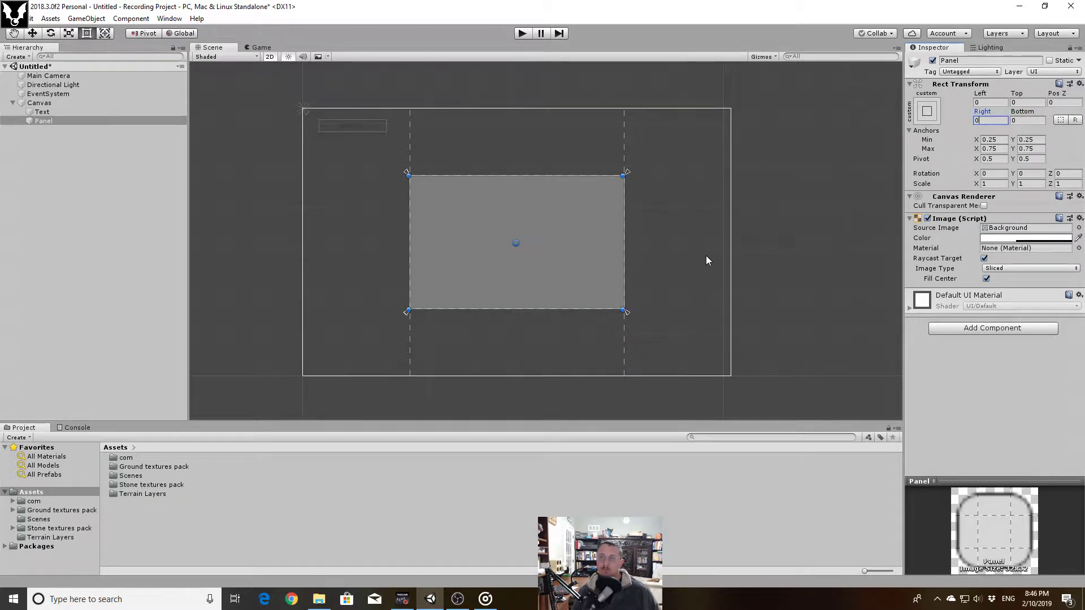
Select the Canvas after zeroing the Panel's edge offsets
left_click(38, 103)
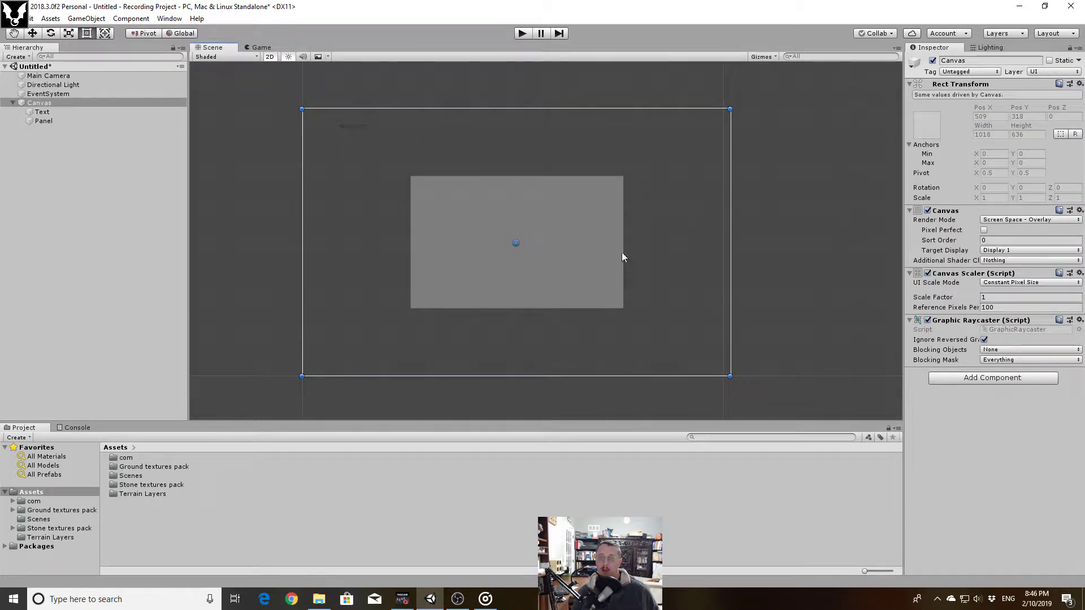
mouse_move(485, 280)
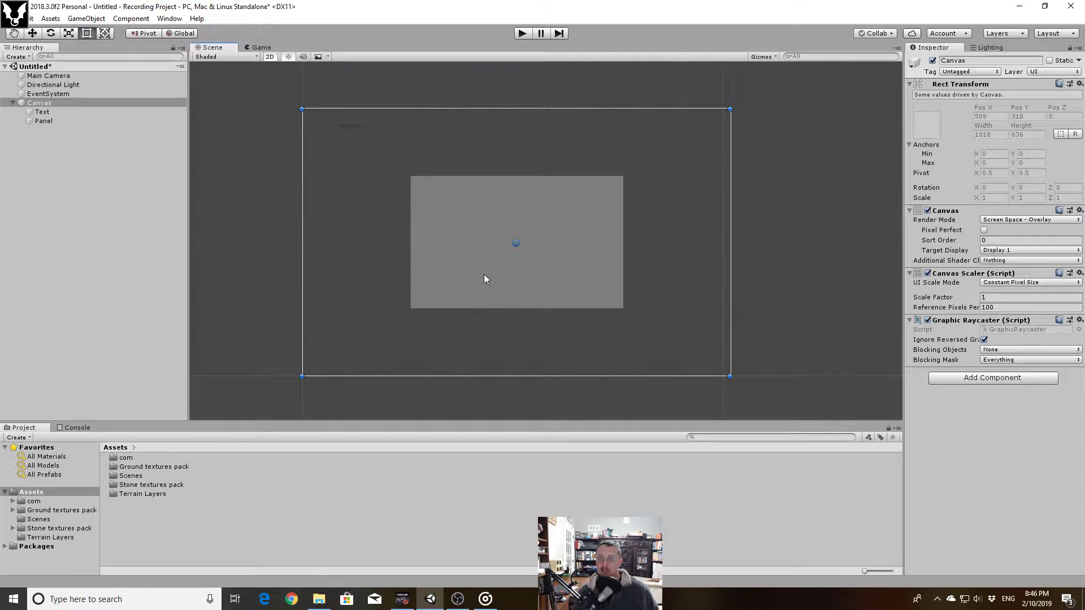
Preview the Game view at Free Aspect, 5:4, 4:3, 3:2 and 16:9, then return to the Scene view
left_click(261, 48)
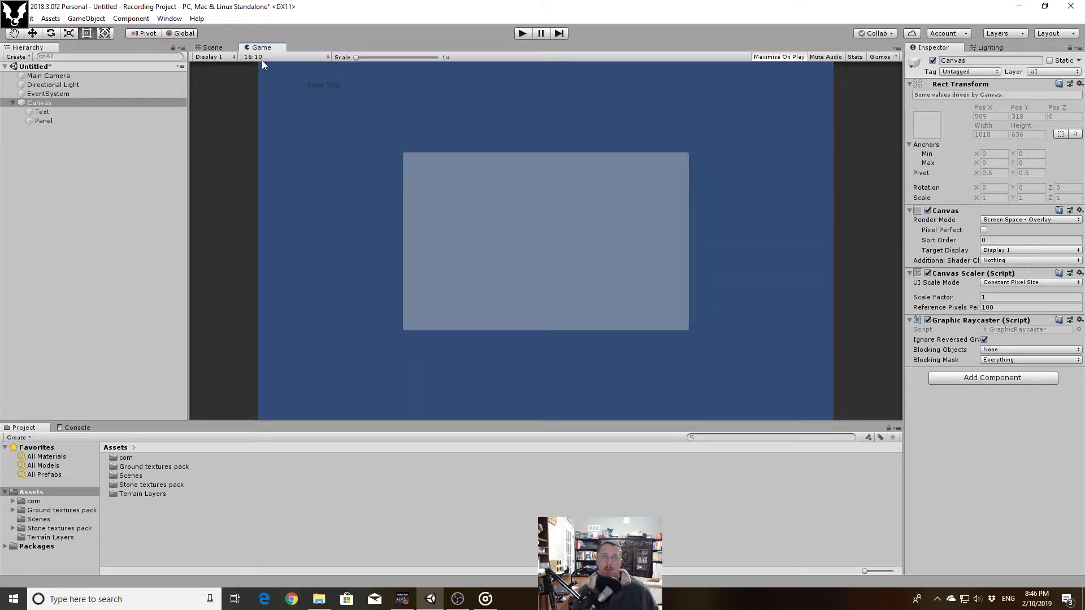
left_click(283, 56)
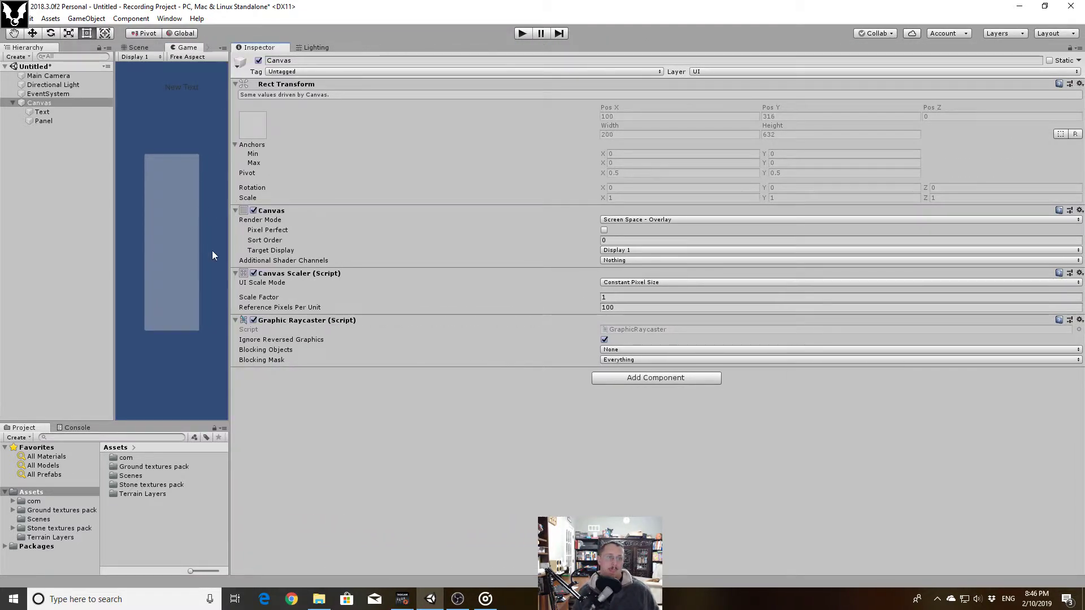
mouse_move(171, 244)
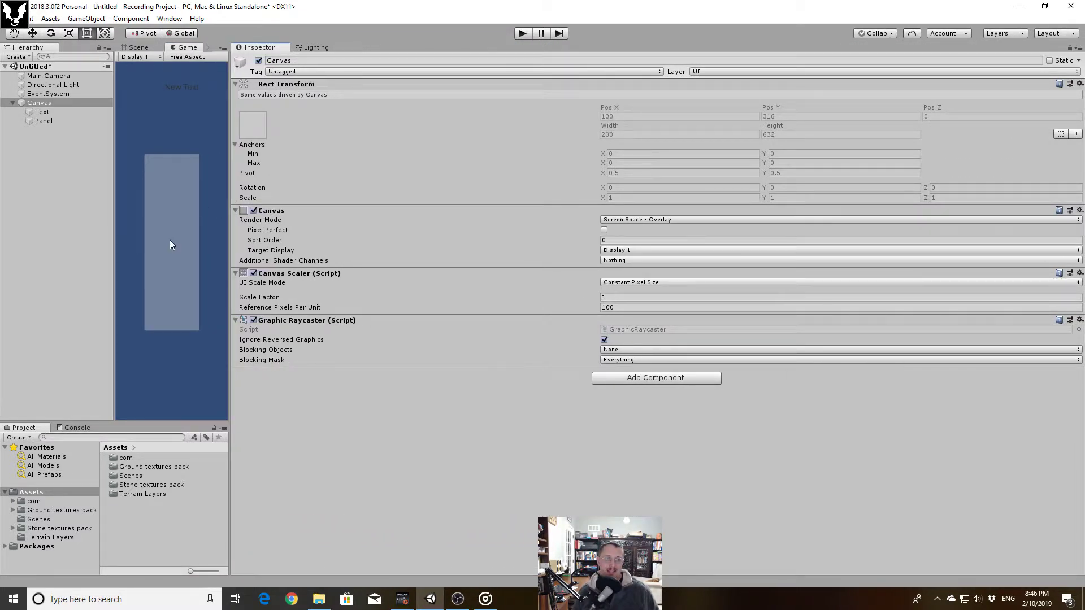
mouse_move(210, 231)
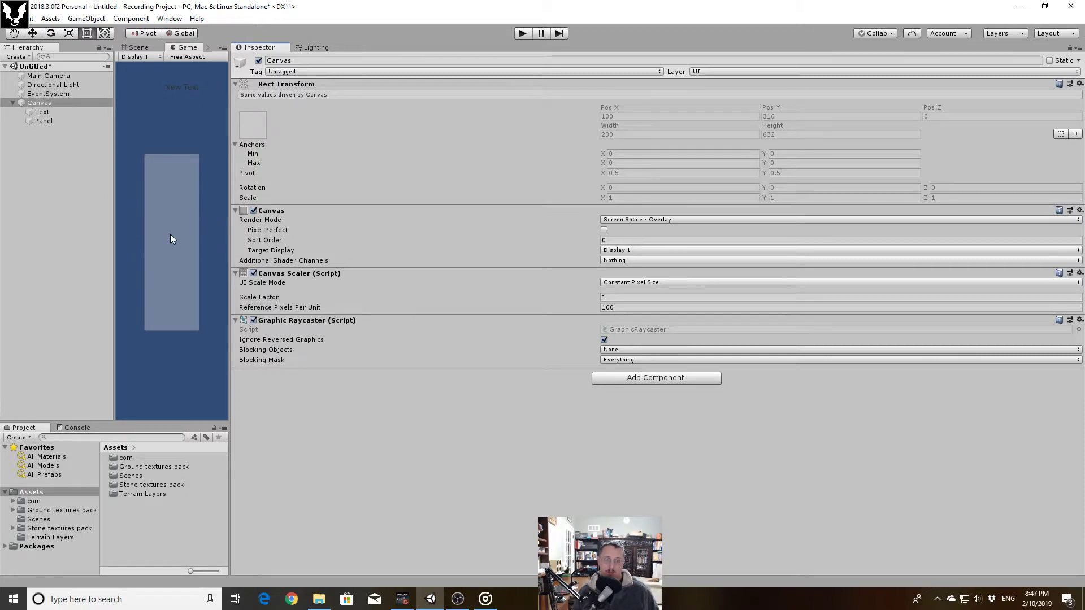
mouse_move(140, 268)
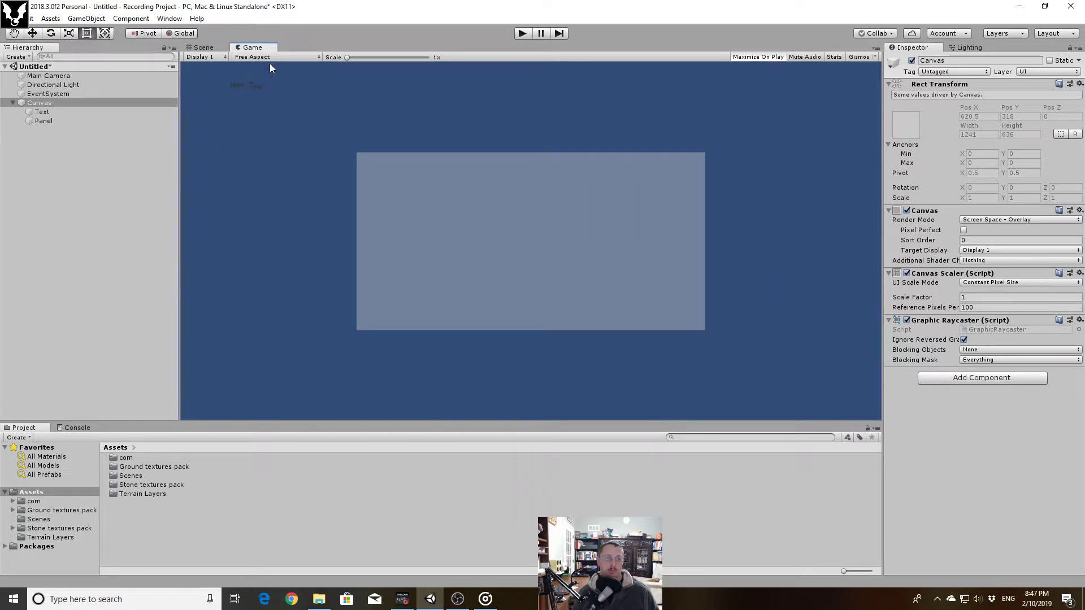
left_click(275, 56)
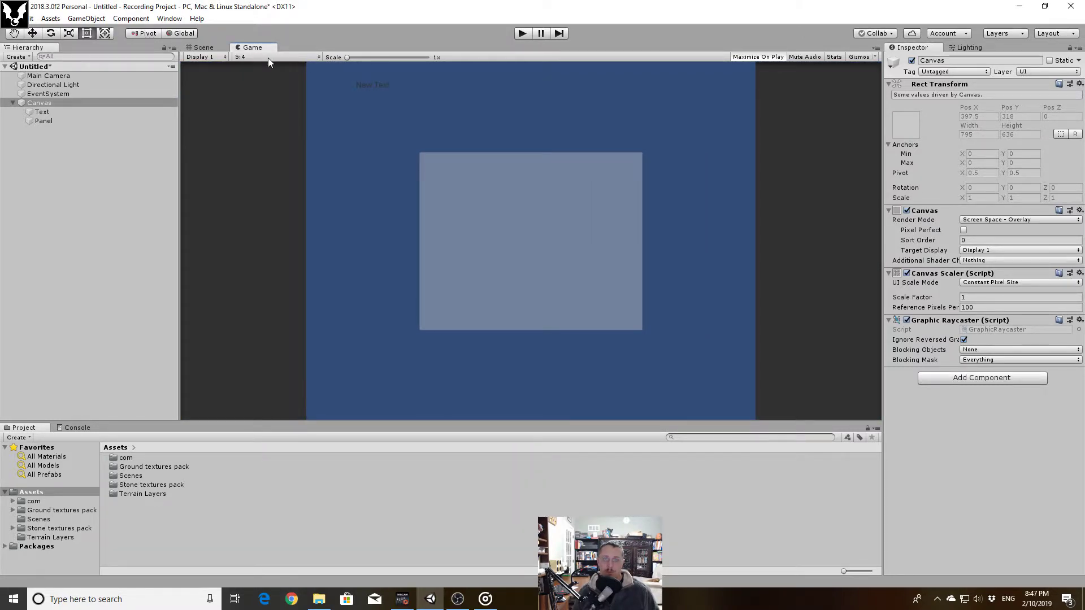
left_click(277, 57)
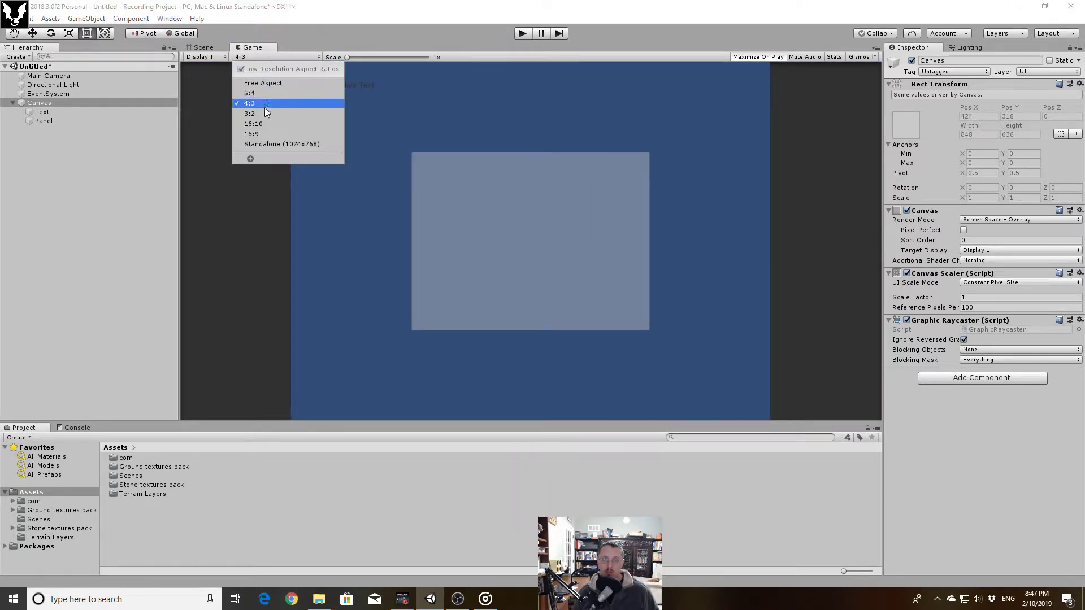
left_click(248, 113)
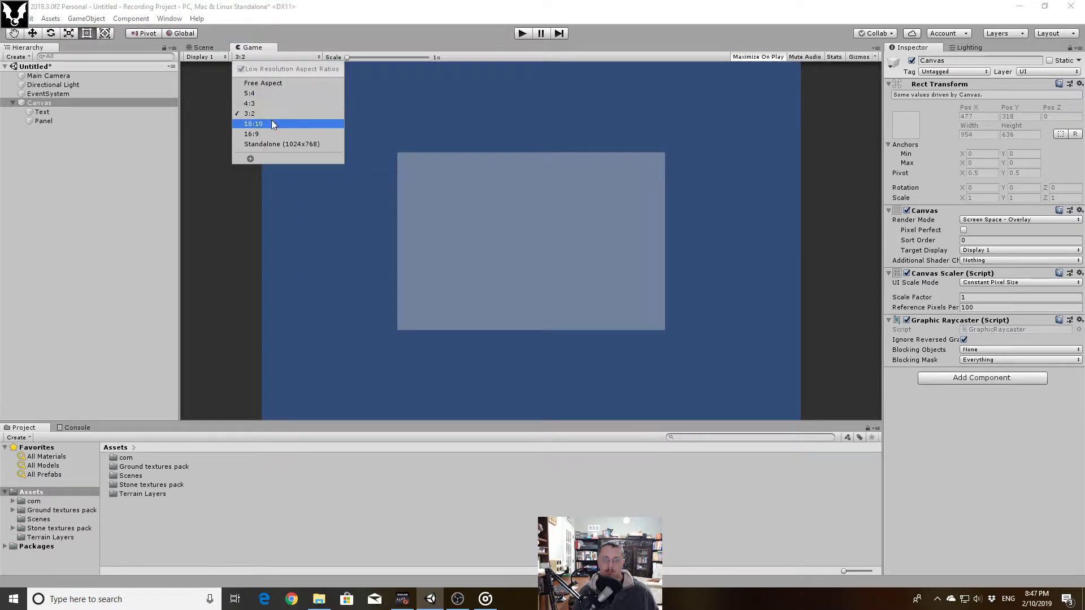
left_click(250, 133)
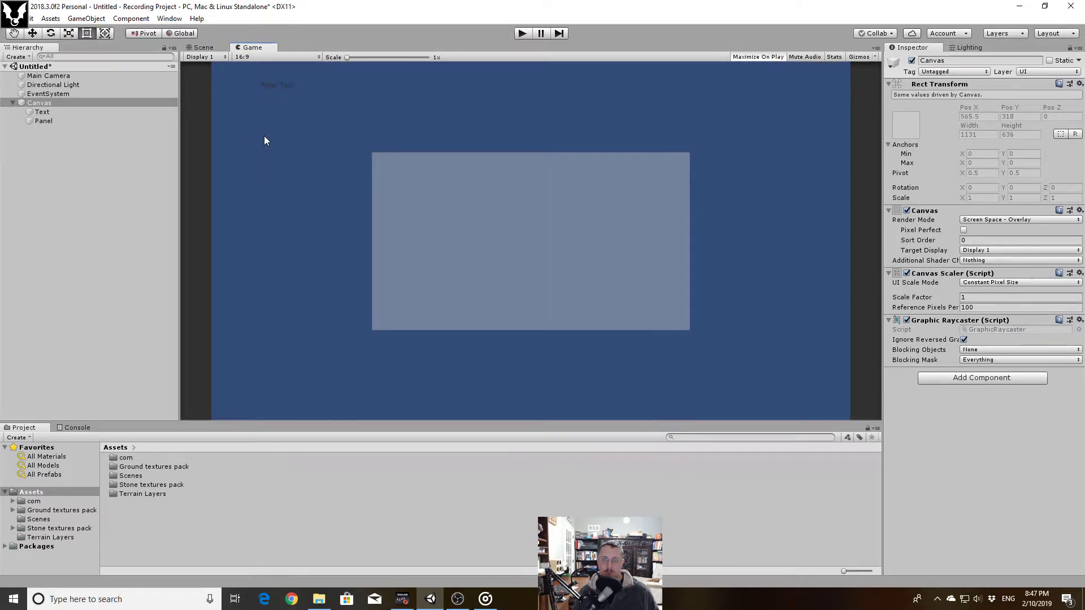
mouse_move(229, 123)
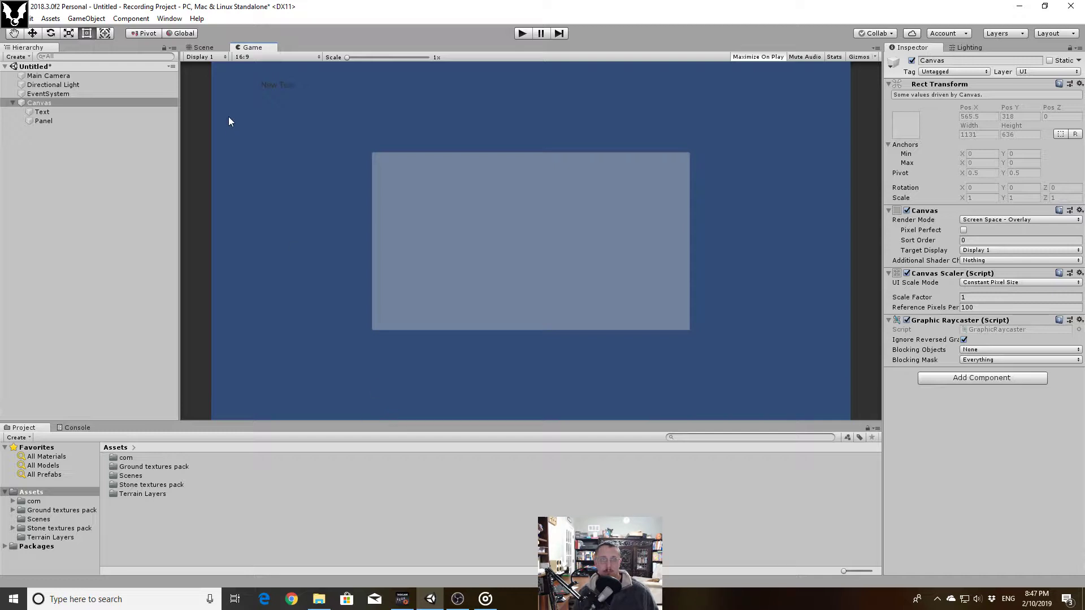
left_click(203, 48)
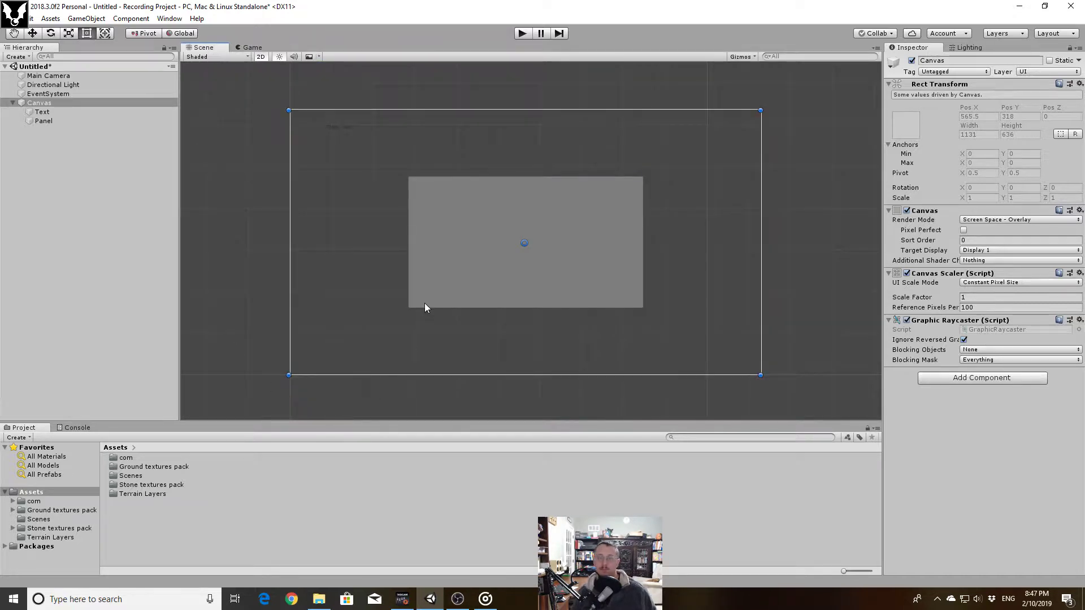
left_click(45, 121)
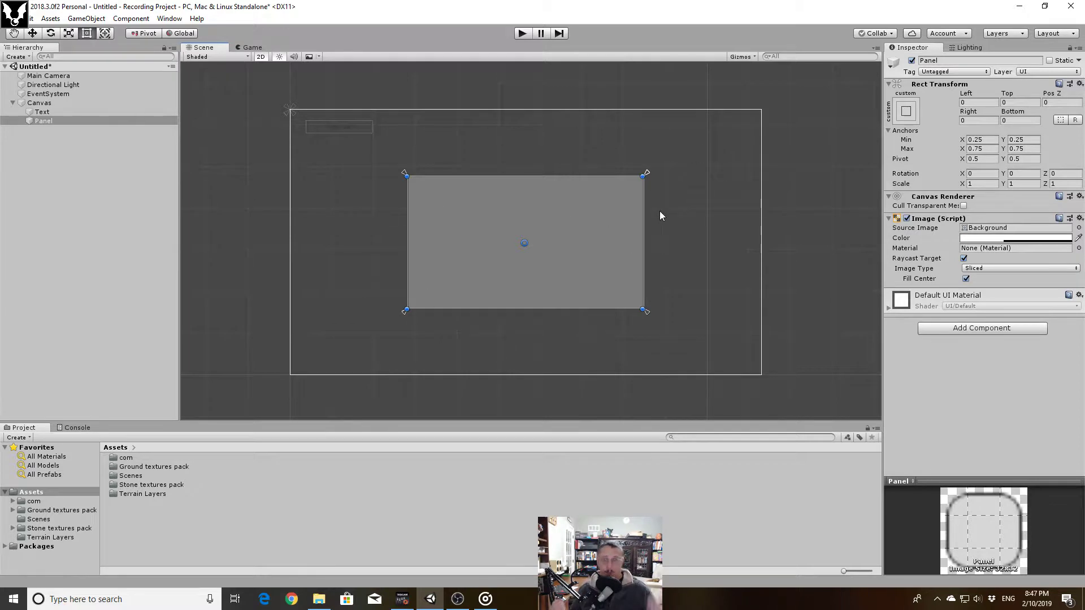
mouse_move(661, 220)
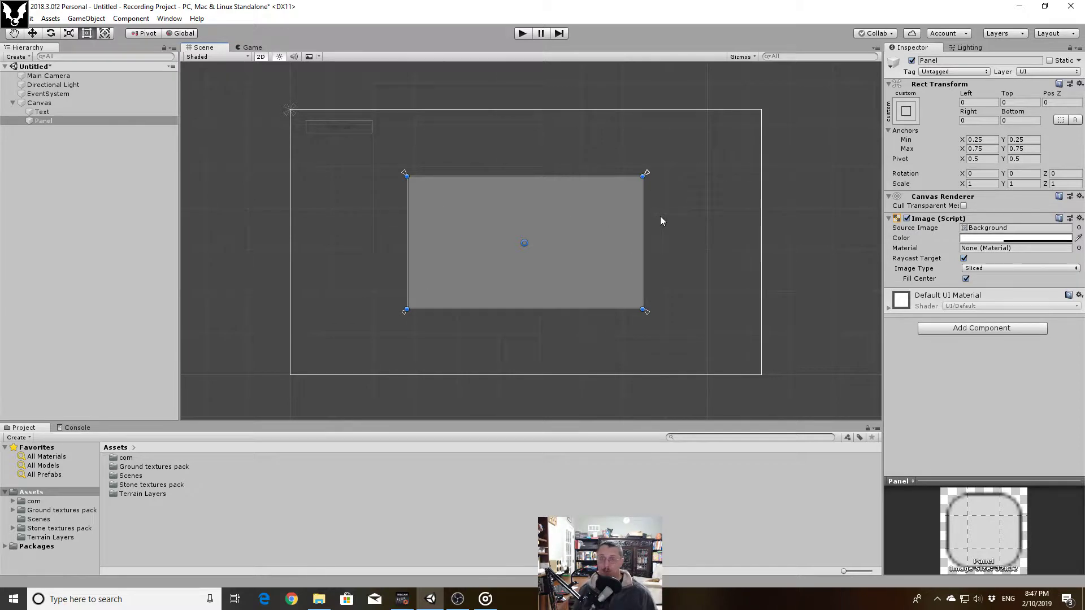
mouse_move(643, 185)
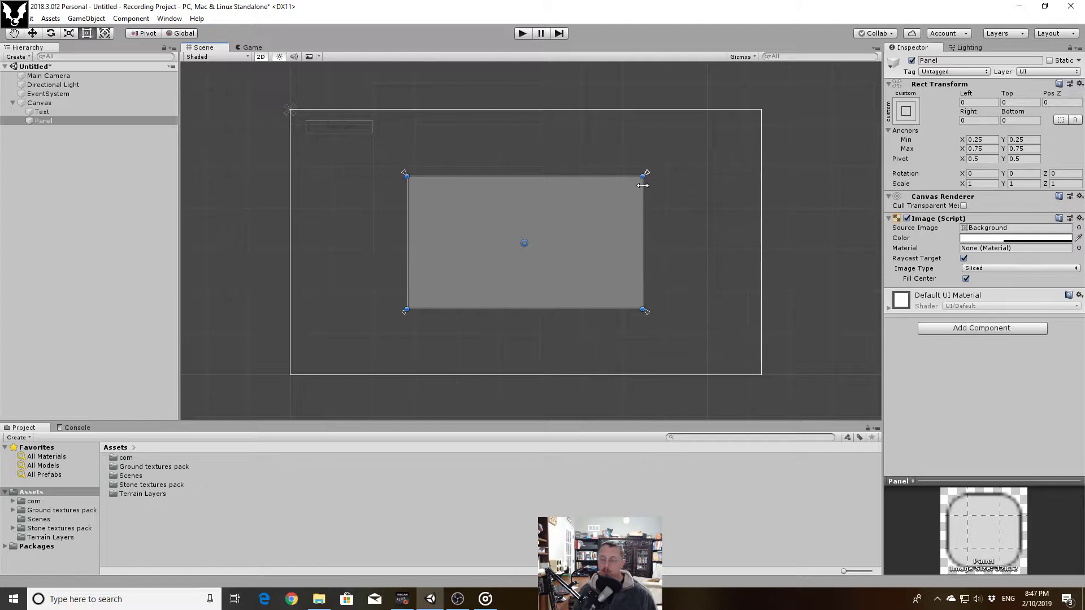
mouse_move(359, 123)
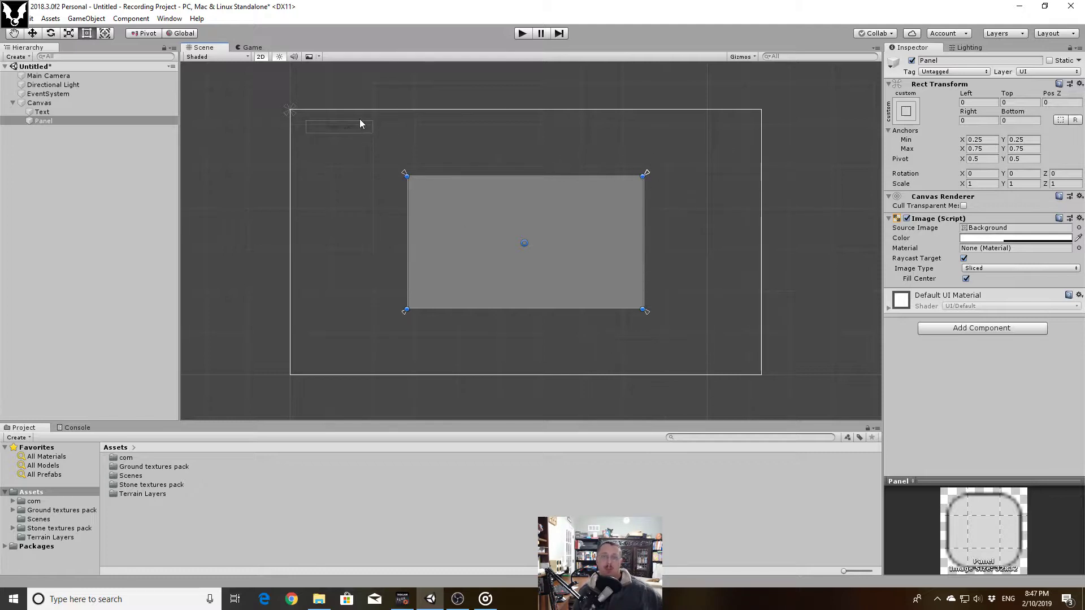
mouse_move(357, 135)
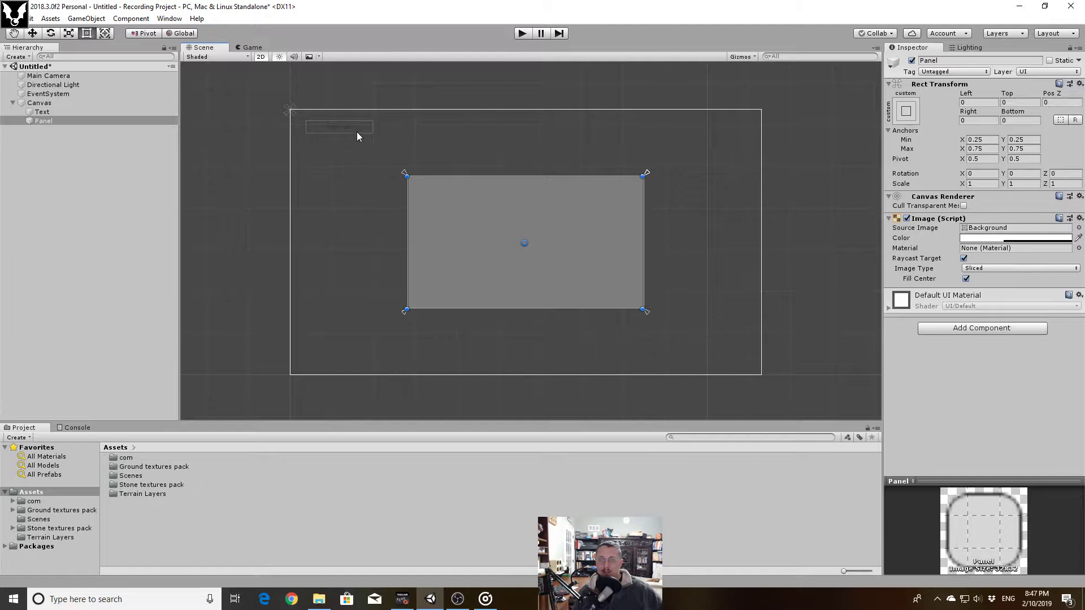
Move the New Text label over the panel's left edge and reselect it
left_click(42, 112)
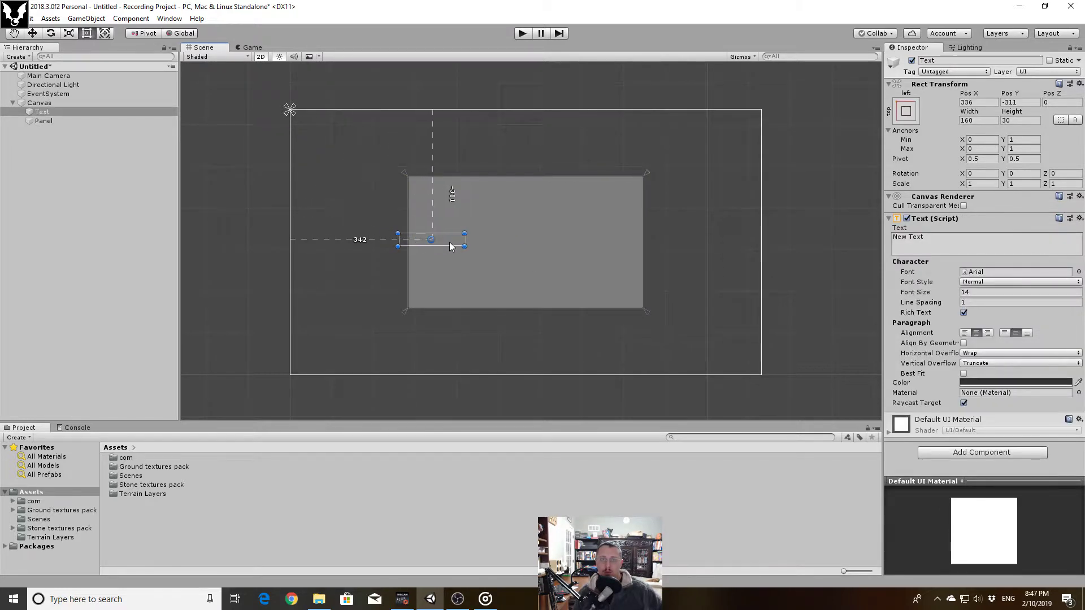
left_click_drag(431, 239, 406, 232)
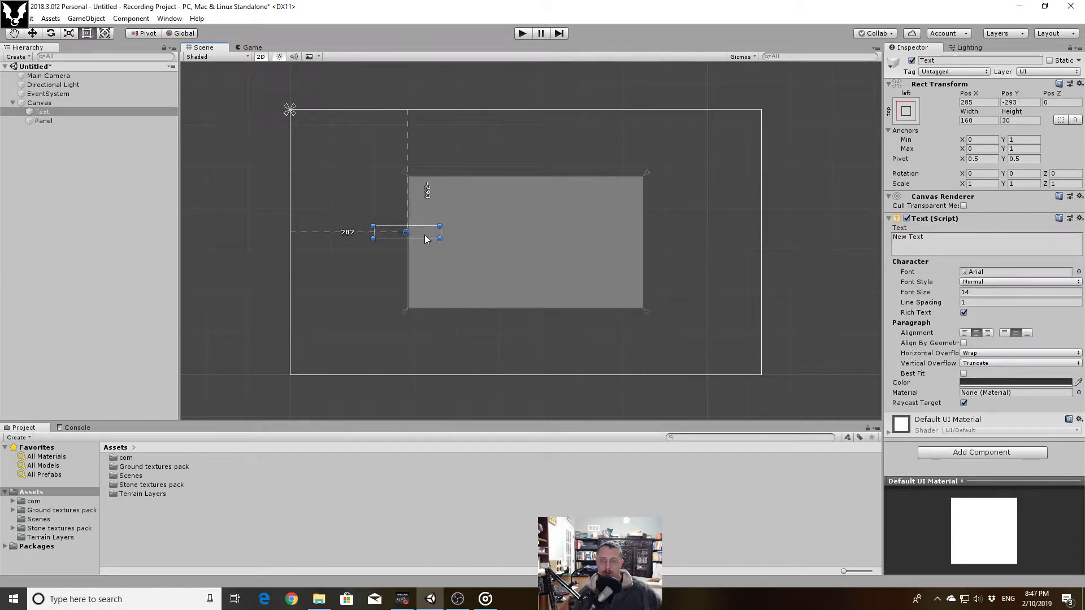
left_click(40, 102)
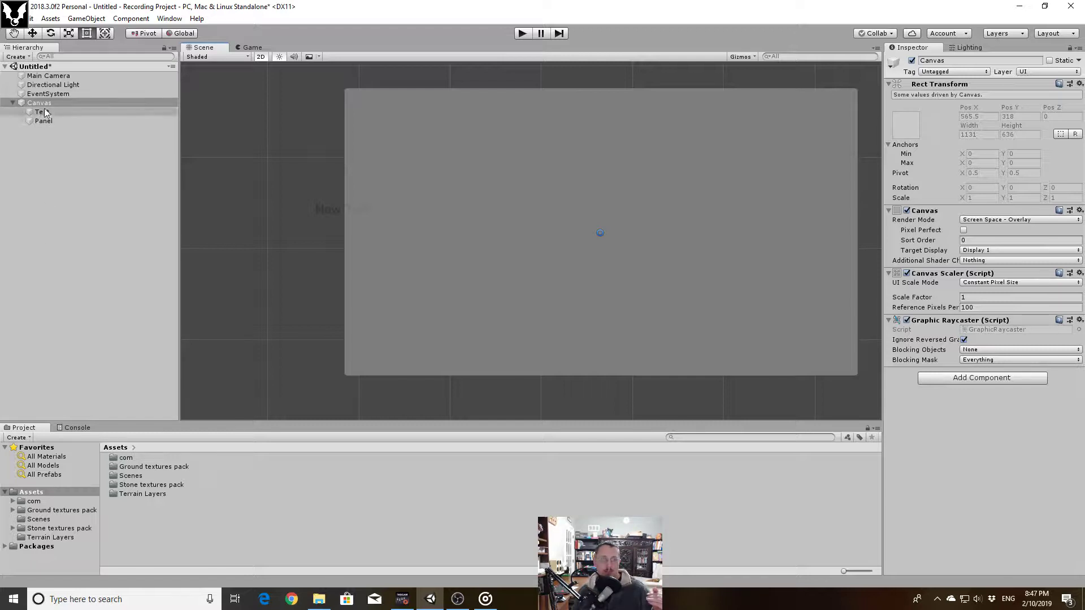
left_click(44, 112)
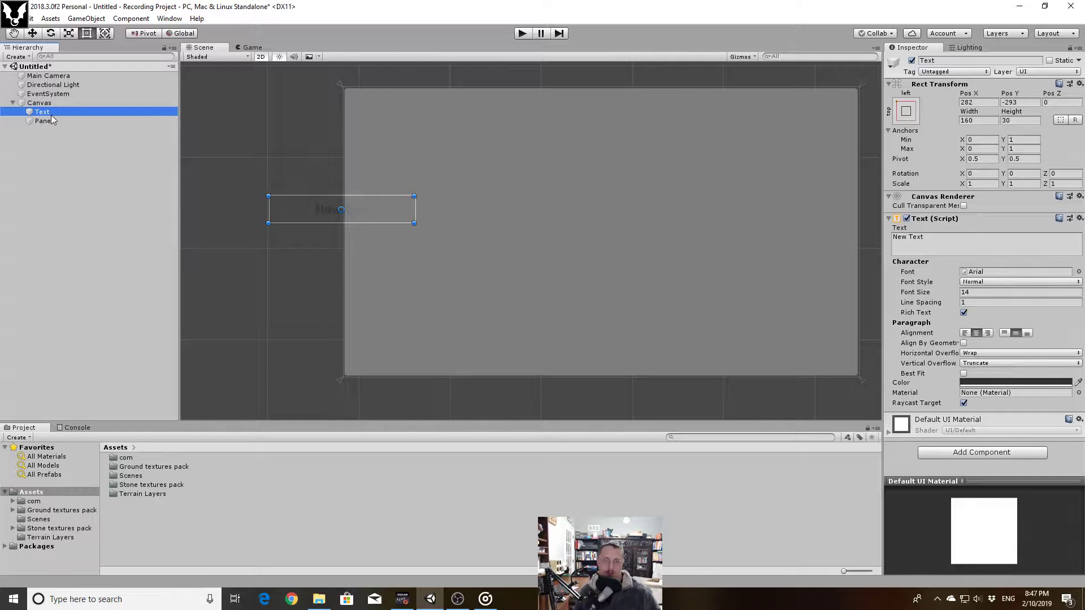
mouse_move(147, 200)
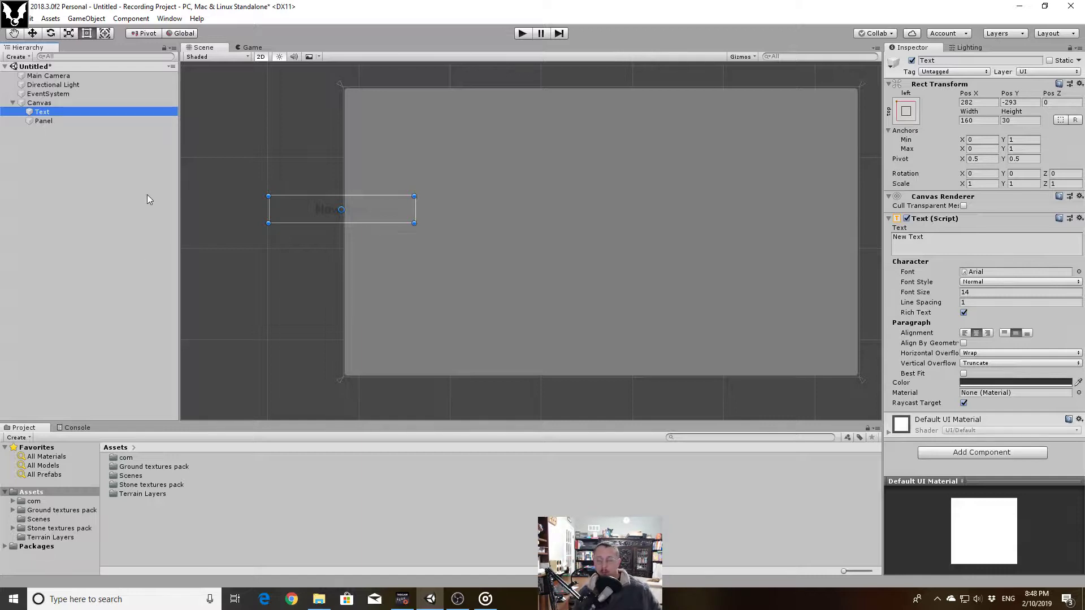
mouse_move(196, 194)
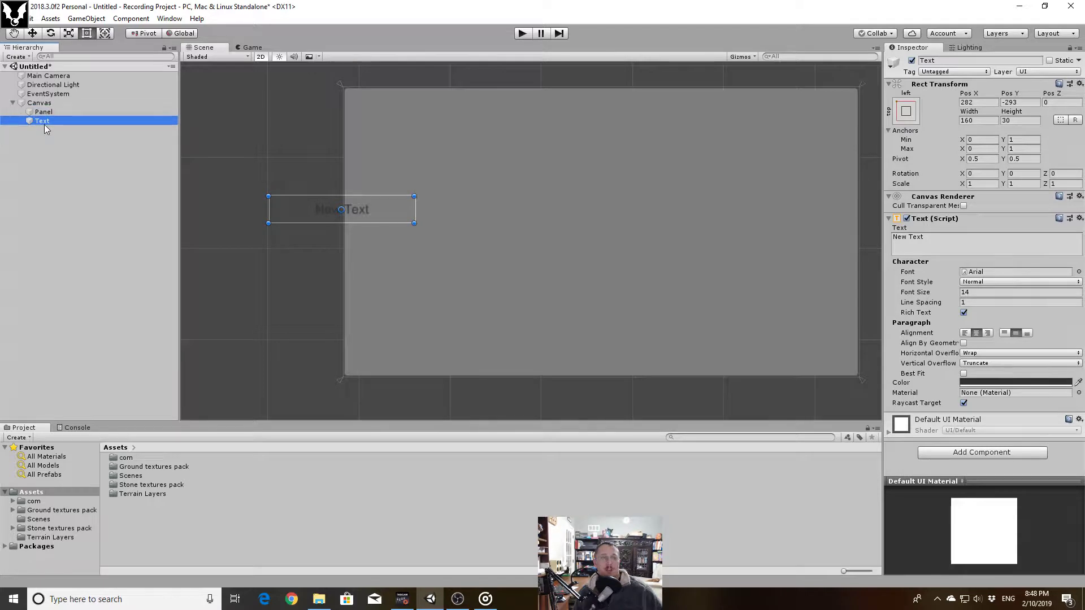
mouse_move(43, 114)
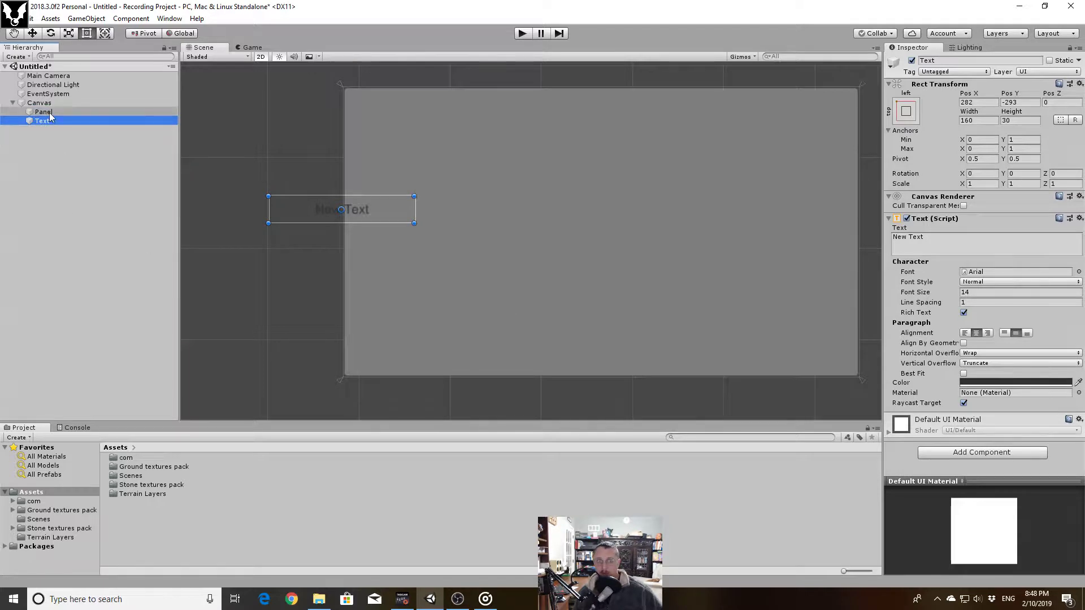
Nest the Text object under the Panel as its child
left_click(43, 112)
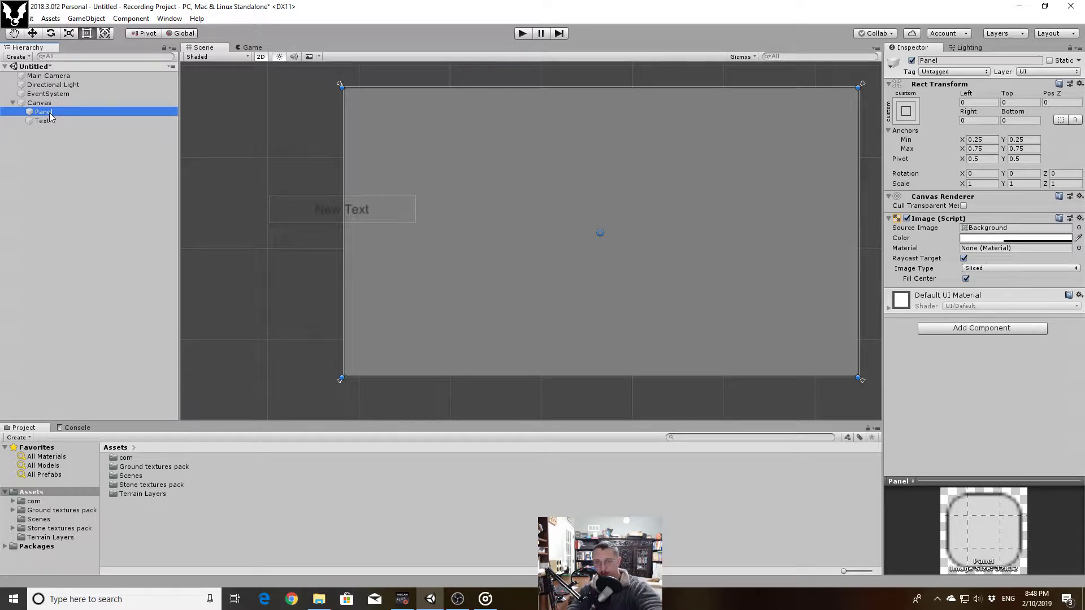
mouse_move(147, 250)
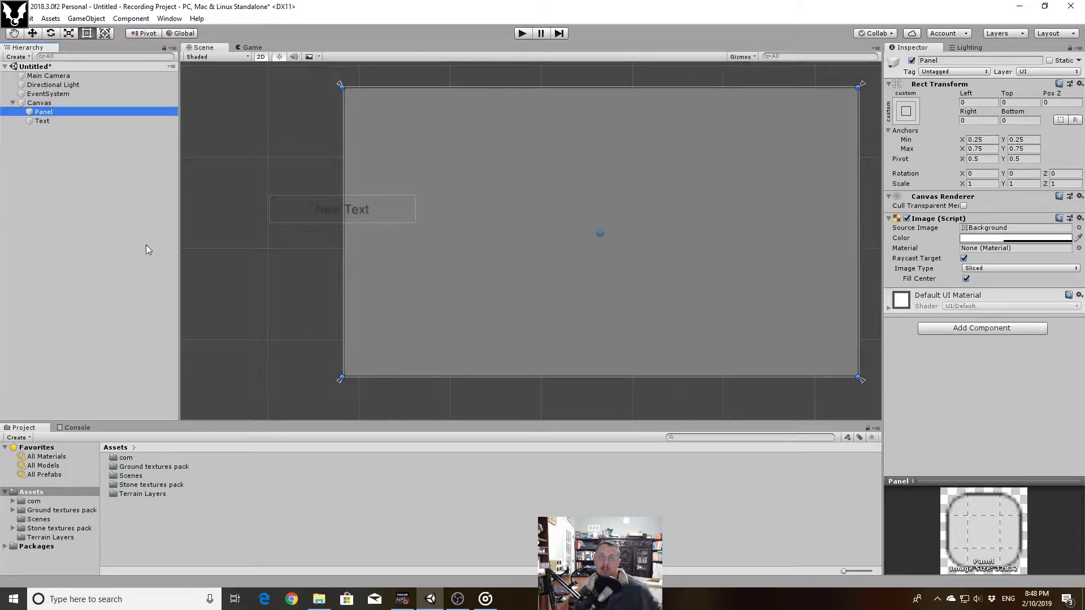
scroll("down", 3)
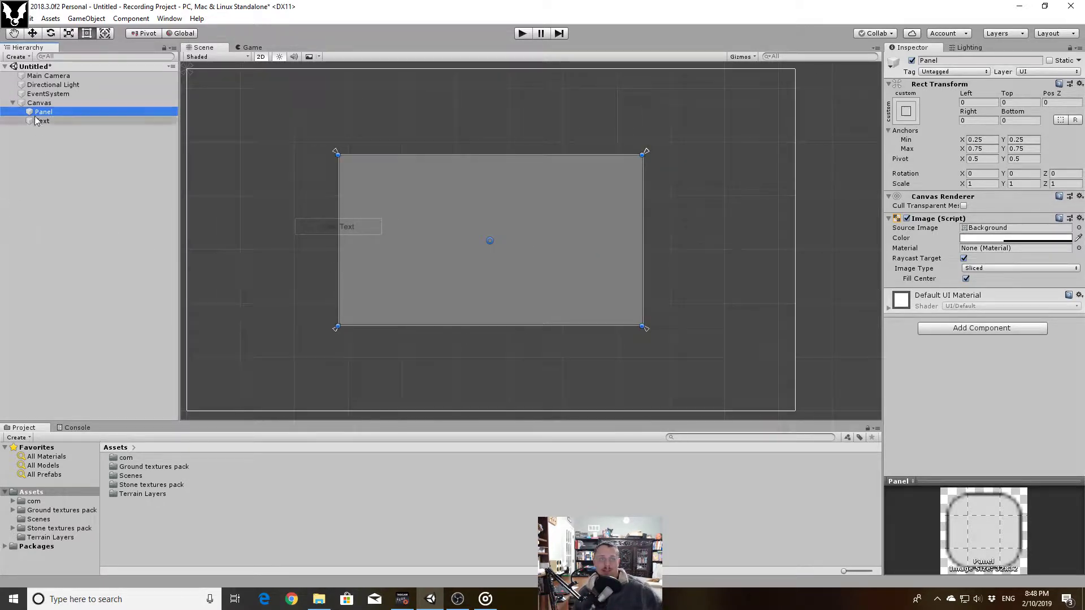
left_click(42, 121)
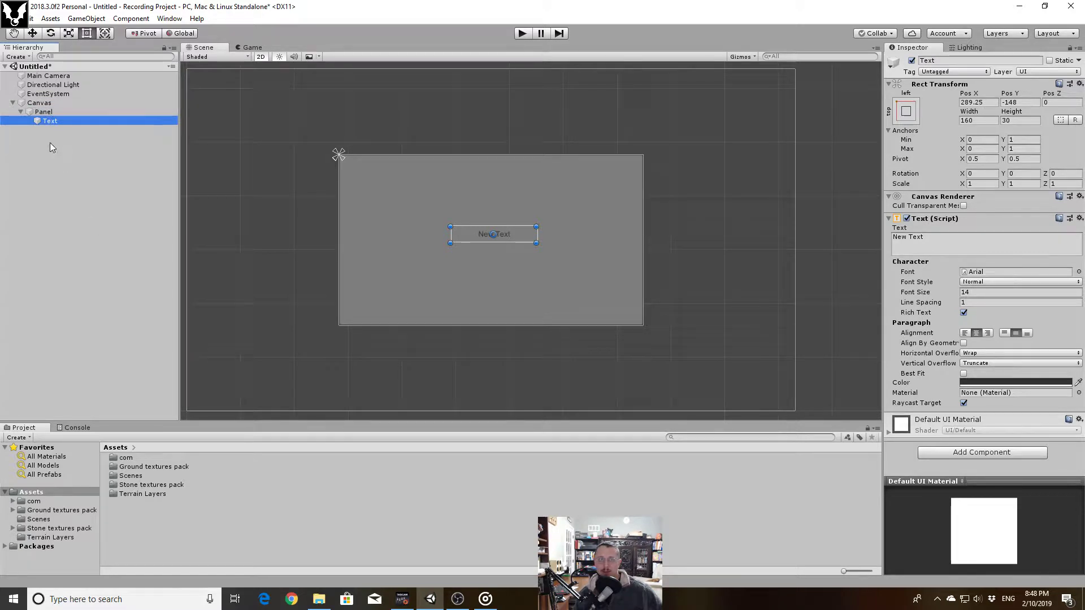
mouse_move(95, 159)
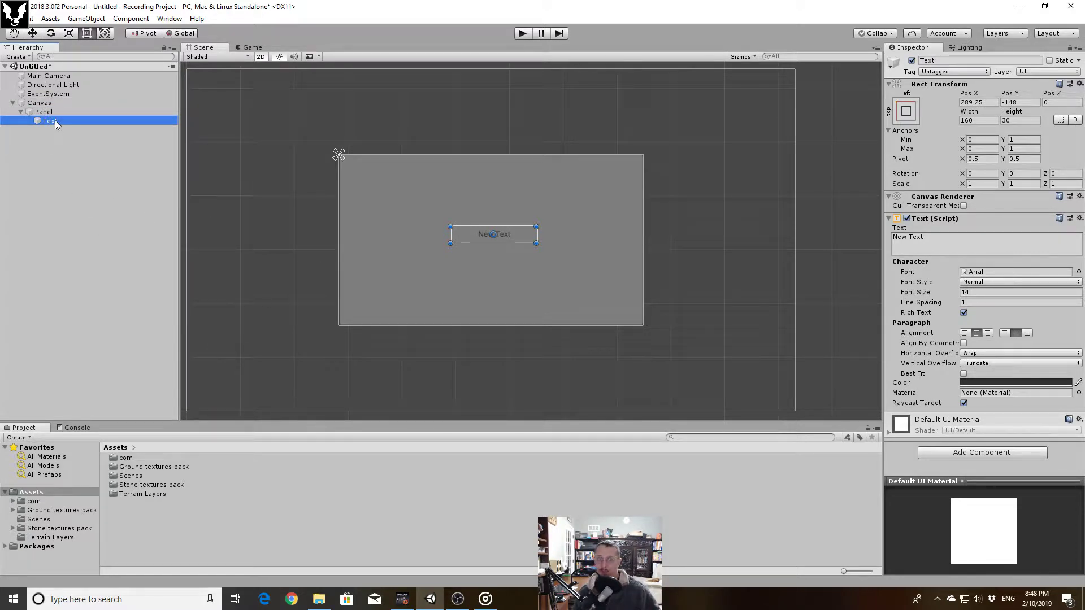
Compare the nested Text, Panel and Canvas, then show the Text's Anchor Presets
left_click(44, 112)
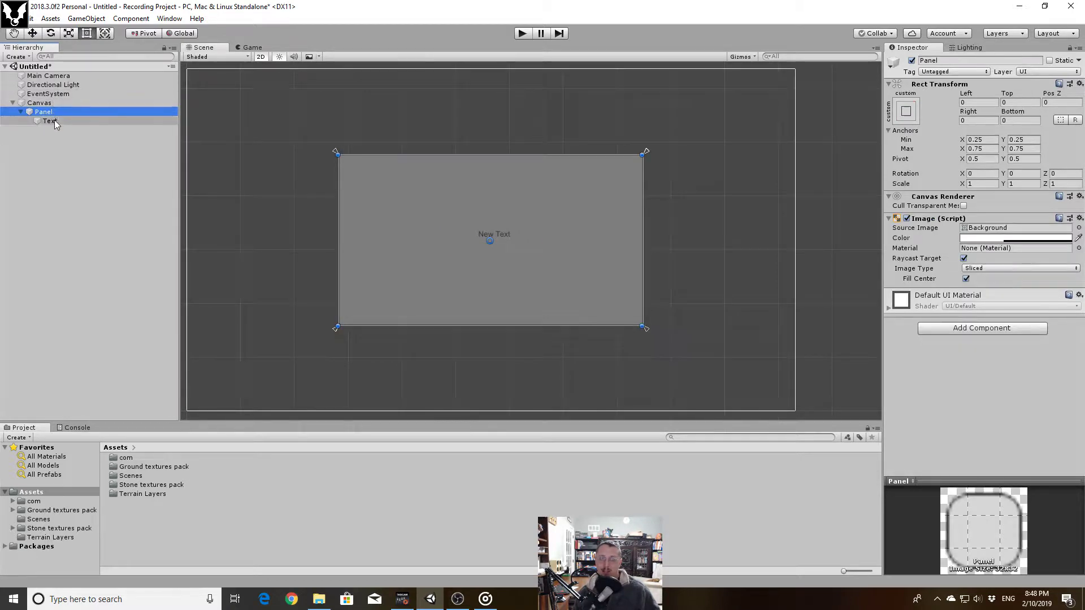
left_click(48, 121)
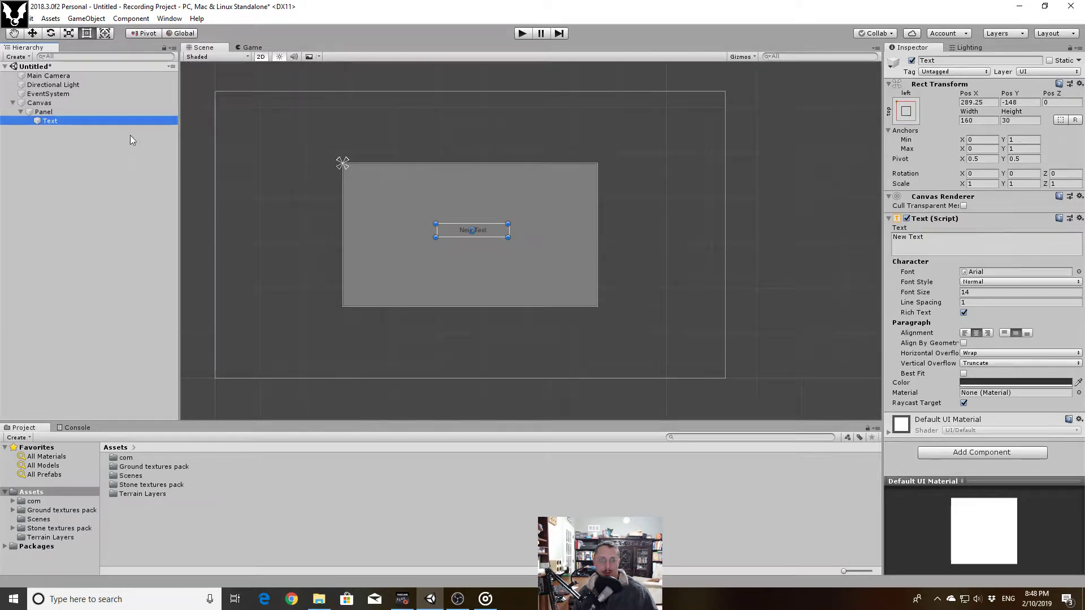
mouse_move(391, 218)
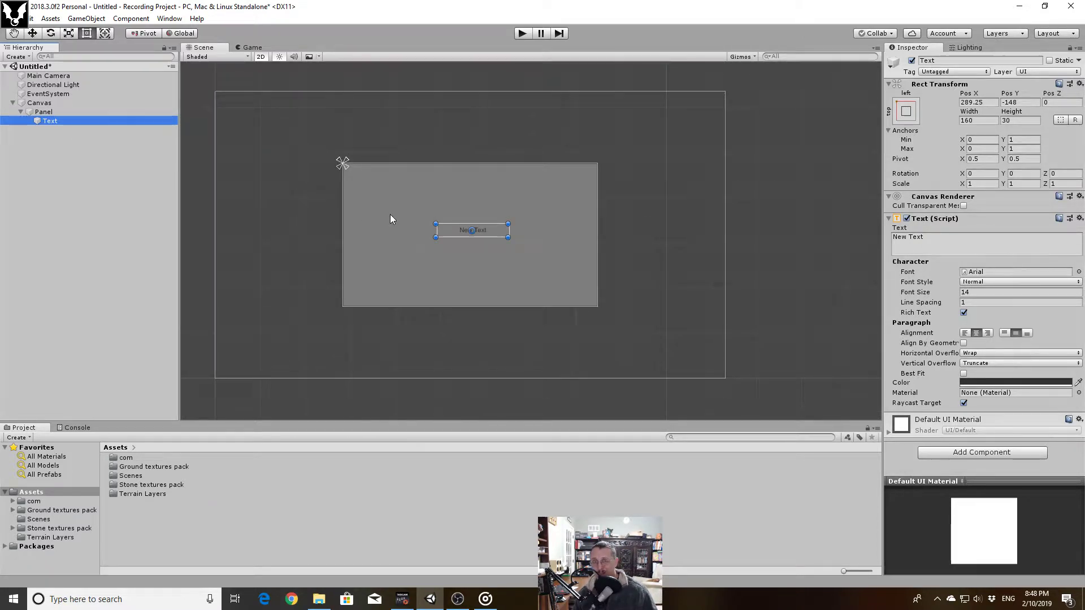
left_click(40, 103)
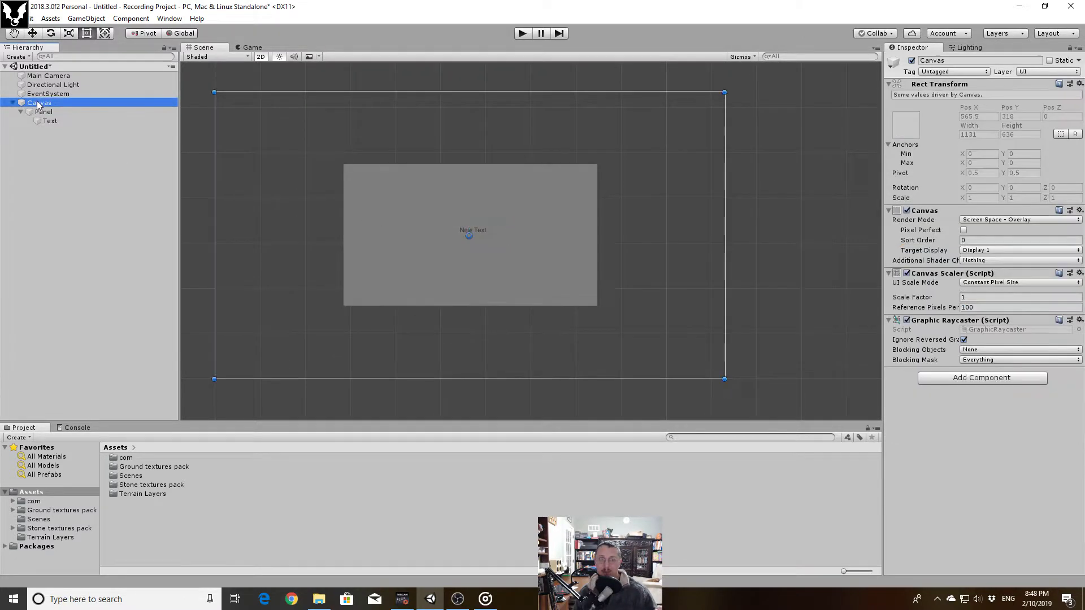
left_click(48, 121)
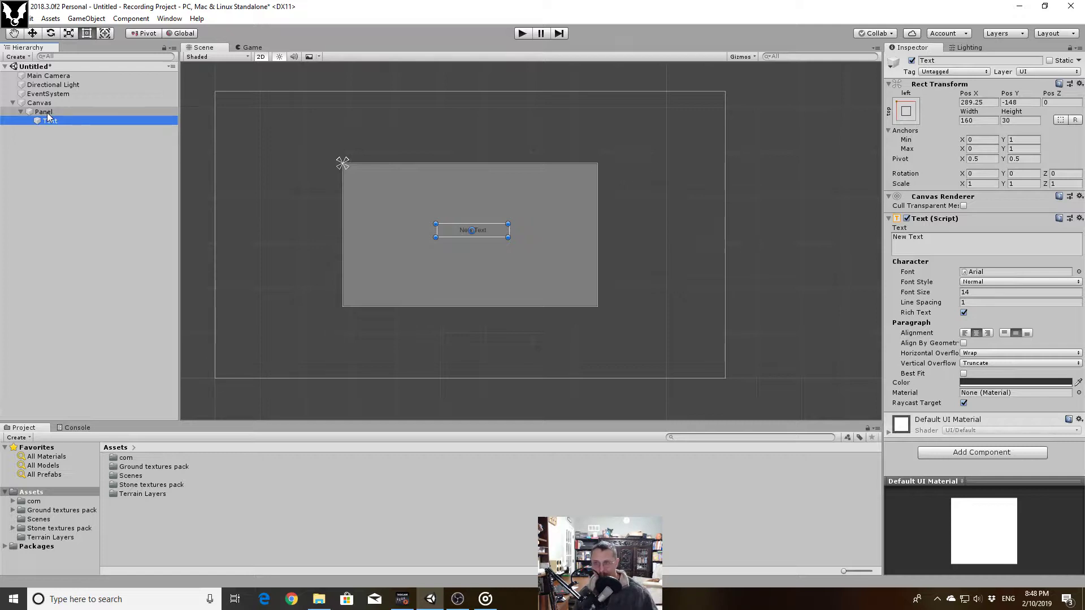
left_click(38, 103)
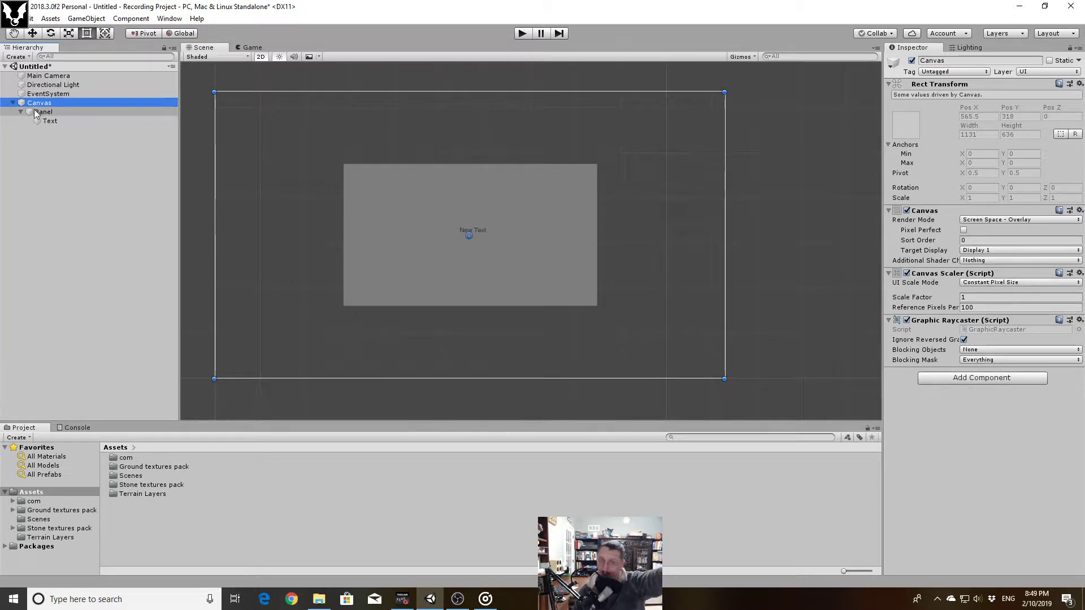
left_click(48, 121)
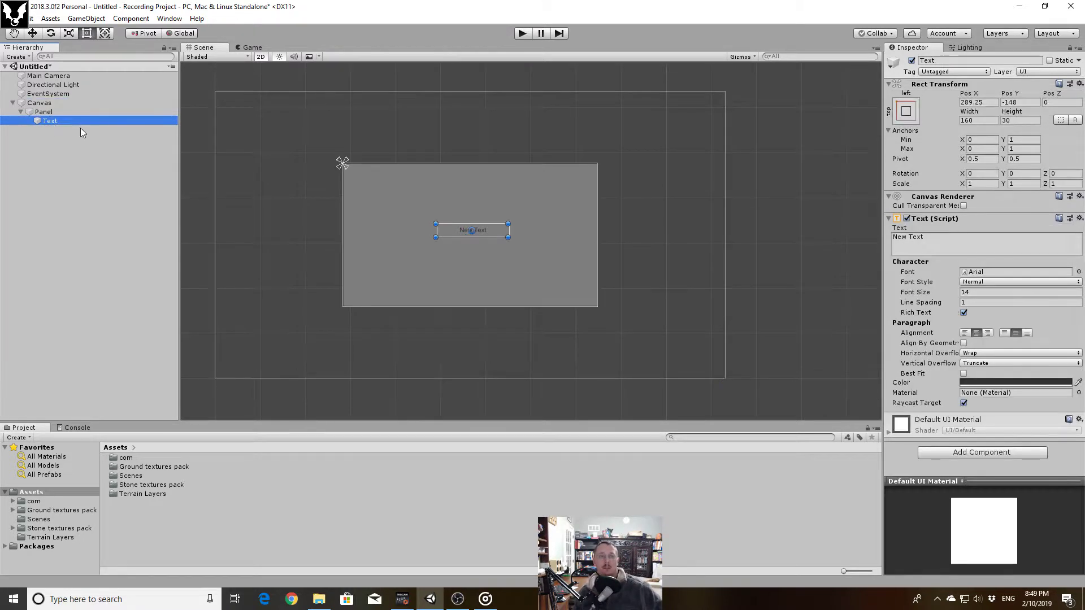
left_click(905, 111)
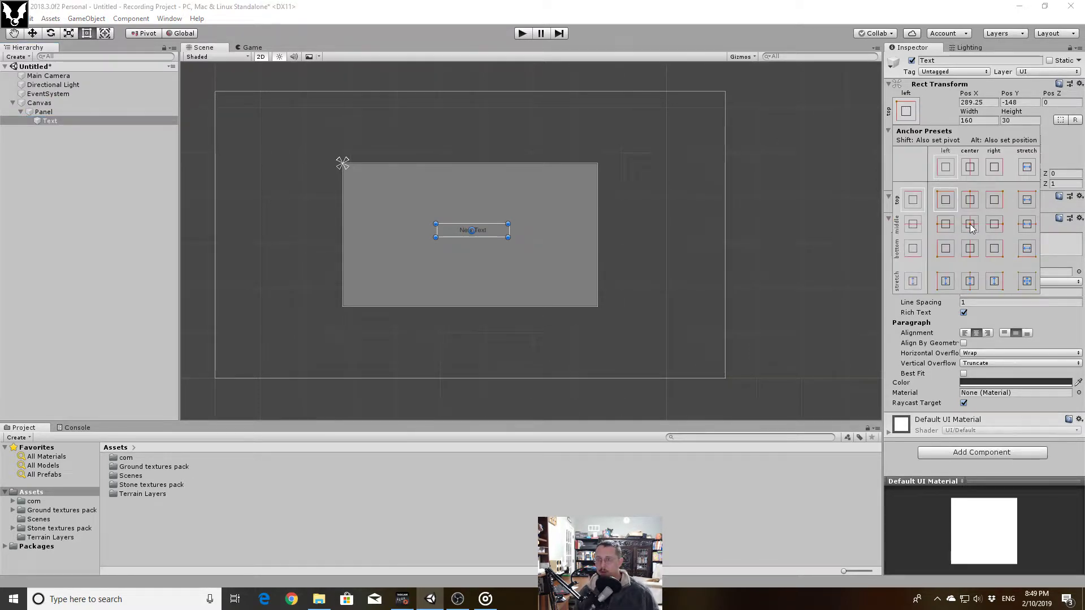
Anchor the Text to the Panel's middle-center and test by dragging the Panel around and back
left_click(968, 223)
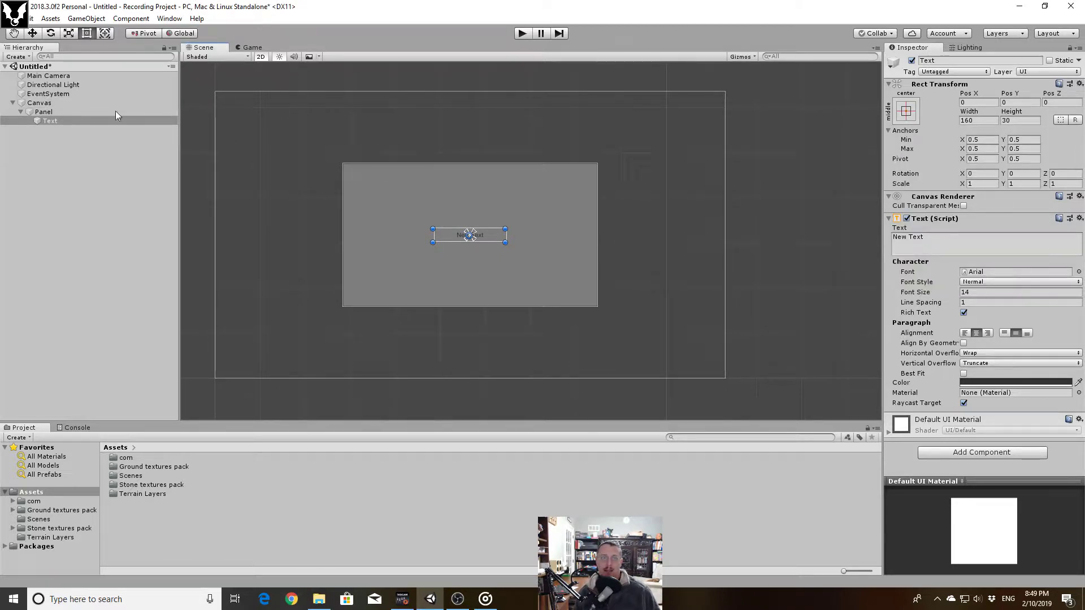
left_click(44, 112)
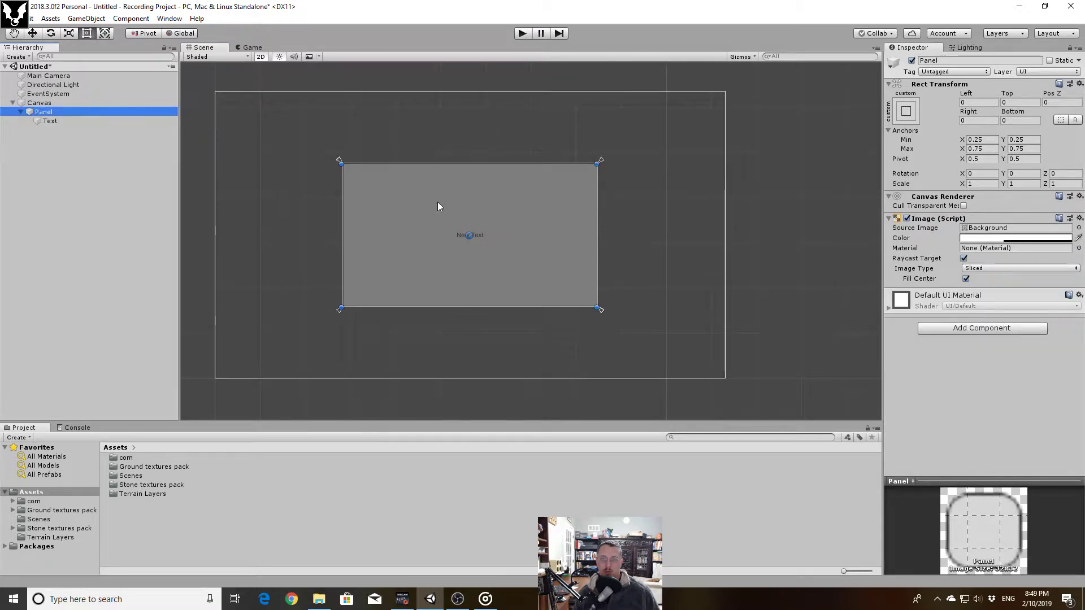
left_click_drag(437, 206, 572, 146)
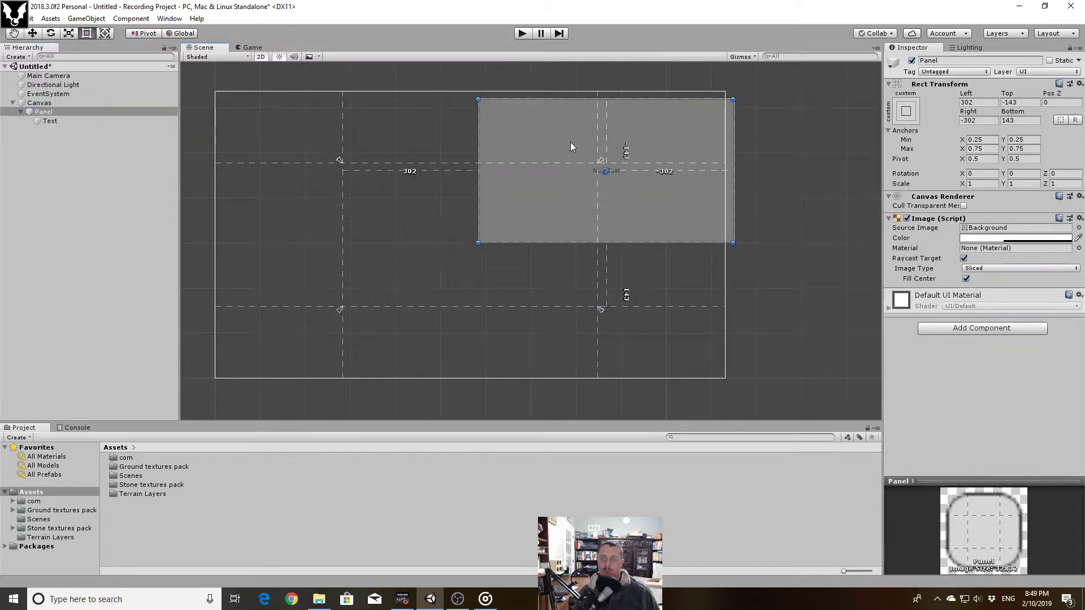
left_click_drag(571, 147, 551, 214)
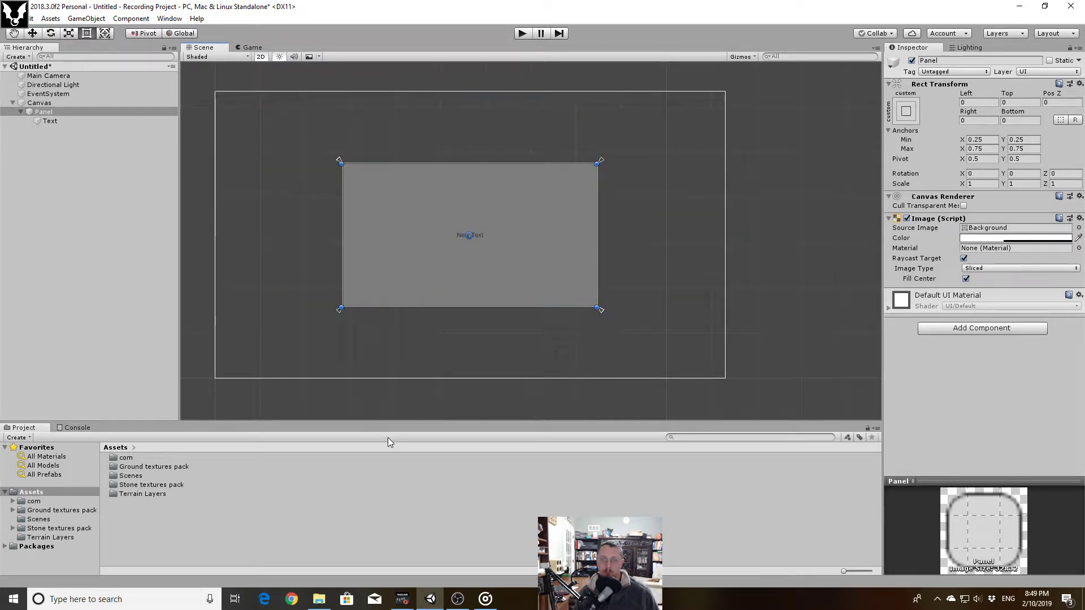
left_click(43, 112)
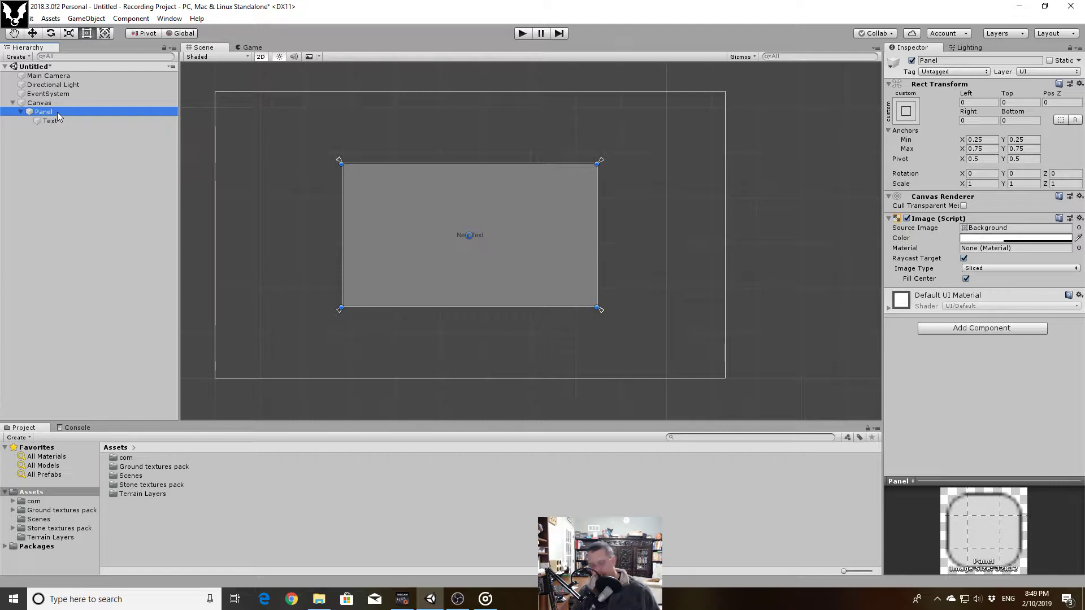
Delete the Panel with its Text and add a UI Button under the Canvas
key("Delete")
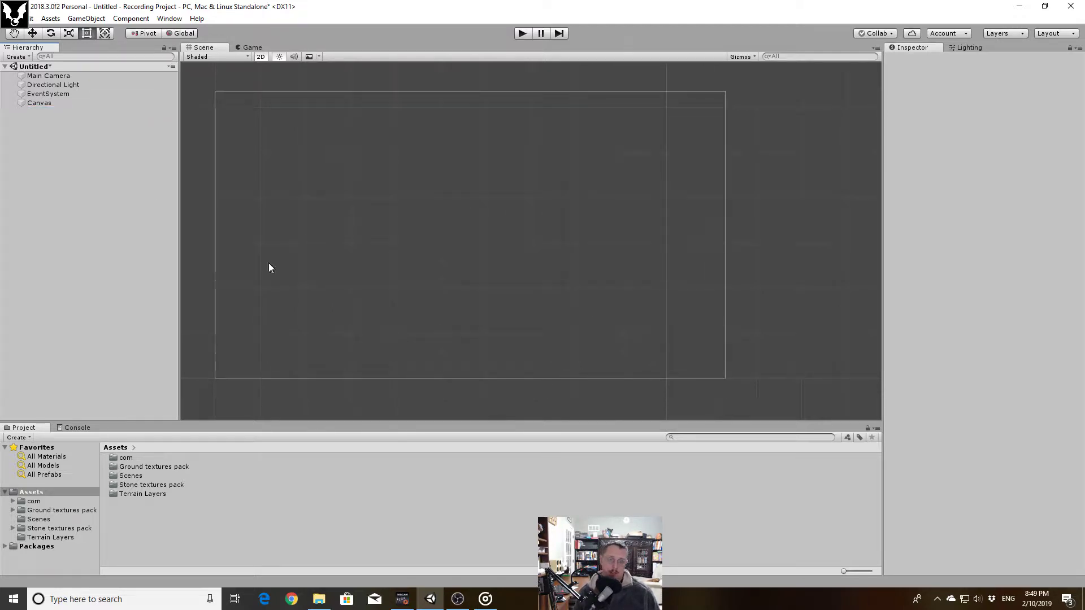
mouse_move(701, 347)
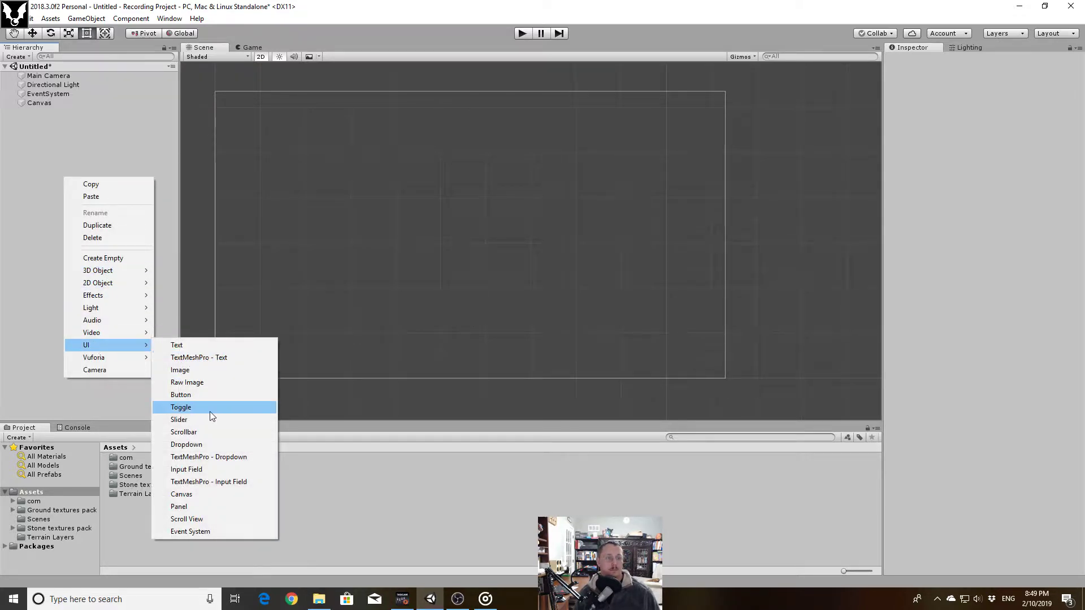
left_click(180, 395)
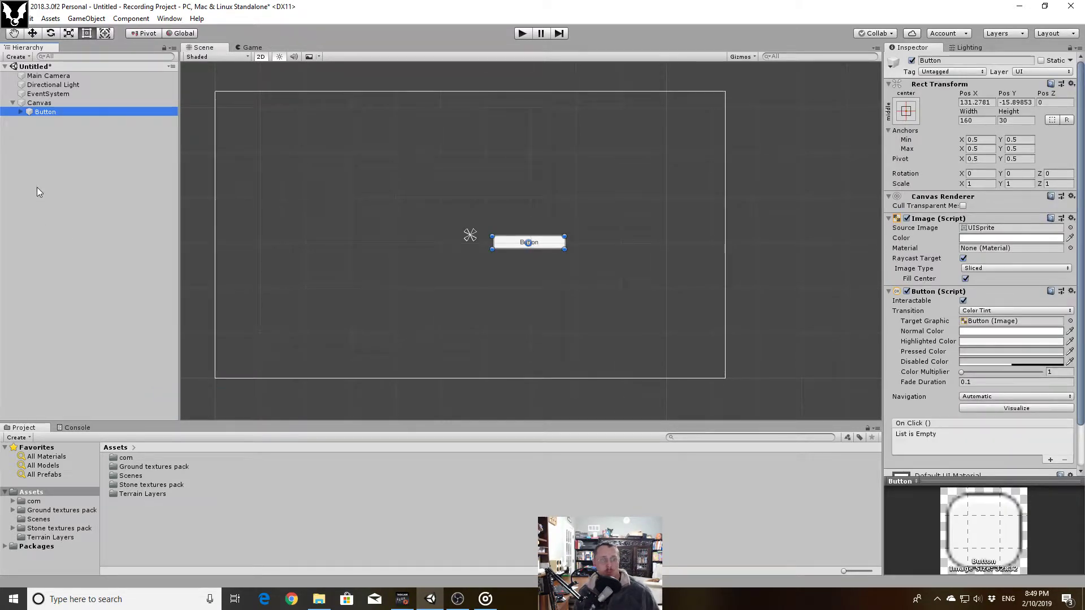
mouse_move(676, 193)
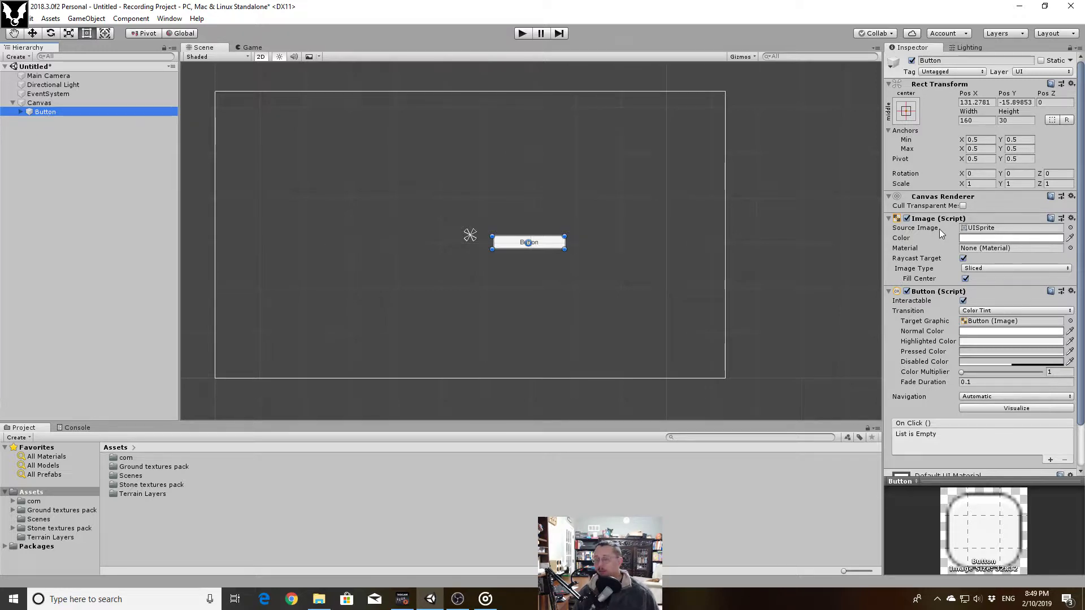
left_click(889, 218)
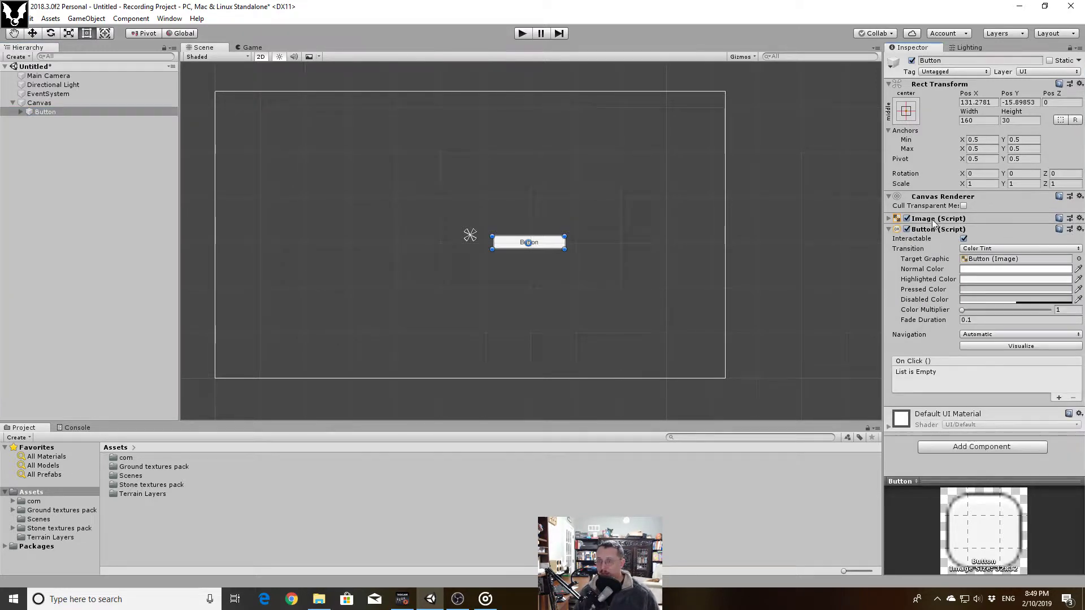
left_click(890, 219)
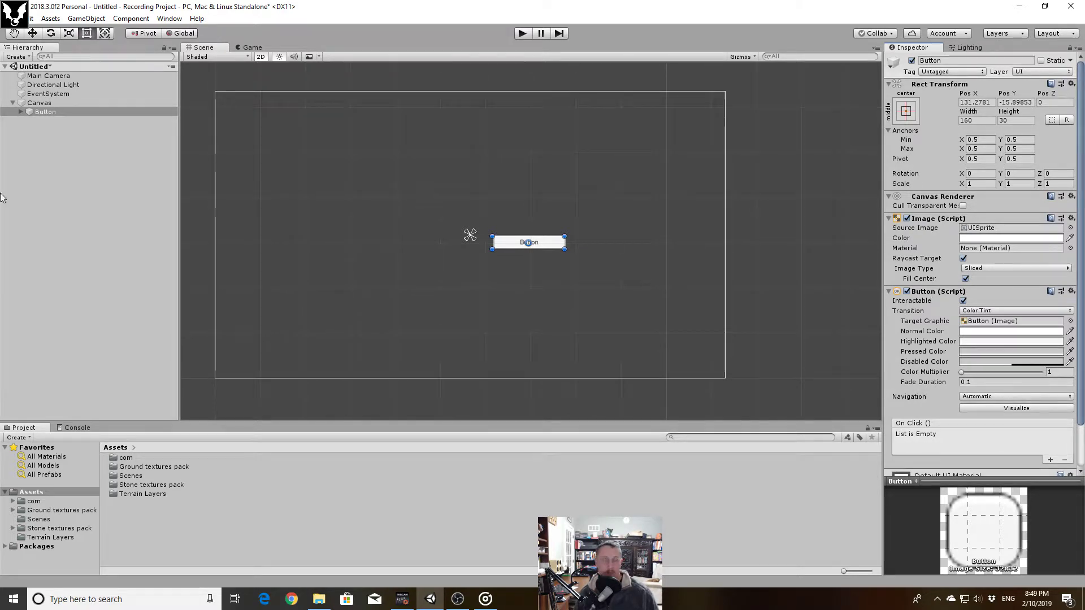
Select the Button's Text child and replace its label 'Button' with 'Meep'
left_click(49, 121)
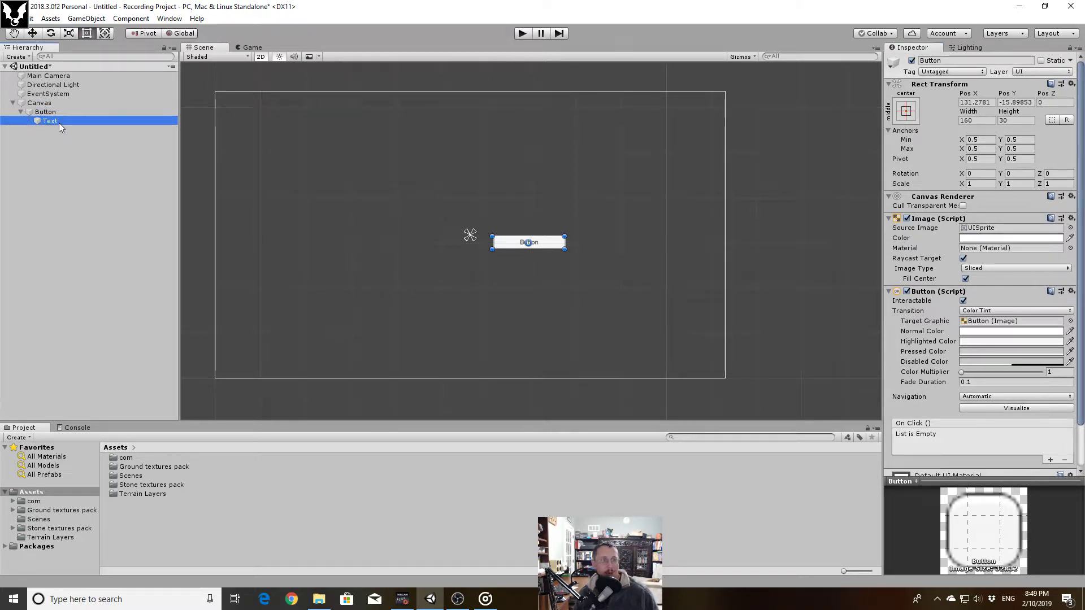
left_click(48, 121)
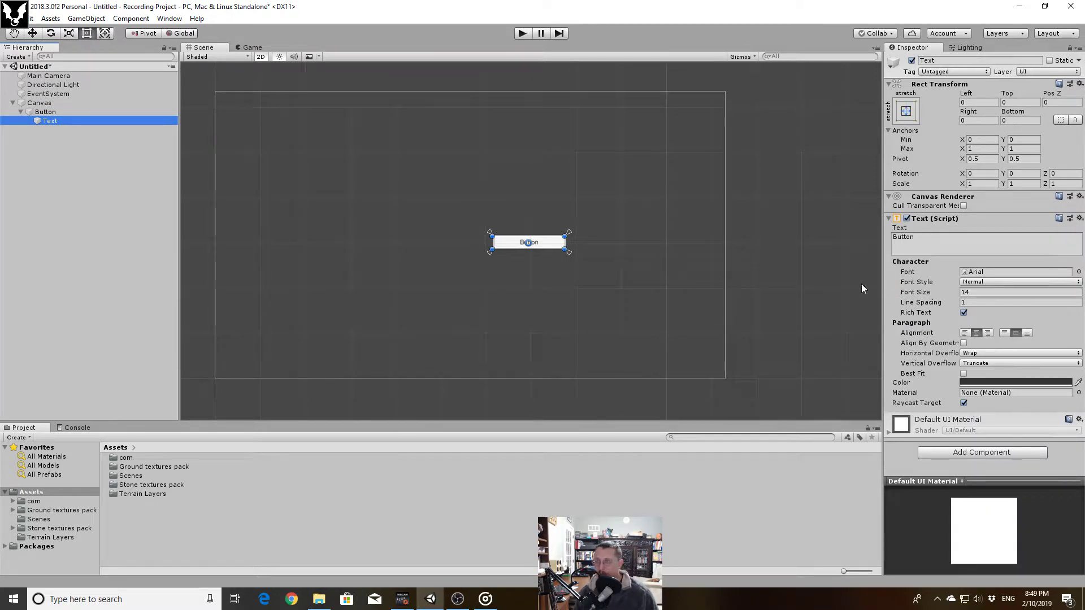
mouse_move(919, 234)
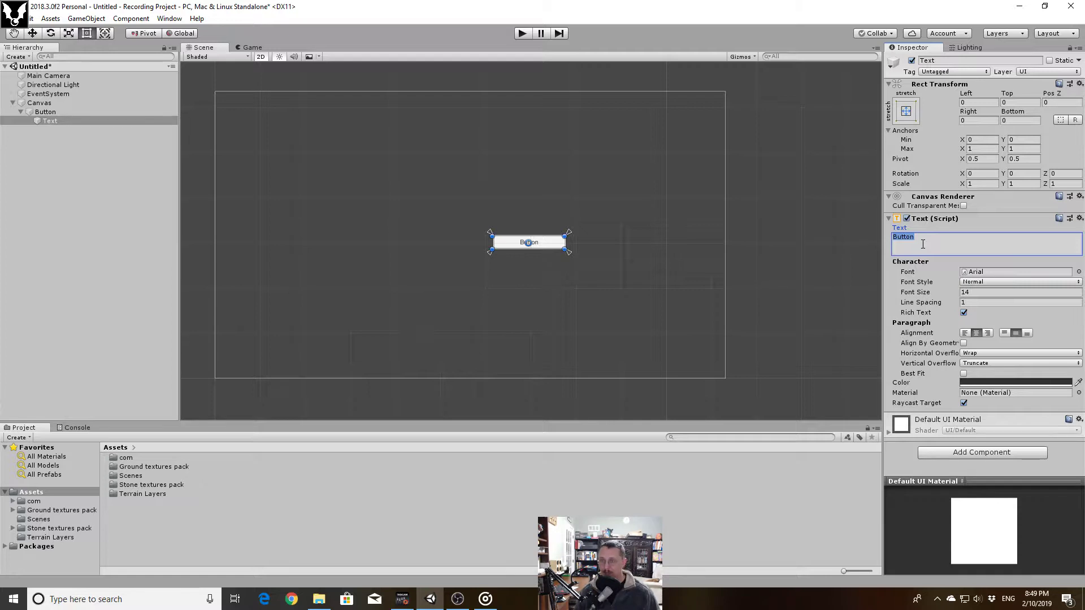
type("Me")
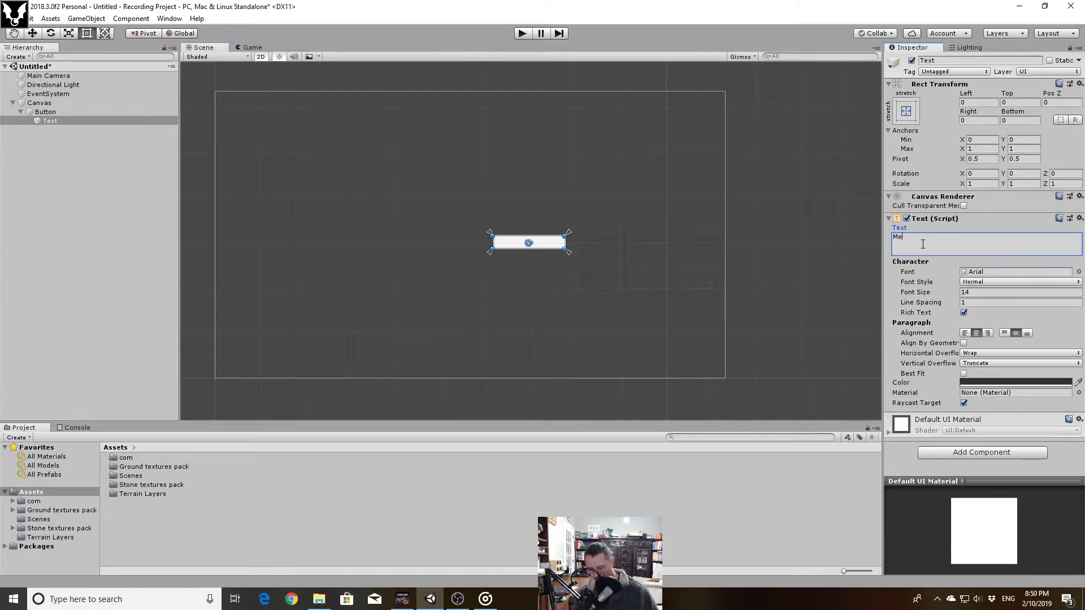
type("ep")
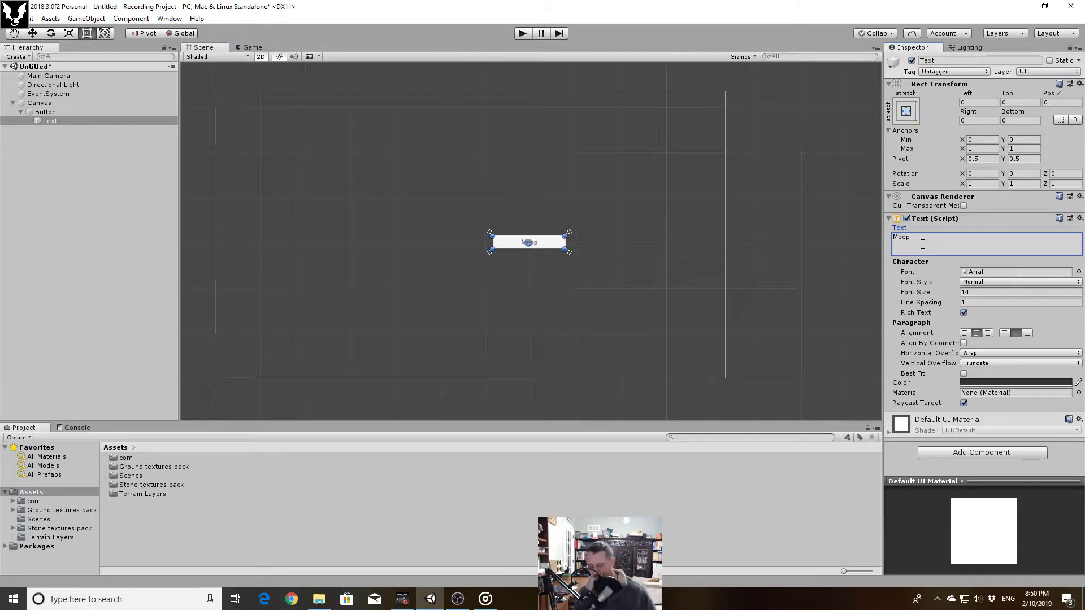
left_click(270, 232)
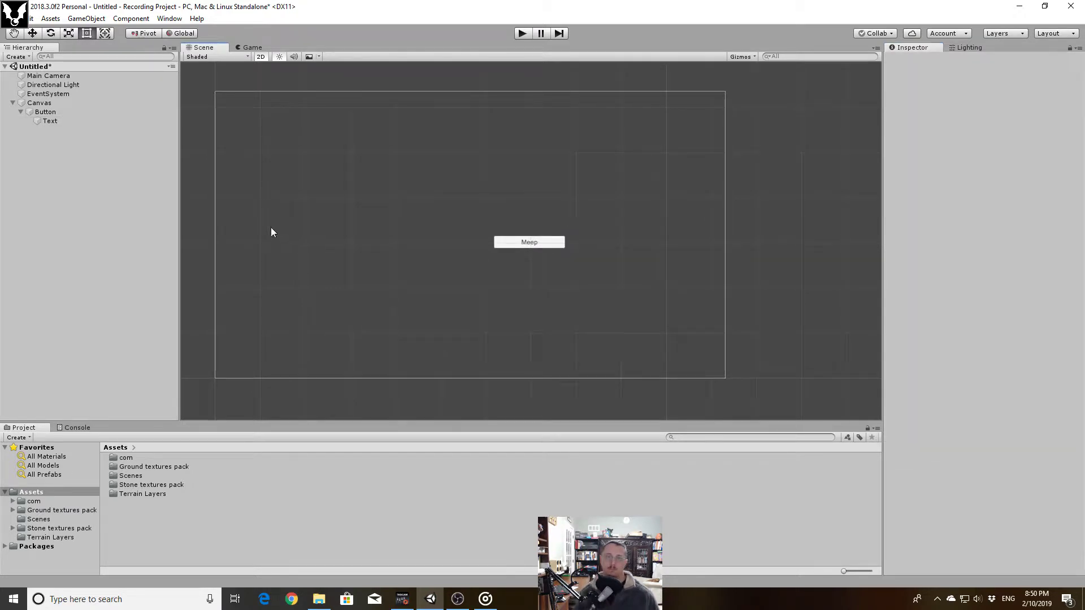
left_click(49, 121)
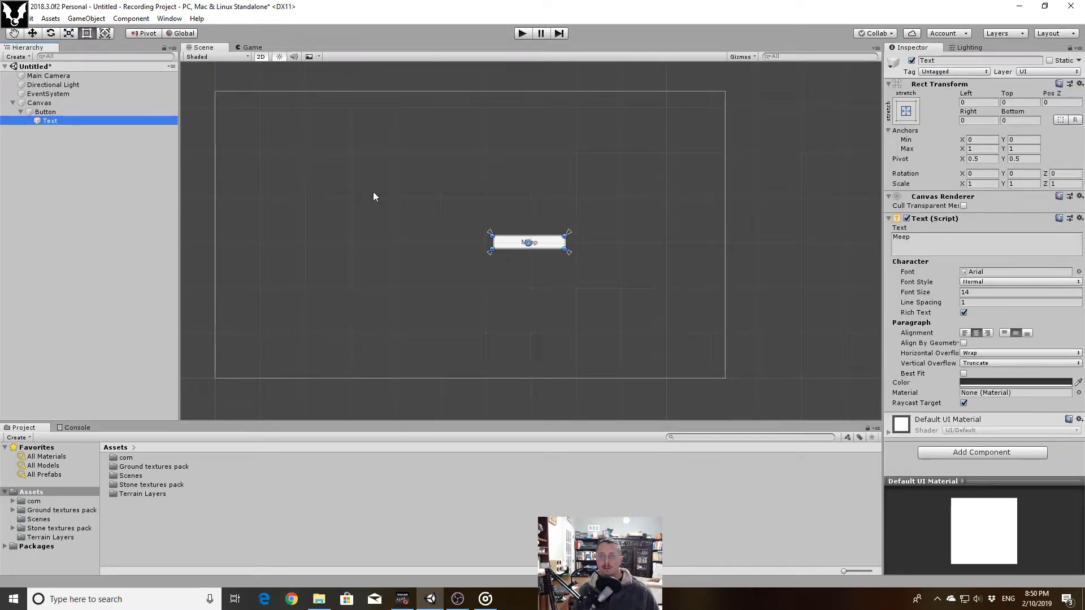
mouse_move(488, 261)
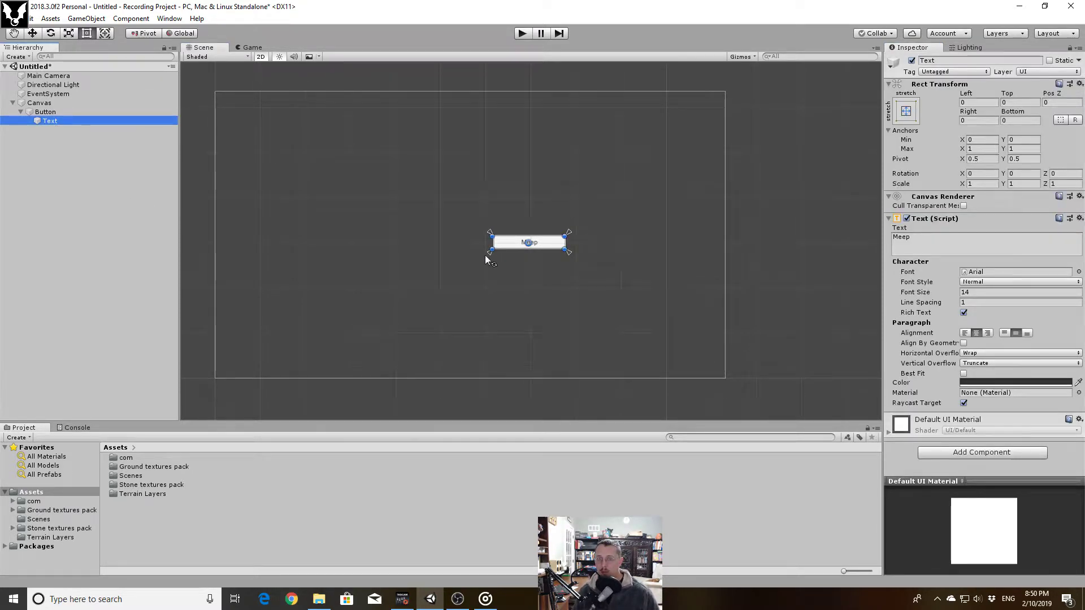
mouse_move(571, 237)
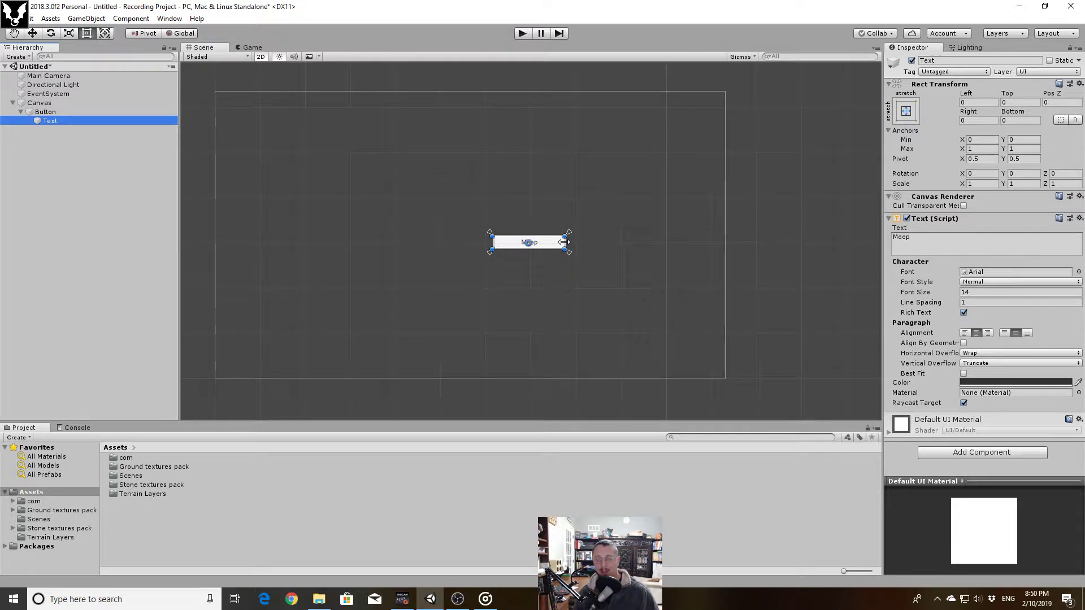
mouse_move(463, 257)
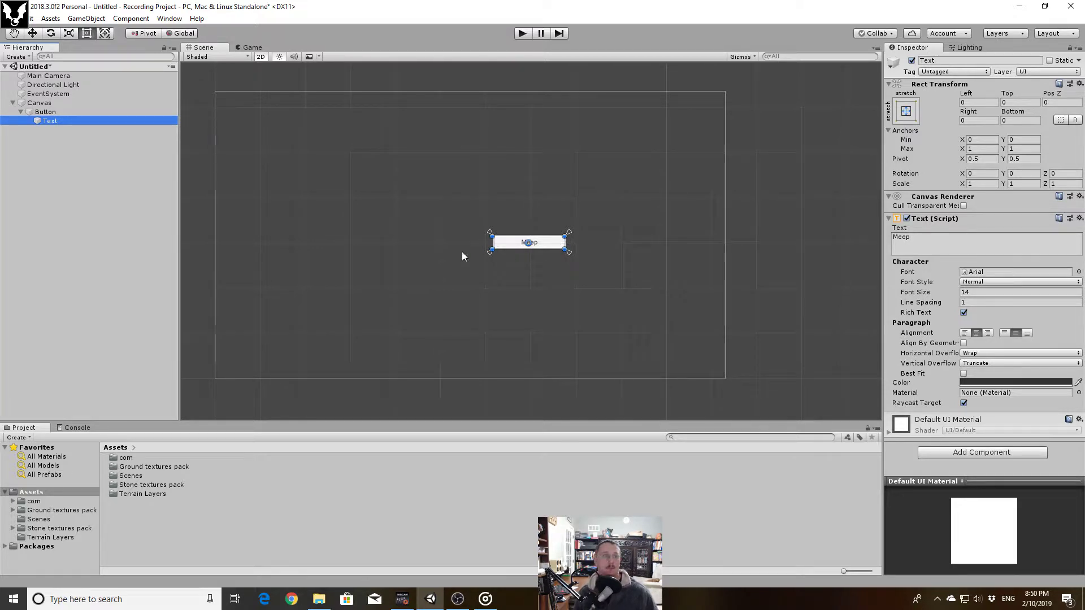
Select the Button object itself, showing its settings and empty On Click list
left_click(45, 112)
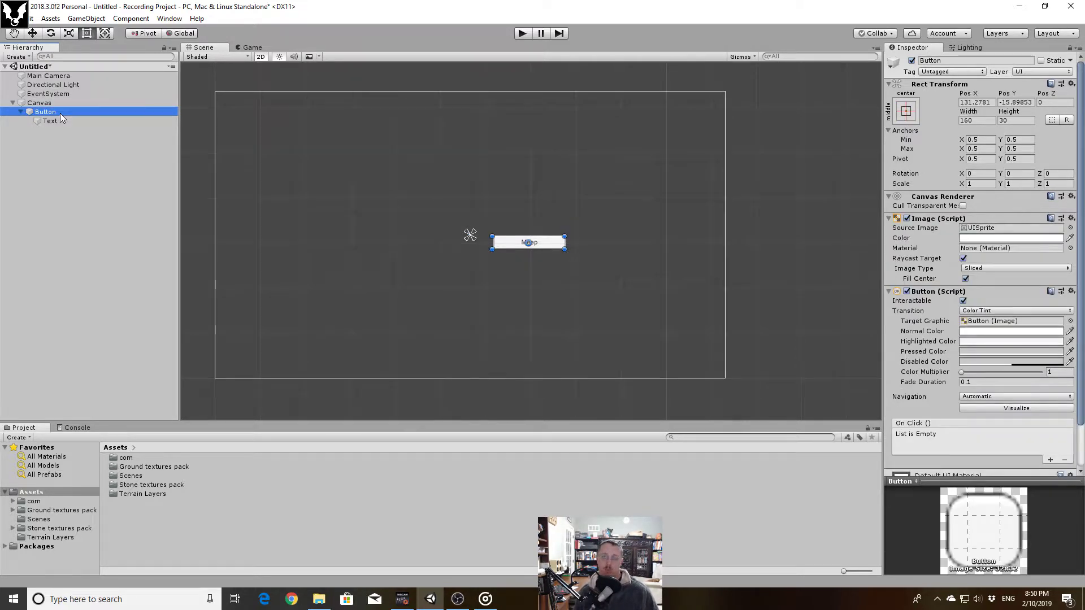
mouse_move(296, 337)
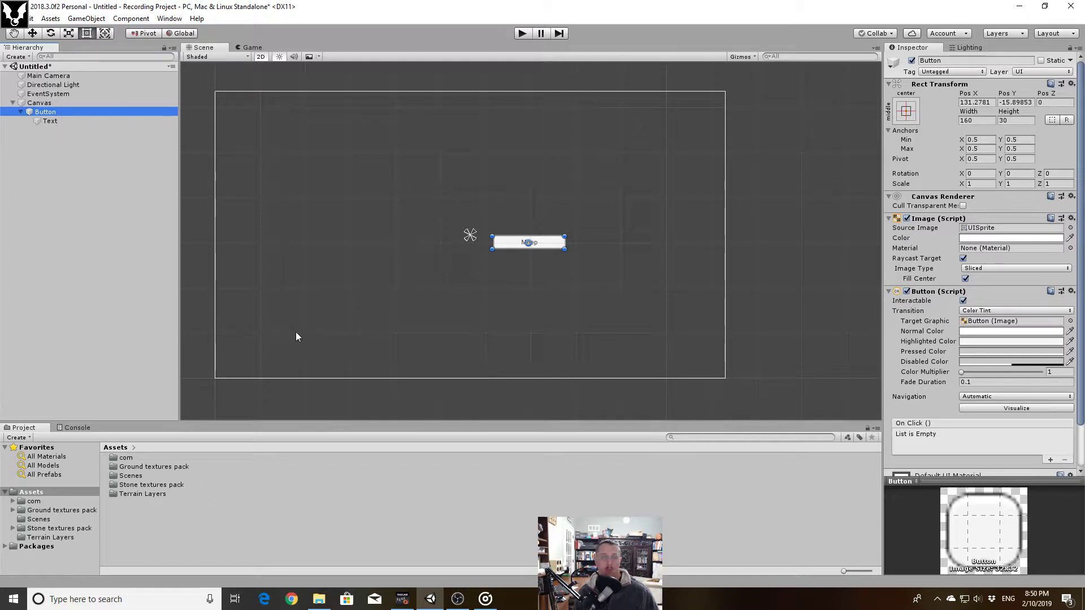
mouse_move(257, 273)
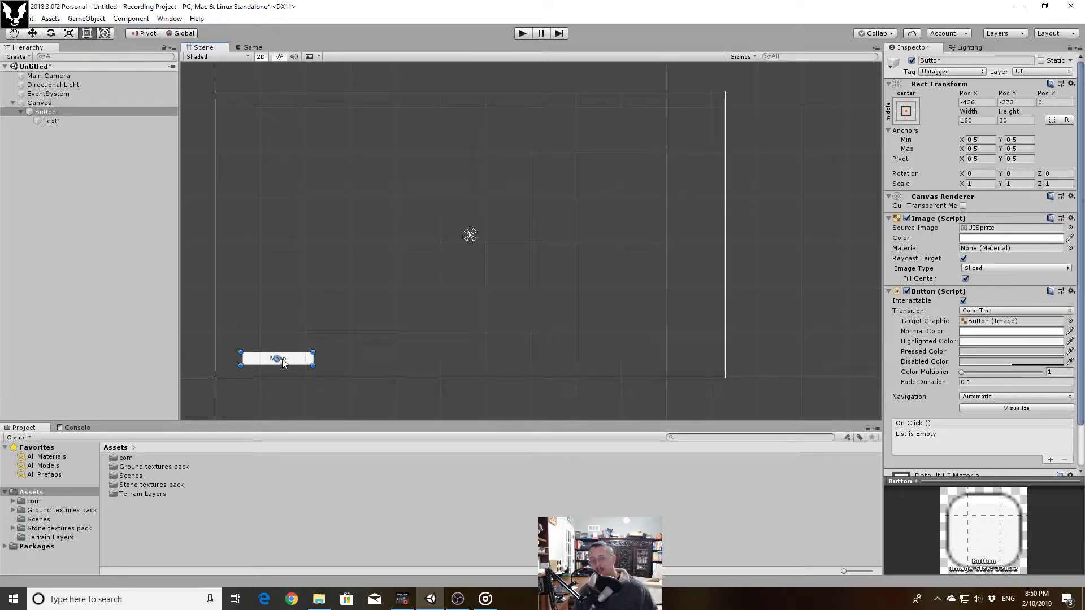
mouse_move(290, 365)
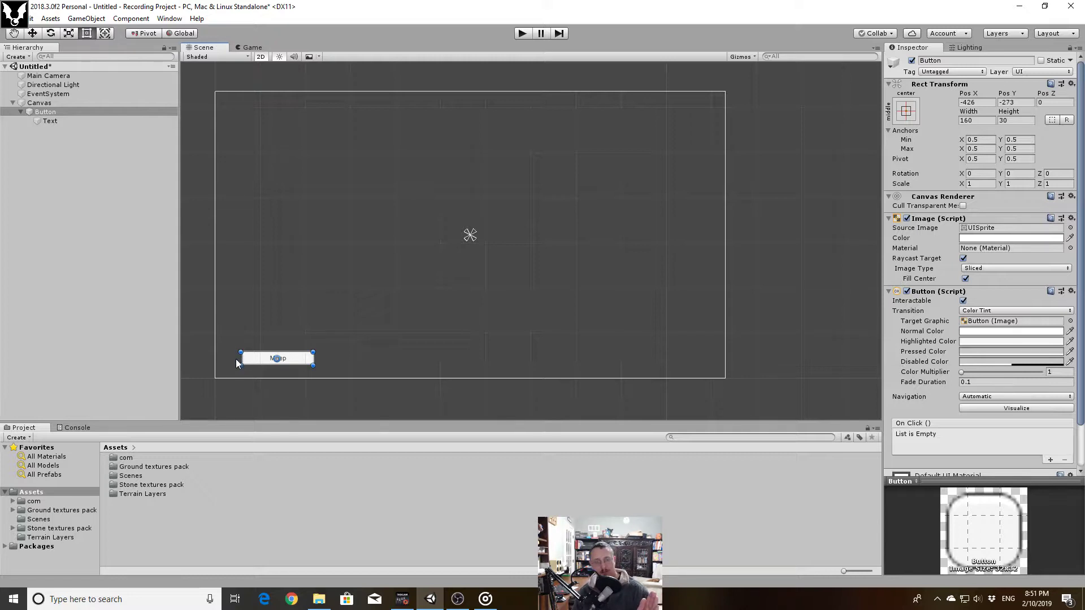
mouse_move(597, 360)
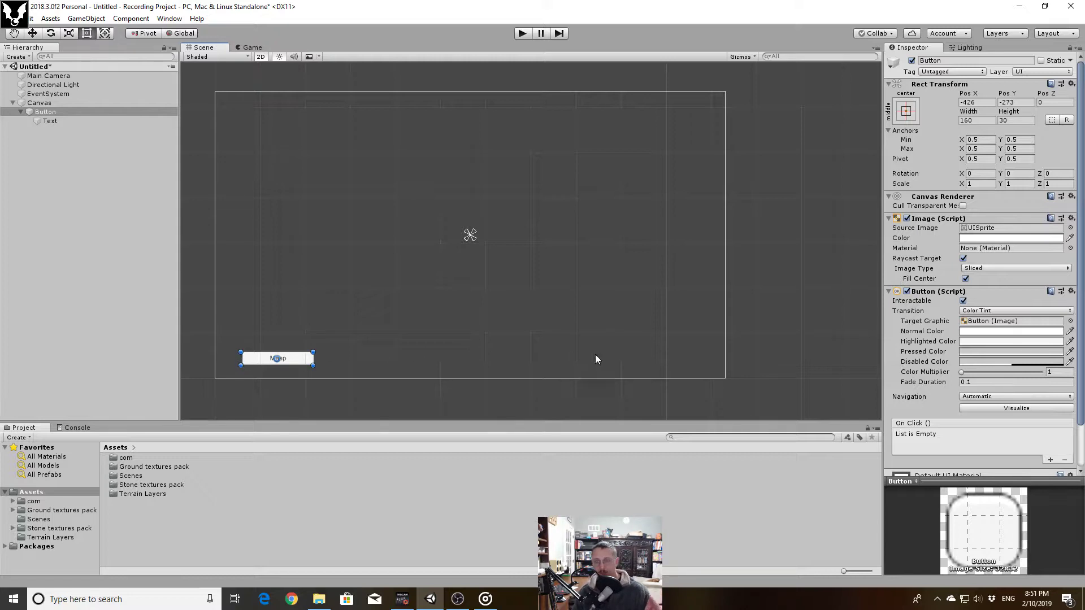
mouse_move(705, 354)
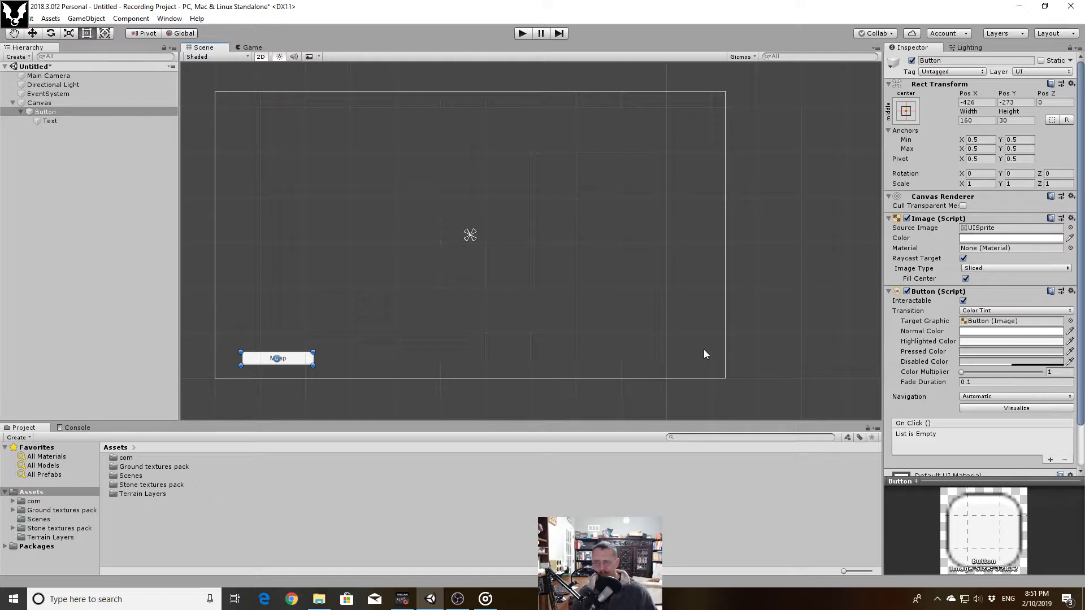
mouse_move(116, 175)
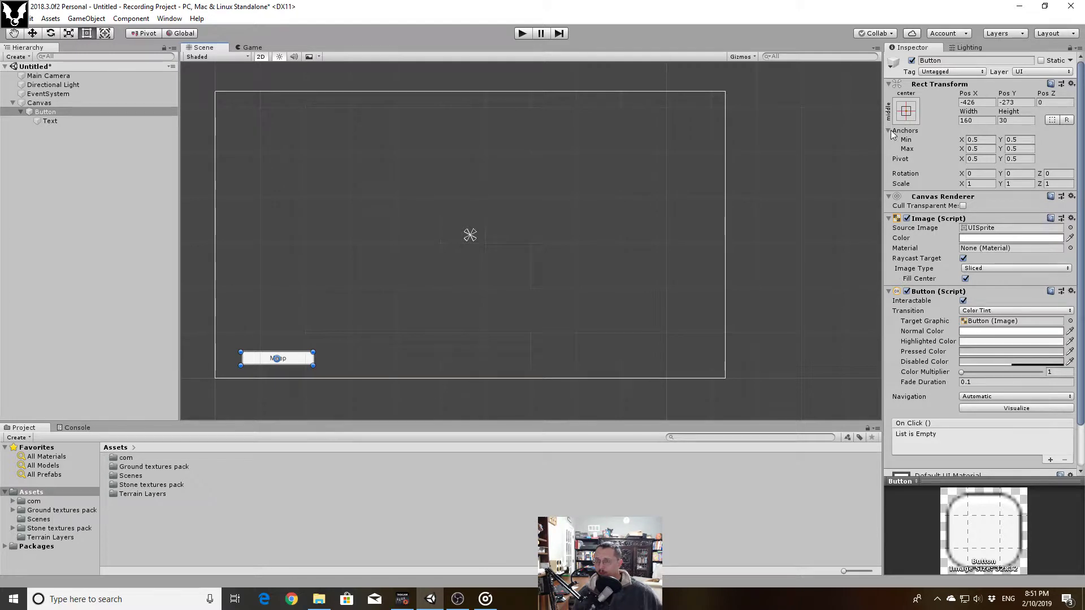
Set Rect Transform anchors Min X 0.1, Max X 0.3, Y 0.03 and zero the offsets
left_click(905, 131)
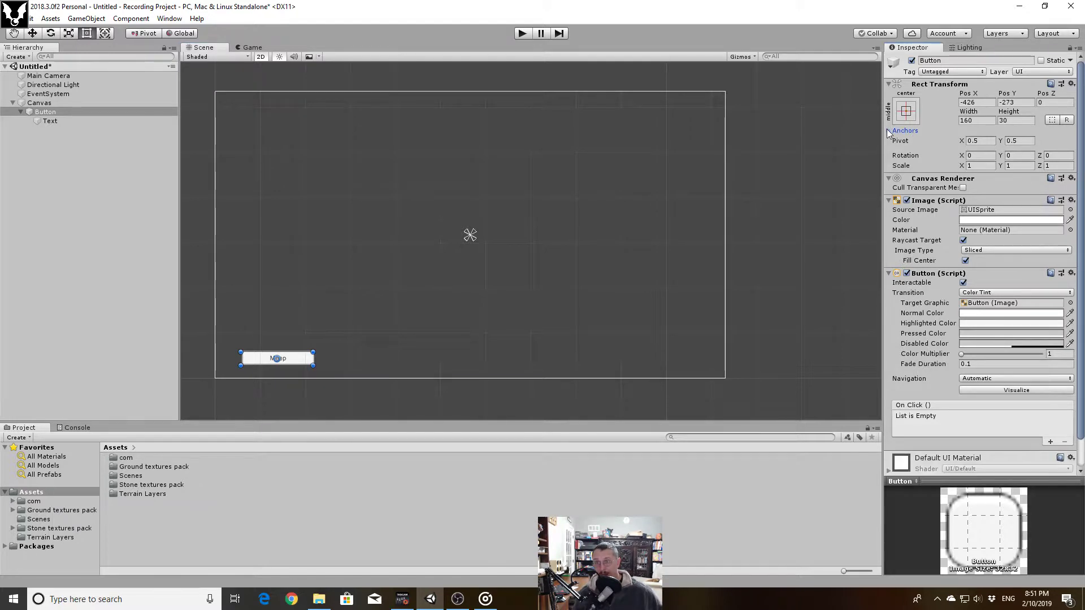
left_click(905, 131)
type(".3")
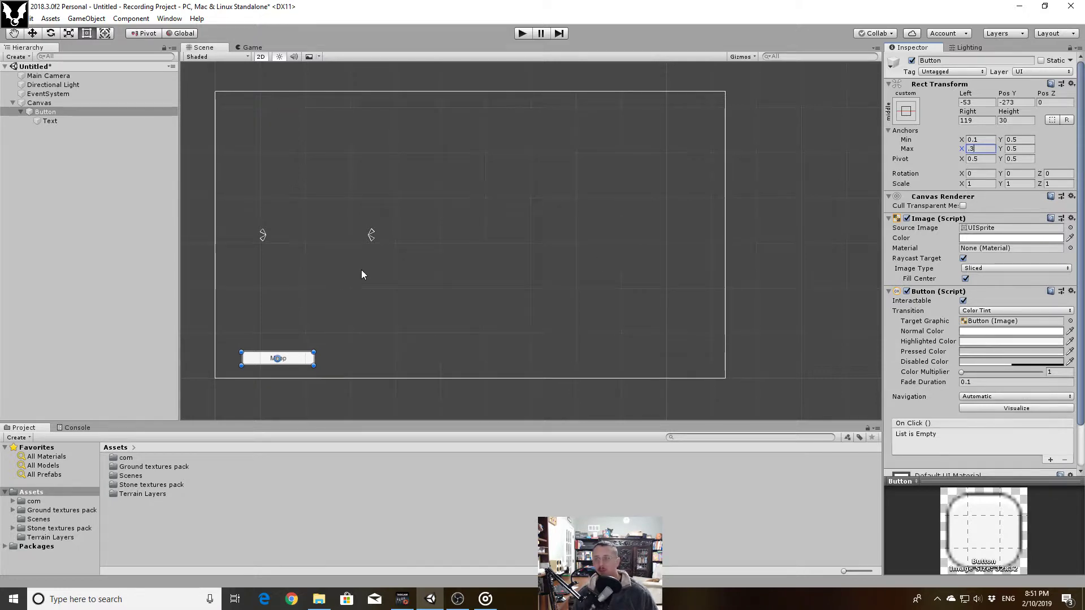
mouse_move(306, 338)
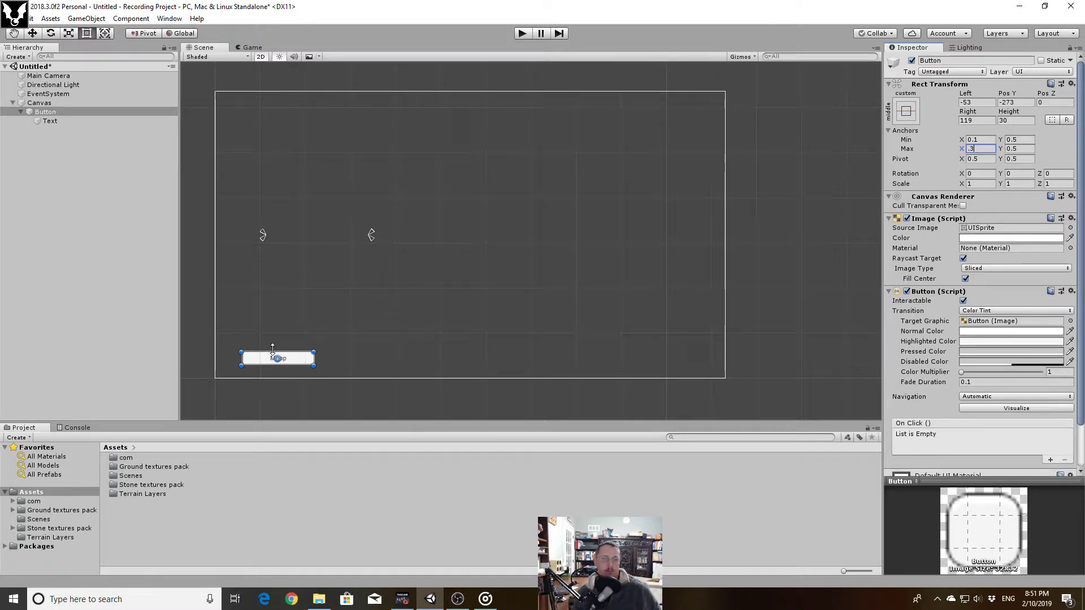
mouse_move(332, 366)
type("0")
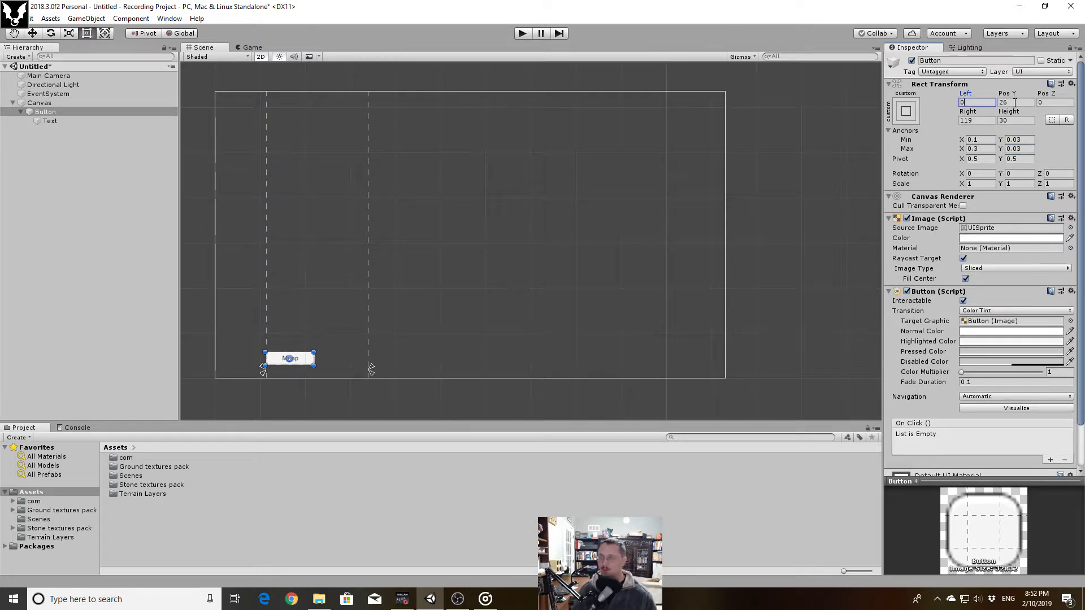
triple_click(1015, 101)
type("0")
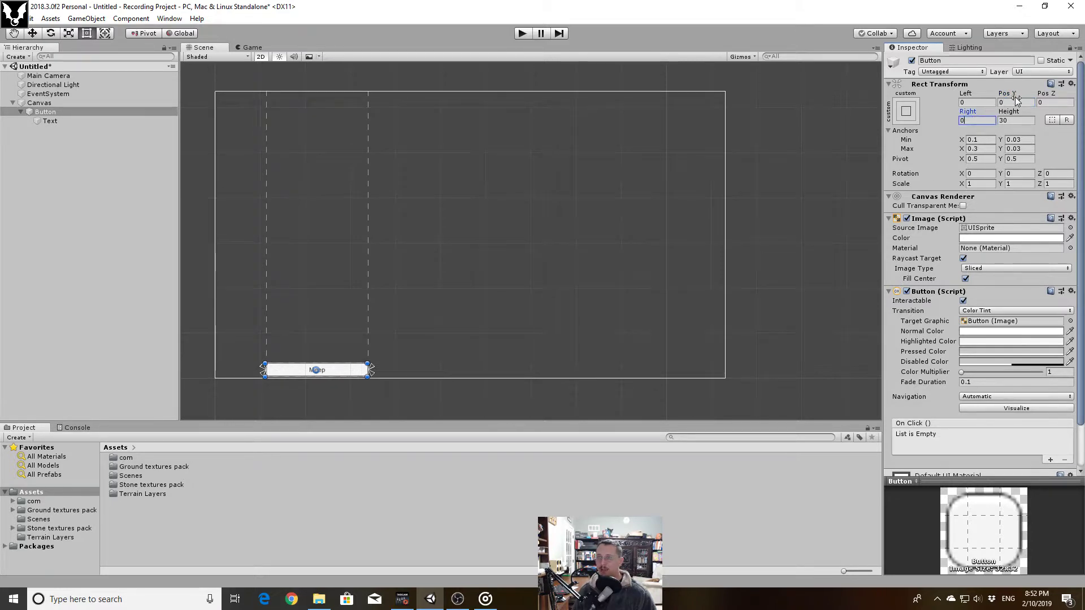
Preview in Game view, set Button height to 40, raise anchor Y to 0.04, and duplicate it
left_click(40, 103)
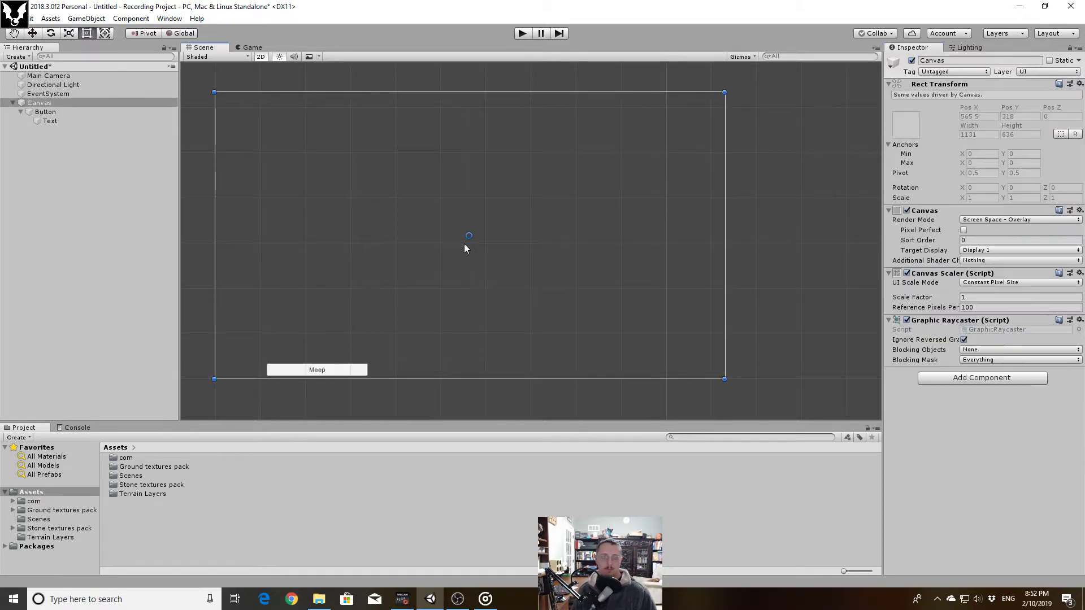
left_click(252, 47)
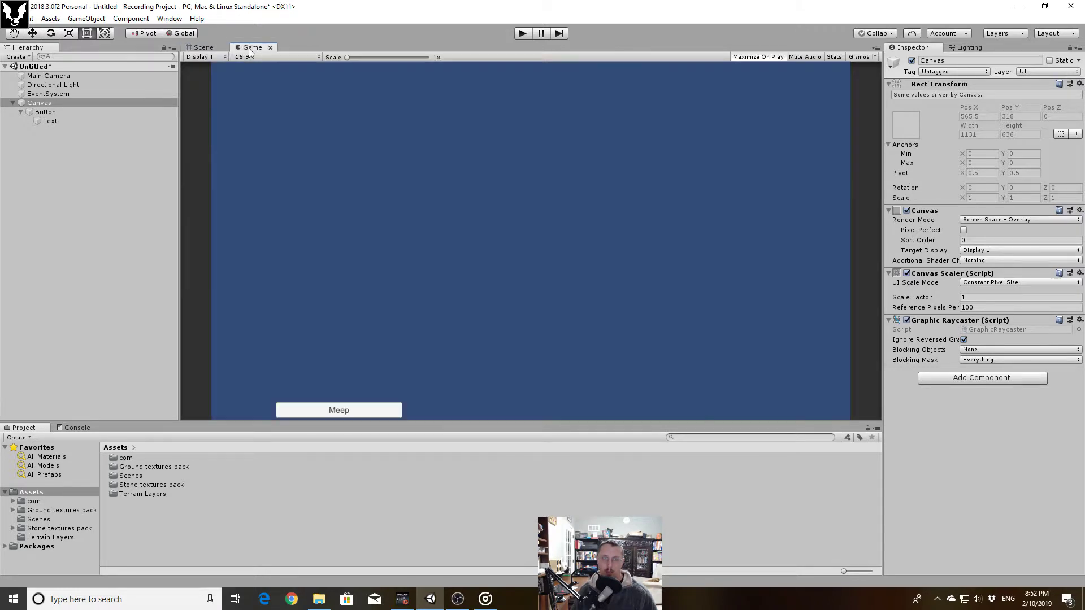
left_click(204, 48)
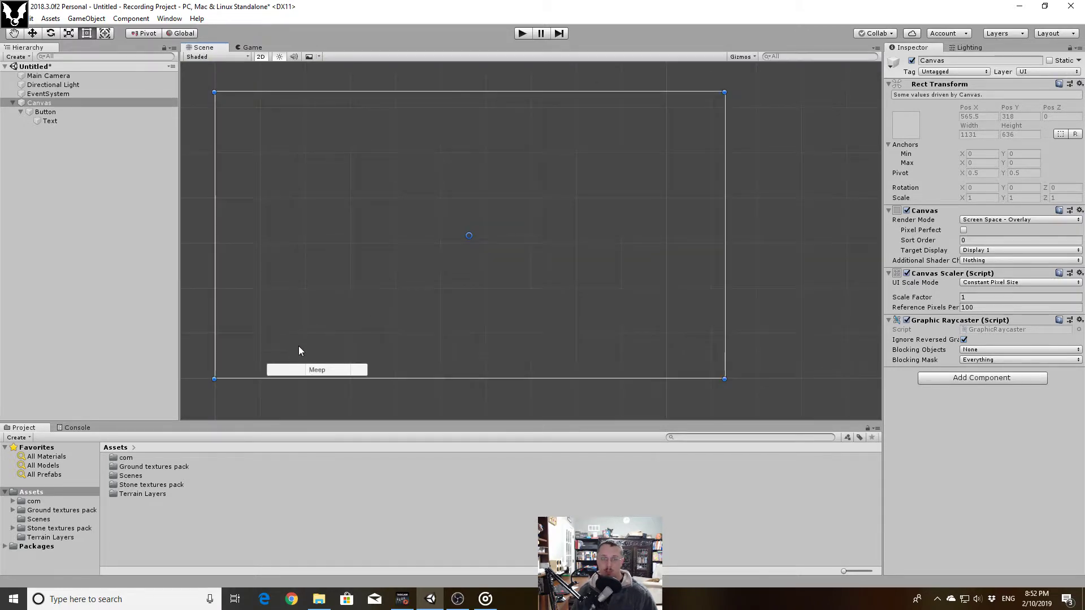
left_click(45, 112)
type("0")
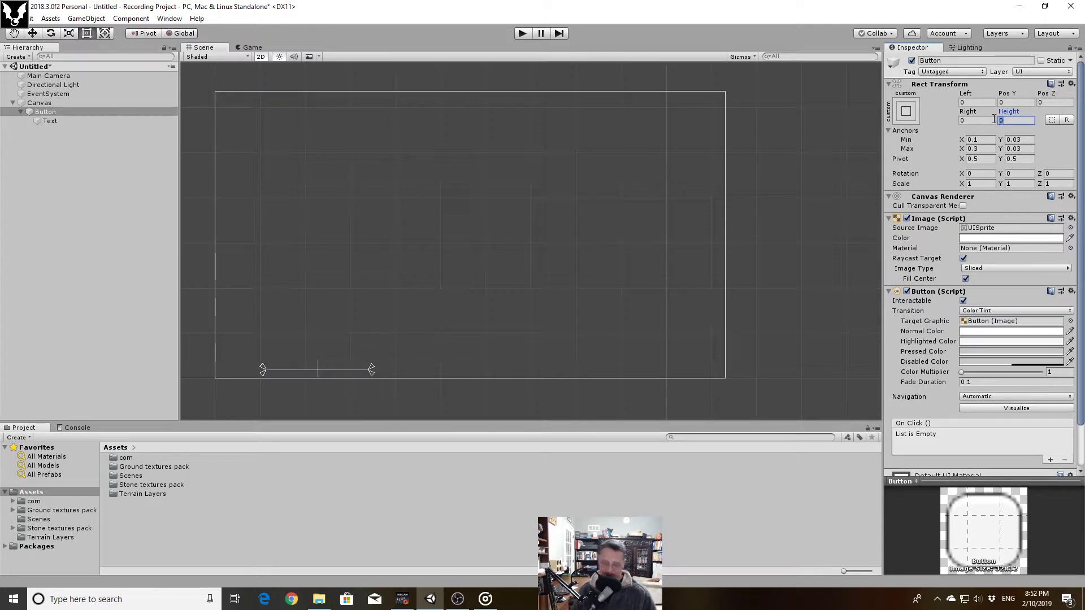
type("40")
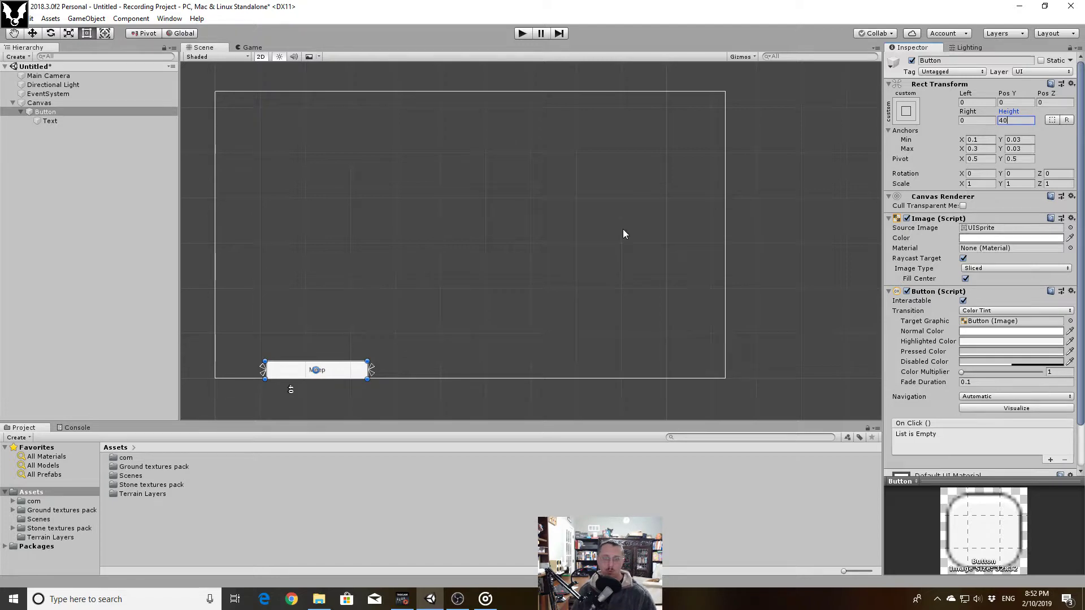
mouse_move(591, 352)
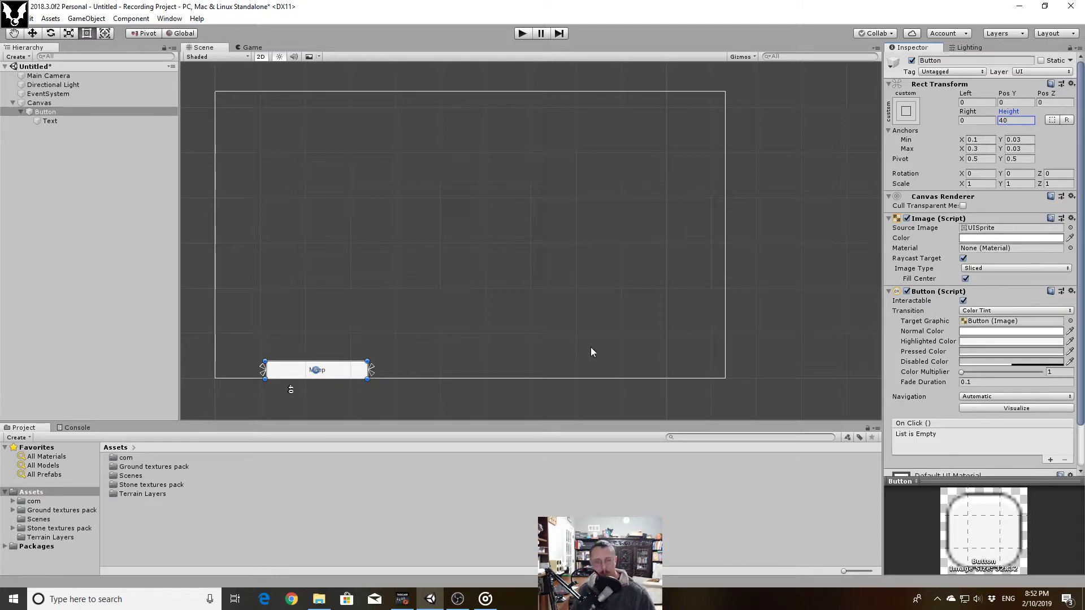
left_click(40, 103)
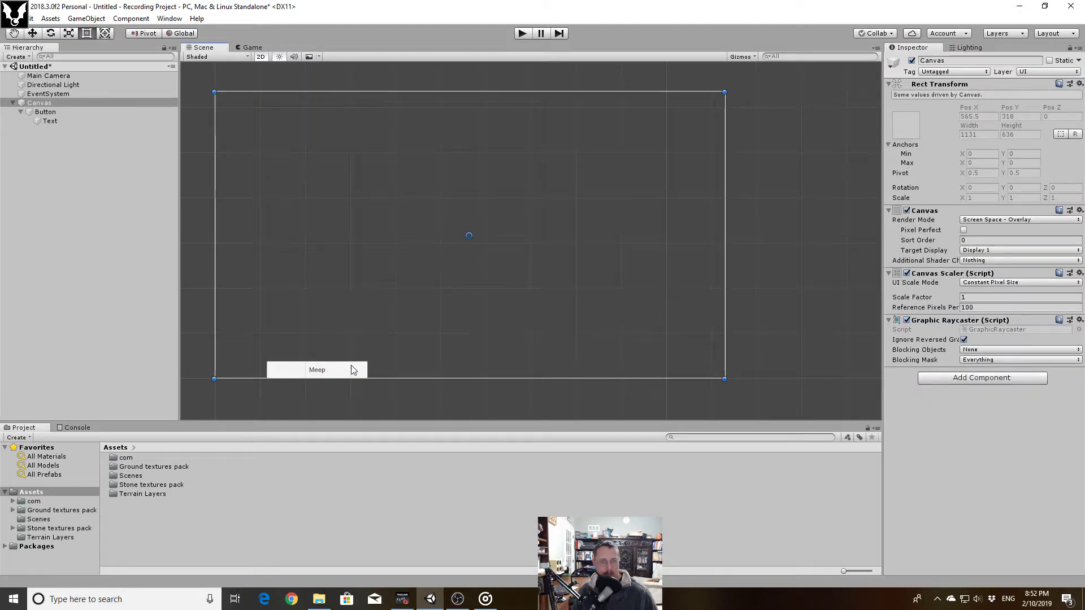
mouse_move(349, 380)
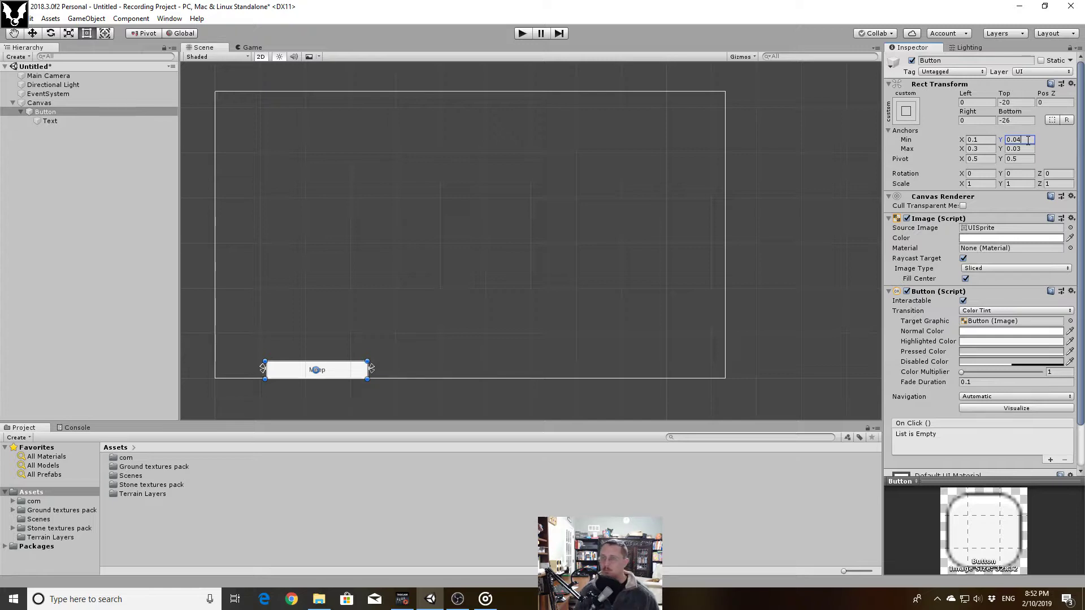
left_click(1017, 148)
type("0.04")
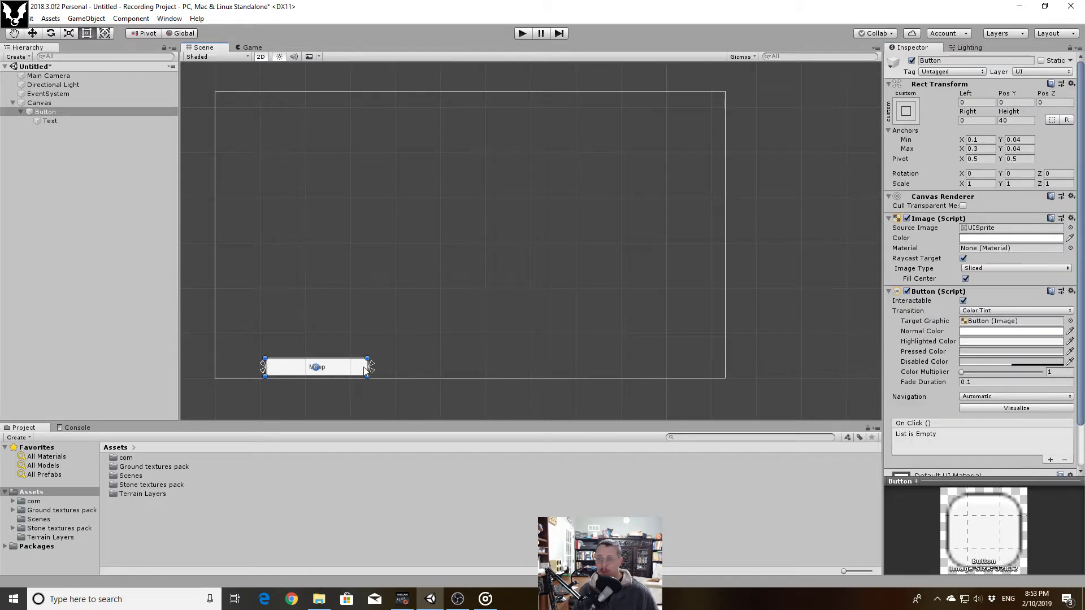
mouse_move(210, 323)
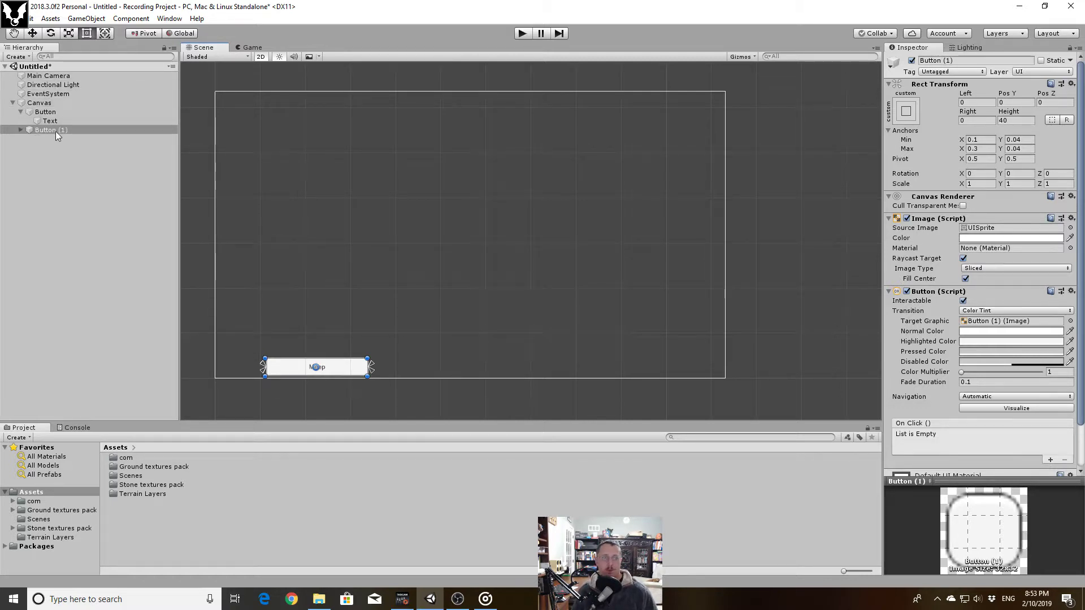
mouse_move(117, 146)
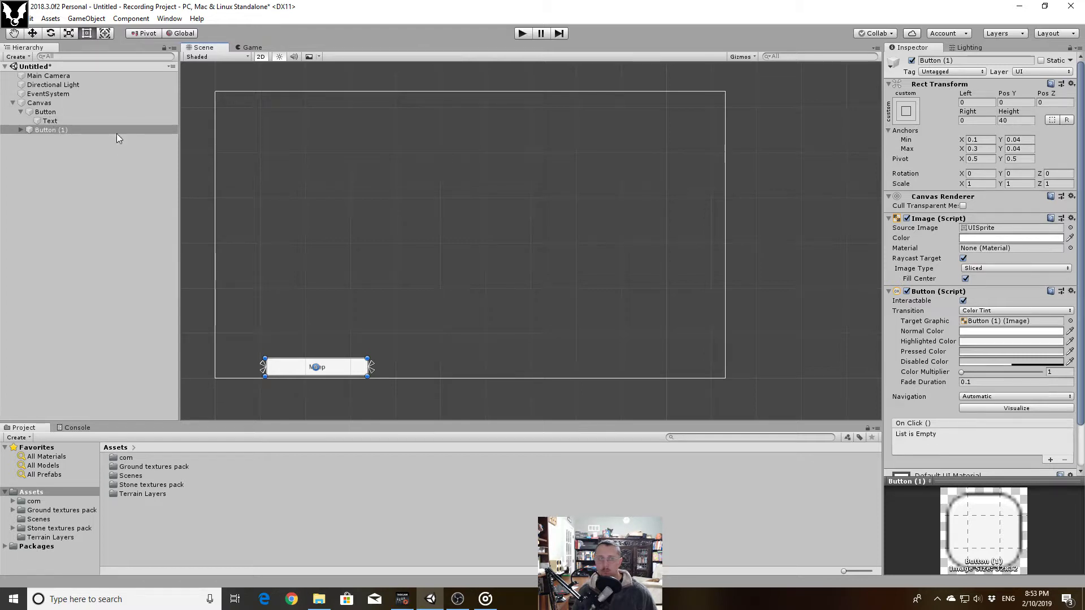
Set the first button's Text to 'New Game' and rename it btnNewGame in the Hierarchy
left_click(50, 121)
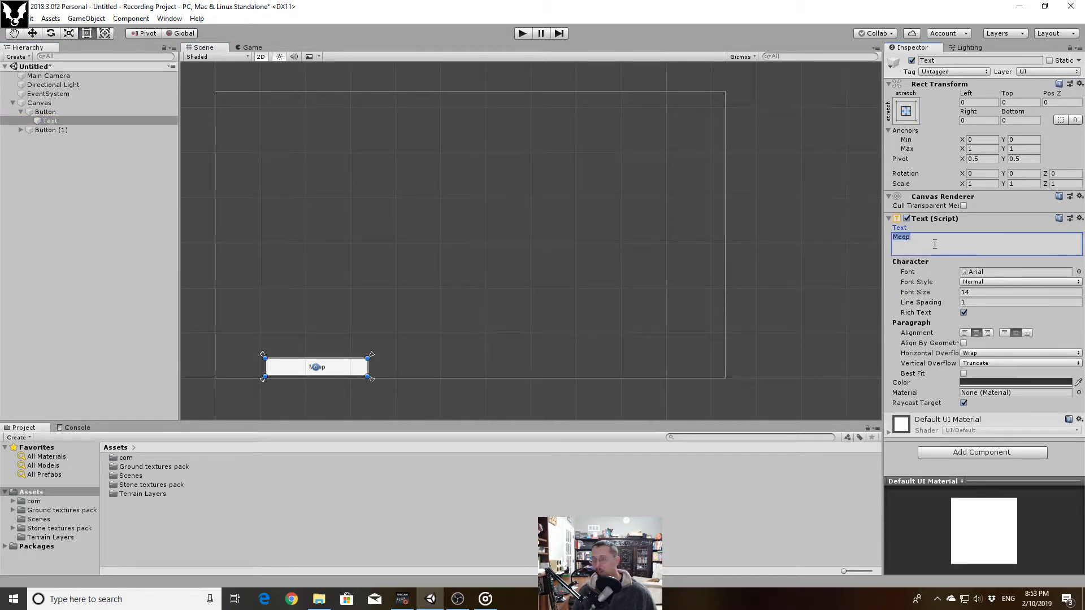
type("New")
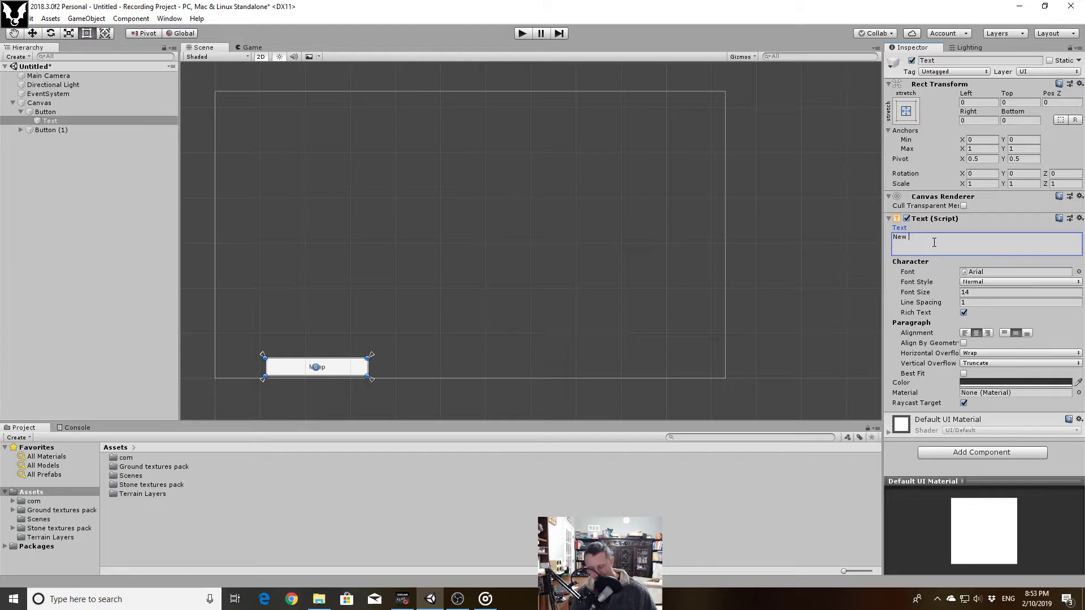
type("Game")
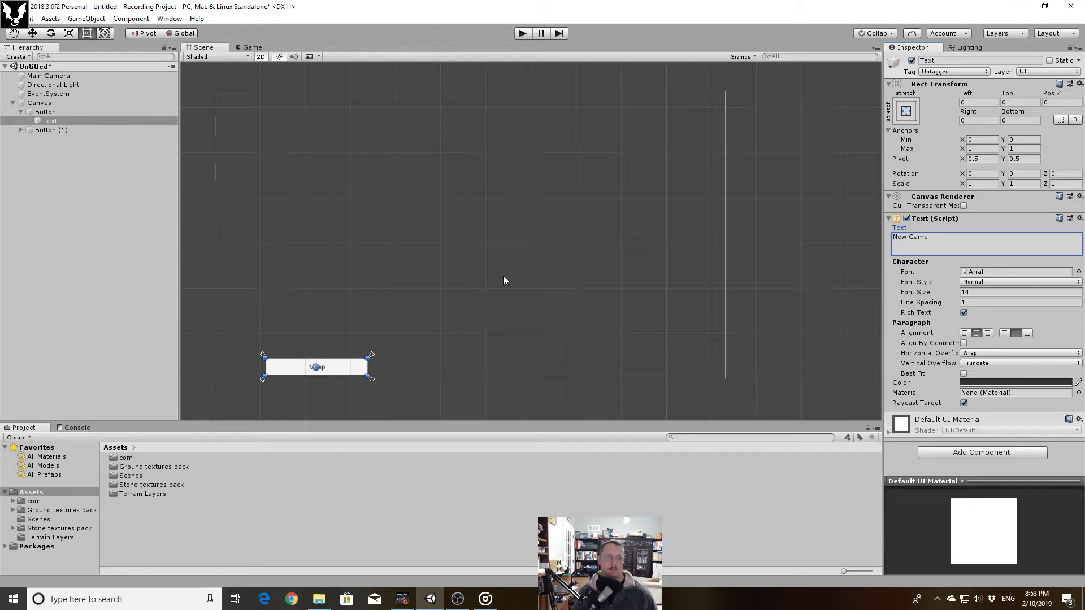
left_click(46, 112)
type("btnNewGame")
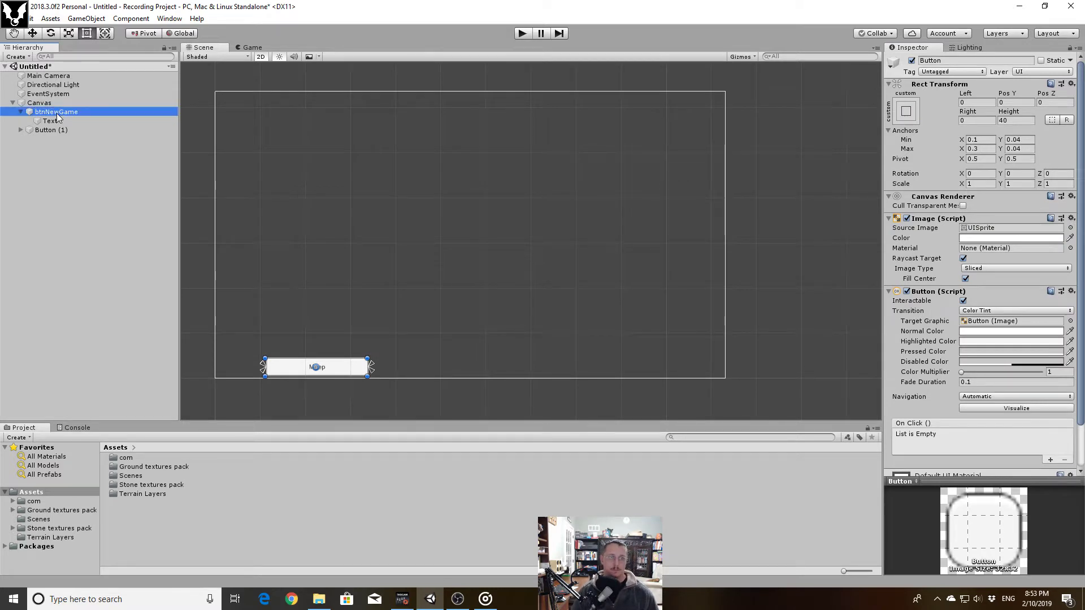
left_click(51, 130)
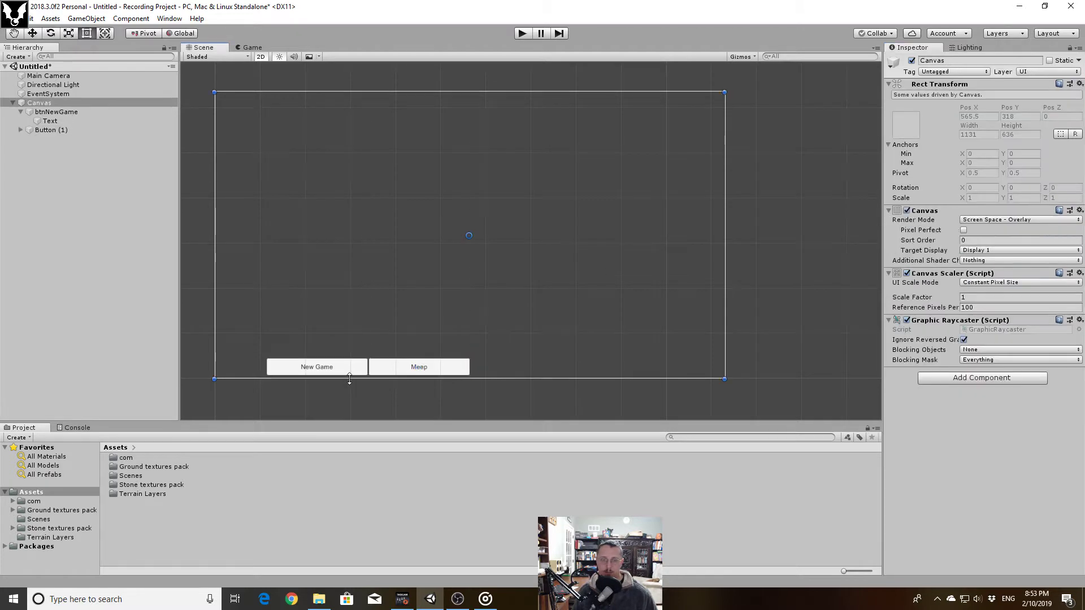
Rename Button (1) to btnLoadGame and set its Text child's label to 'Load Game'
left_click(47, 130)
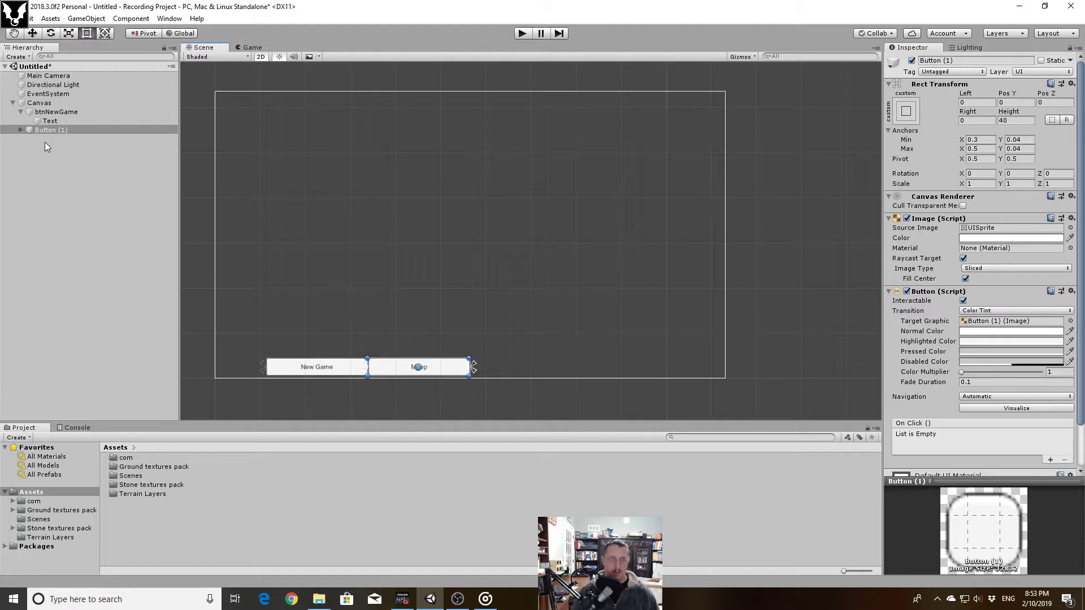
left_click(50, 129)
type("btn")
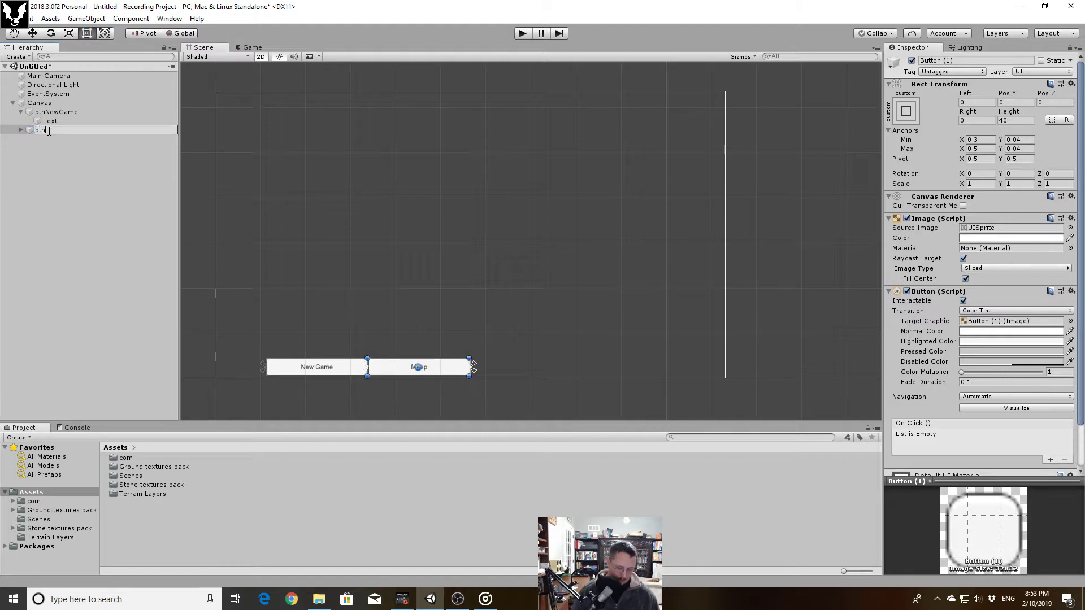
key("Return")
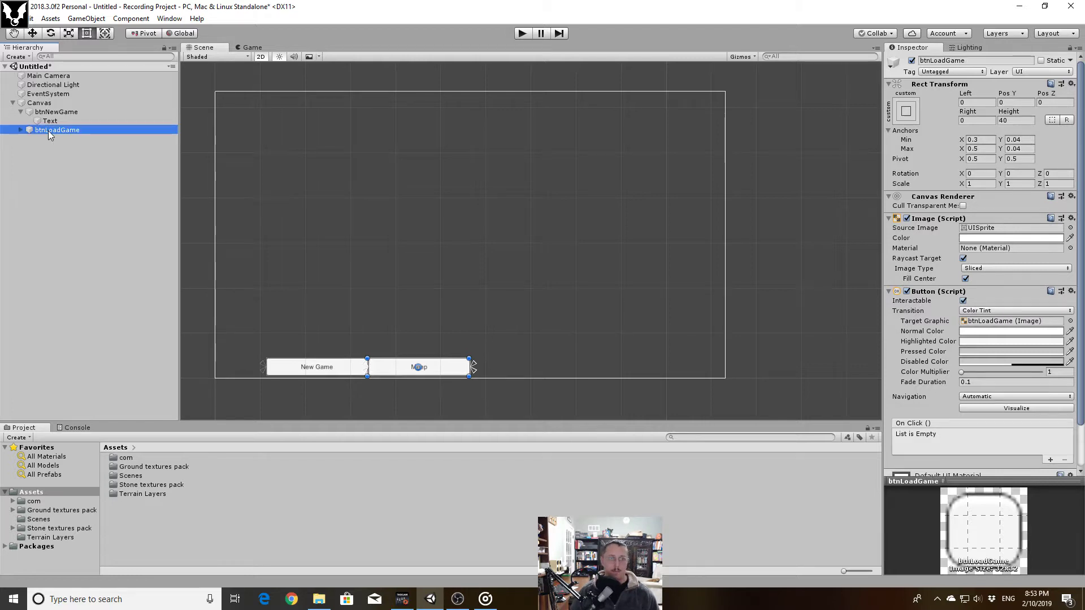
mouse_move(45, 143)
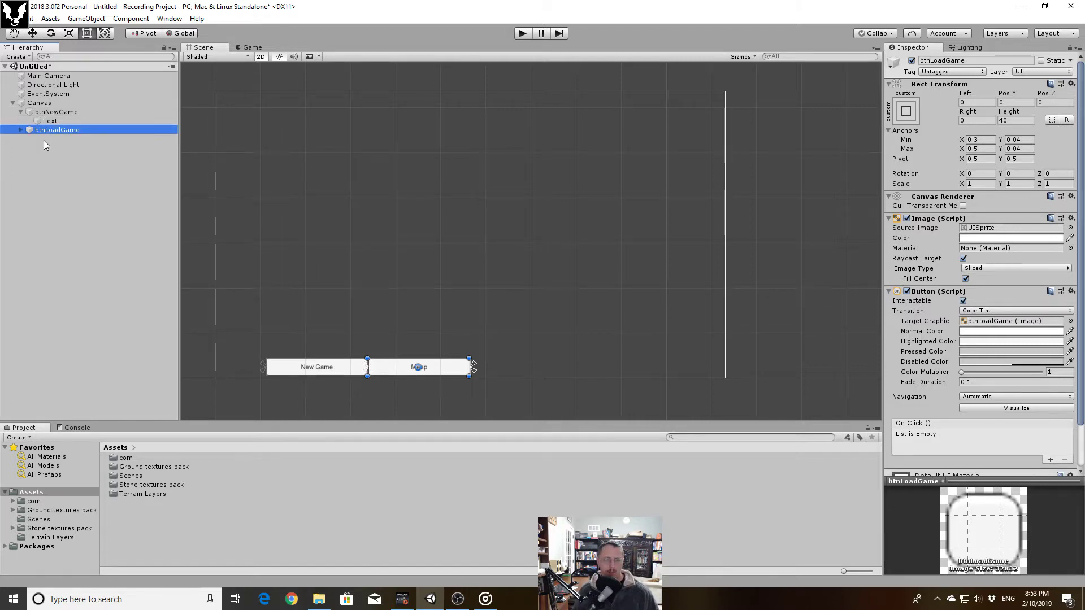
left_click(48, 139)
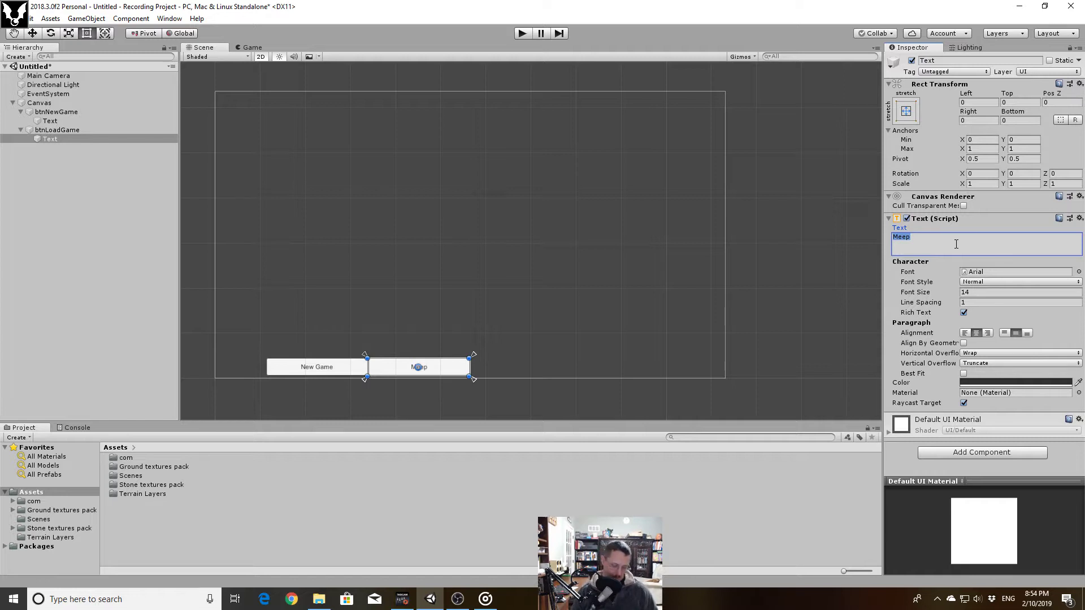
type("Load Gam")
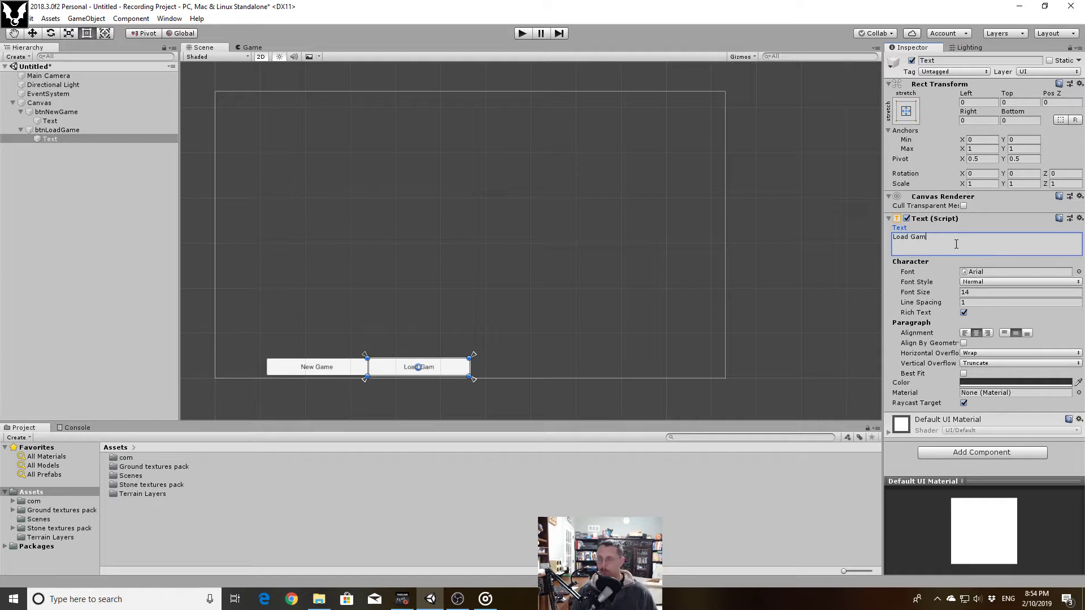
left_click(38, 103)
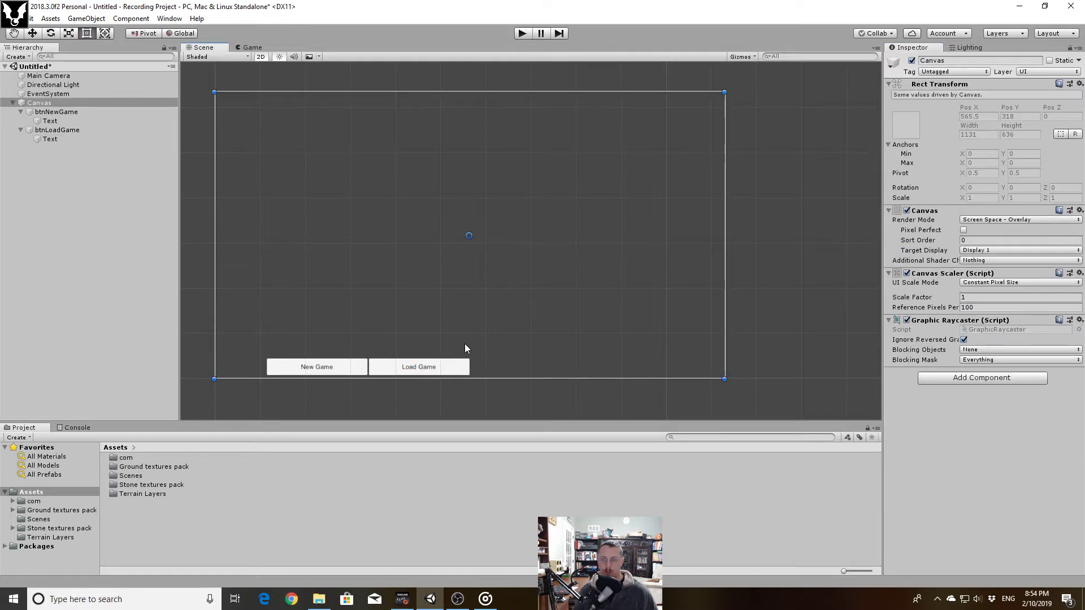
left_click(56, 128)
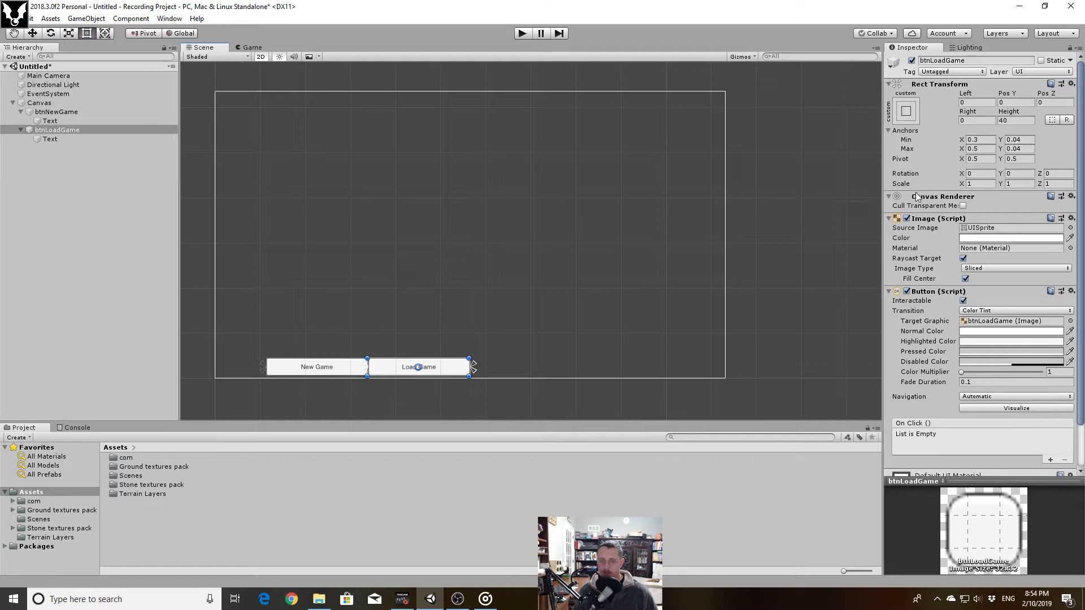
mouse_move(483, 357)
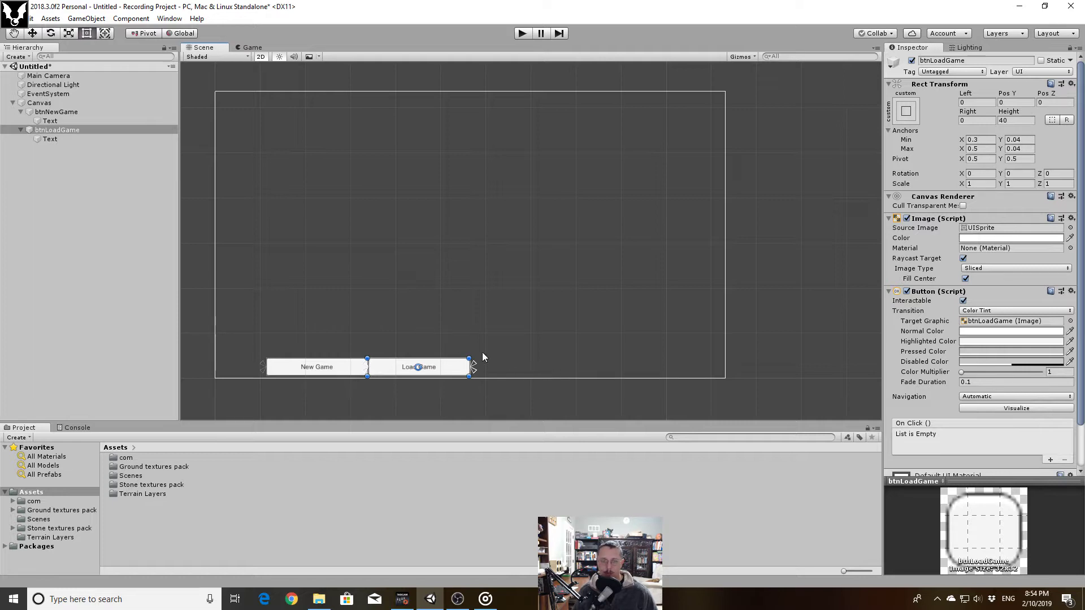
mouse_move(229, 217)
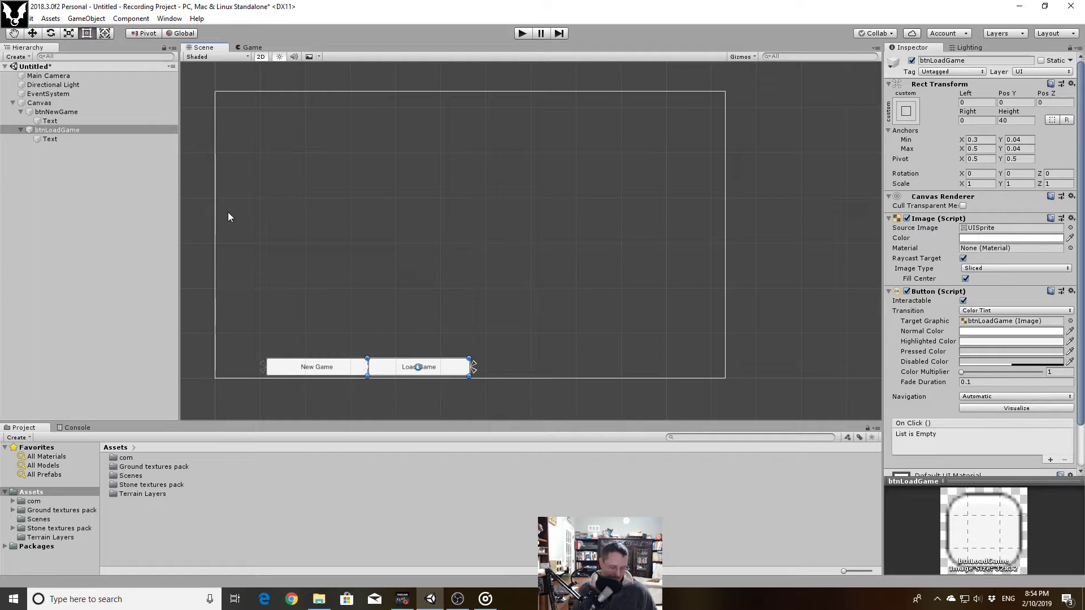
Duplicate btnLoadGame as btnOptions labelled 'Options' with anchors X min 0.5, max 0.8
key("ctrl+d")
type("btnOptions")
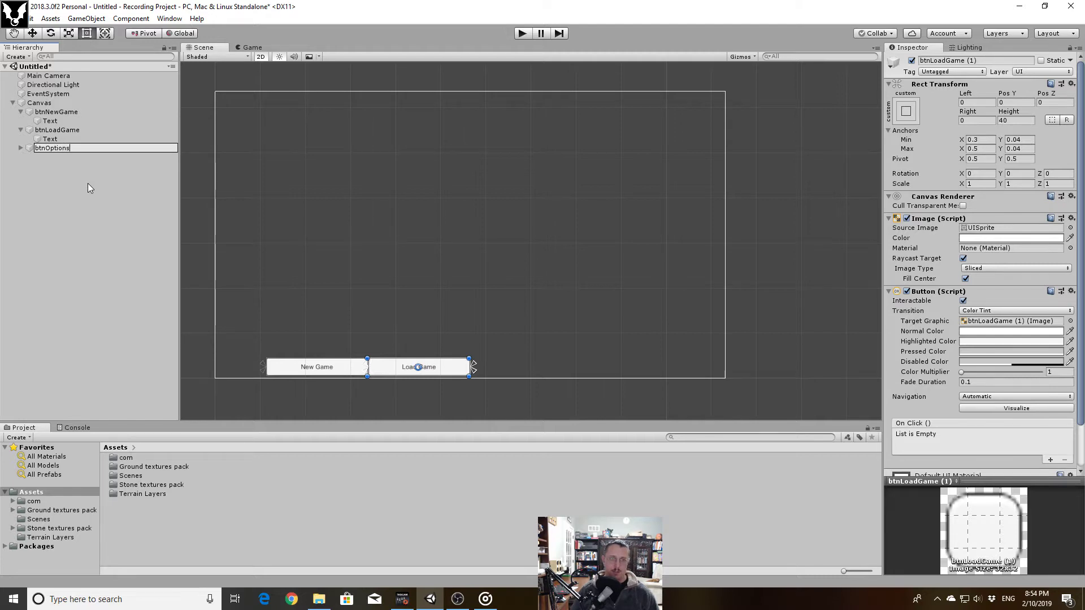
key("Return")
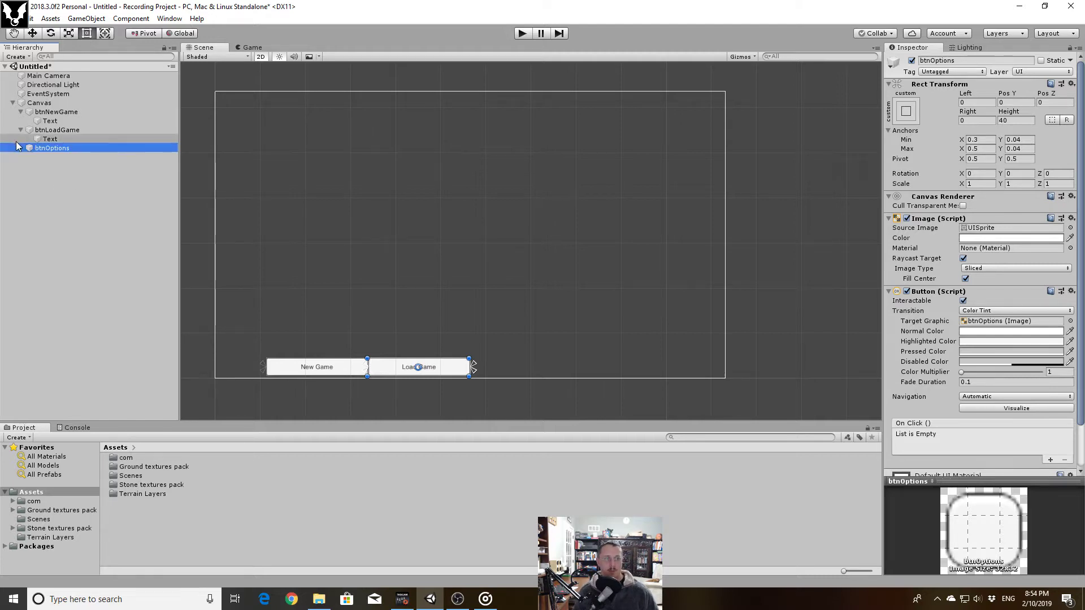
left_click(49, 157)
type("Options")
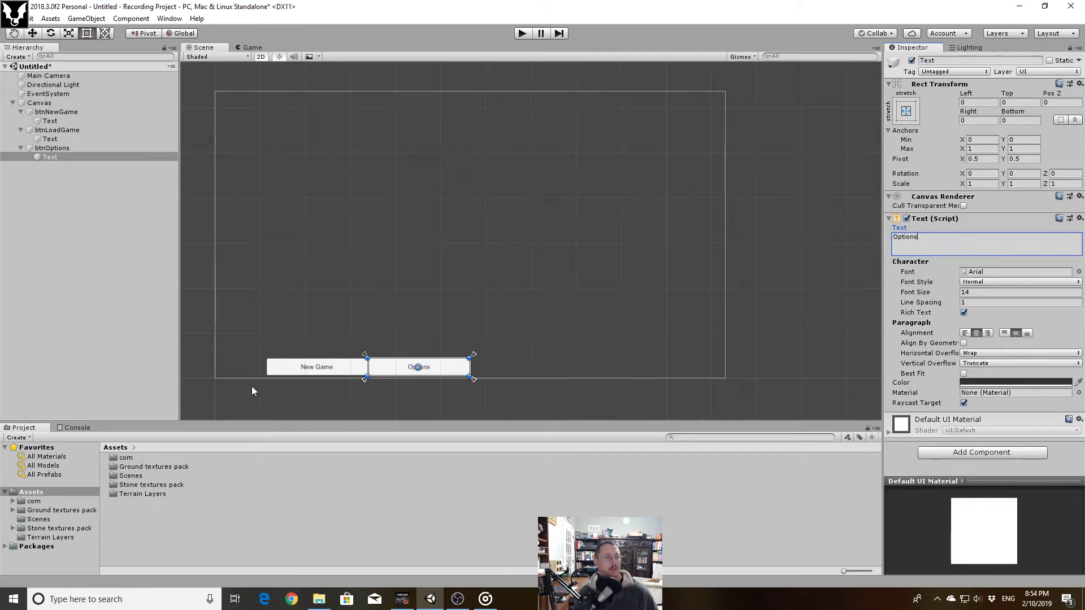
left_click(51, 148)
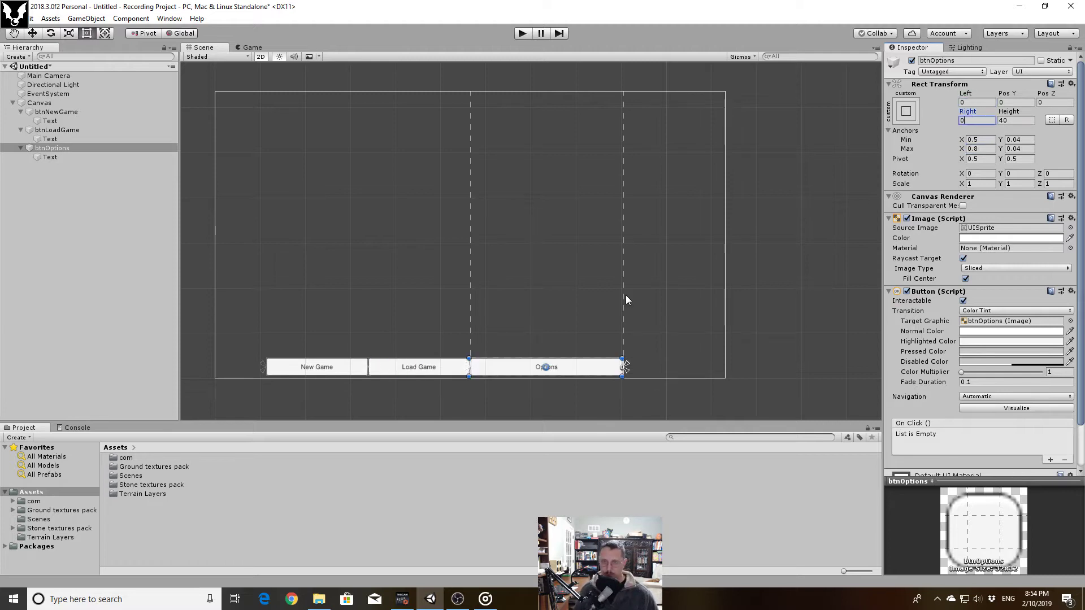
left_click(39, 103)
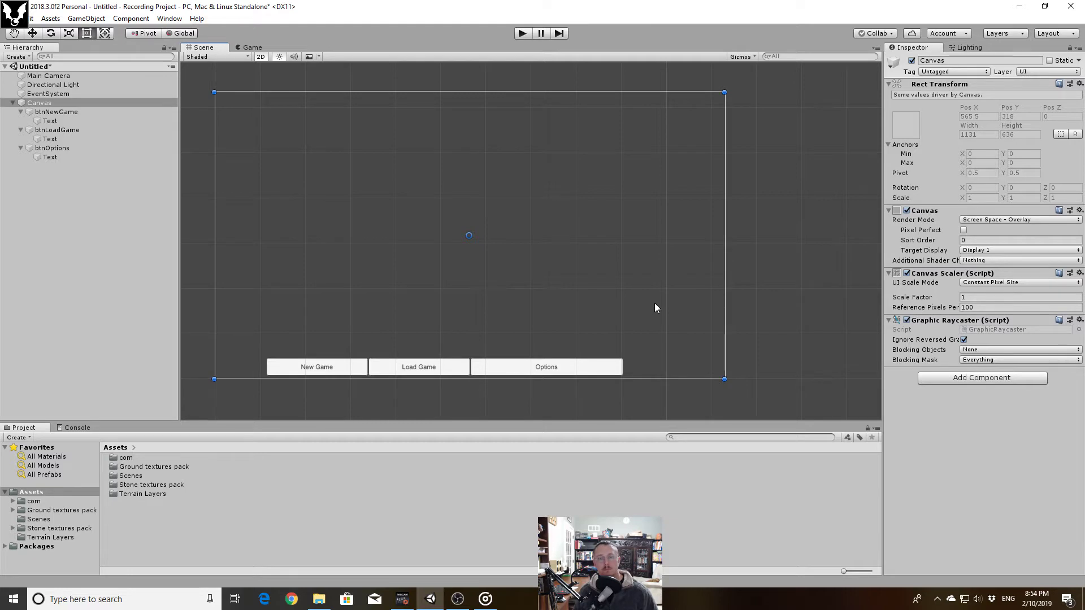
mouse_move(596, 365)
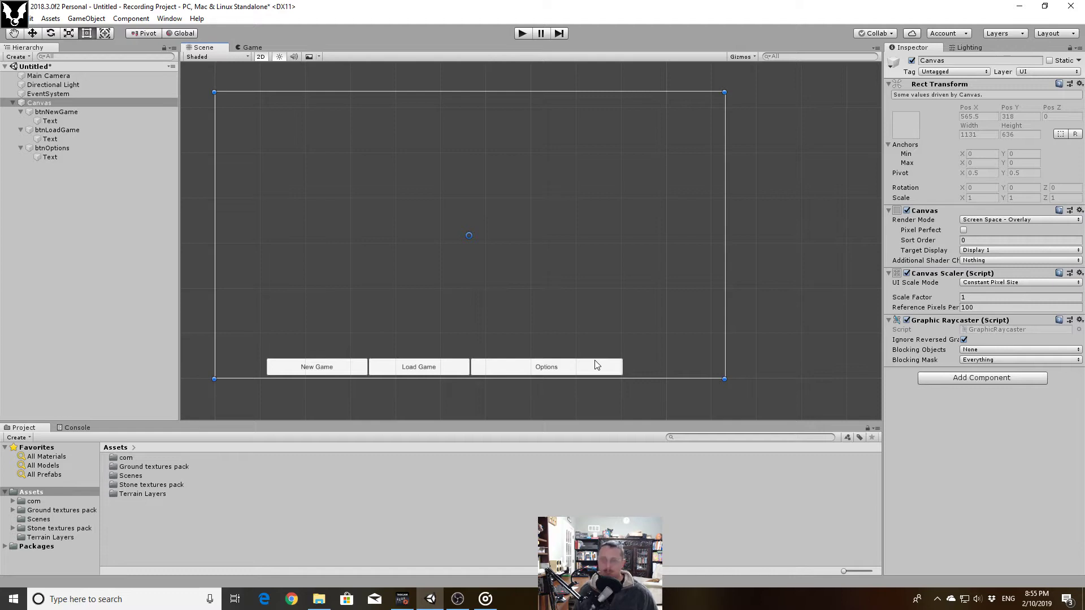
mouse_move(584, 370)
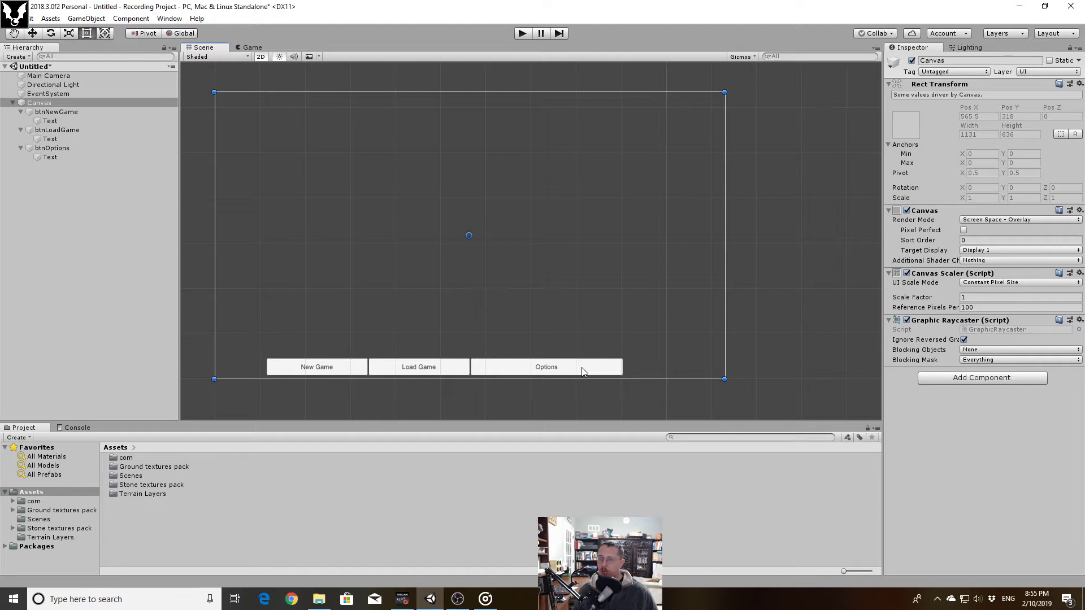
mouse_move(371, 369)
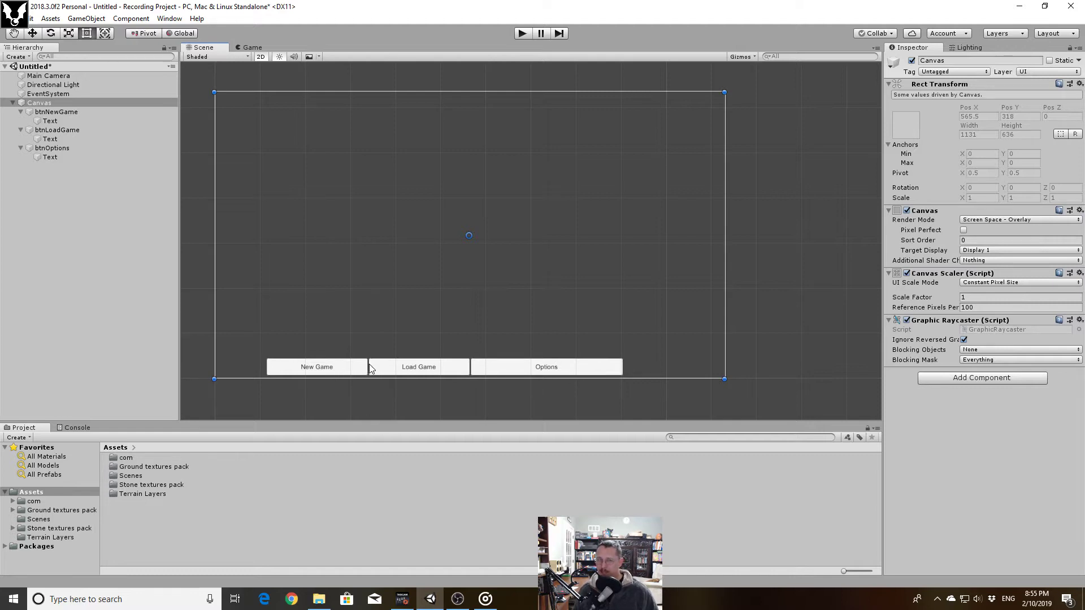
mouse_move(512, 374)
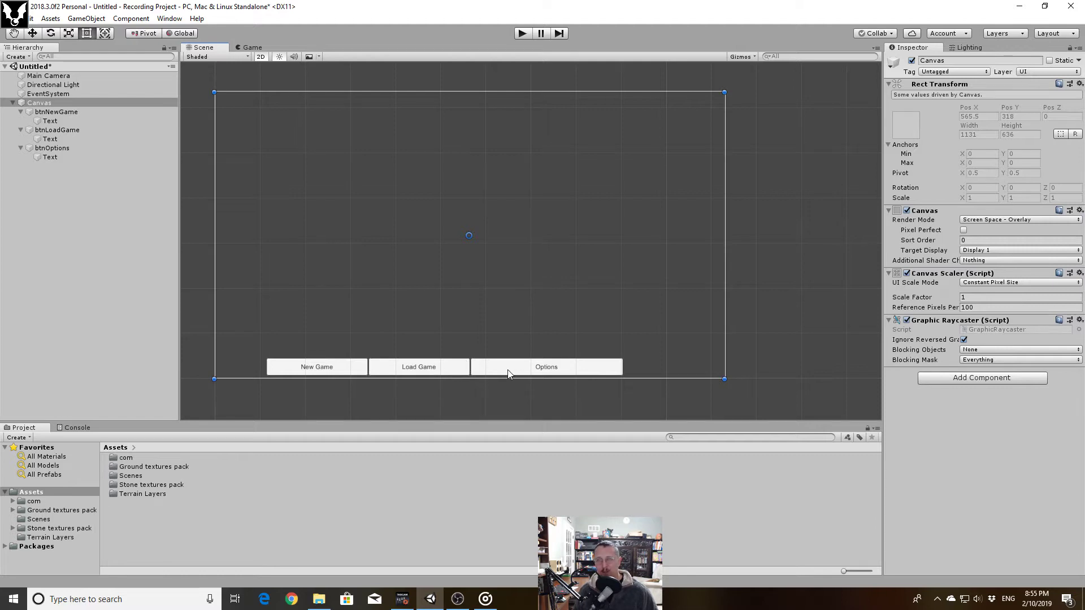
Set btnOptions' Anchors Max X to 0.7 so it matches the other buttons' width
left_click(51, 148)
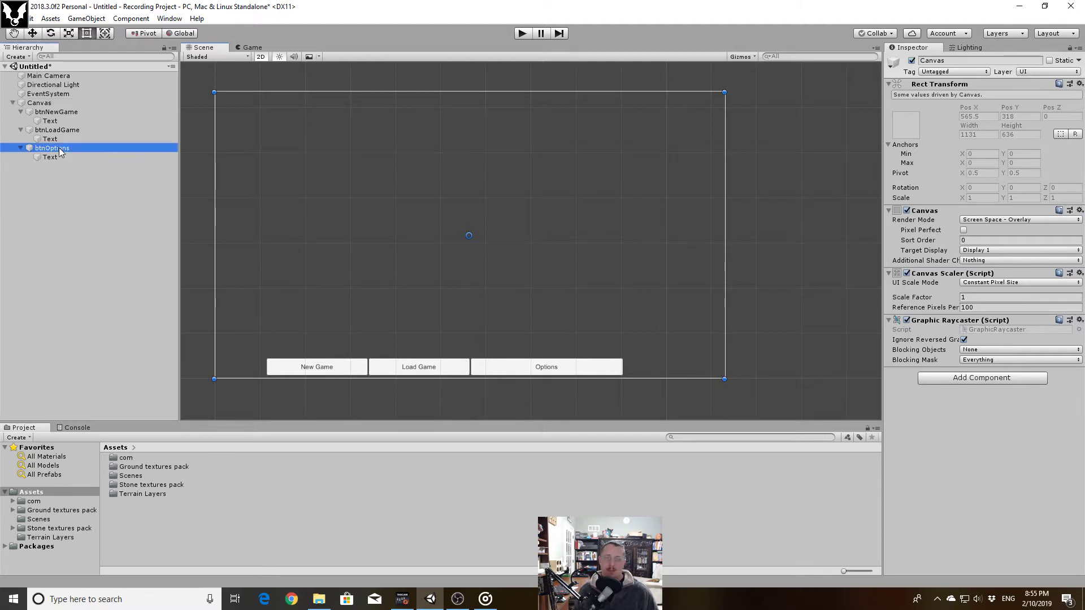
left_click(51, 147)
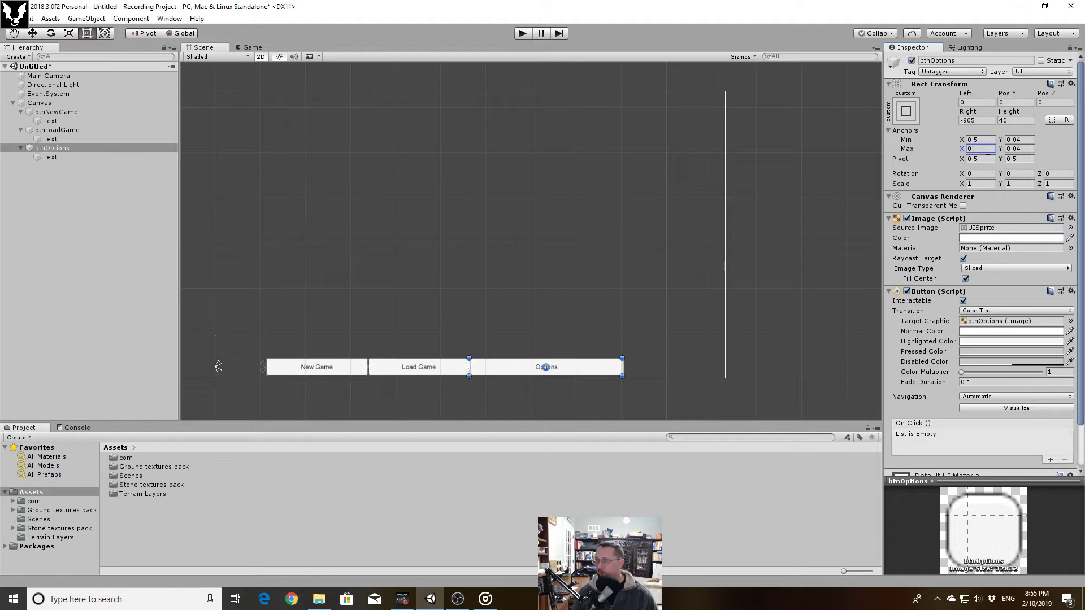
type("0.7")
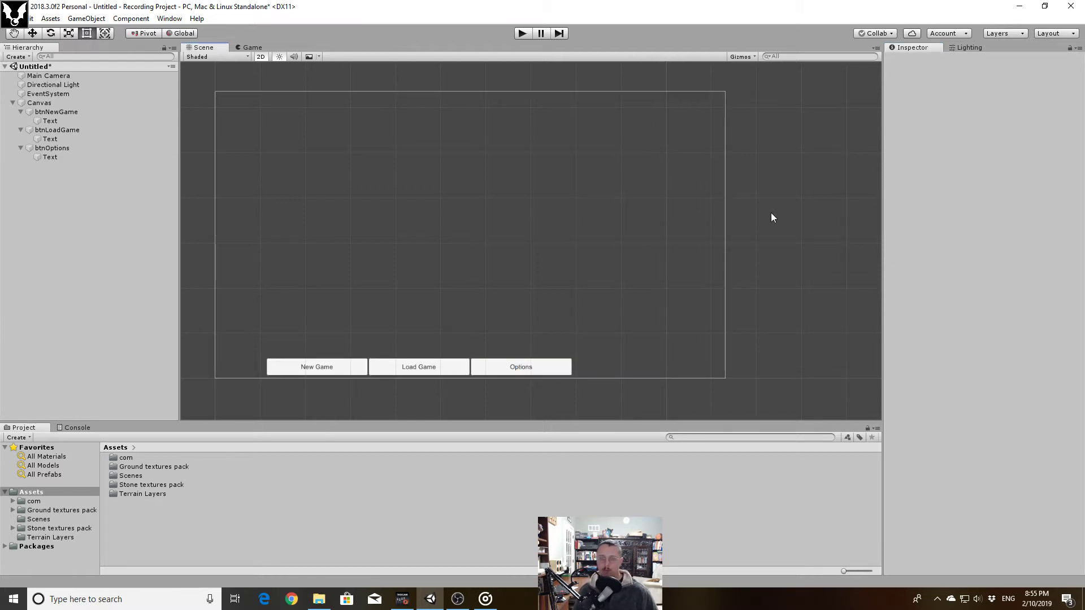
mouse_move(605, 224)
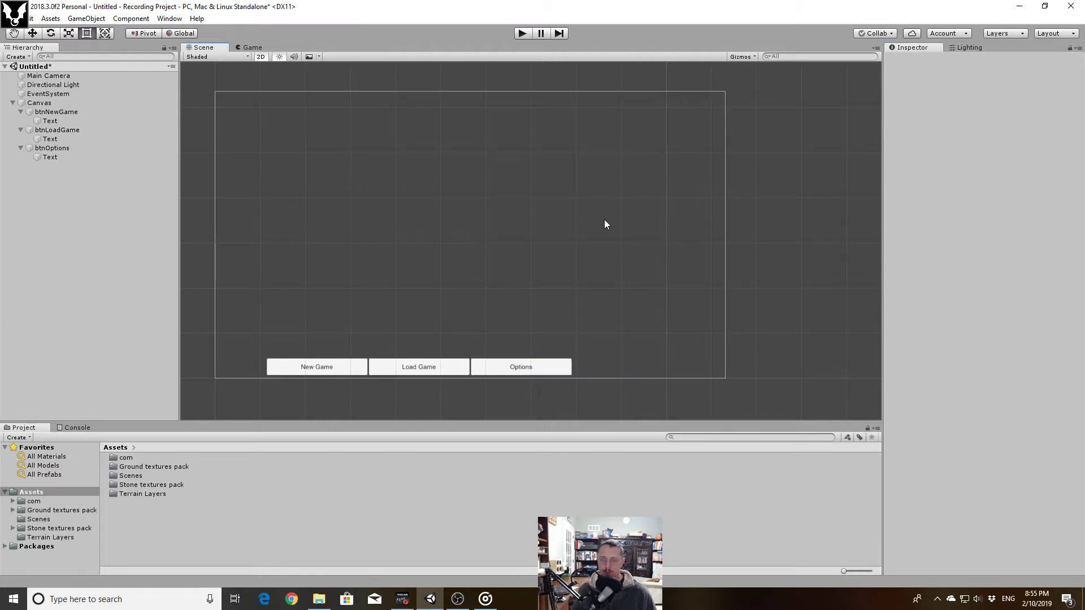
mouse_move(715, 360)
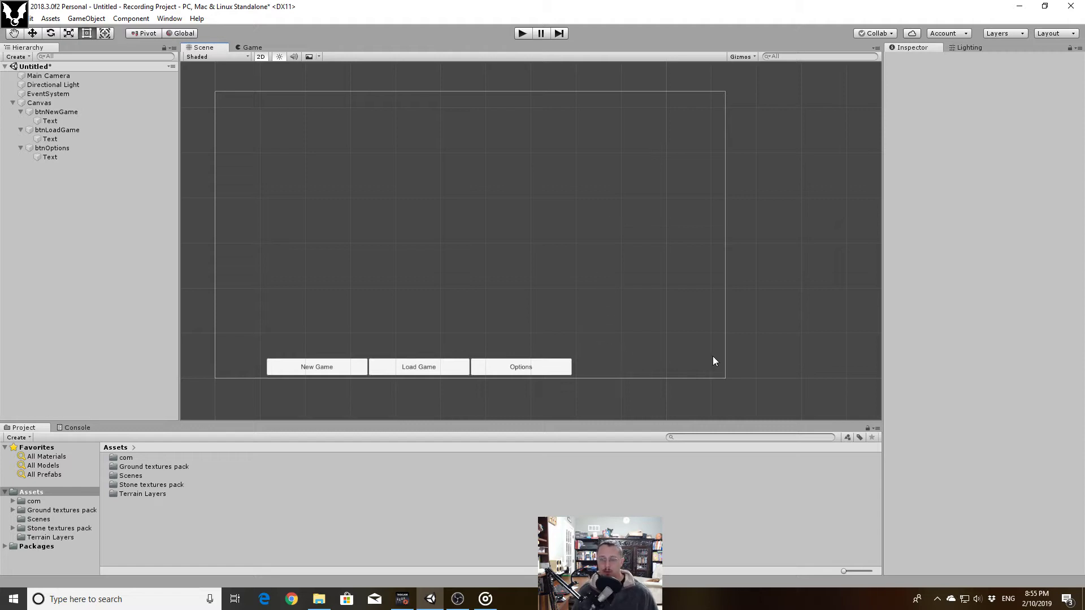
Rename the copy btnQuit, label it 'Quit', and anchor it from X 0.7 to 0.9
left_click(51, 147)
type("B")
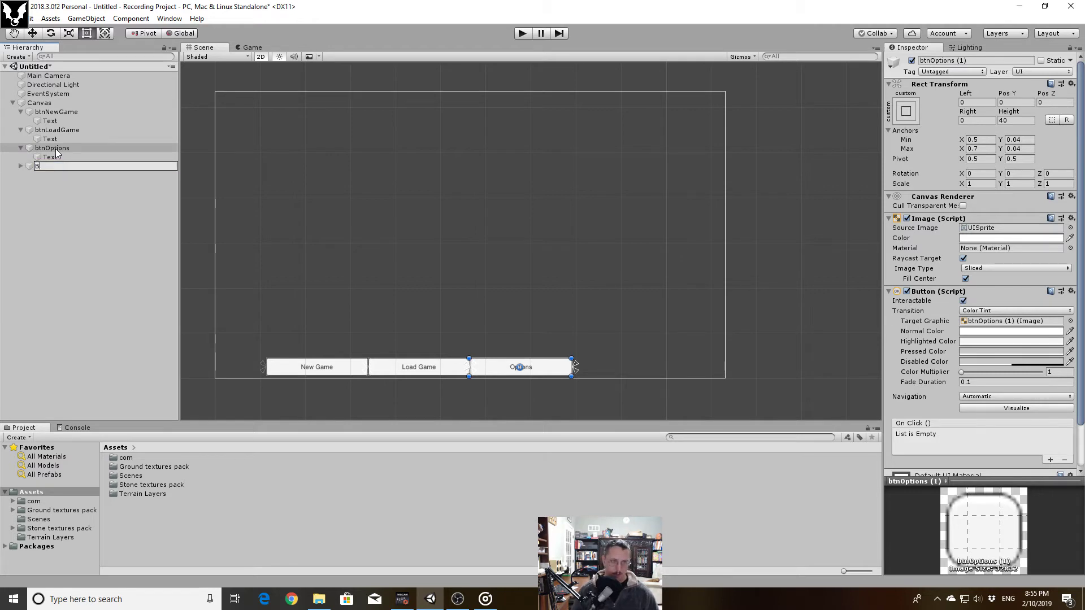
type("tnQuit")
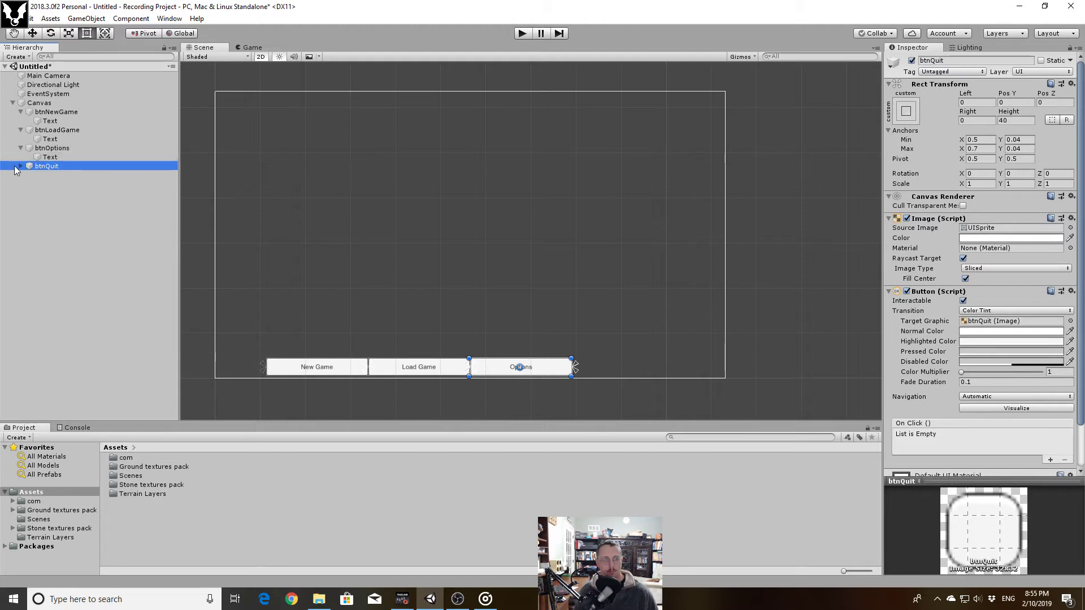
left_click(49, 174)
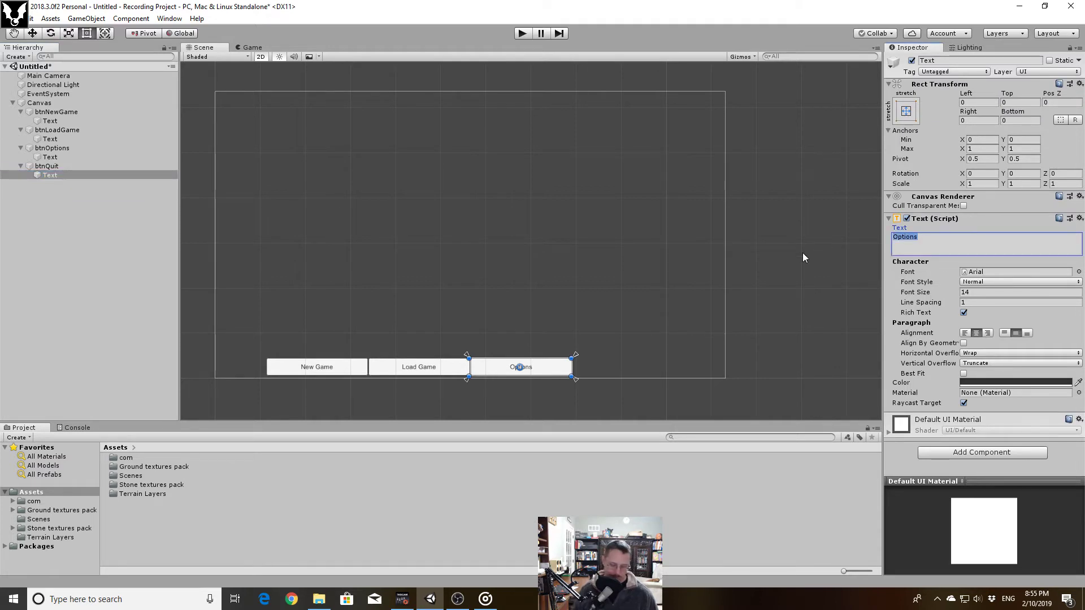
type("Quit")
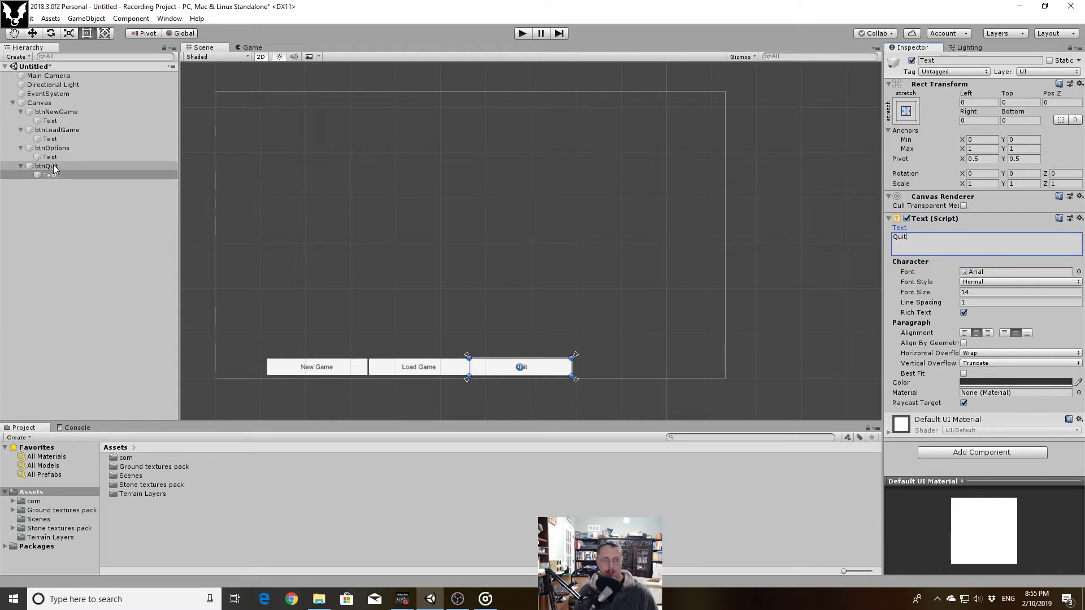
left_click(46, 165)
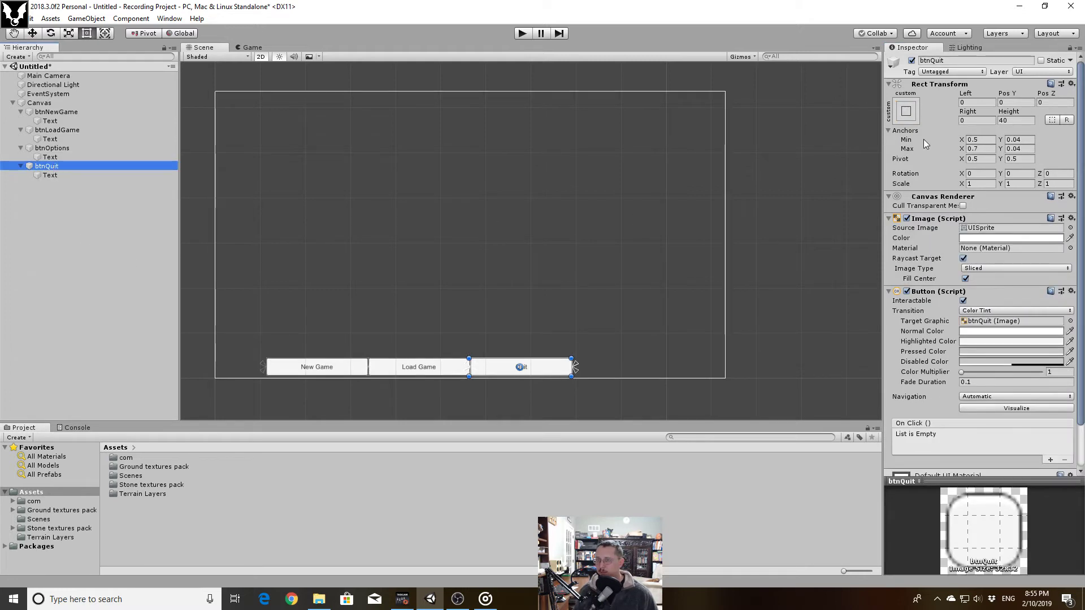
mouse_move(943, 116)
type("0.9")
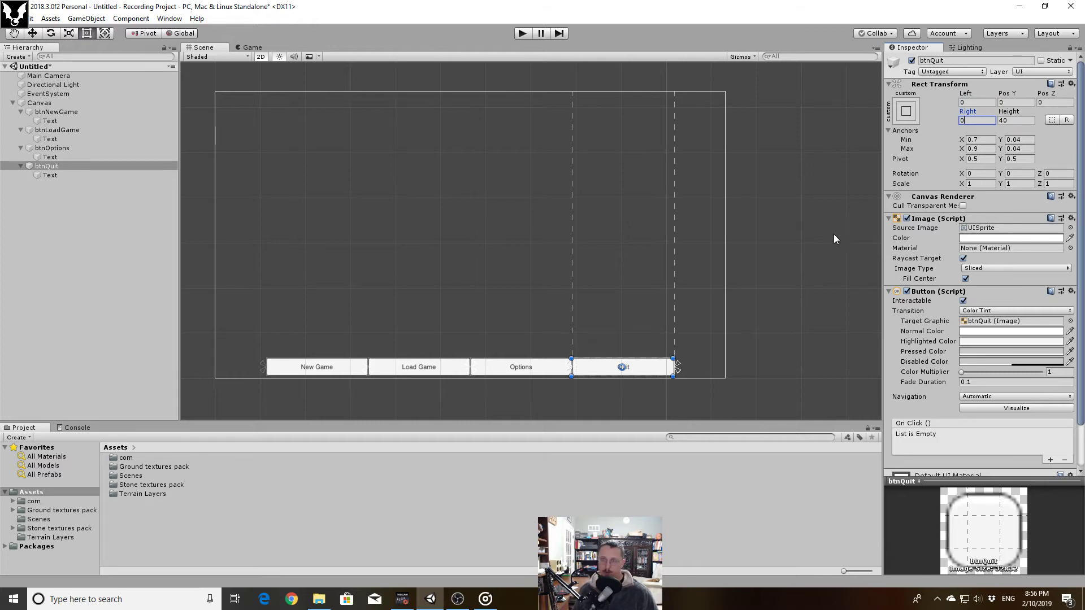
left_click(532, 312)
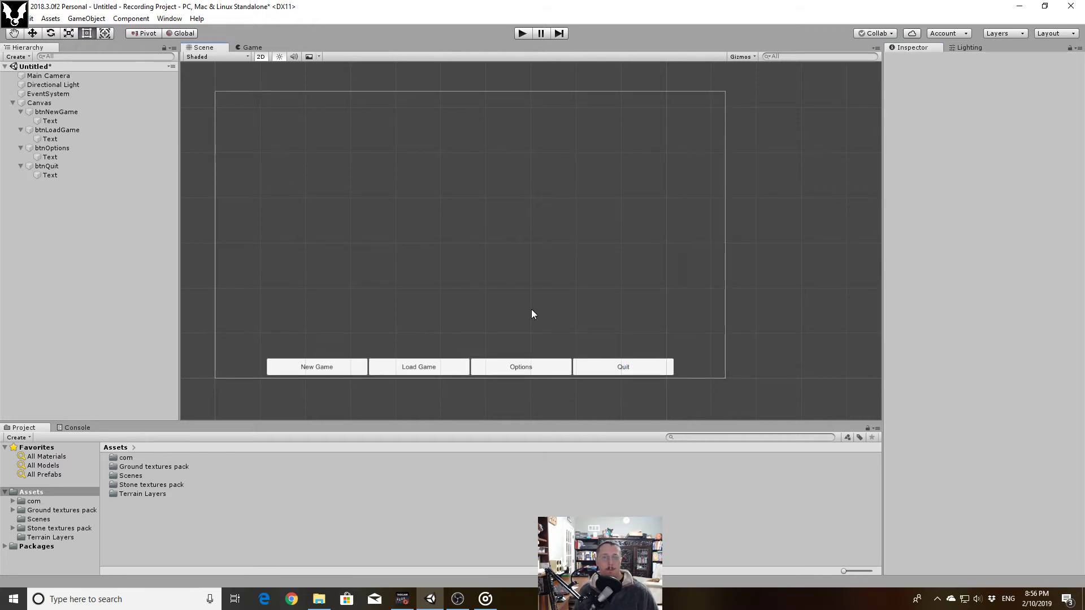
mouse_move(251, 48)
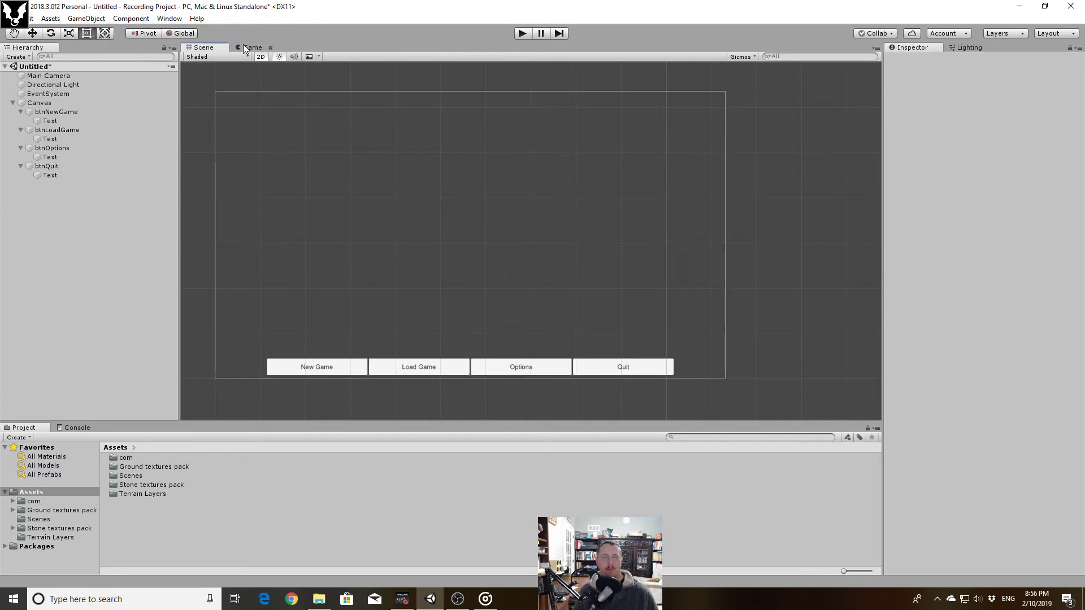
Switch to the Game view to check the four-button row stays anchored at the bottom
left_click(252, 48)
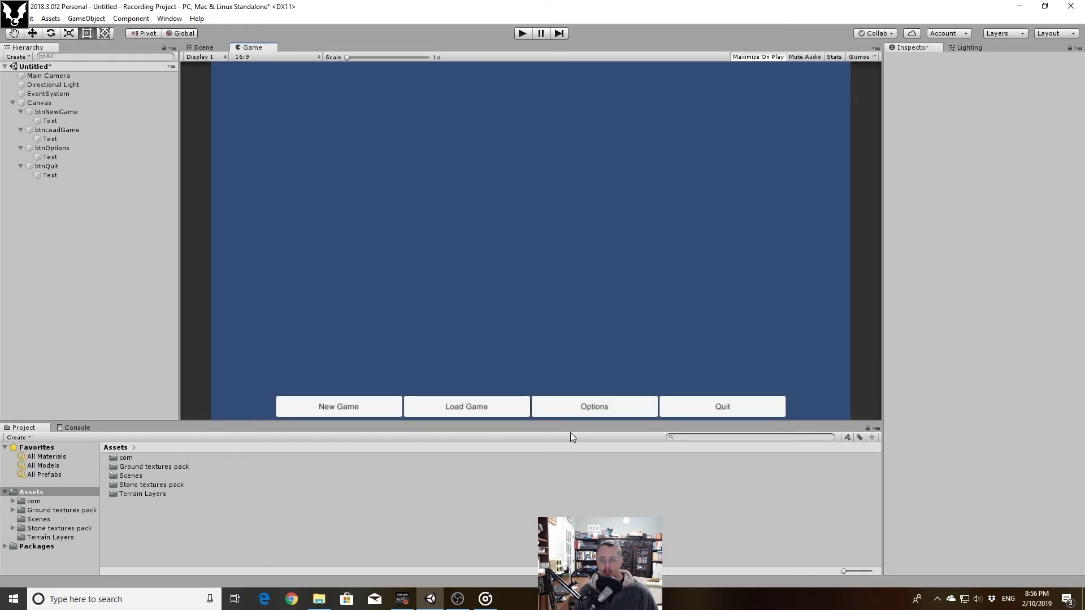
mouse_move(776, 276)
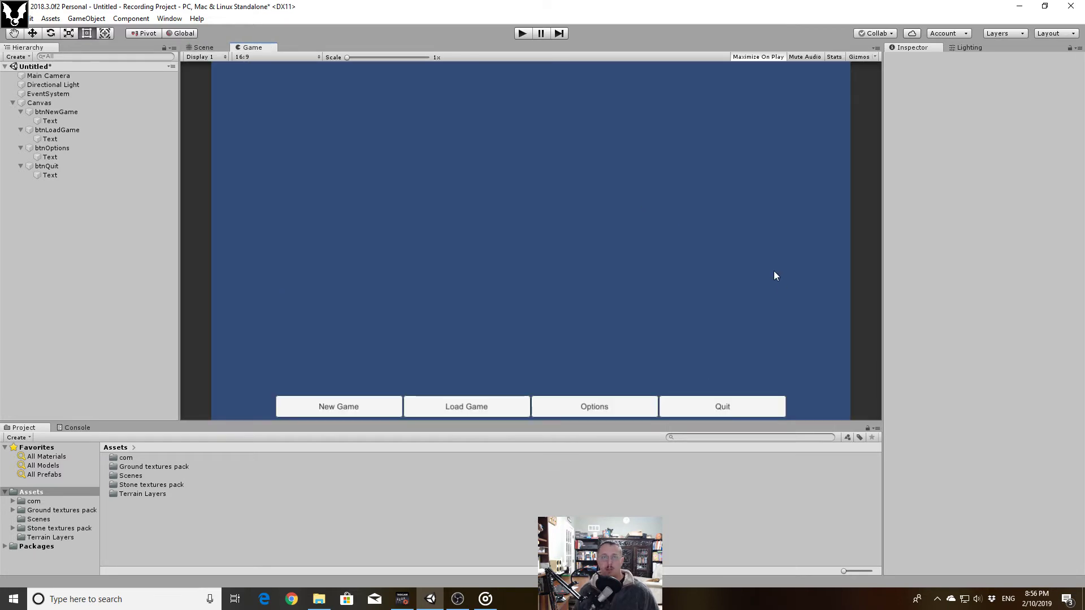
mouse_move(885, 265)
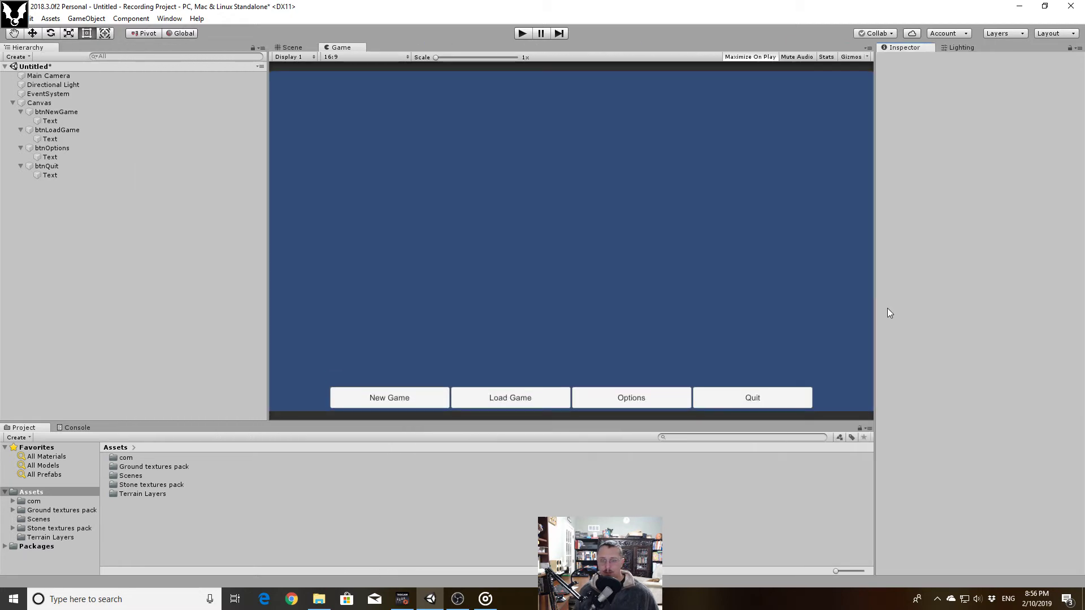
mouse_move(216, 312)
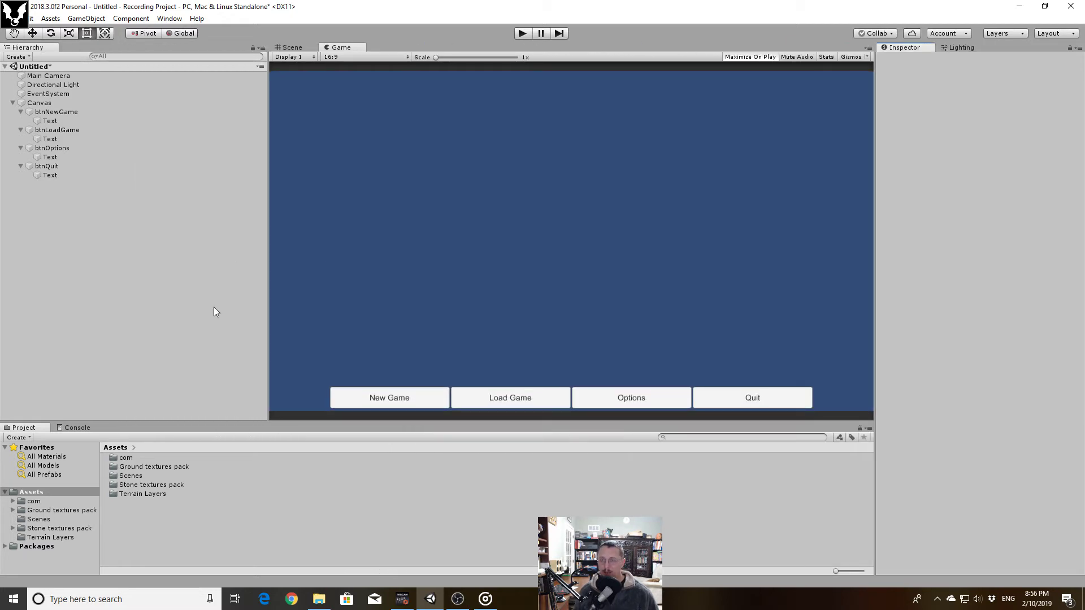
mouse_move(861, 322)
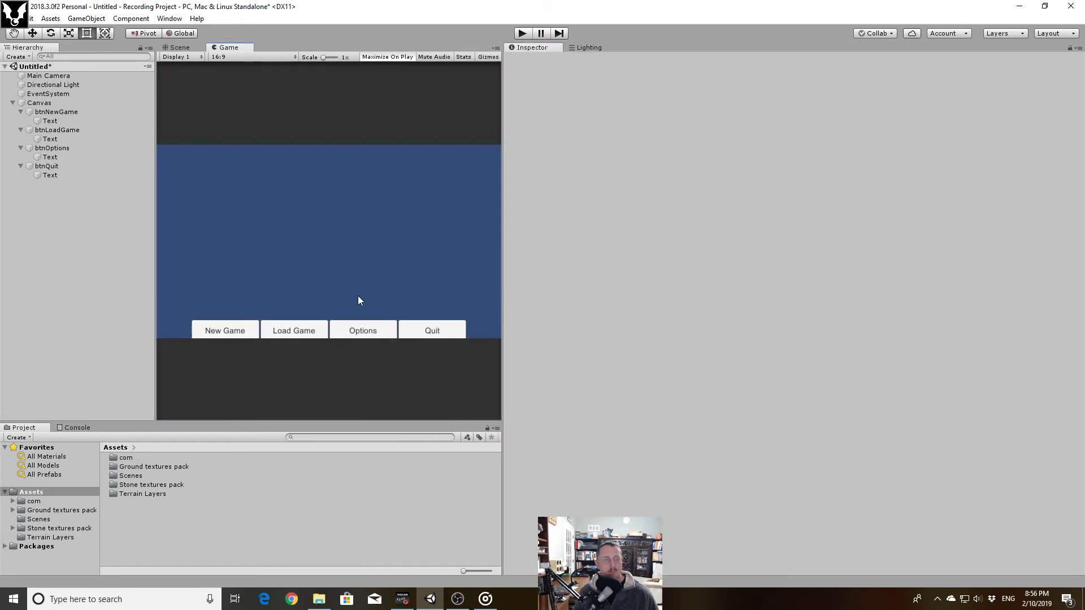
mouse_move(195, 309)
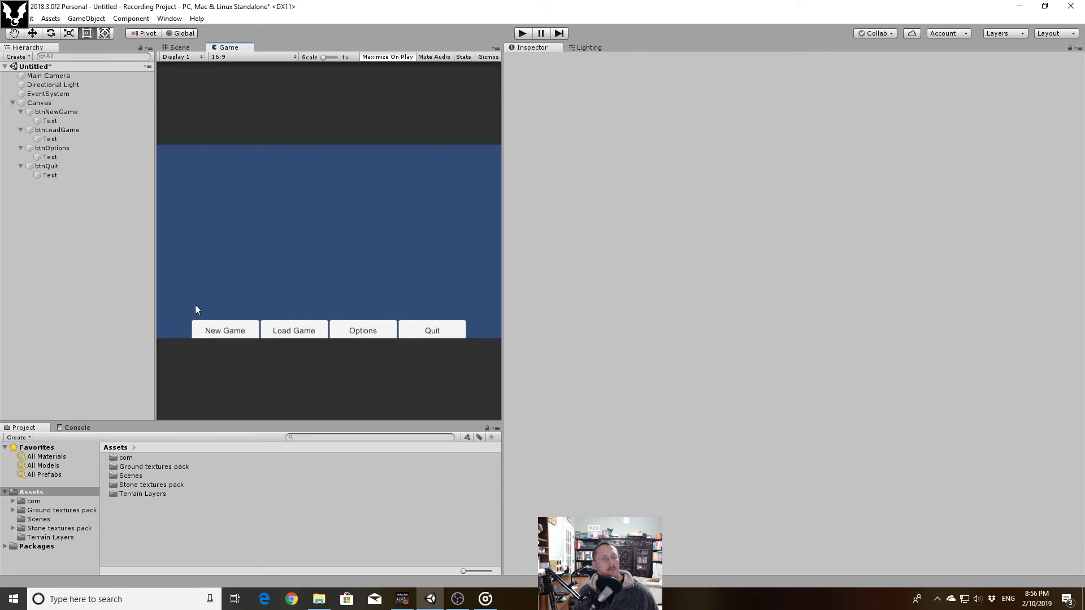
mouse_move(331, 222)
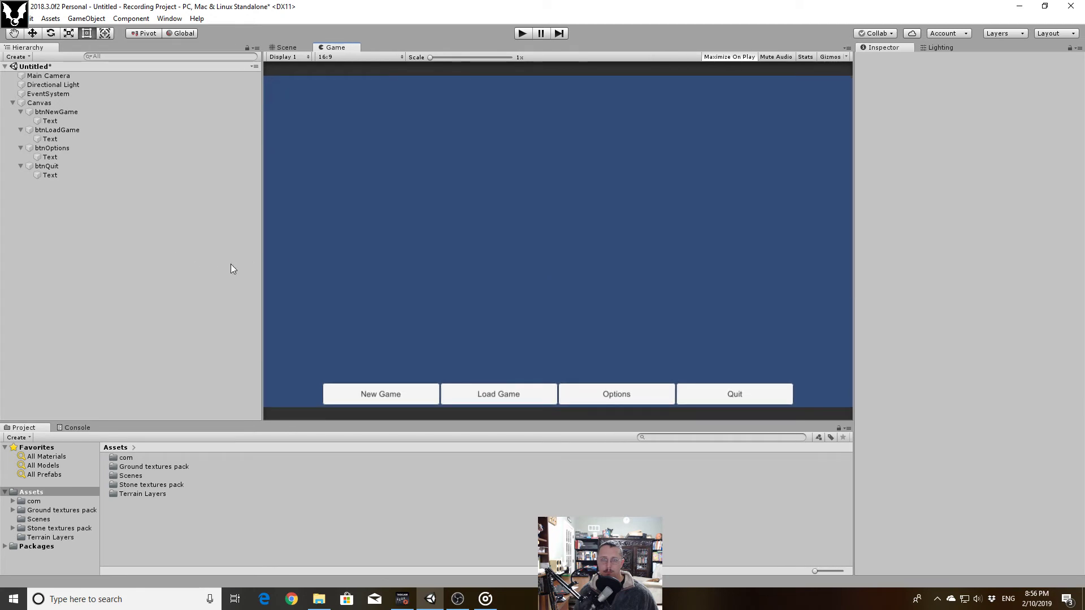
mouse_move(282, 295)
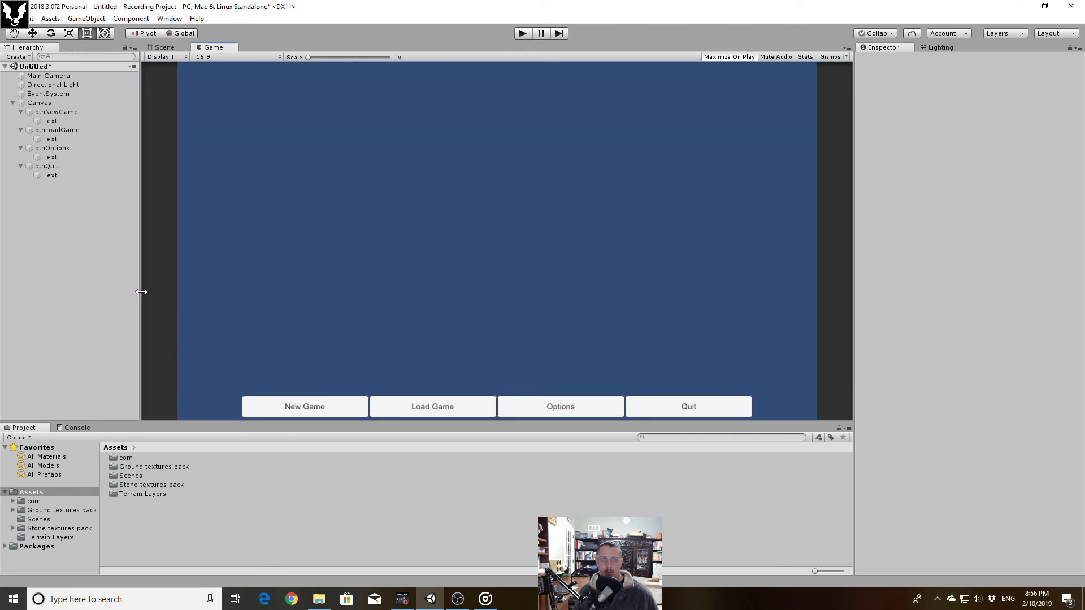
mouse_move(643, 231)
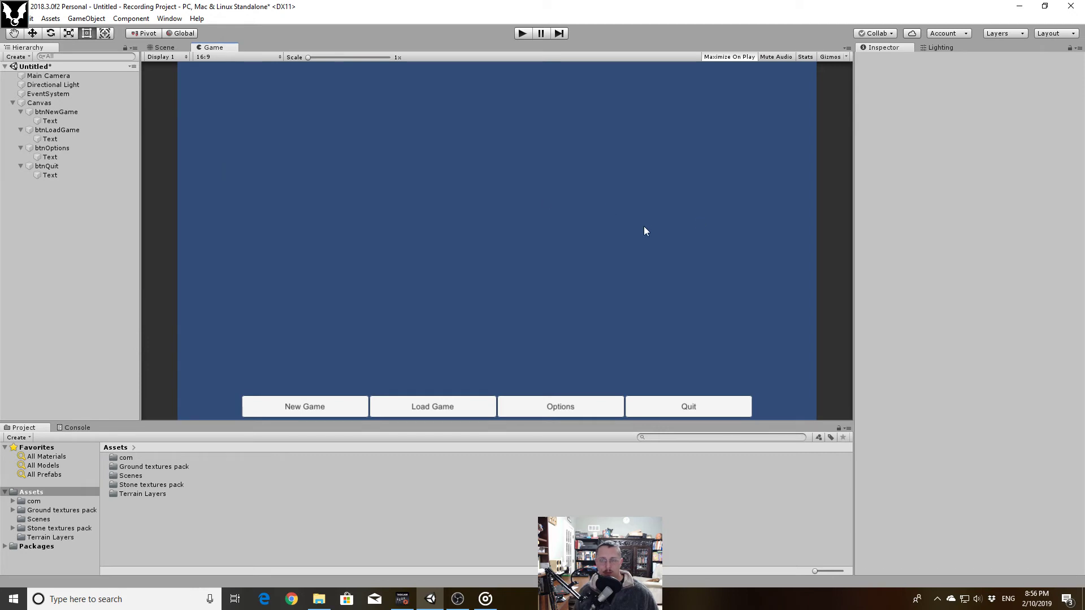
mouse_move(404, 385)
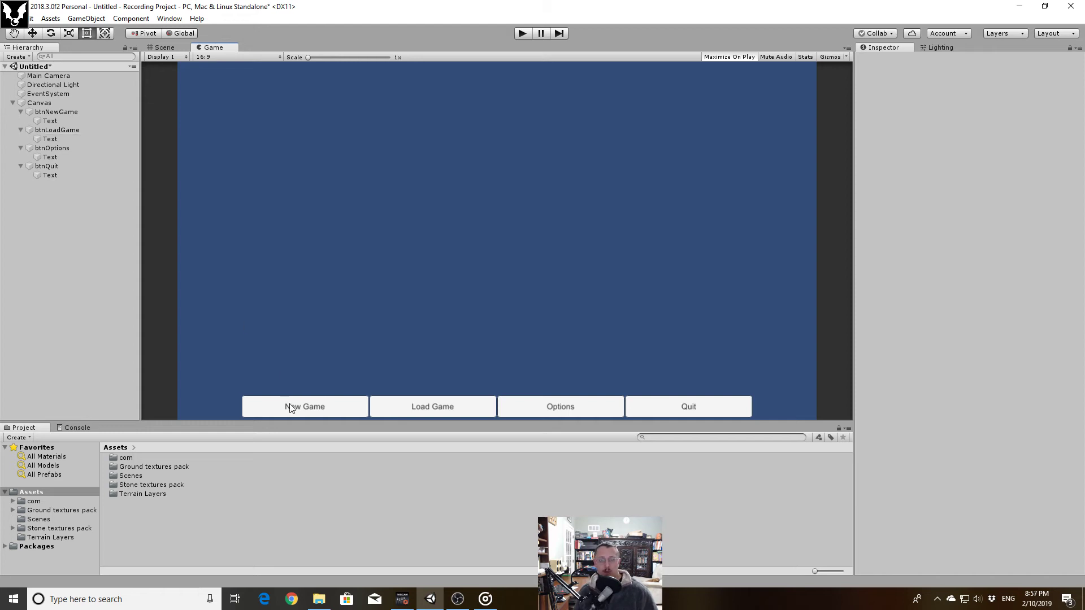
Add a UI Panel as a child of the Canvas in the scene
left_click(163, 47)
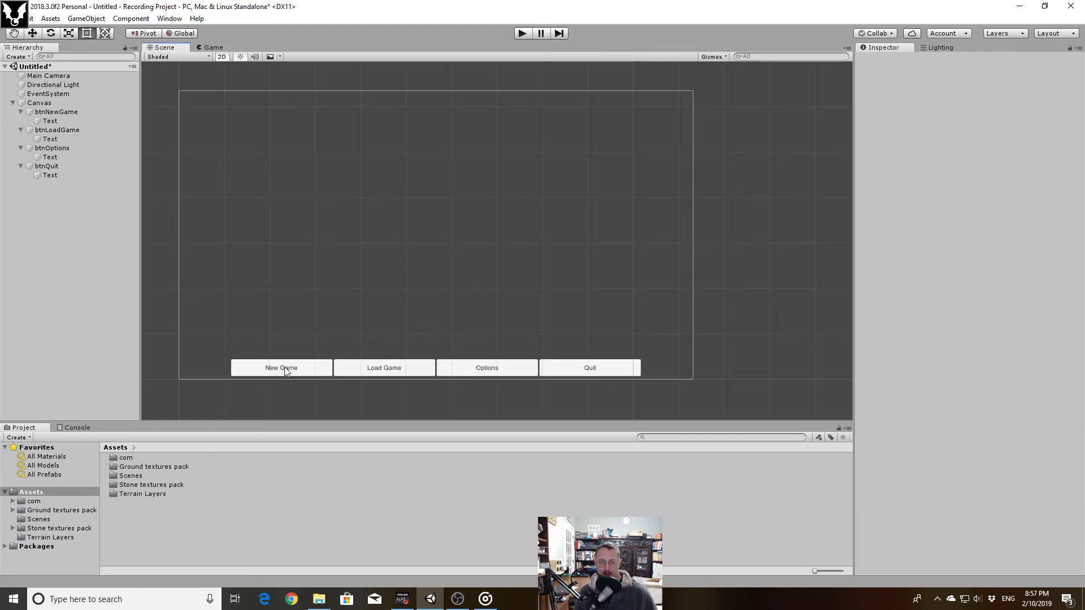
left_click(57, 112)
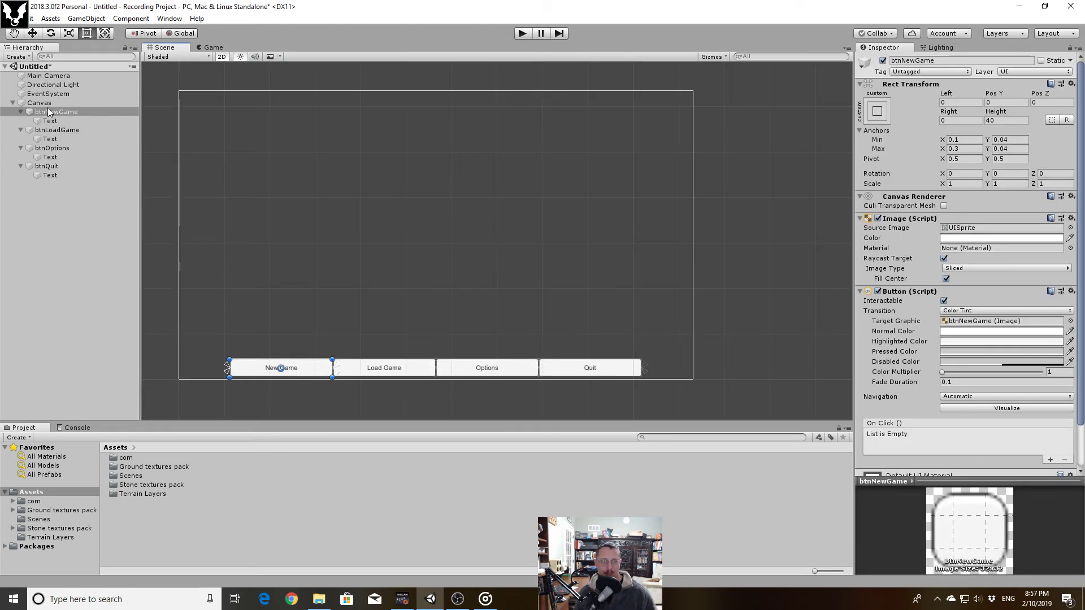
right_click(39, 103)
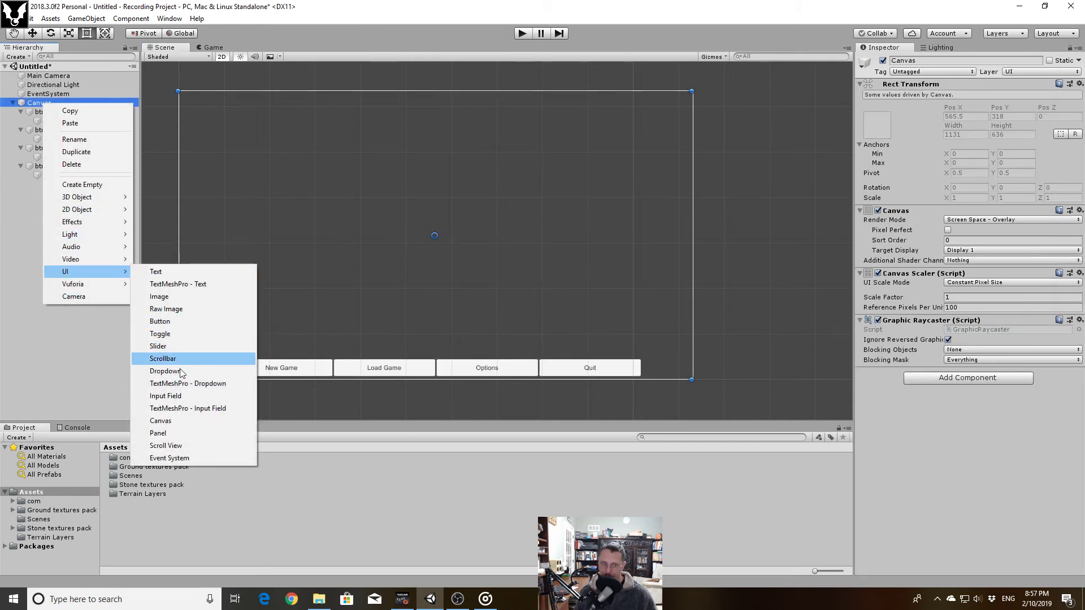
left_click(158, 433)
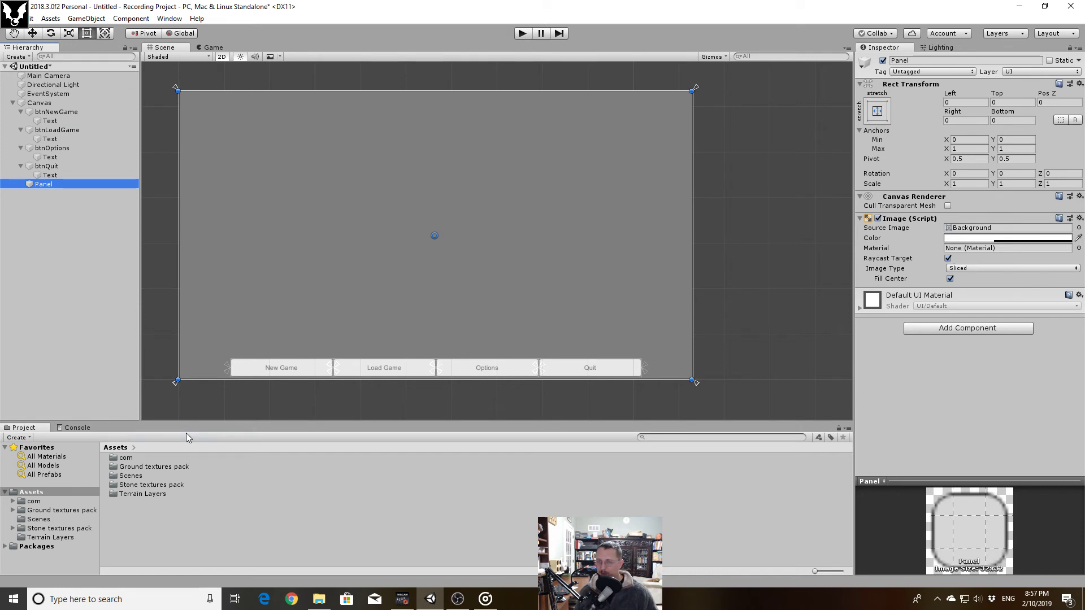
mouse_move(179, 230)
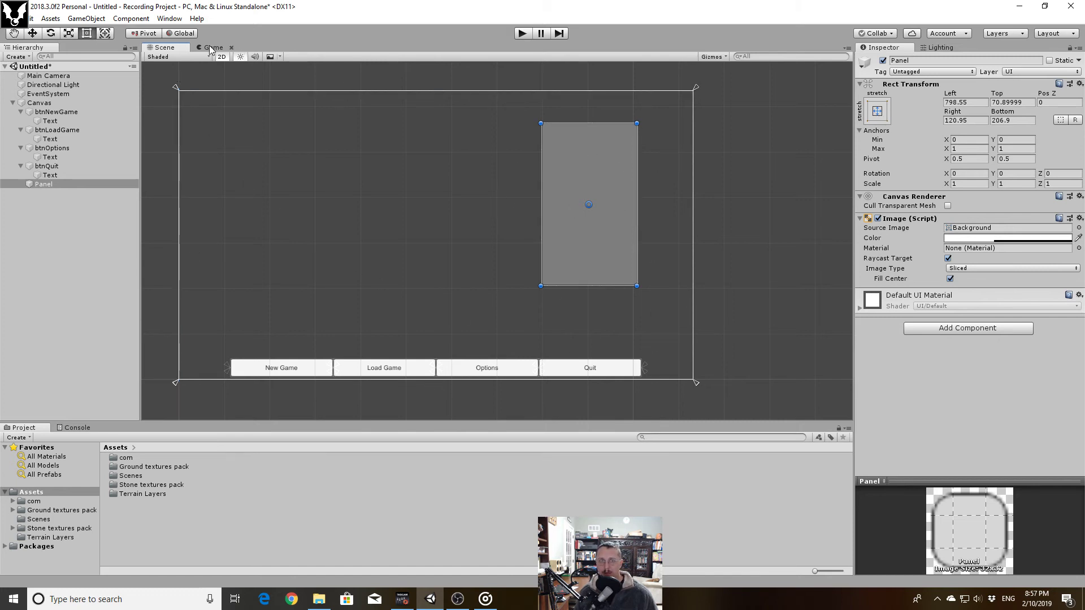
Check the panel in the Game view, then add a UI Text element inside the Panel
left_click(213, 48)
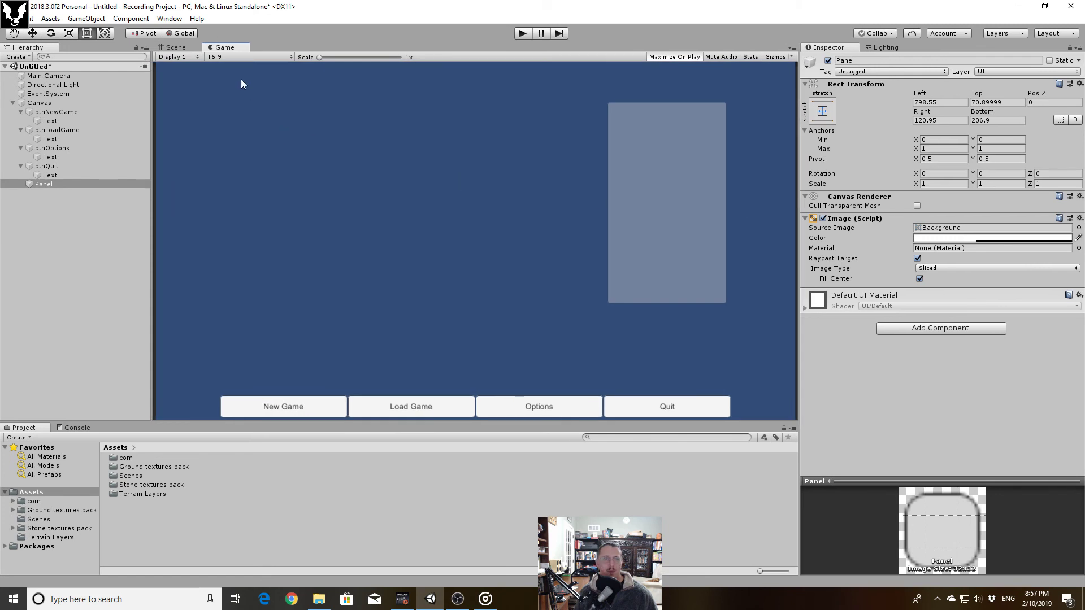
left_click(175, 47)
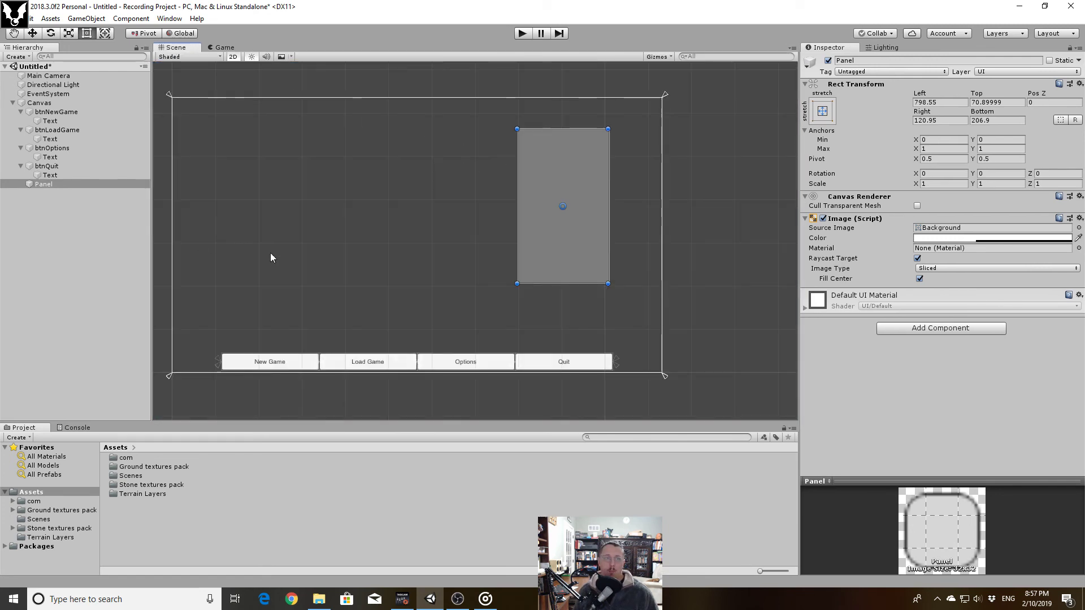
right_click(44, 185)
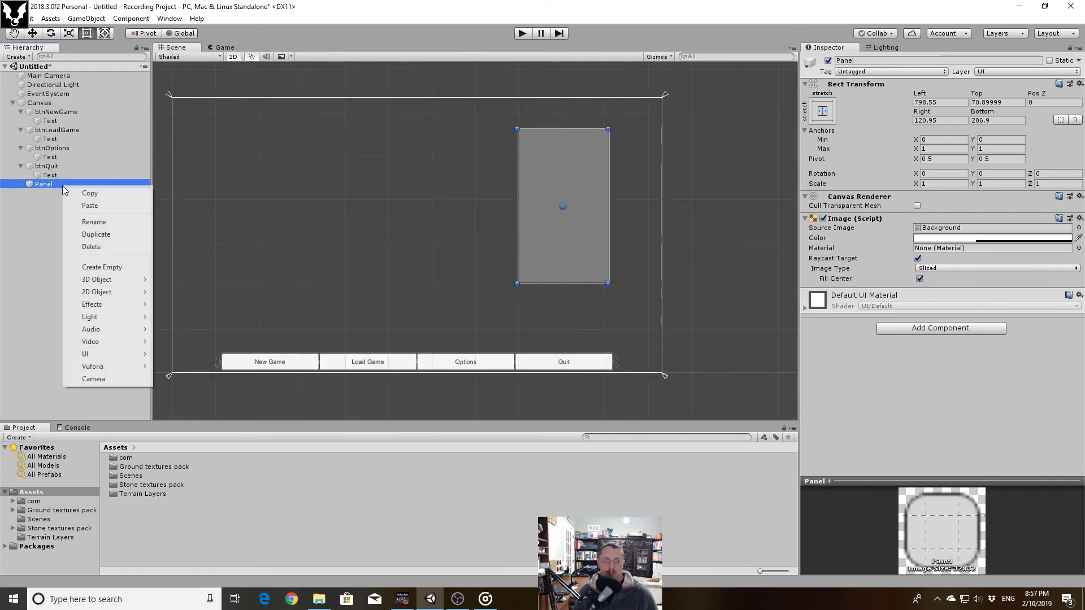
left_click(90, 354)
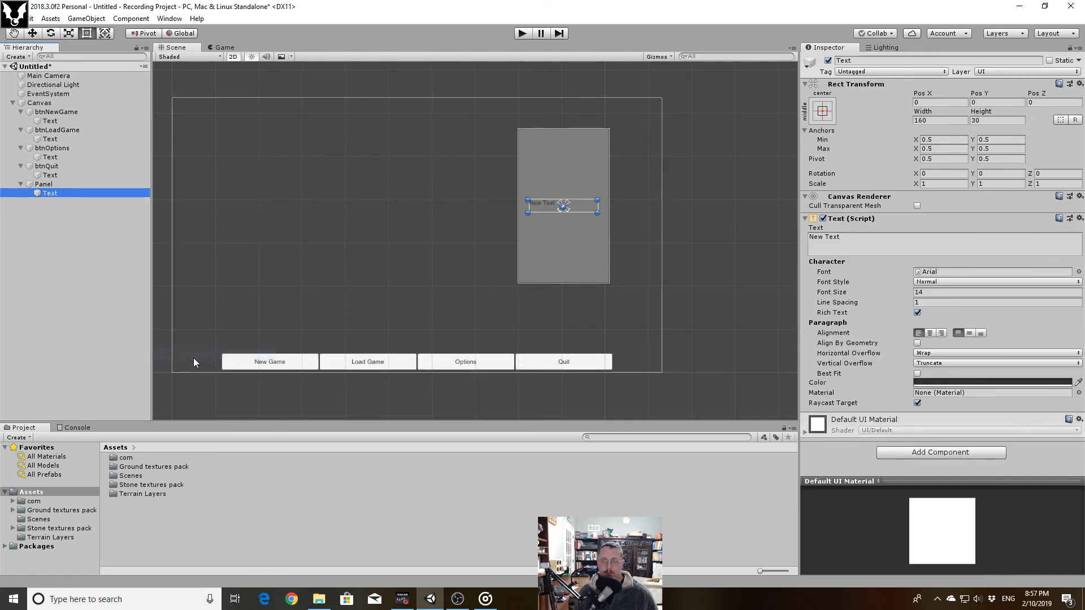
mouse_move(574, 158)
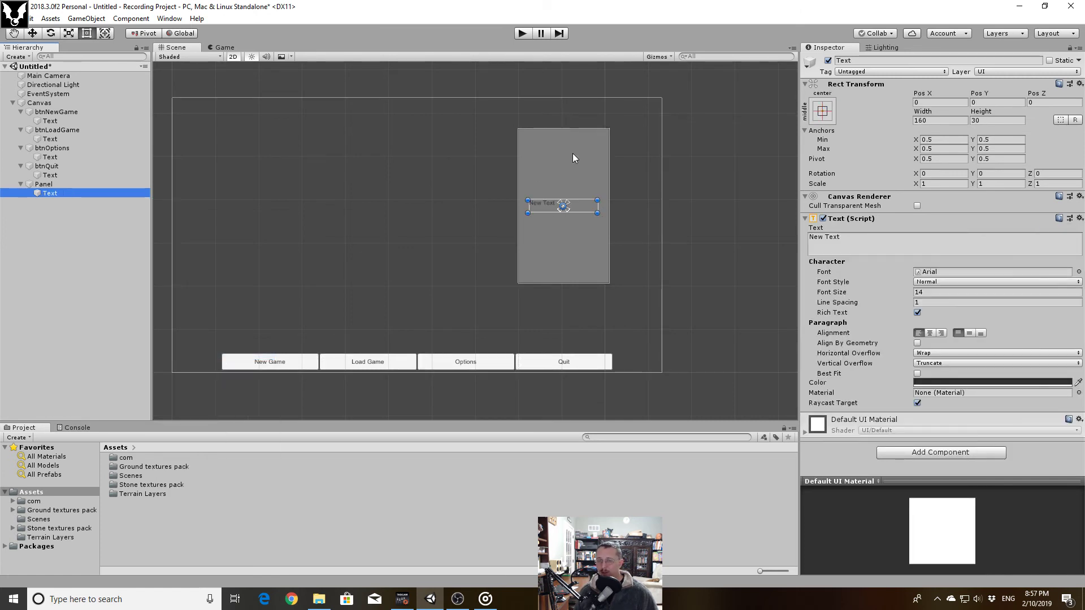
mouse_move(588, 187)
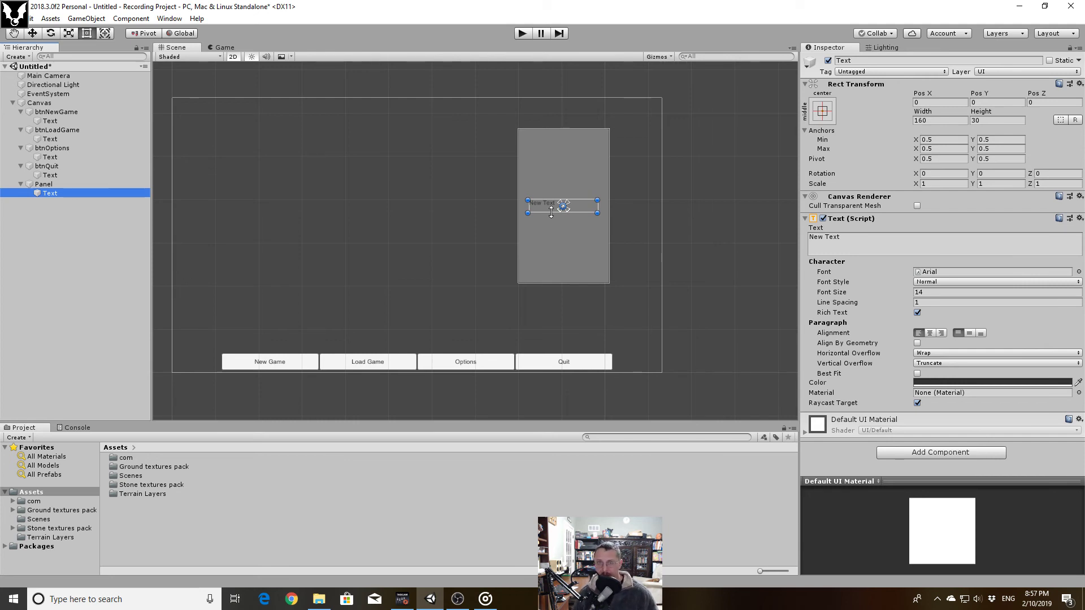
mouse_move(547, 236)
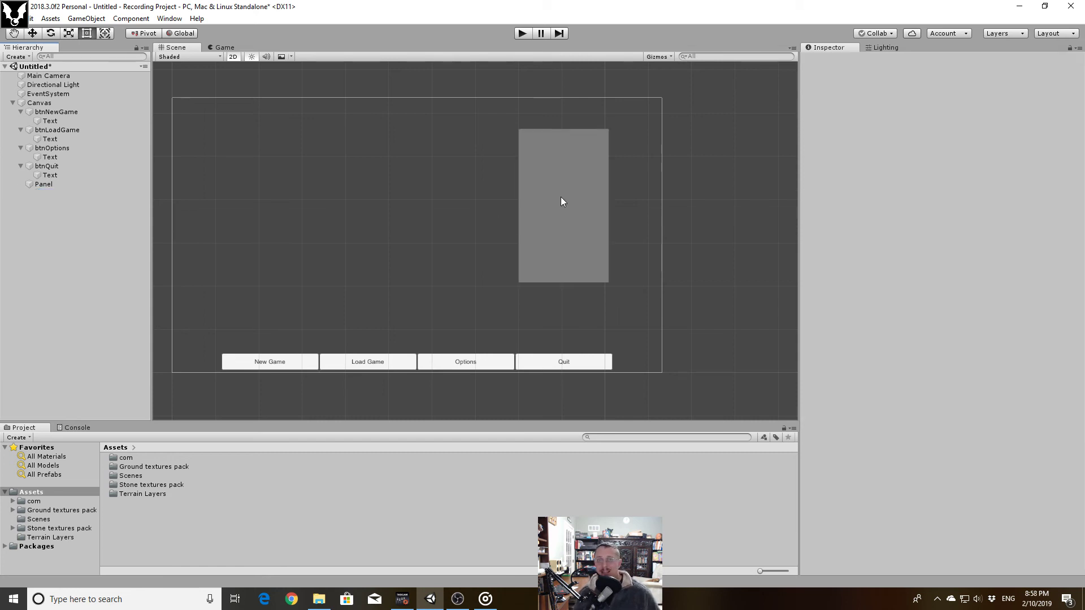
Delete the Panel from the Hierarchy and reselect the Canvas
left_click(45, 184)
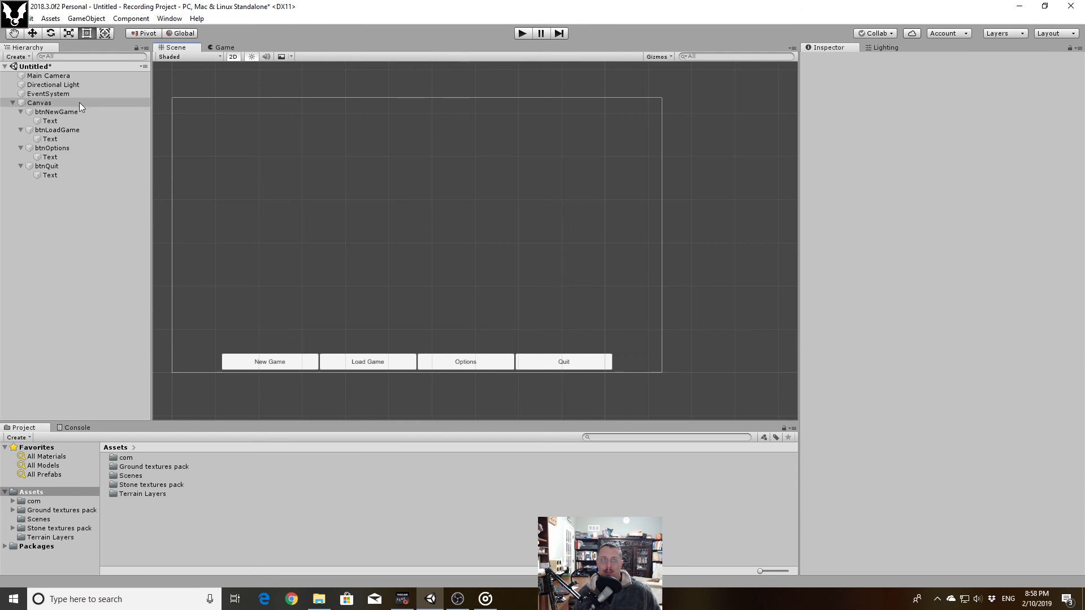
left_click(39, 103)
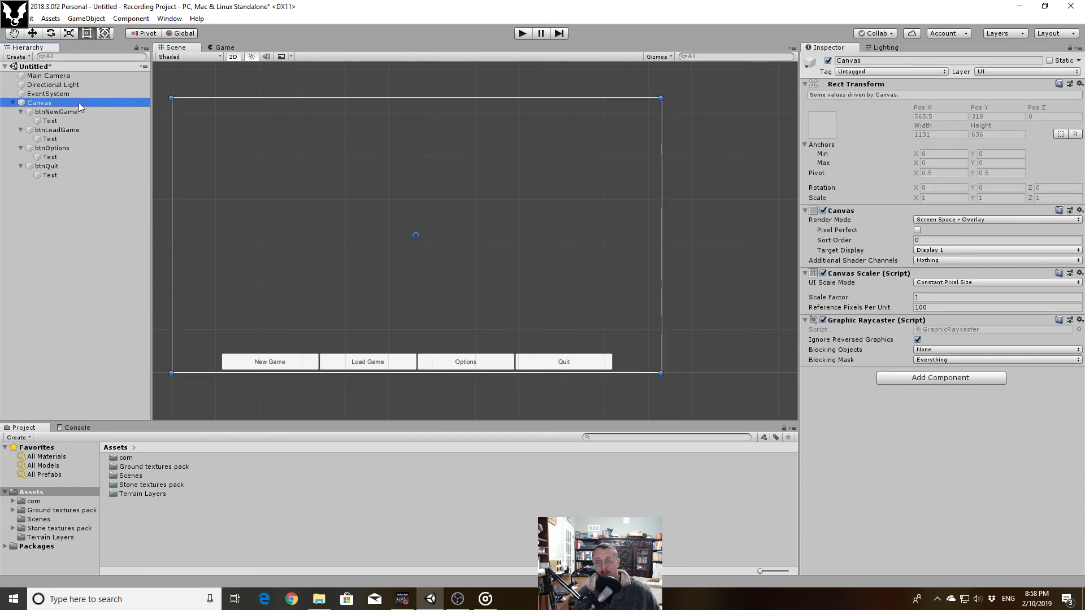